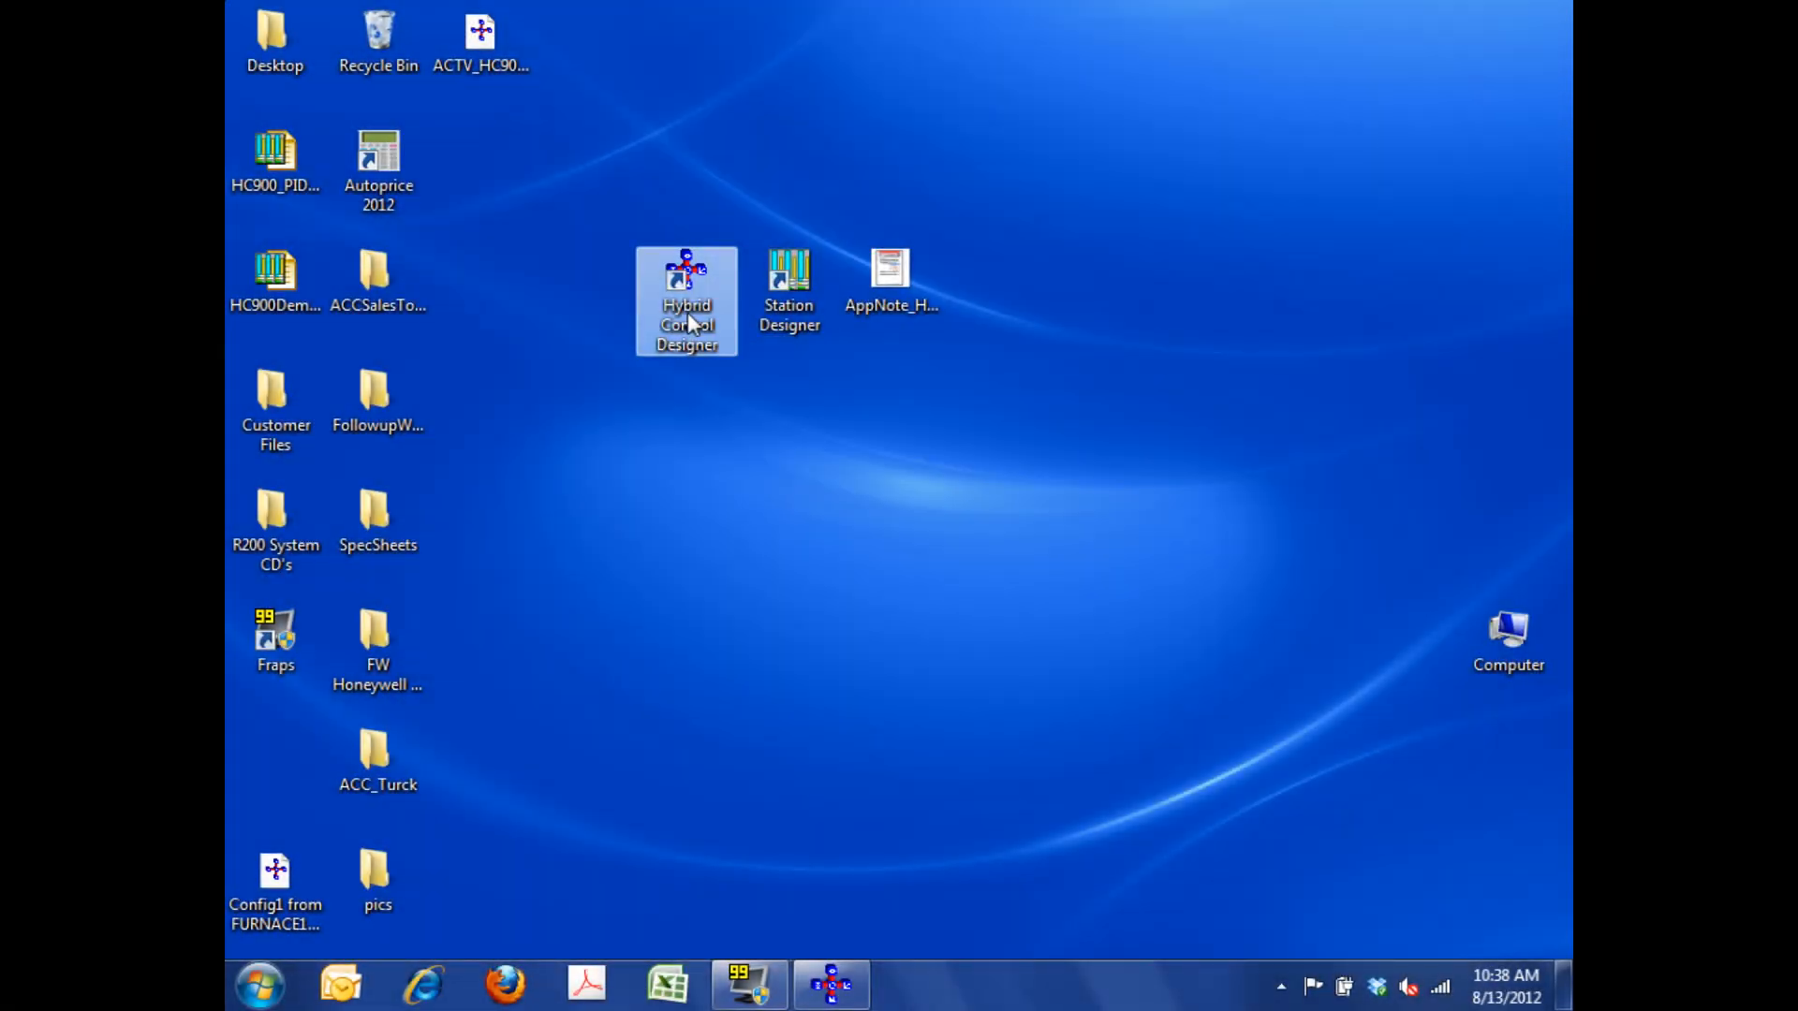
- Launch Hybrid Control Designer from the desktop shortcut
double_click(685, 302)
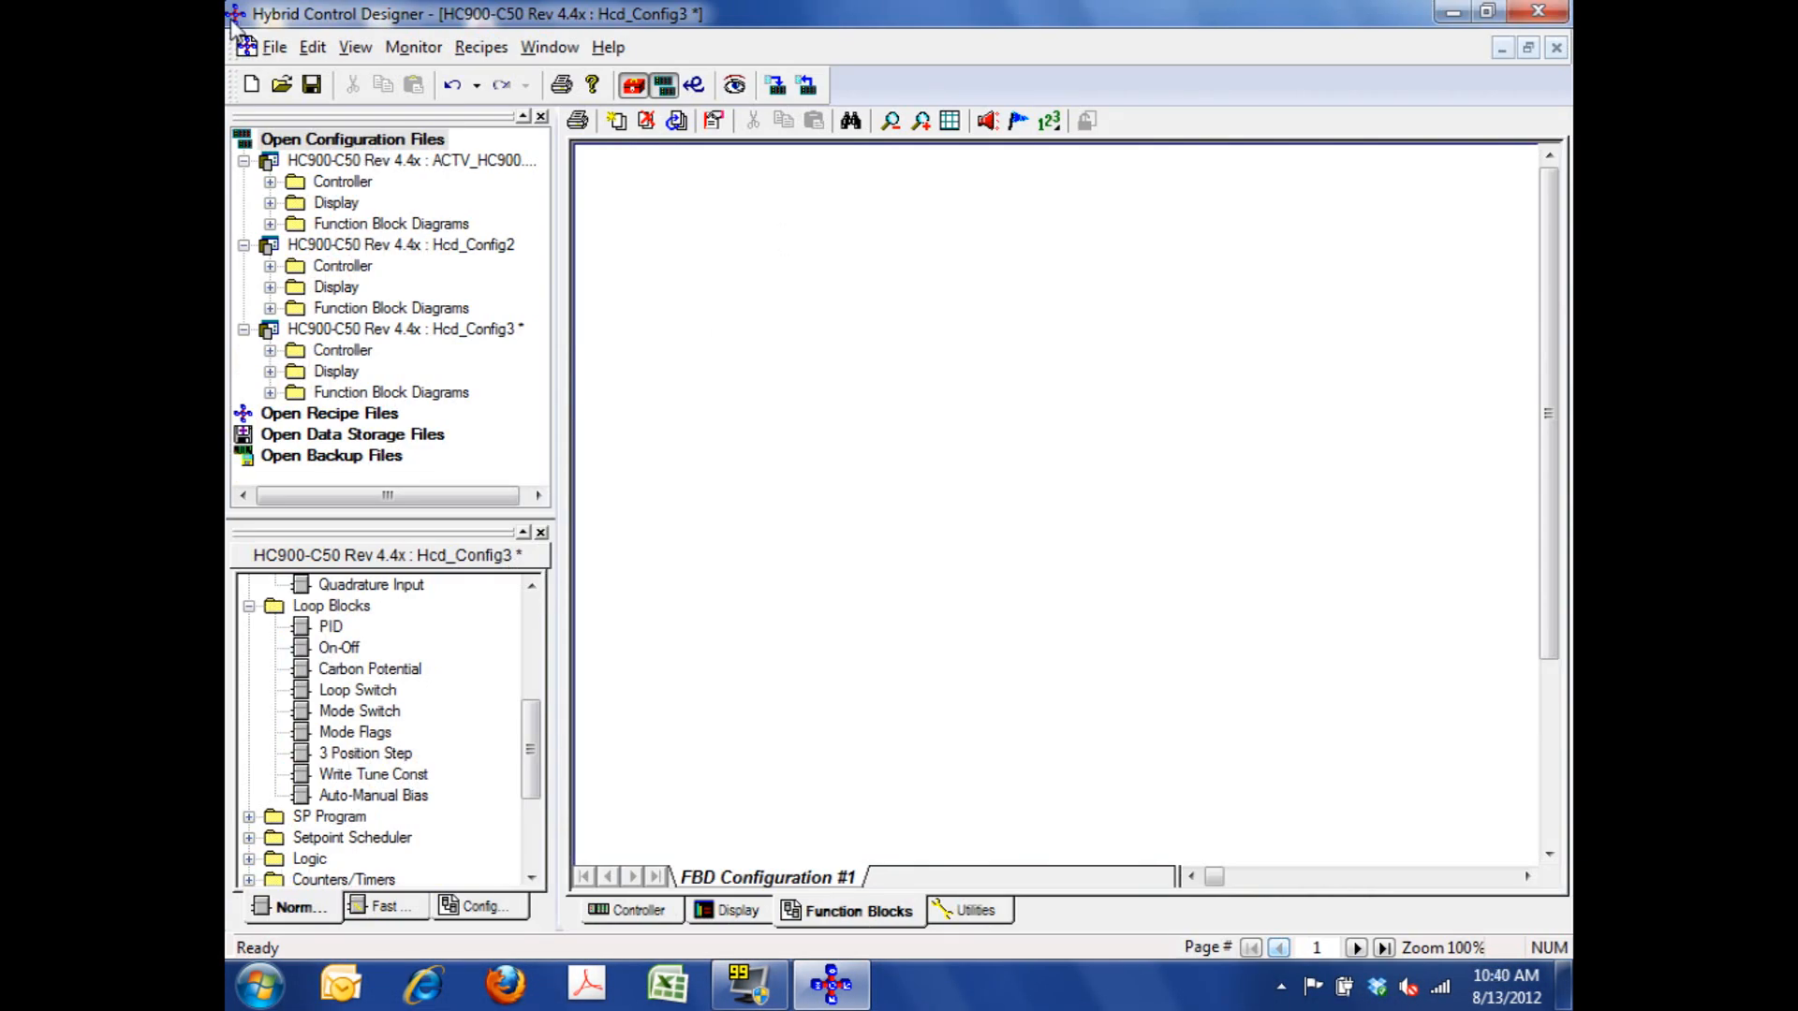
- Create a new configuration with controller type HC900-C50 and revision Rev 4.4x
left_click(251, 84)
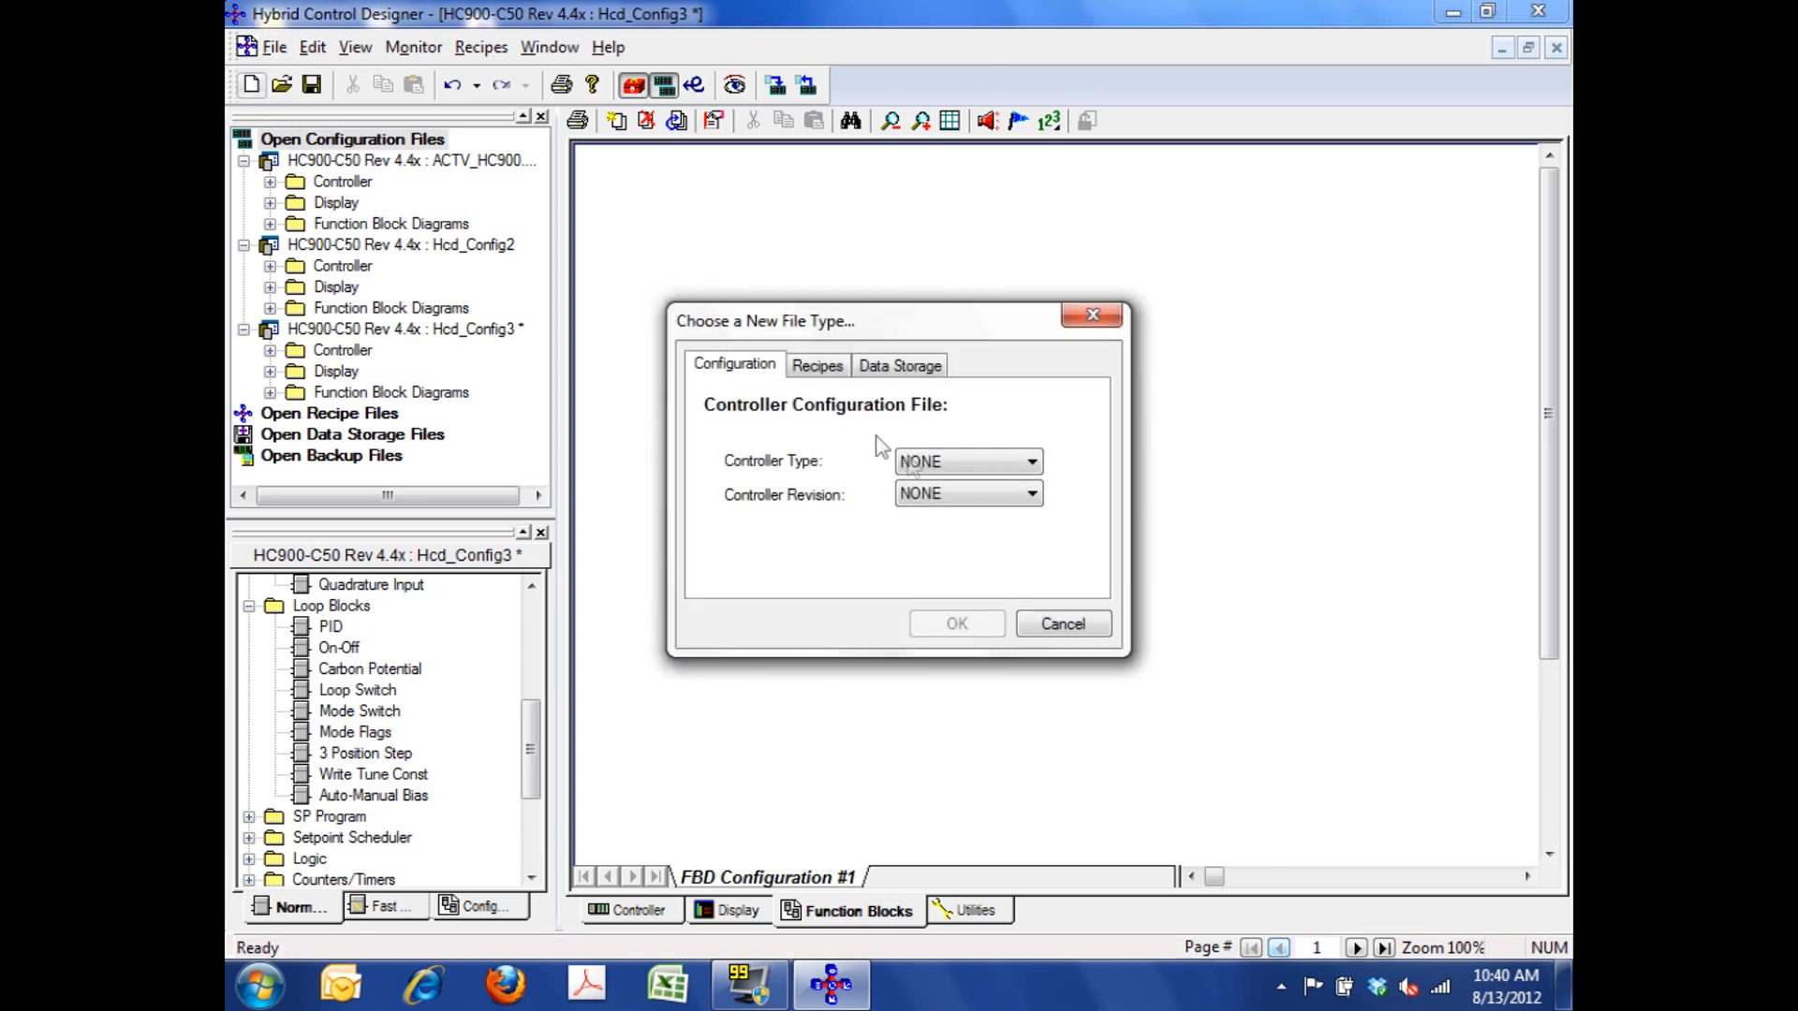
left_click(1030, 460)
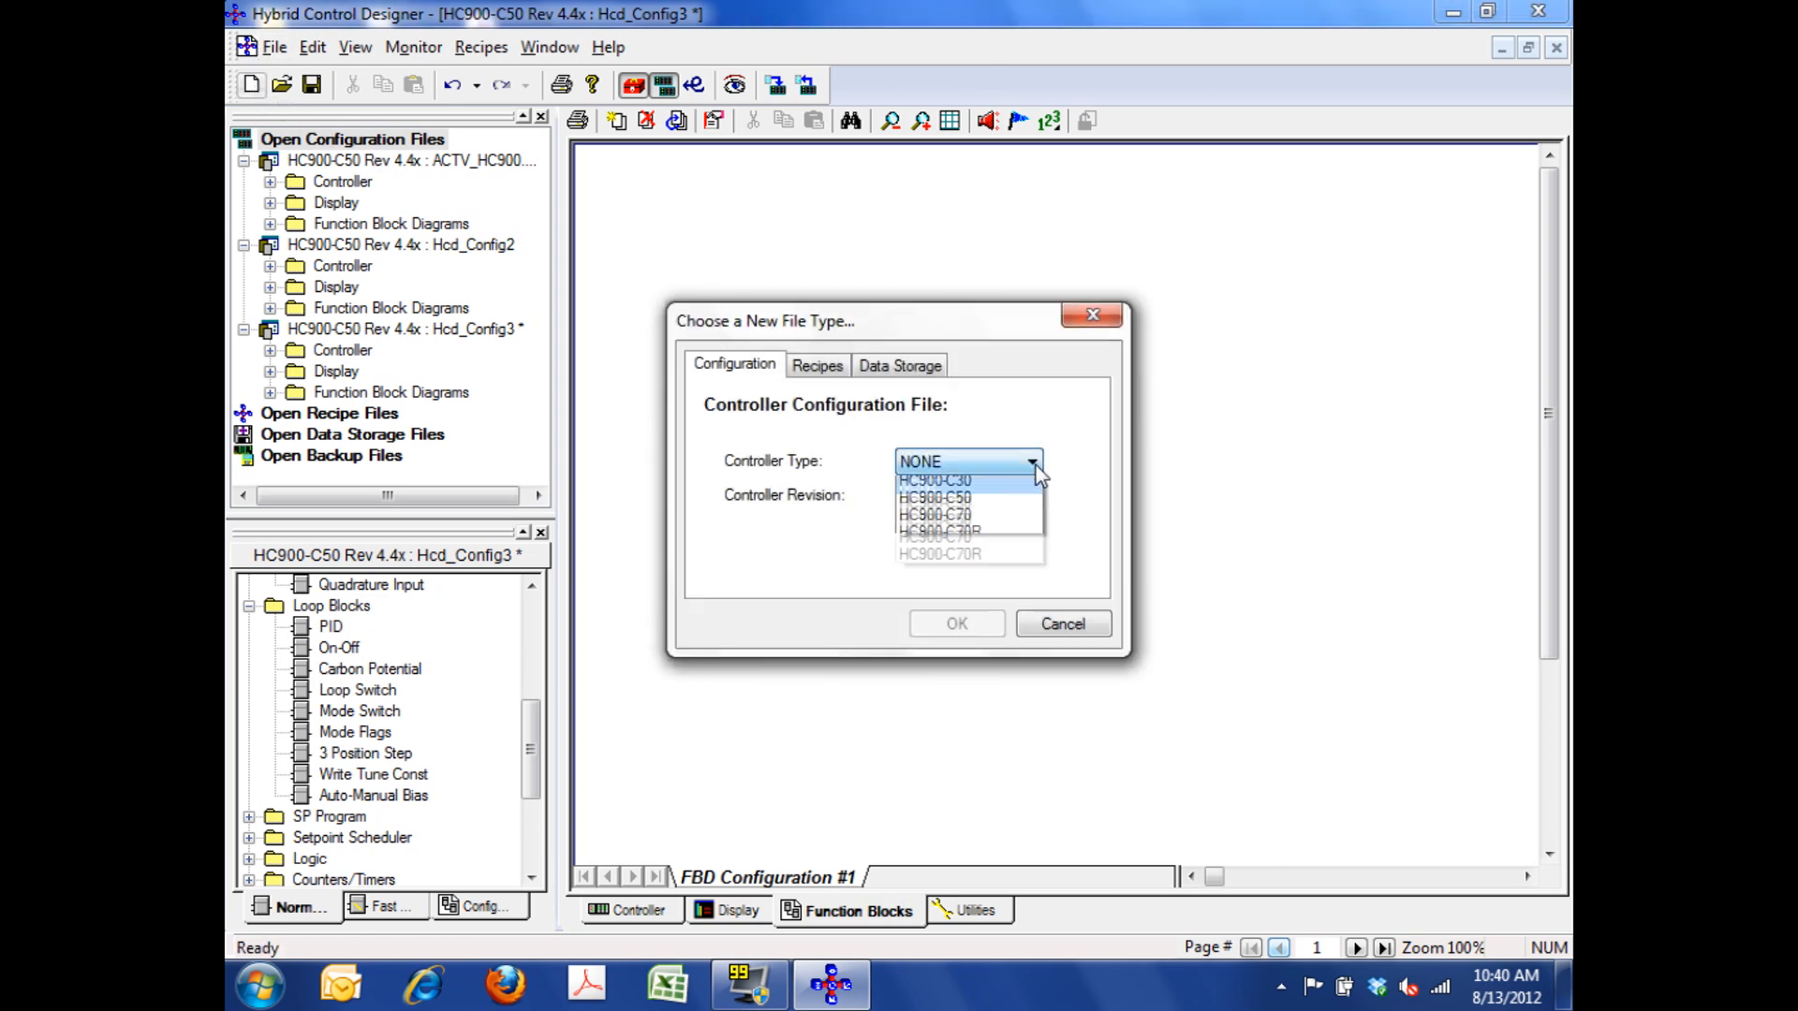
left_click(933, 496)
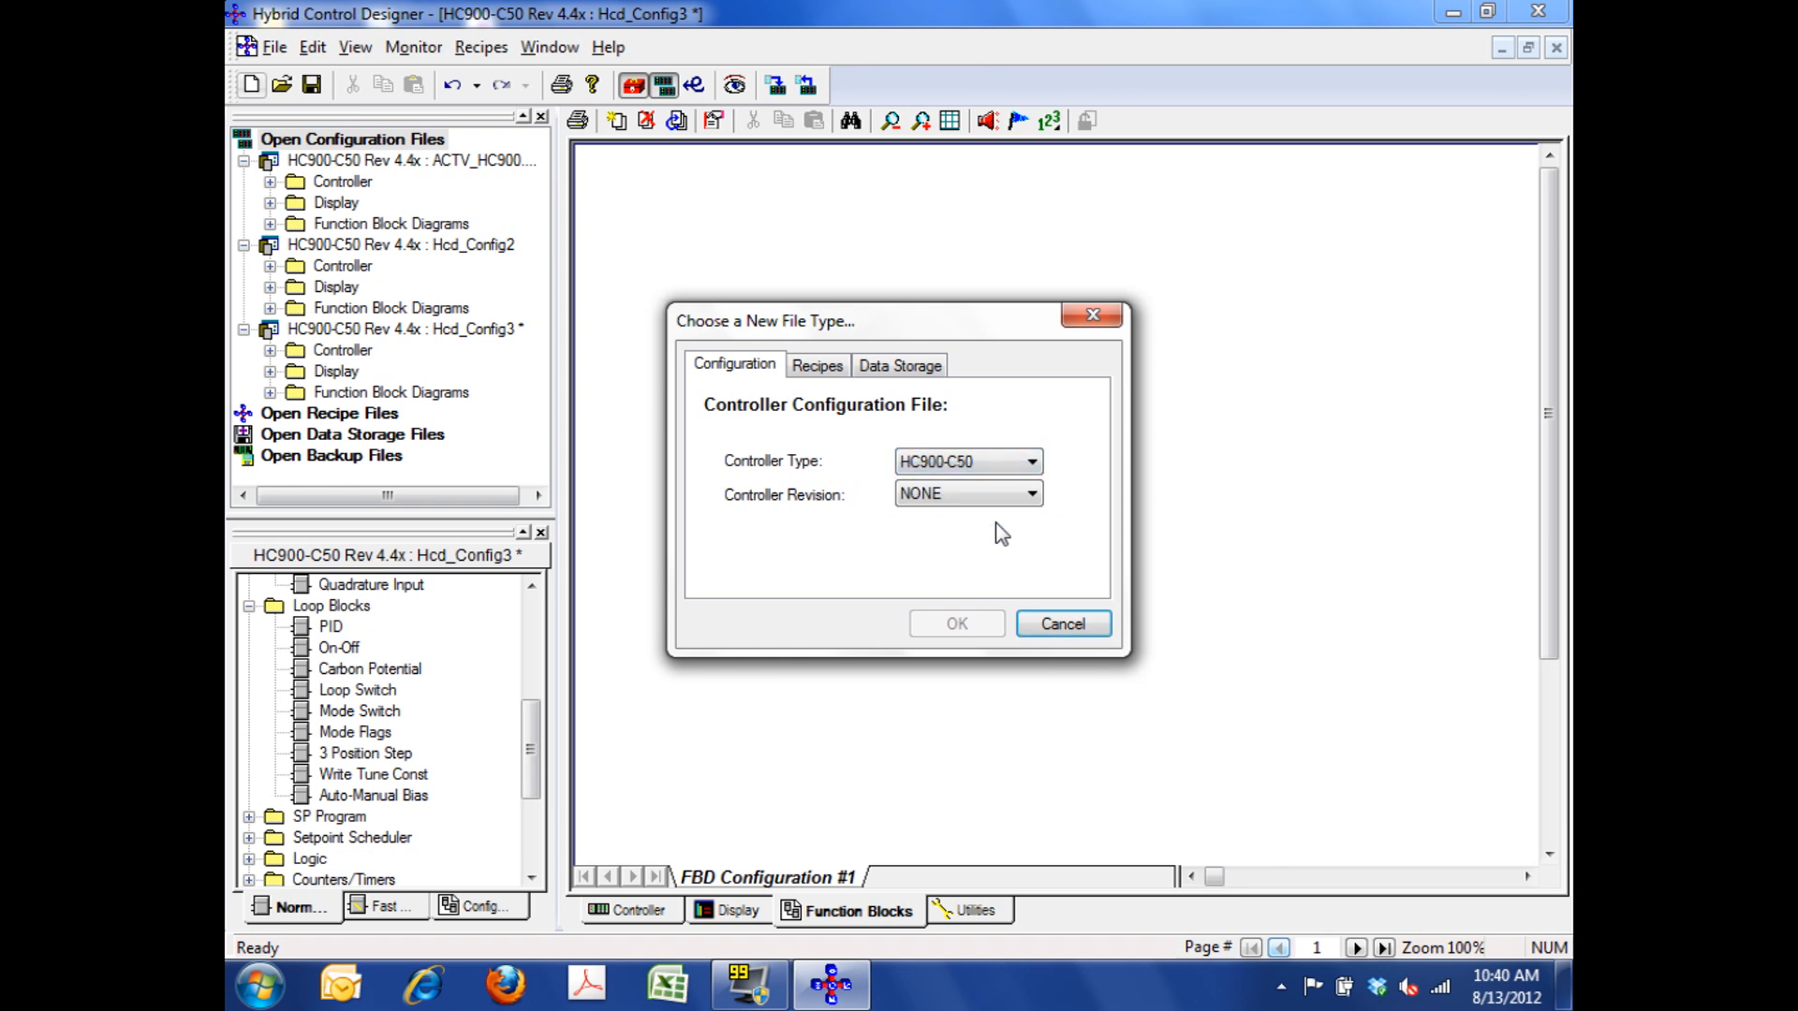
left_click(1030, 495)
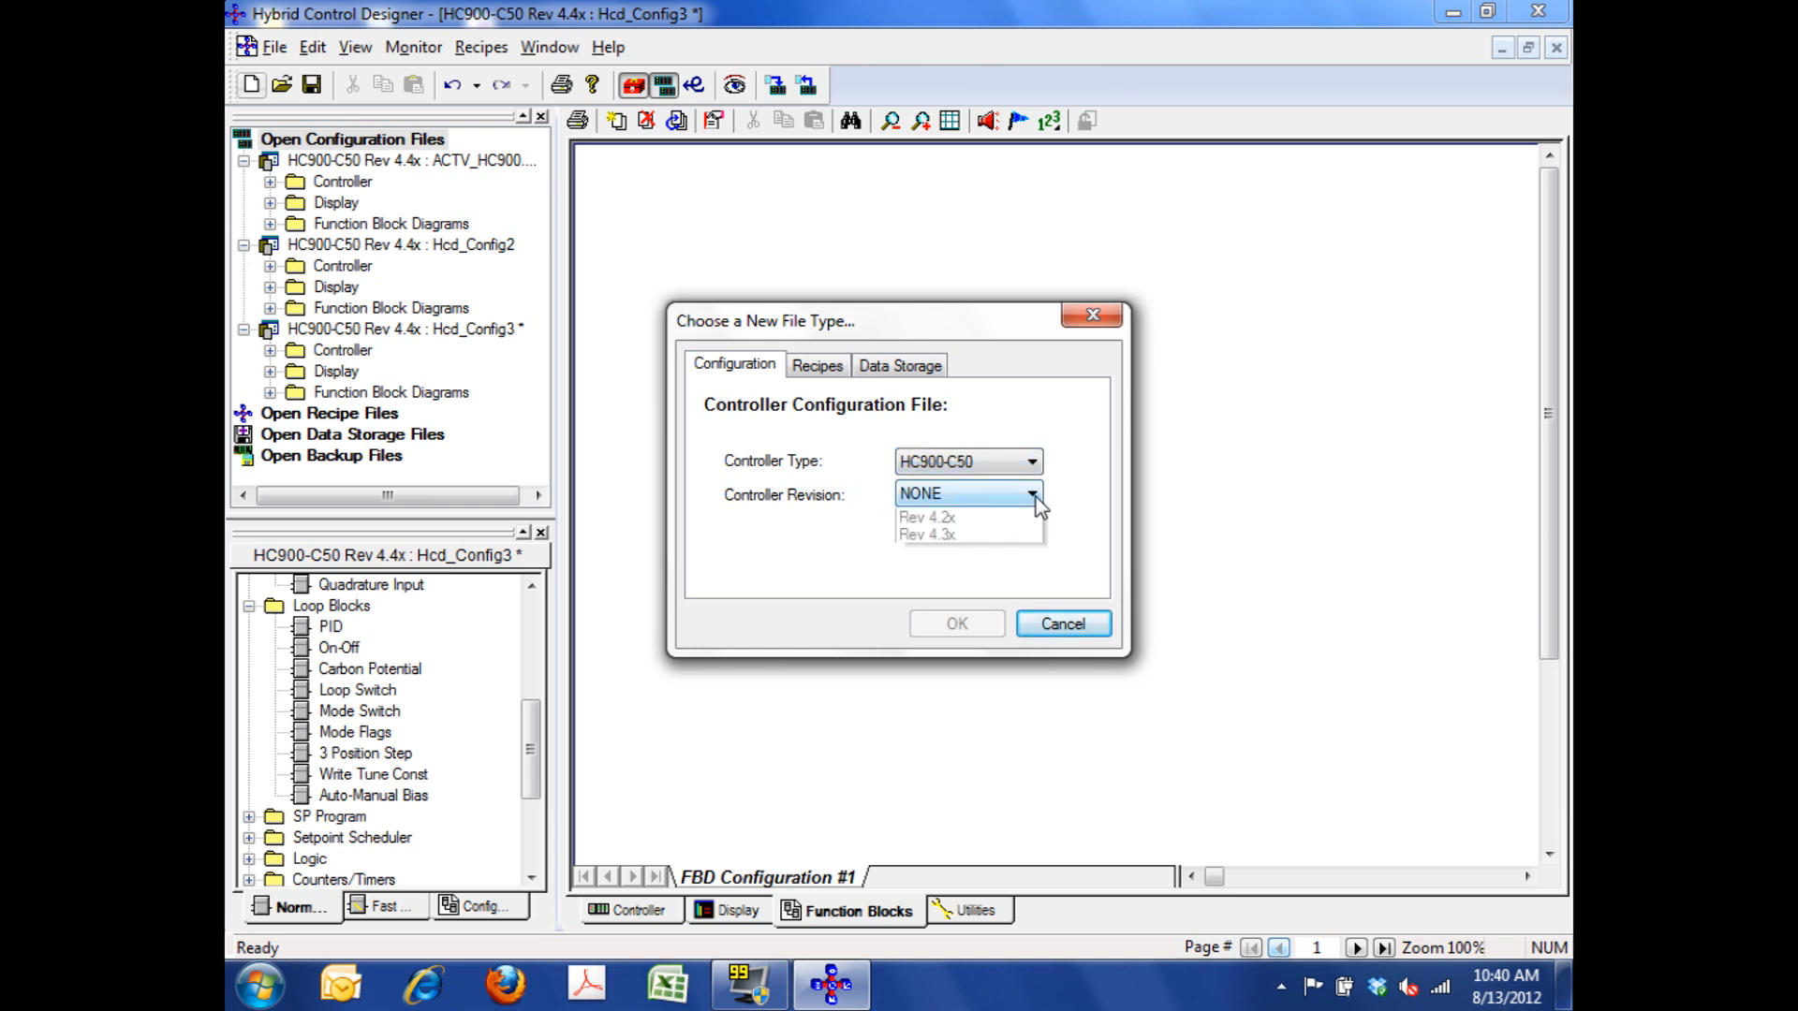
left_click(1029, 493)
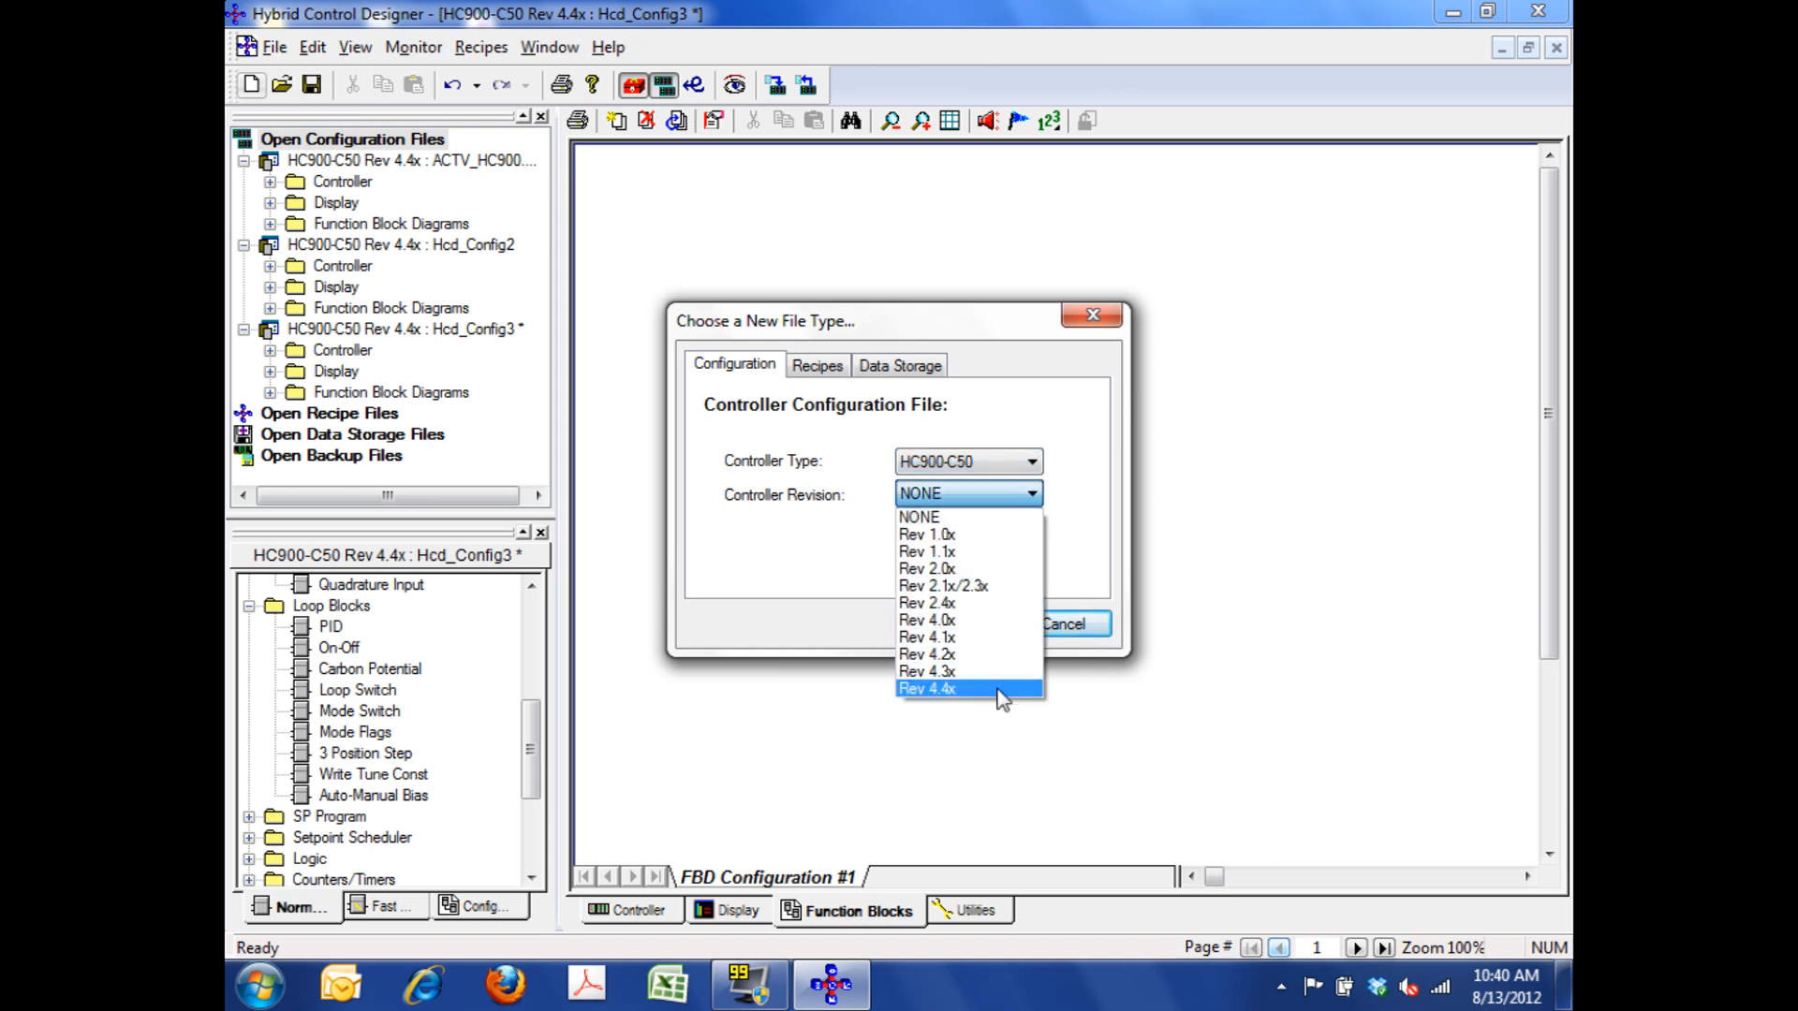
left_click(929, 688)
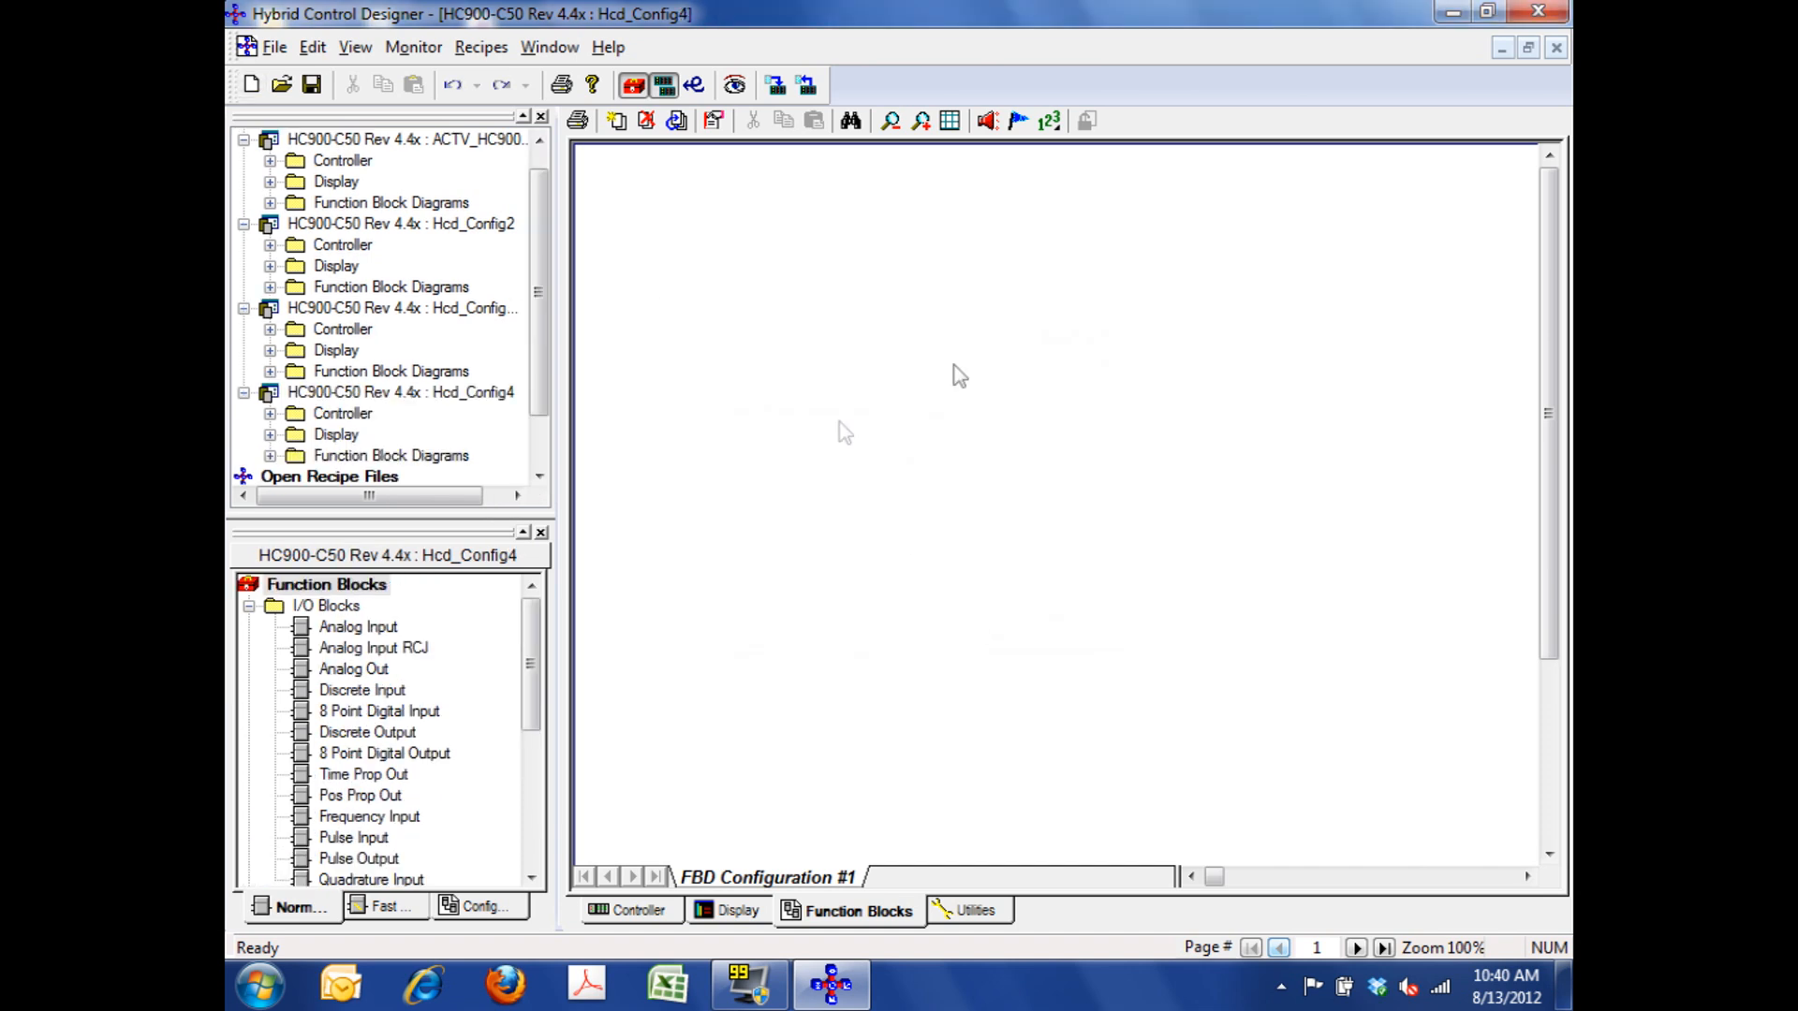
mouse_move(1185, 442)
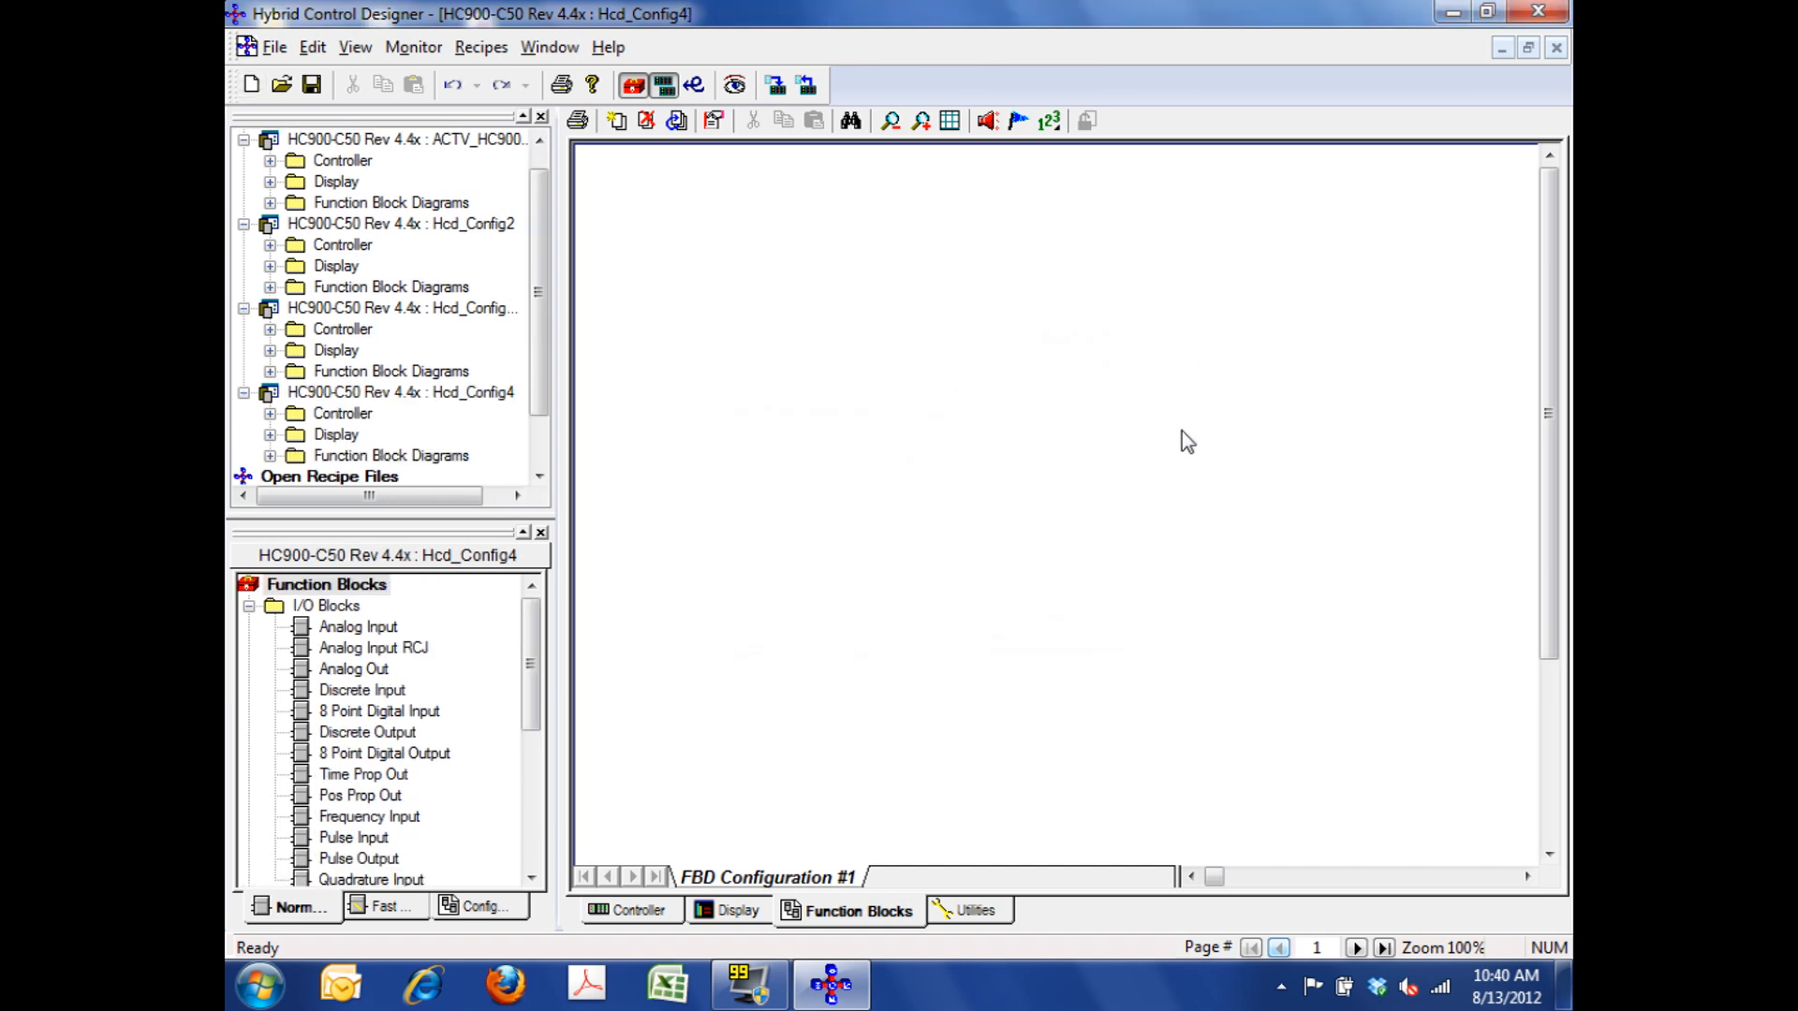
mouse_move(1227, 432)
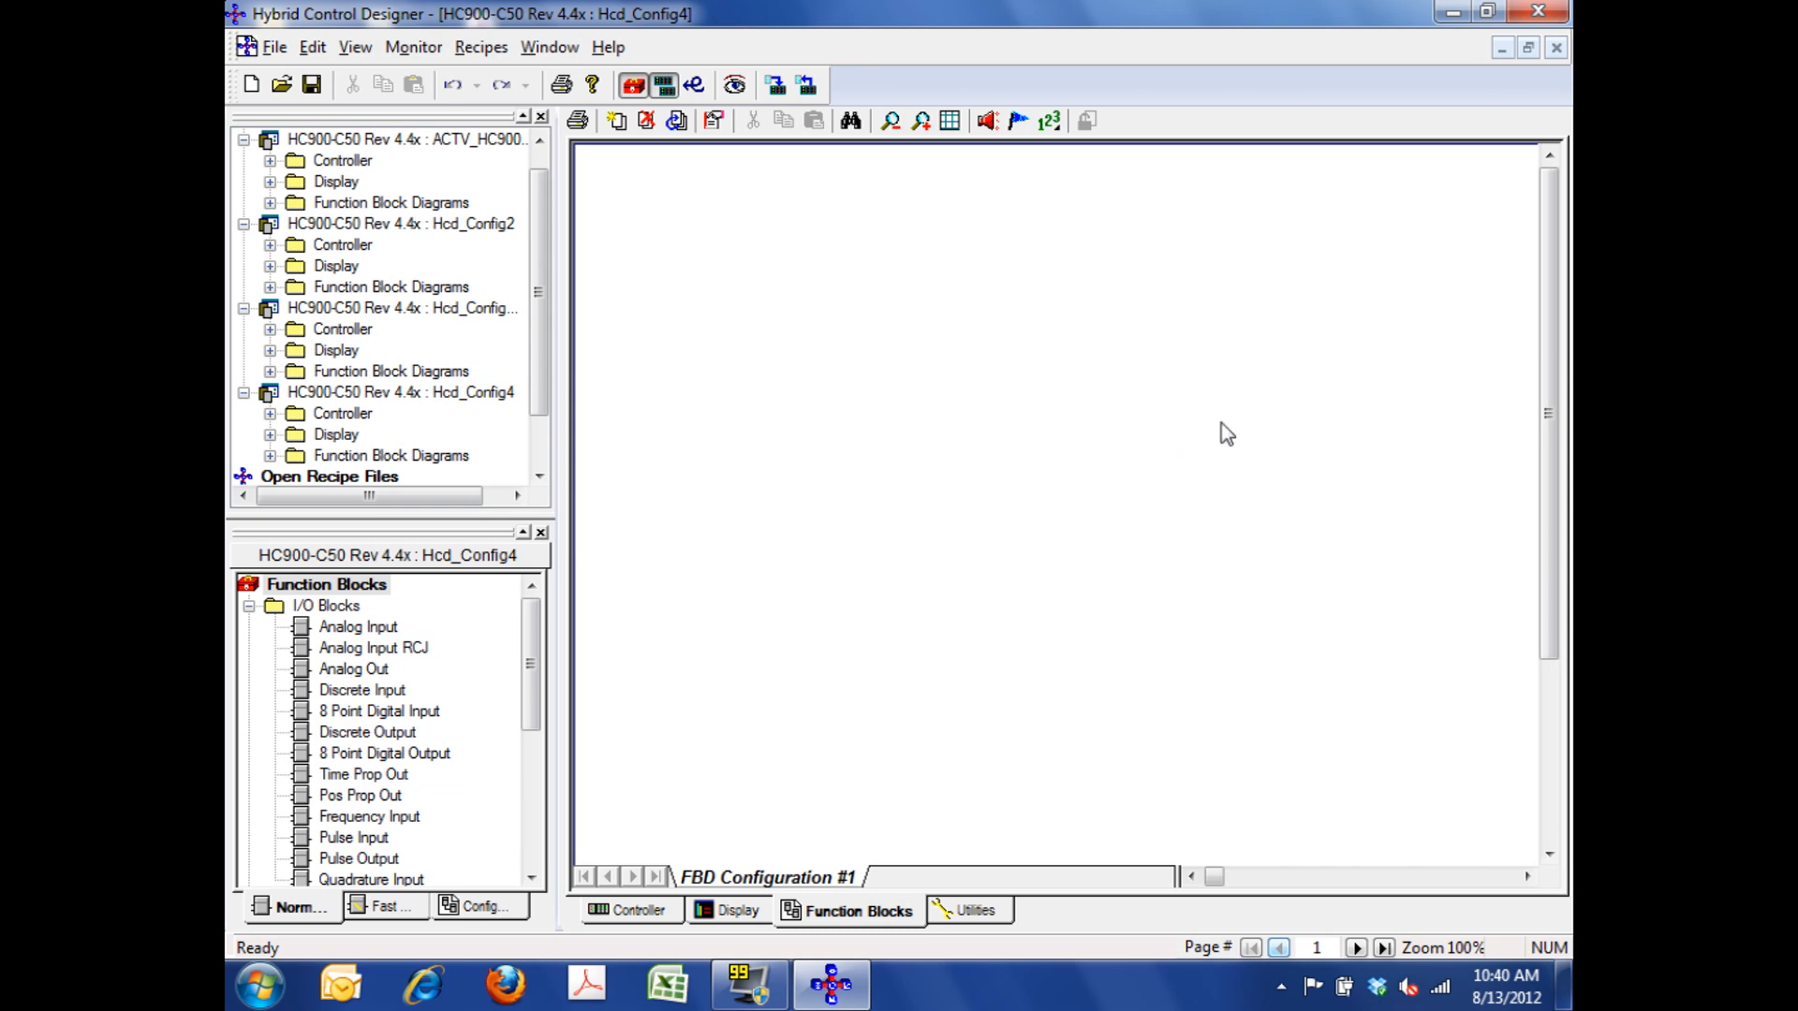
- Place Analog Input block AI101 on the diagram and bring up its properties
left_click(357, 627)
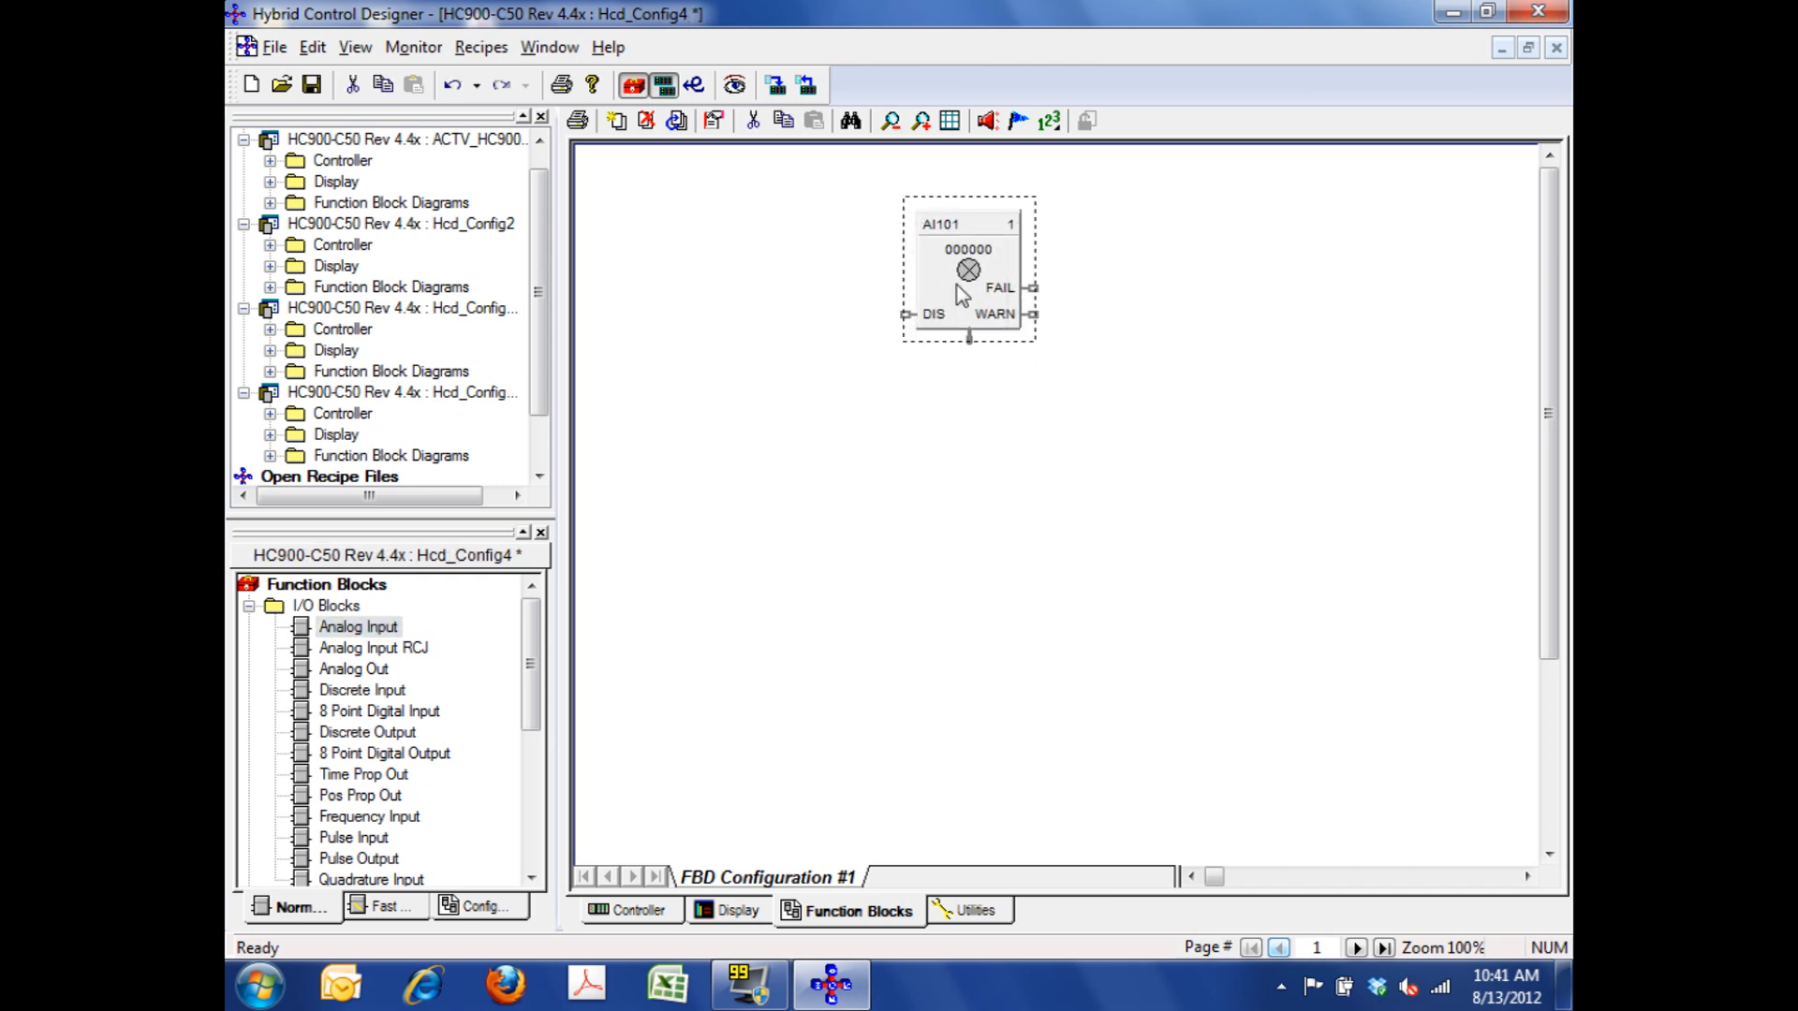
double_click(966, 270)
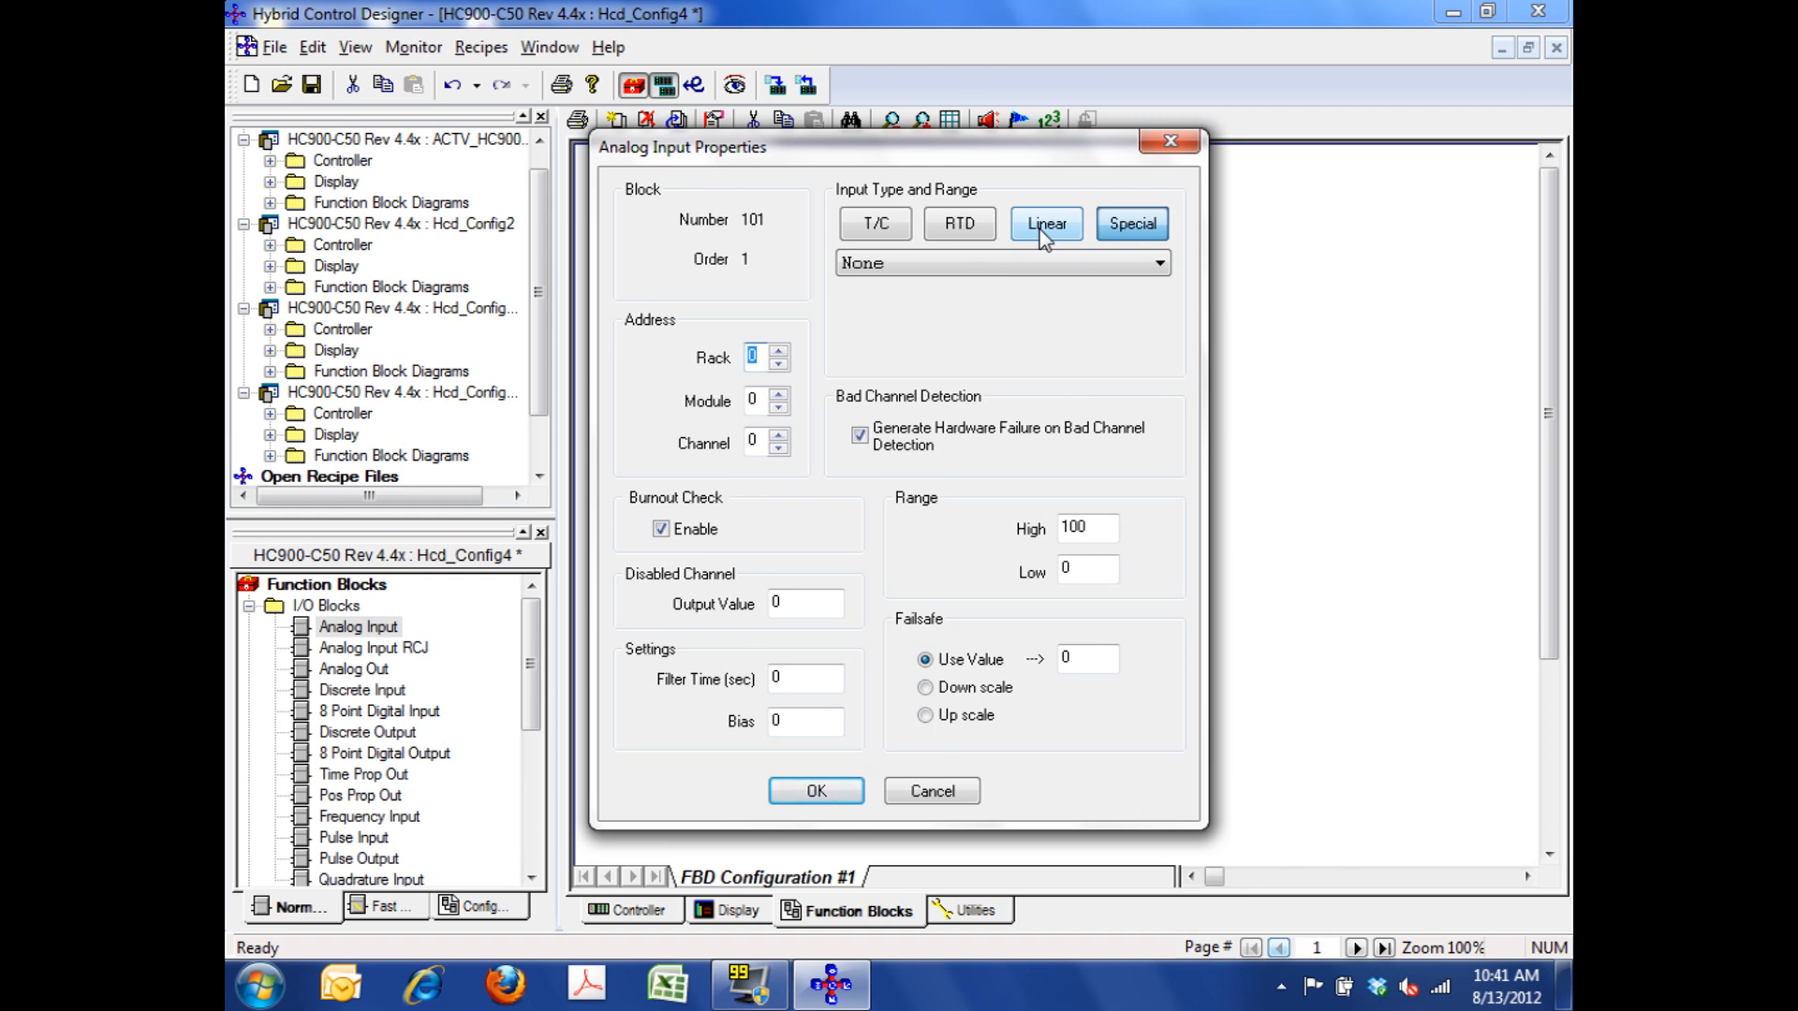
- Set AI101 to linear mA 4 20 at rack 1, module 1, channel 1 with a 15-second filter
left_click(1155, 262)
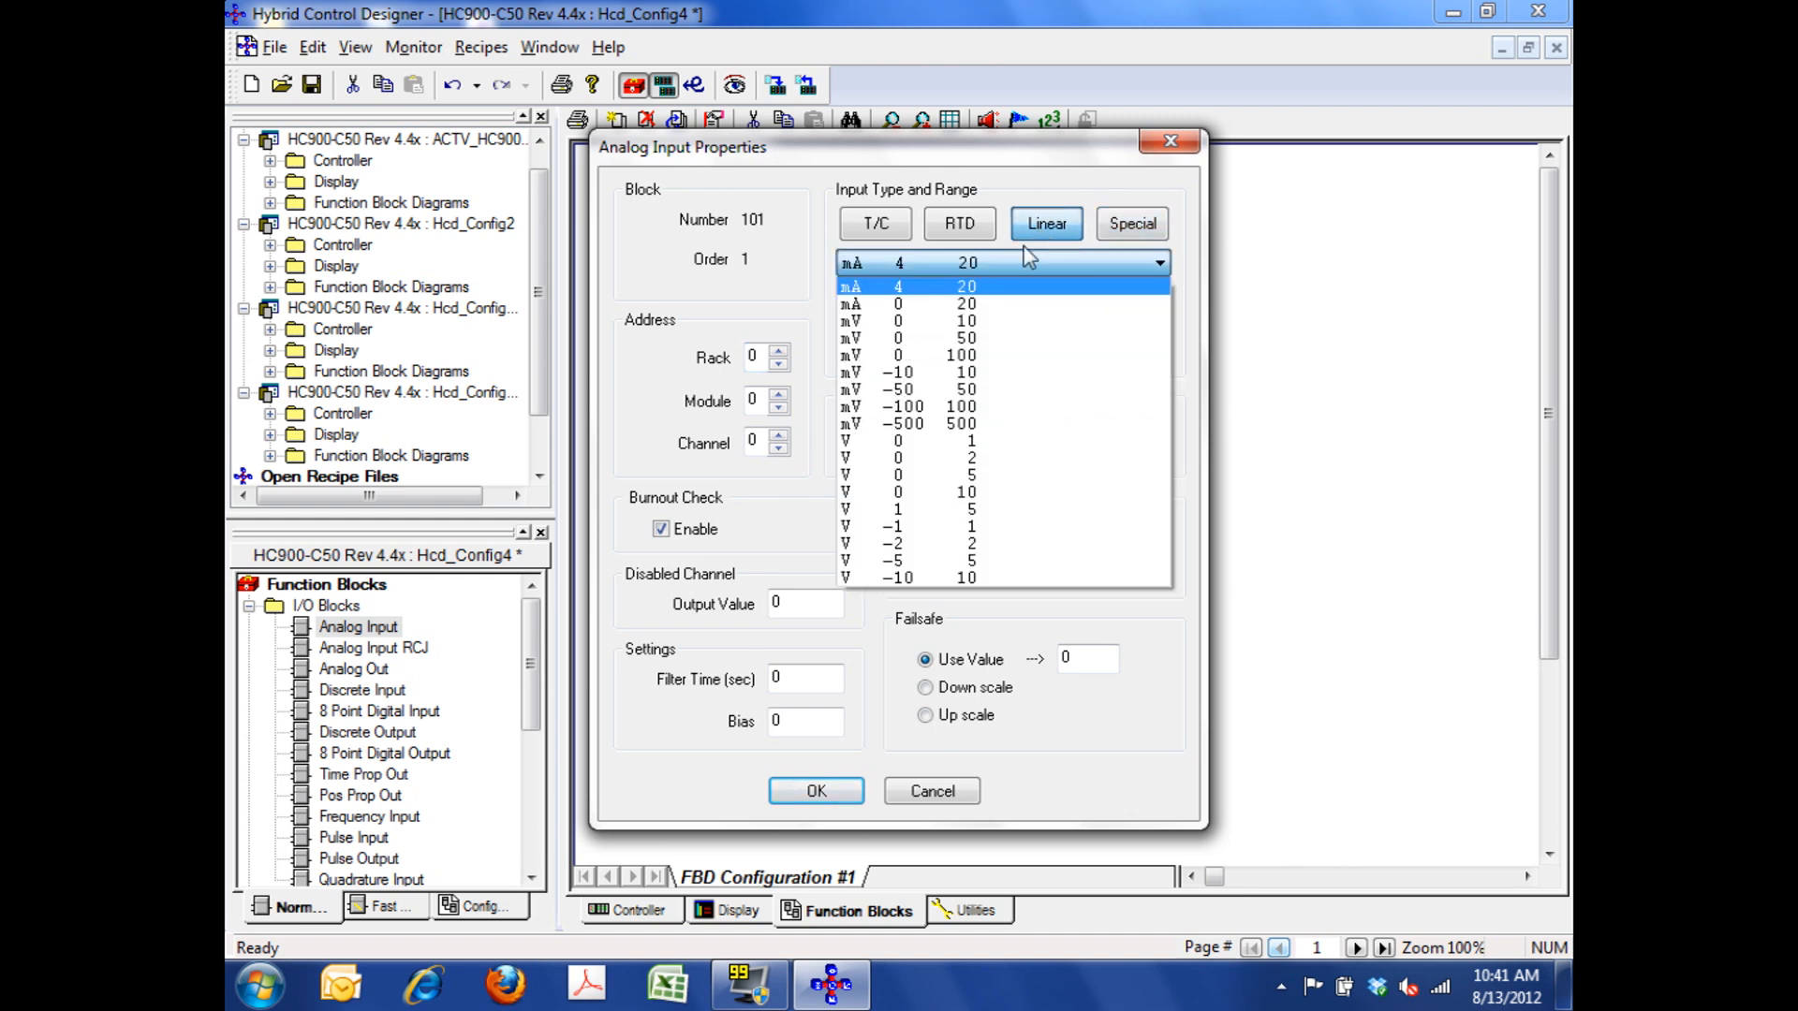
left_click(963, 284)
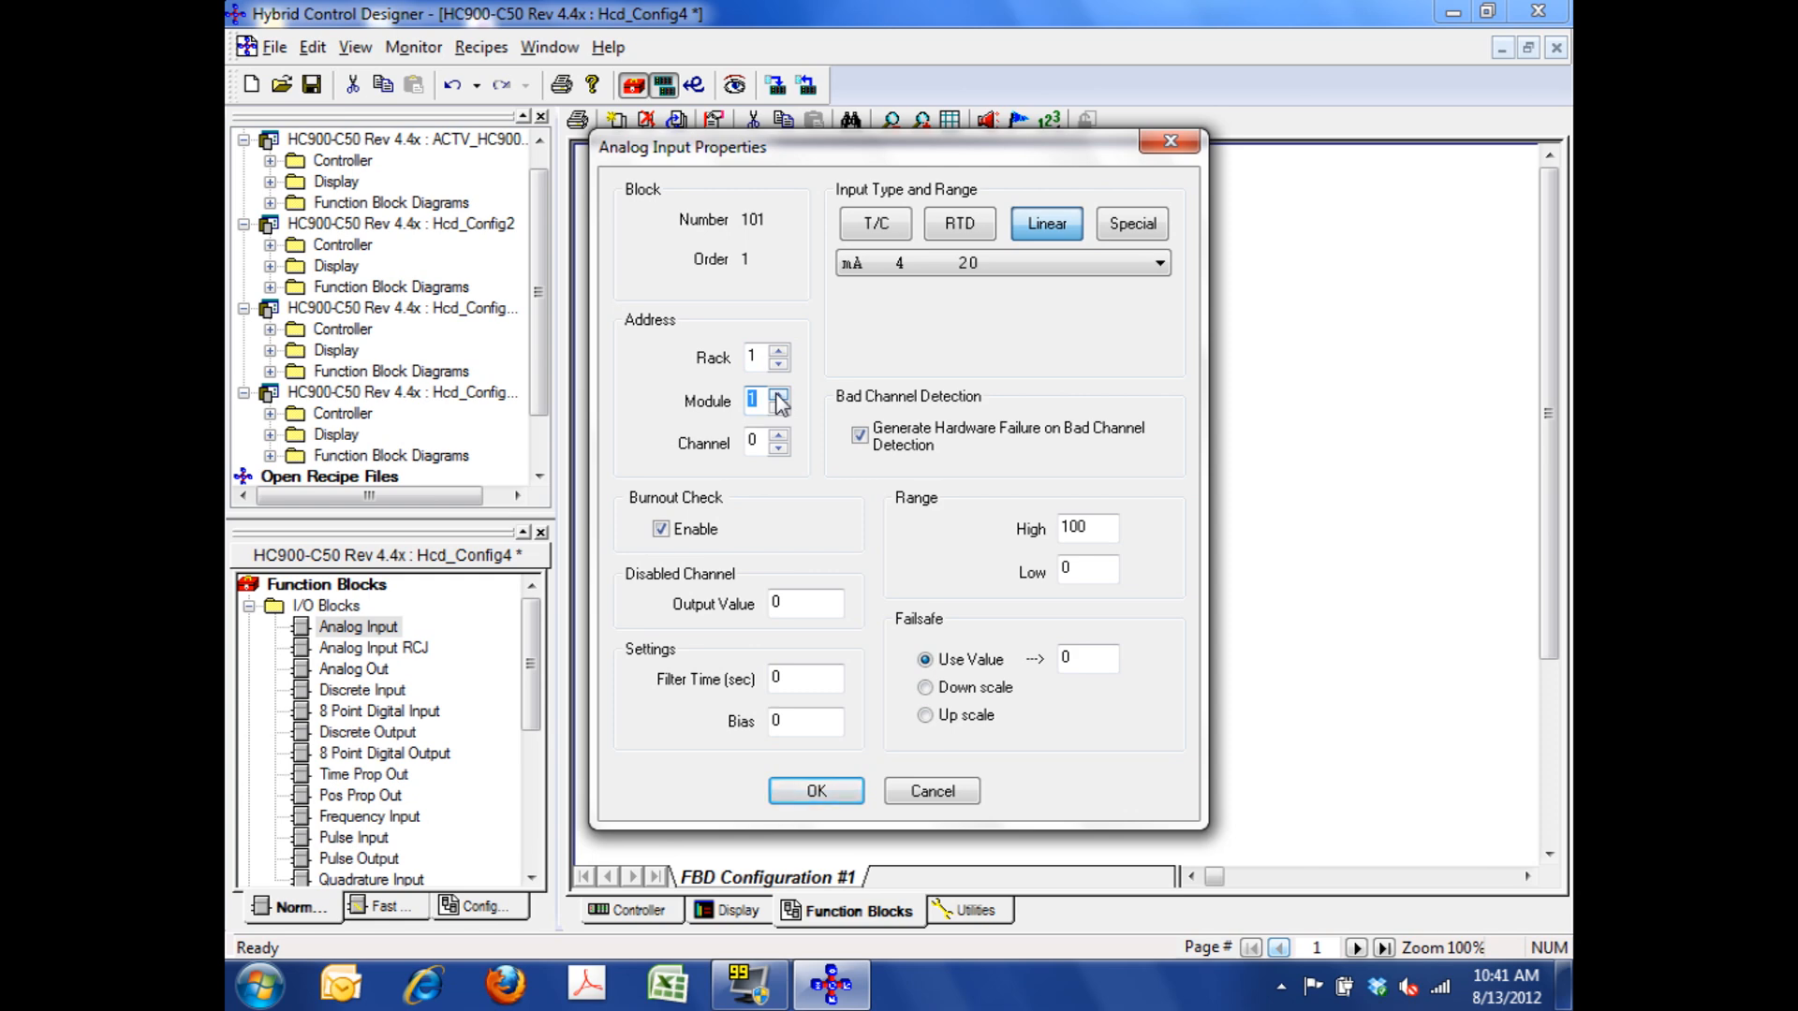
left_click(780, 436)
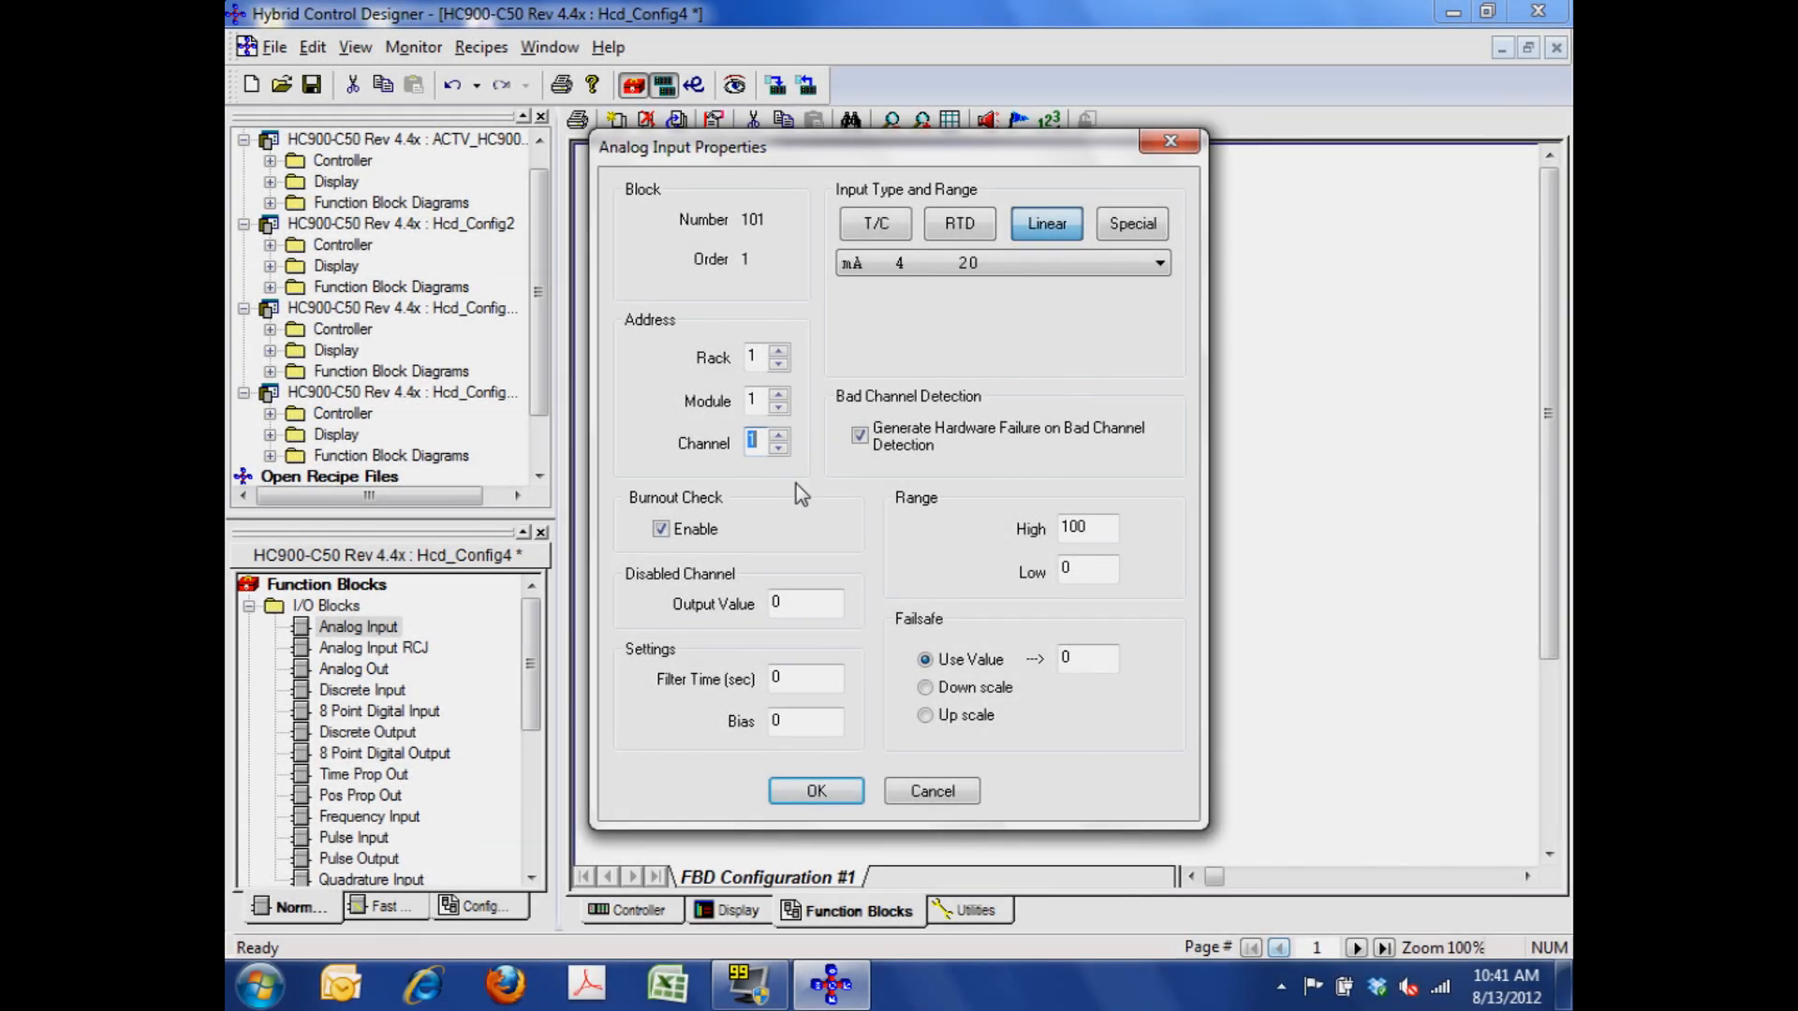
mouse_move(938, 528)
type("1")
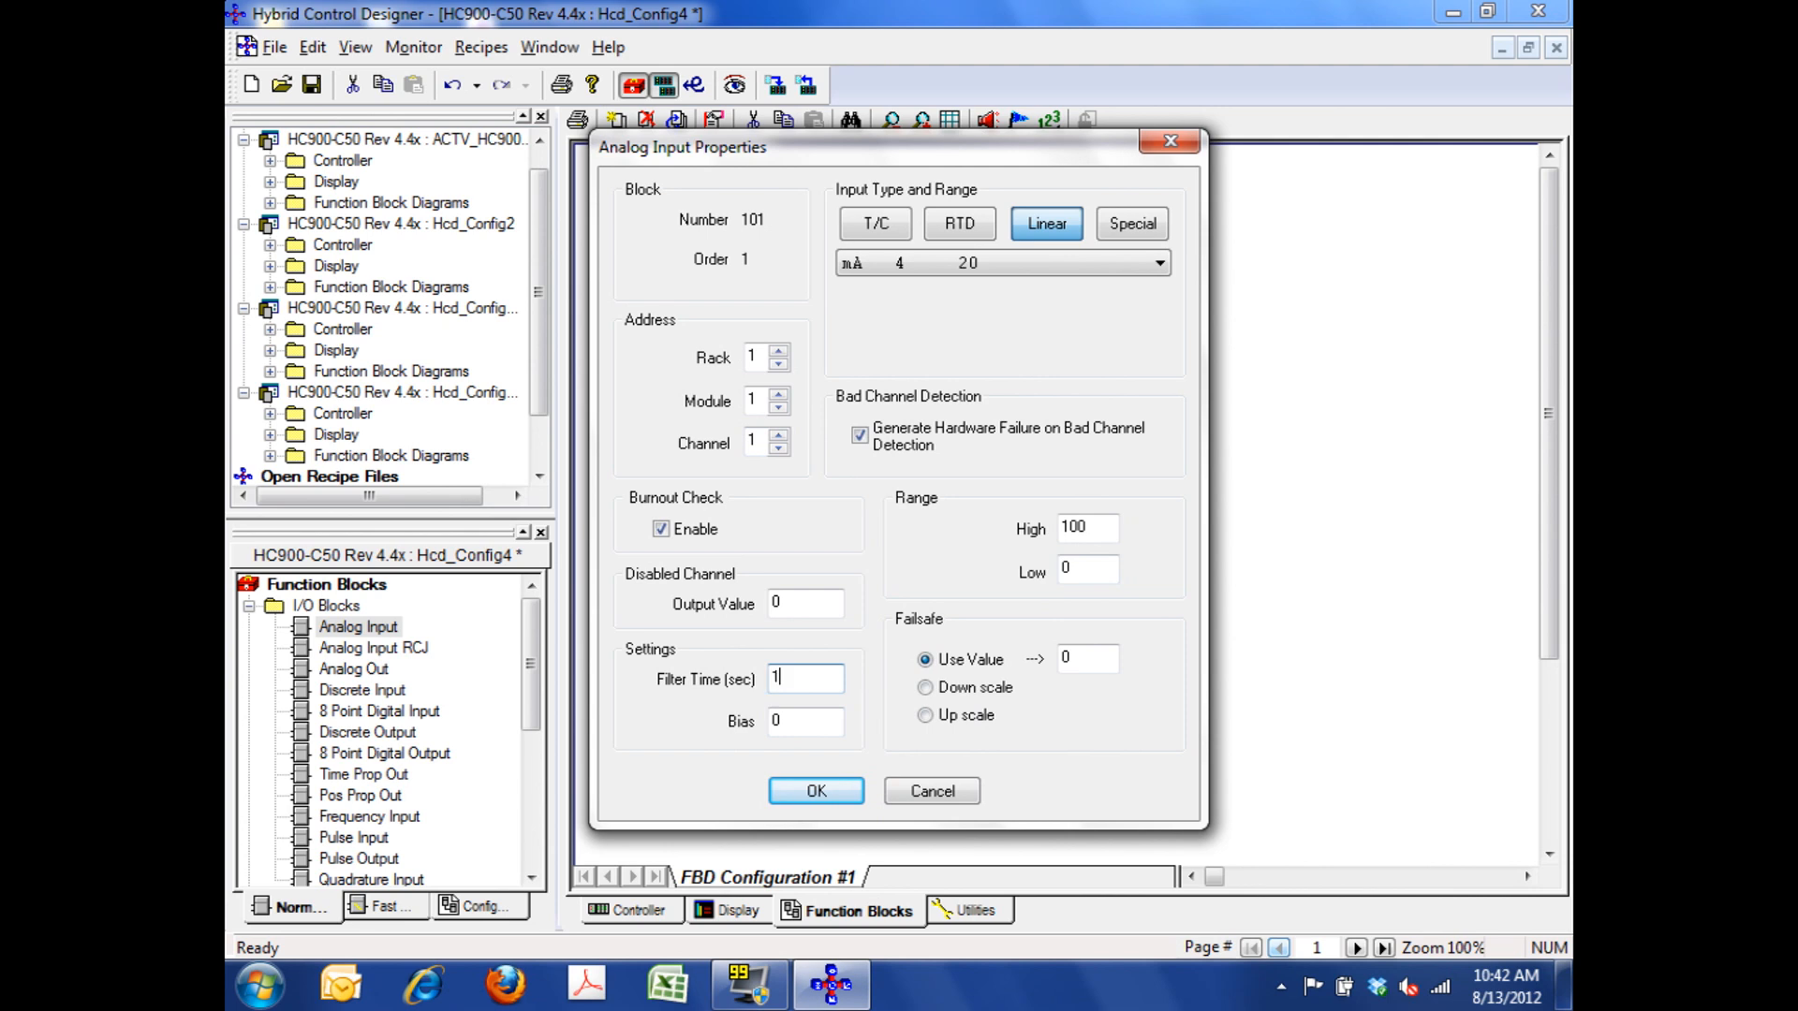
type("5")
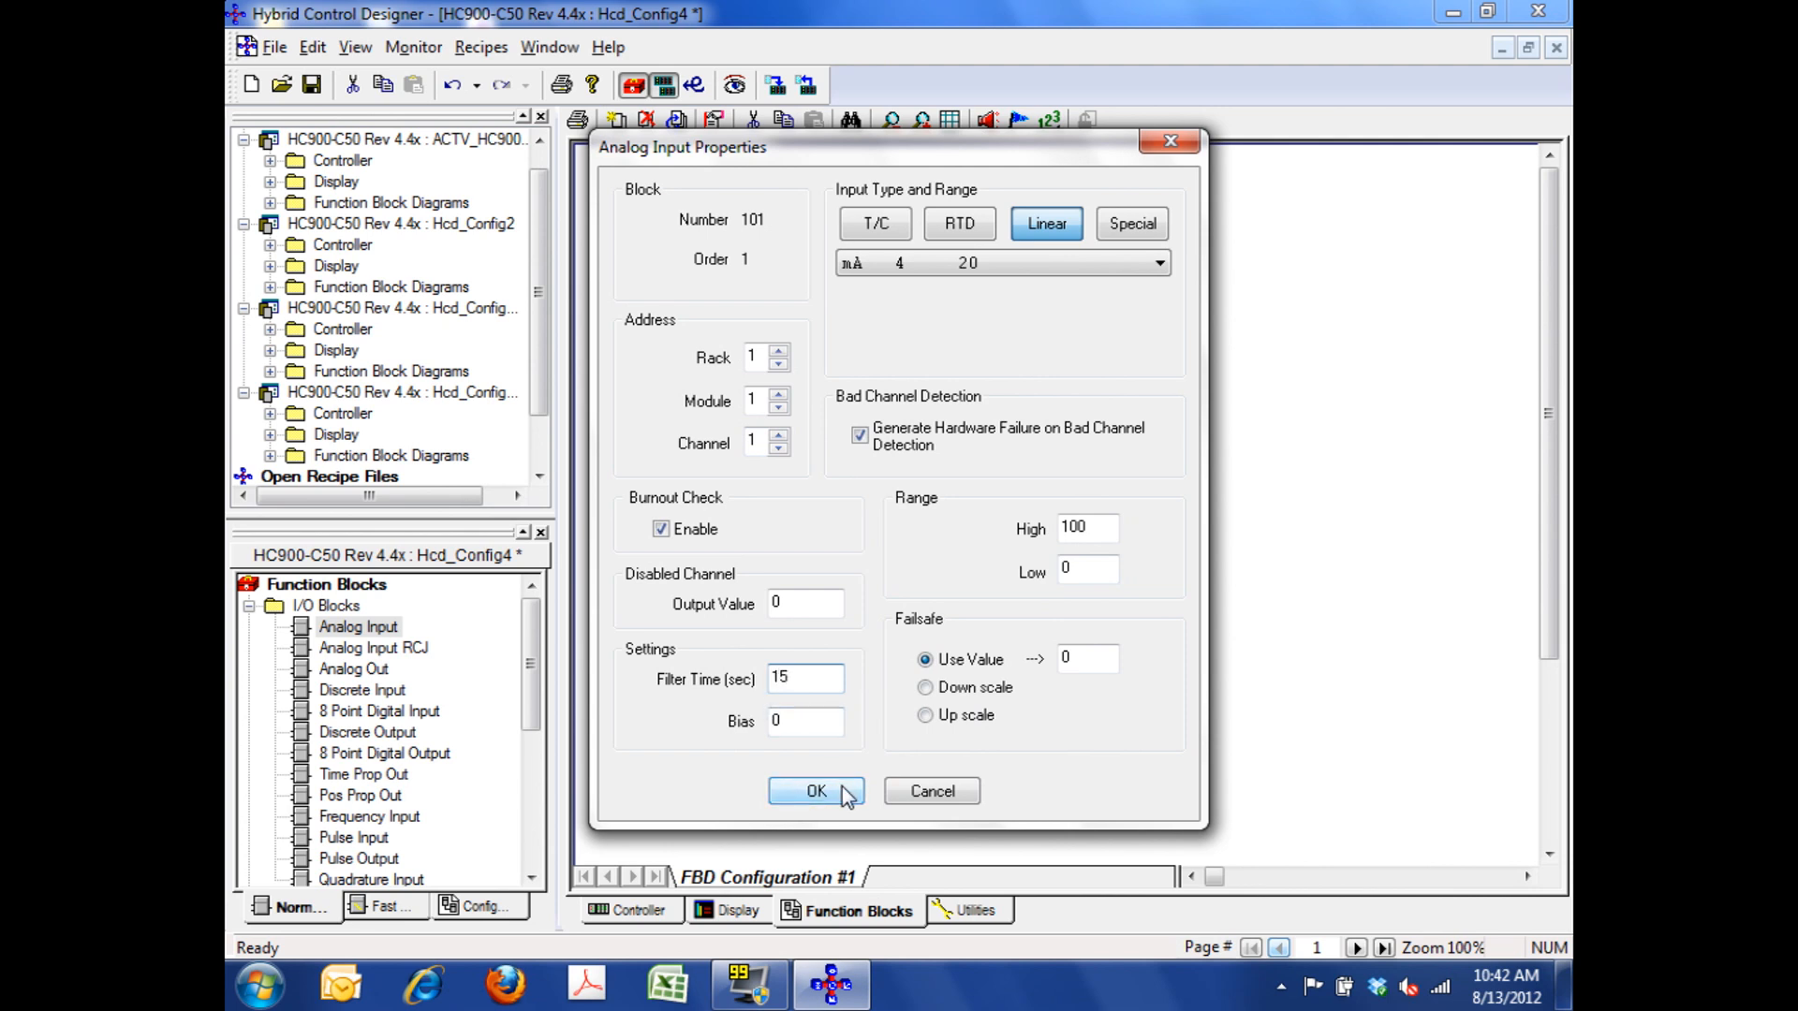
left_click(814, 790)
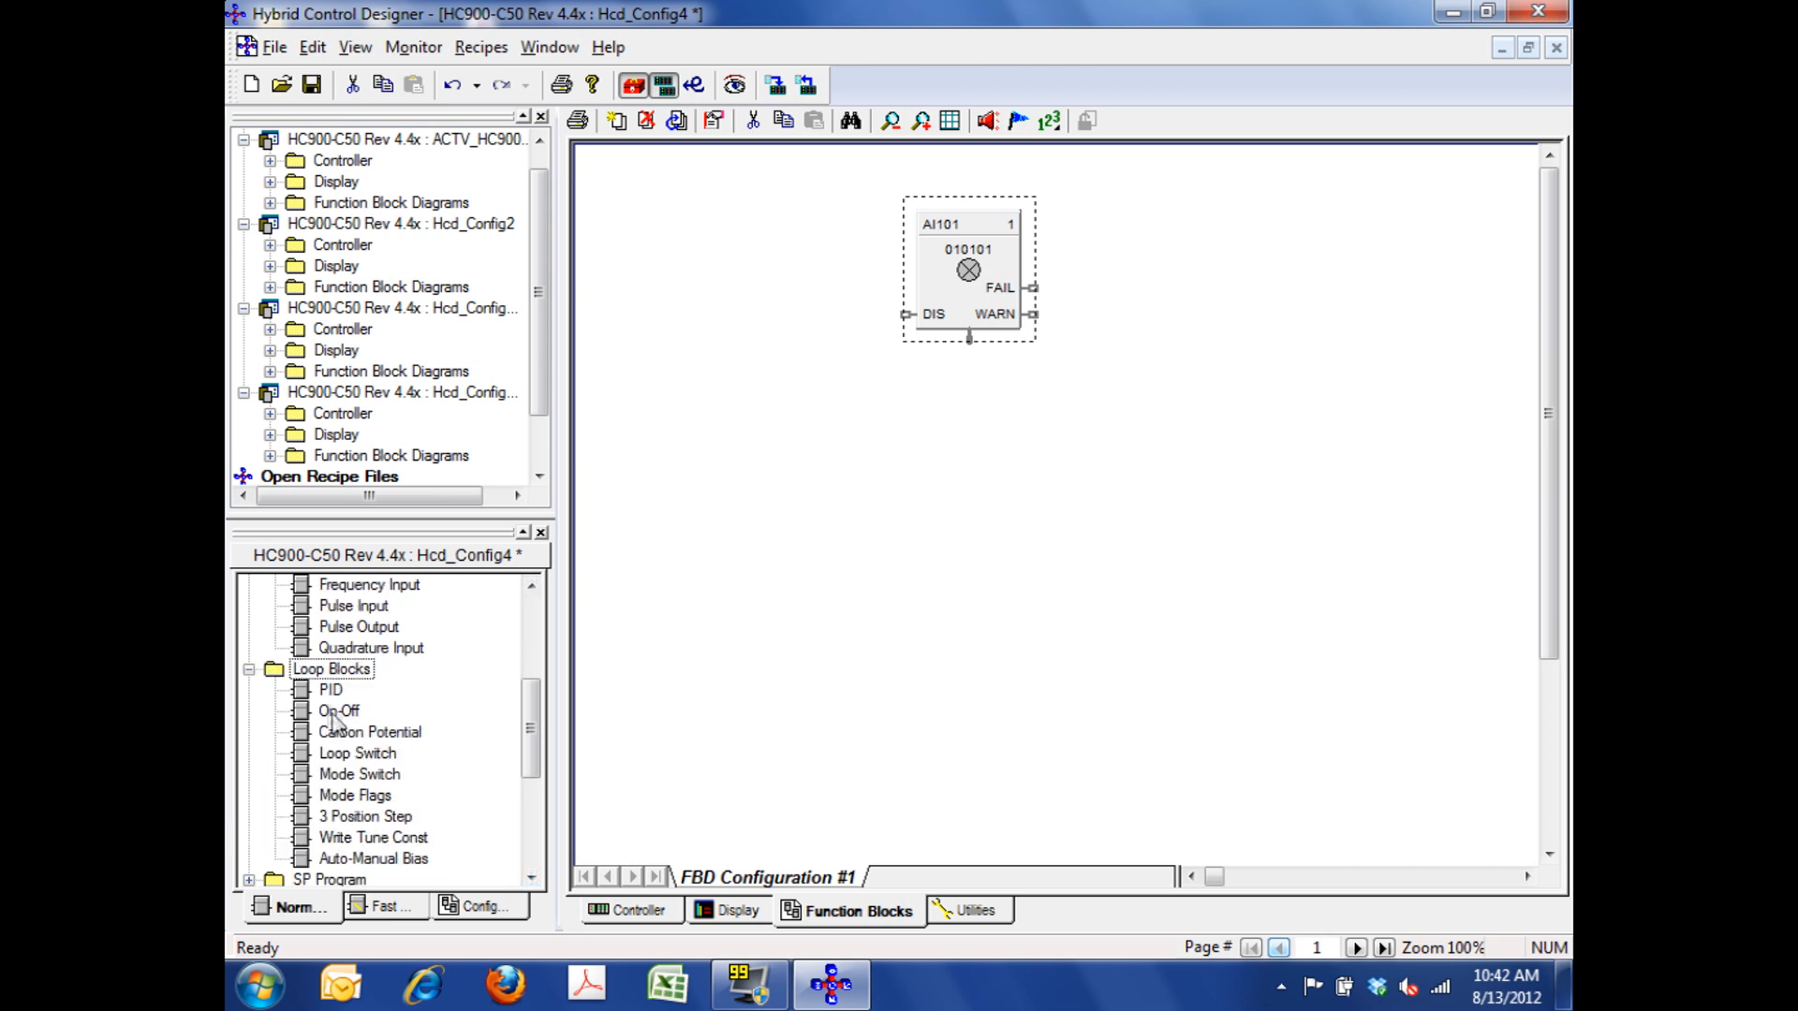
mouse_move(319, 696)
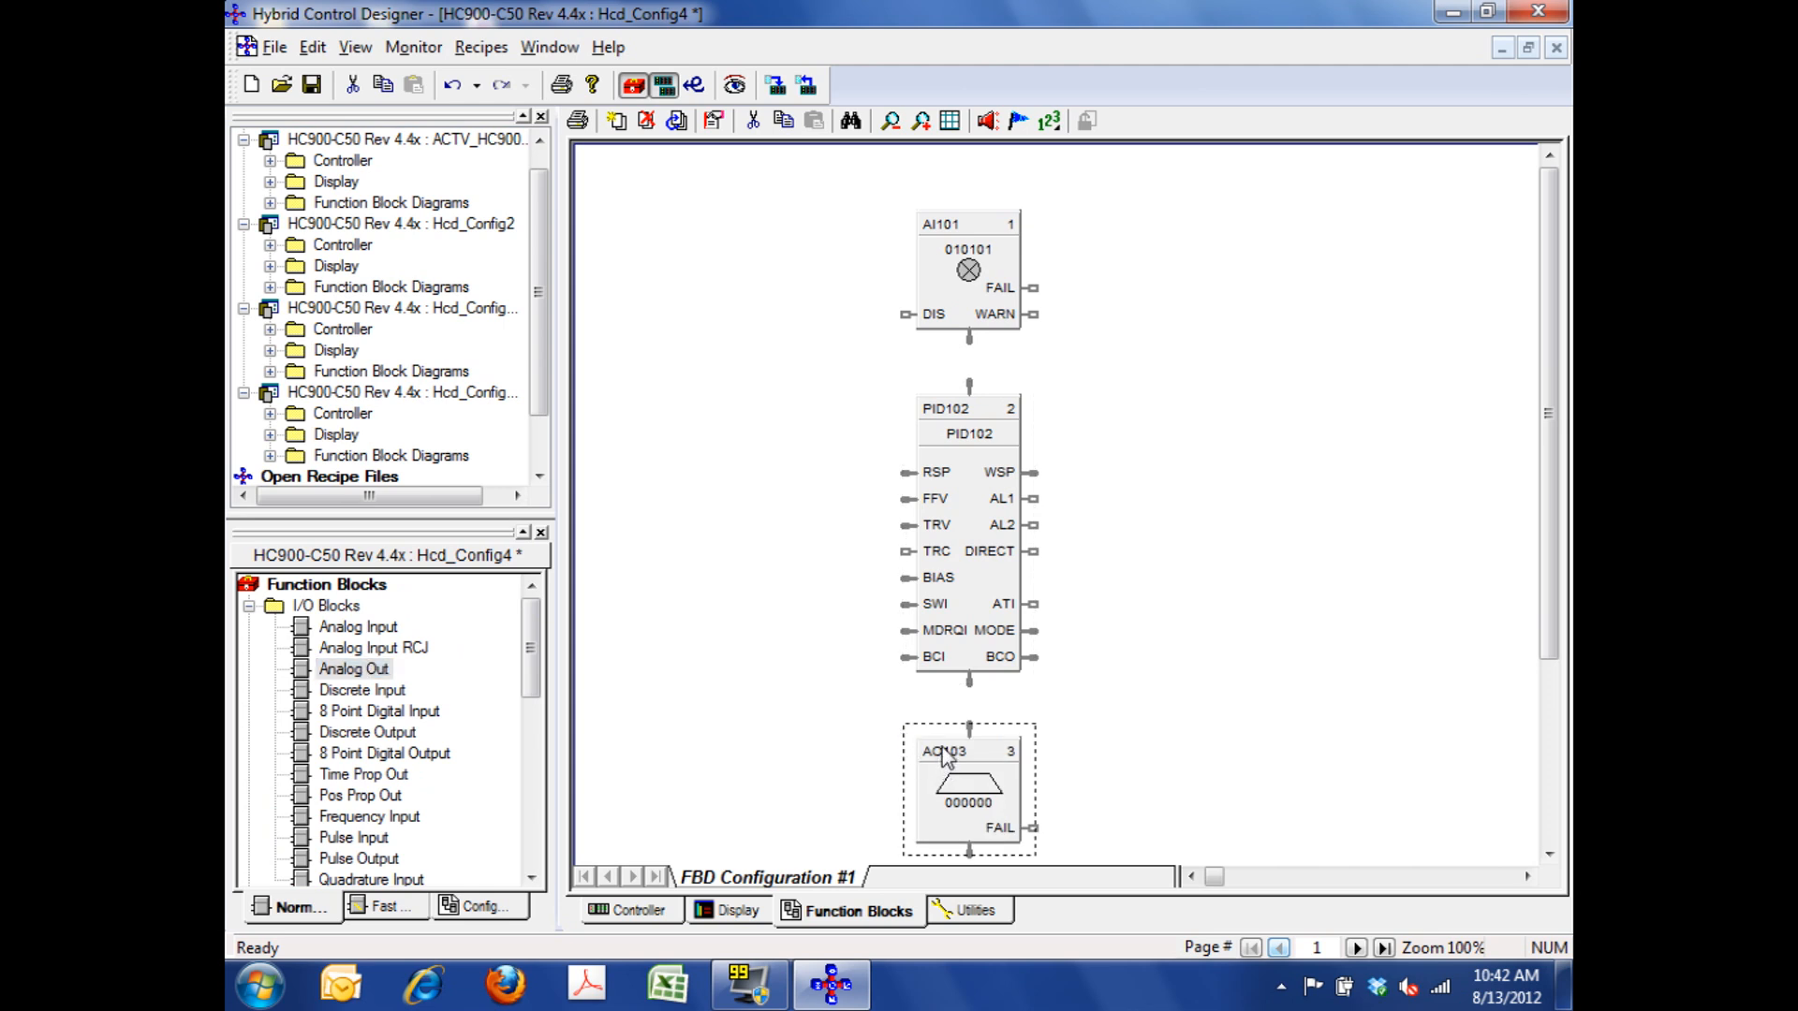
mouse_move(978, 422)
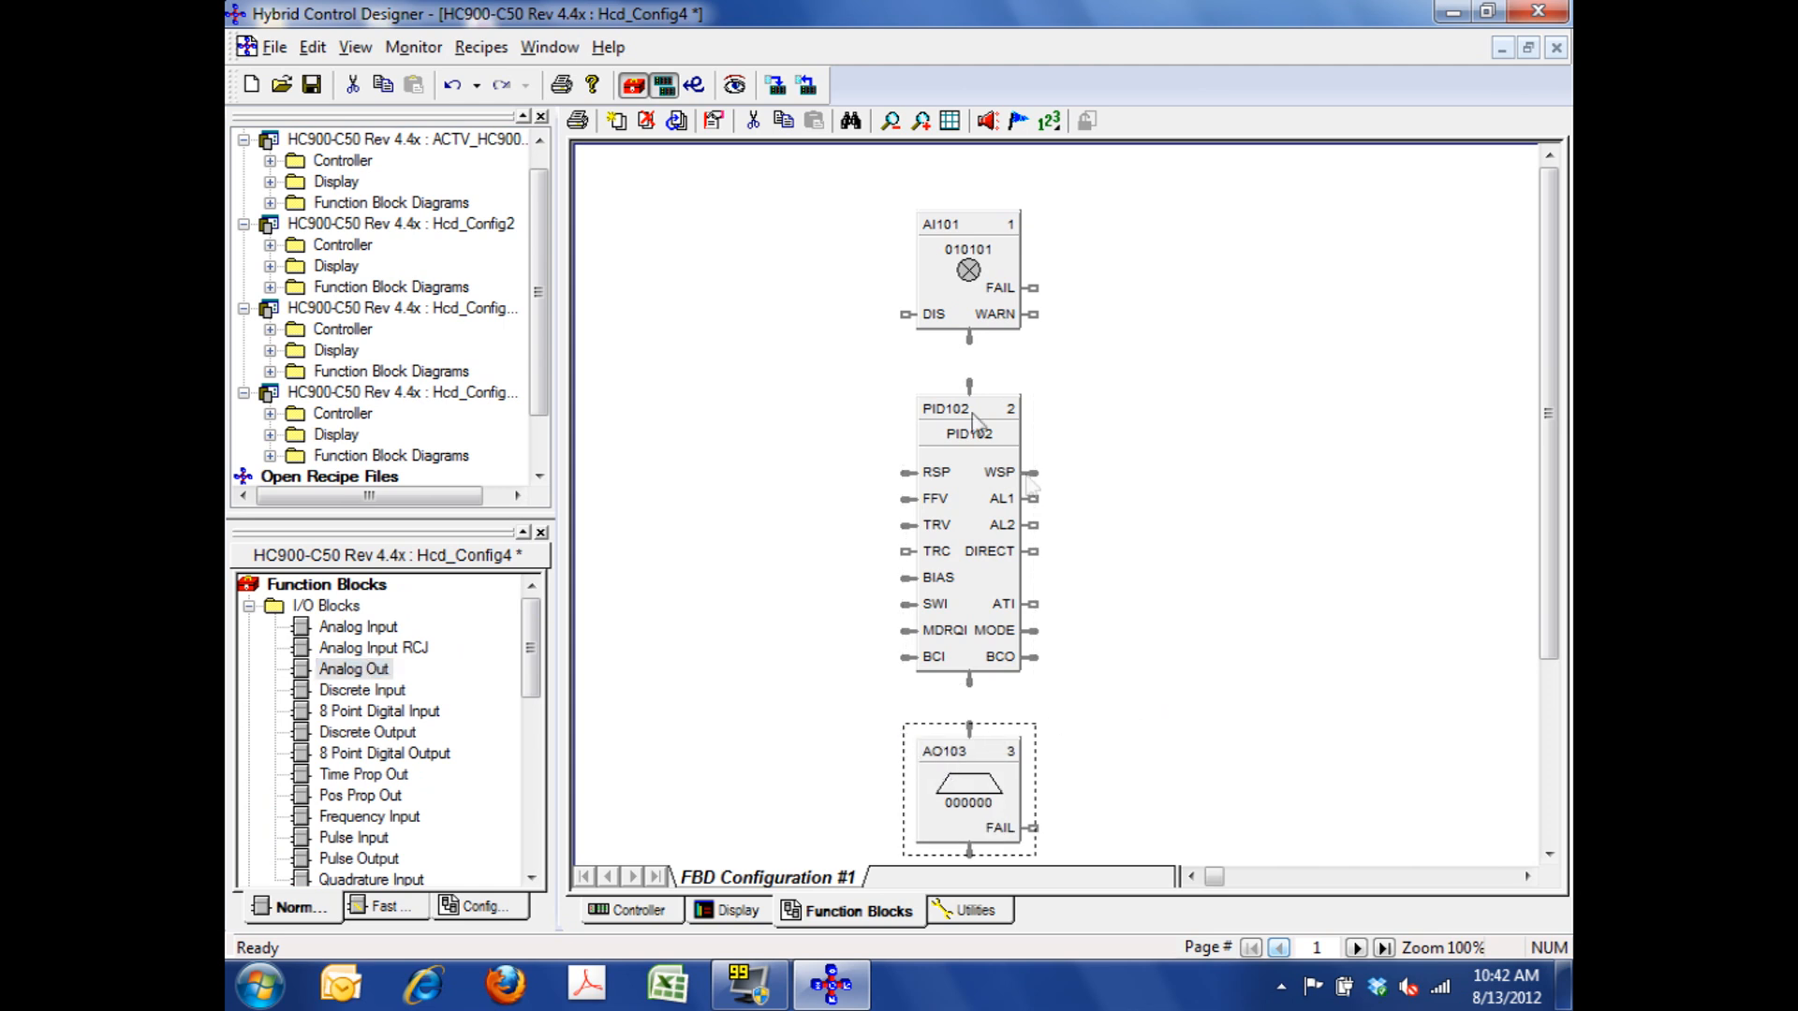
mouse_move(974, 354)
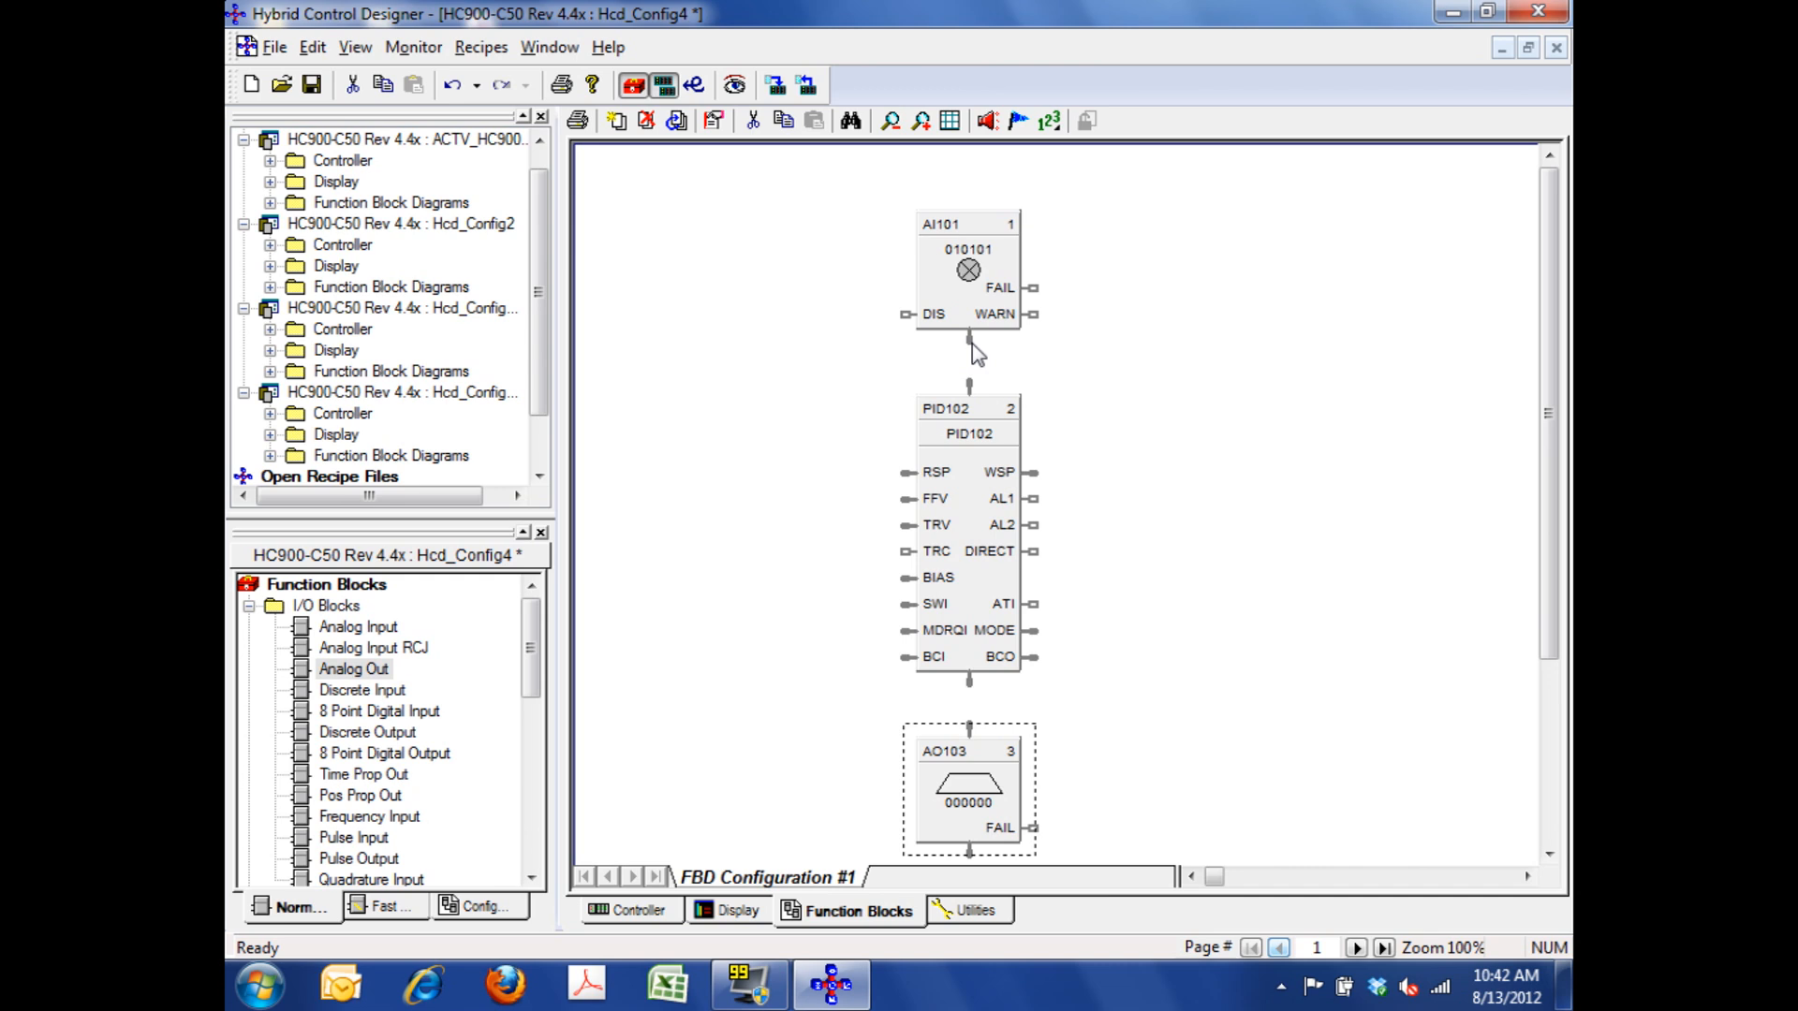
- Wire AI101's output toward the PID input, dismissing the accidentally reopened AI properties
left_click(972, 335)
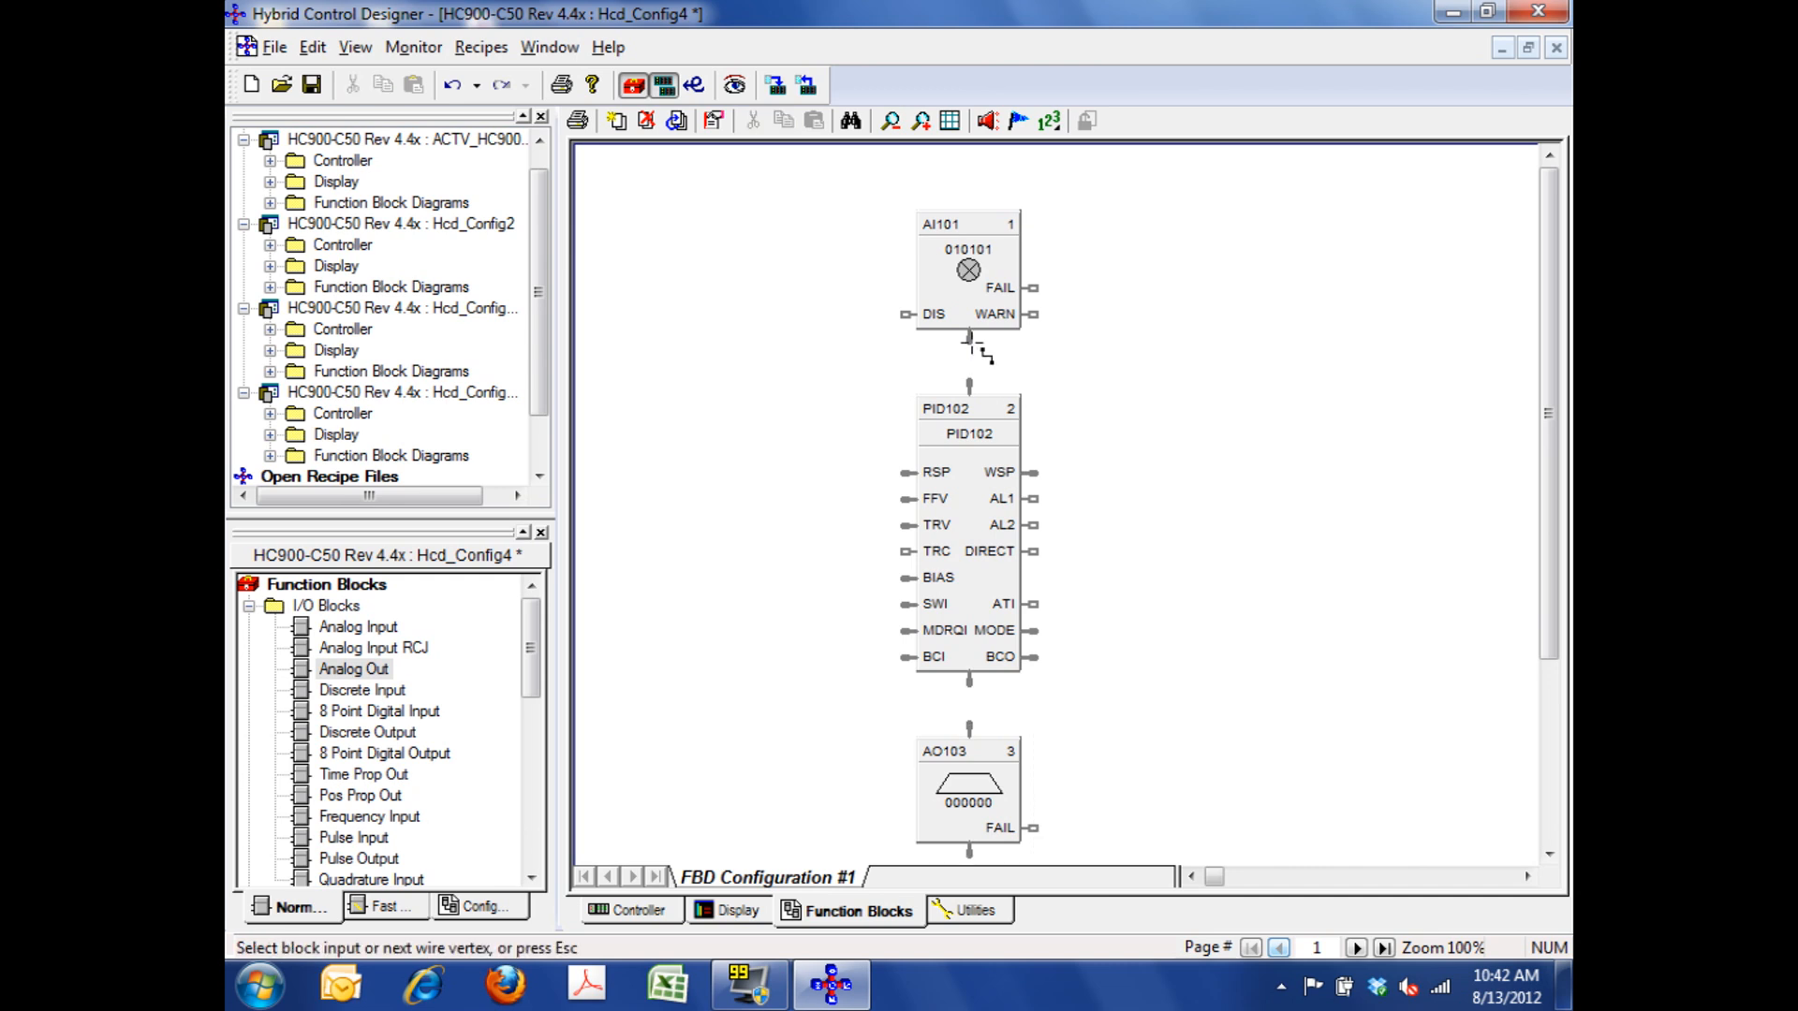
double_click(966, 268)
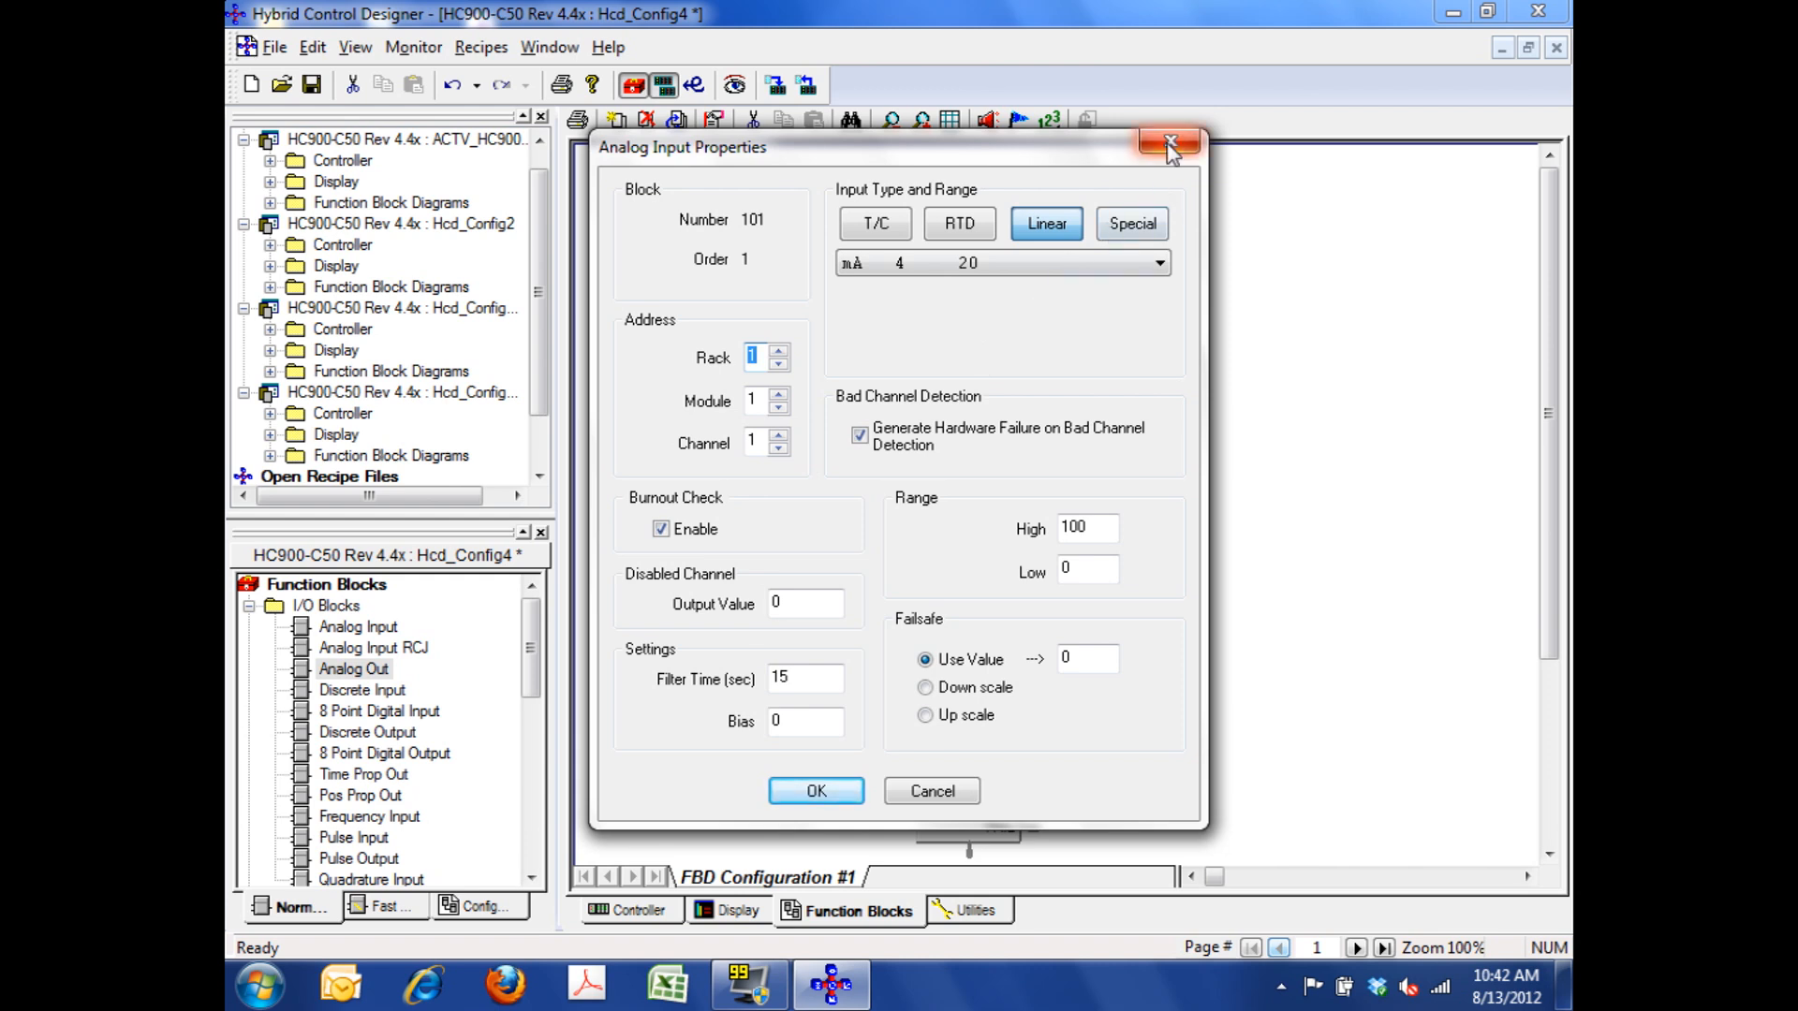
left_click(1167, 144)
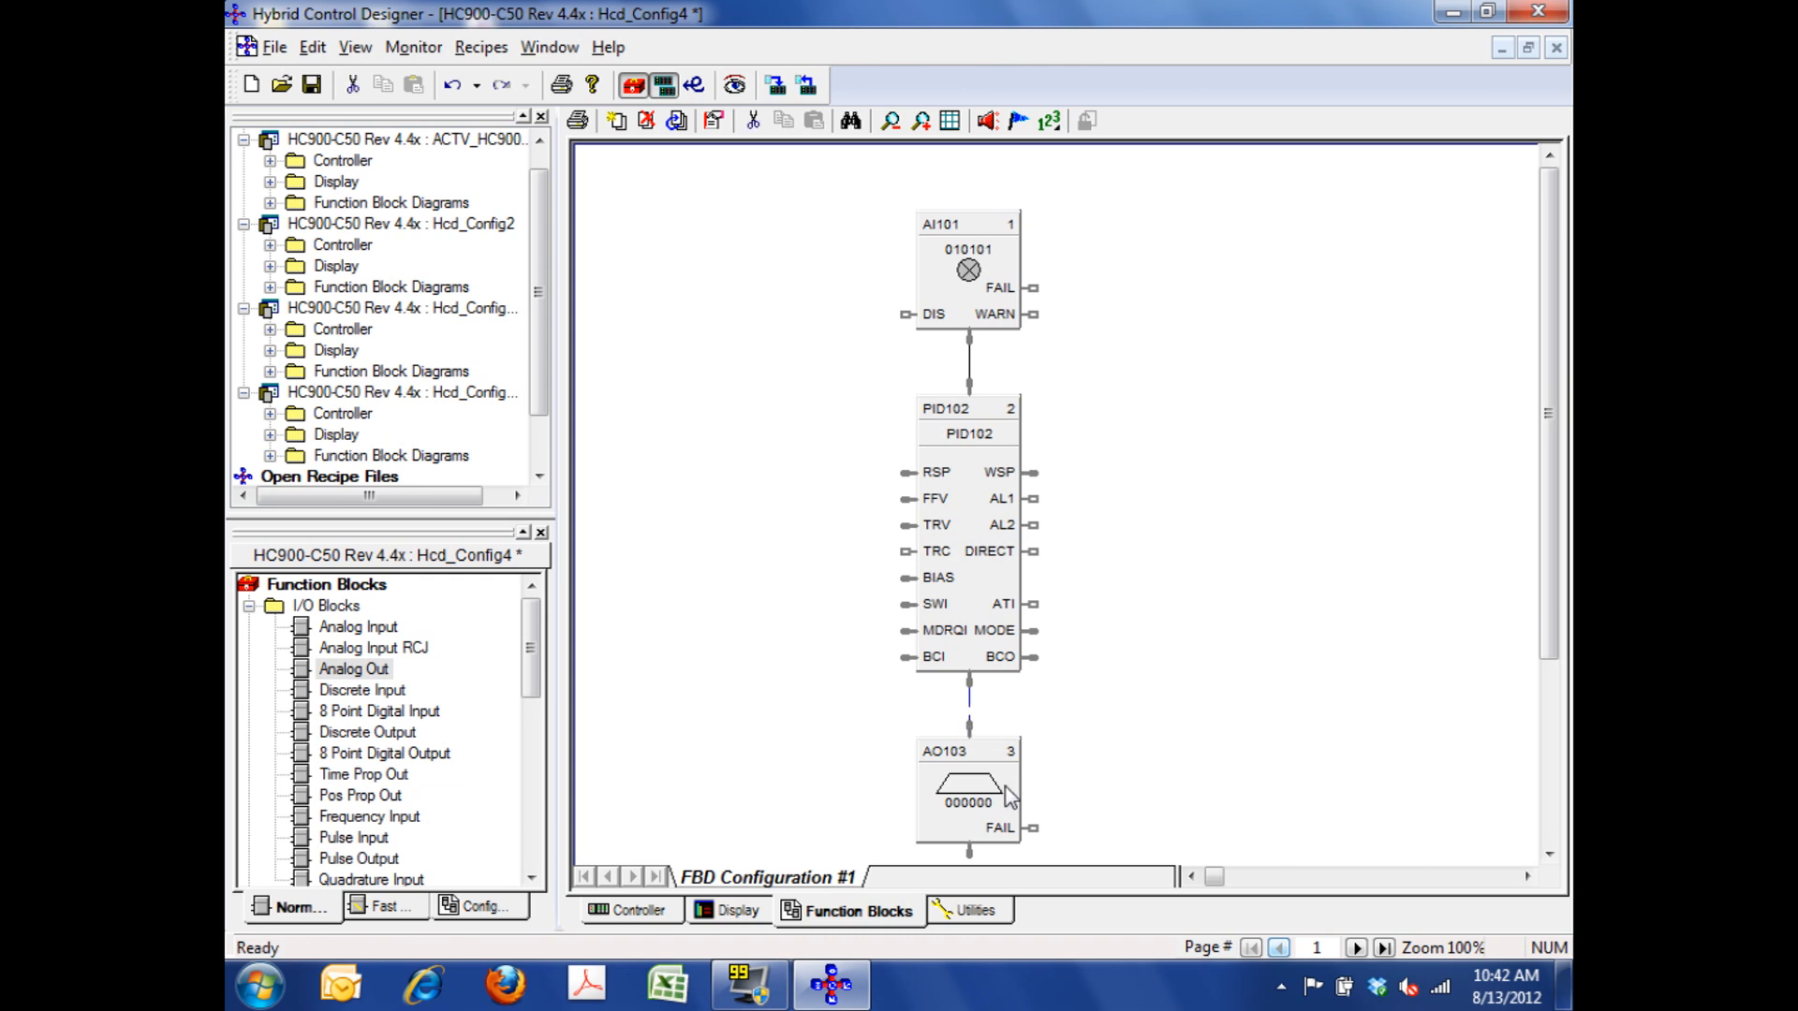
mouse_move(983, 809)
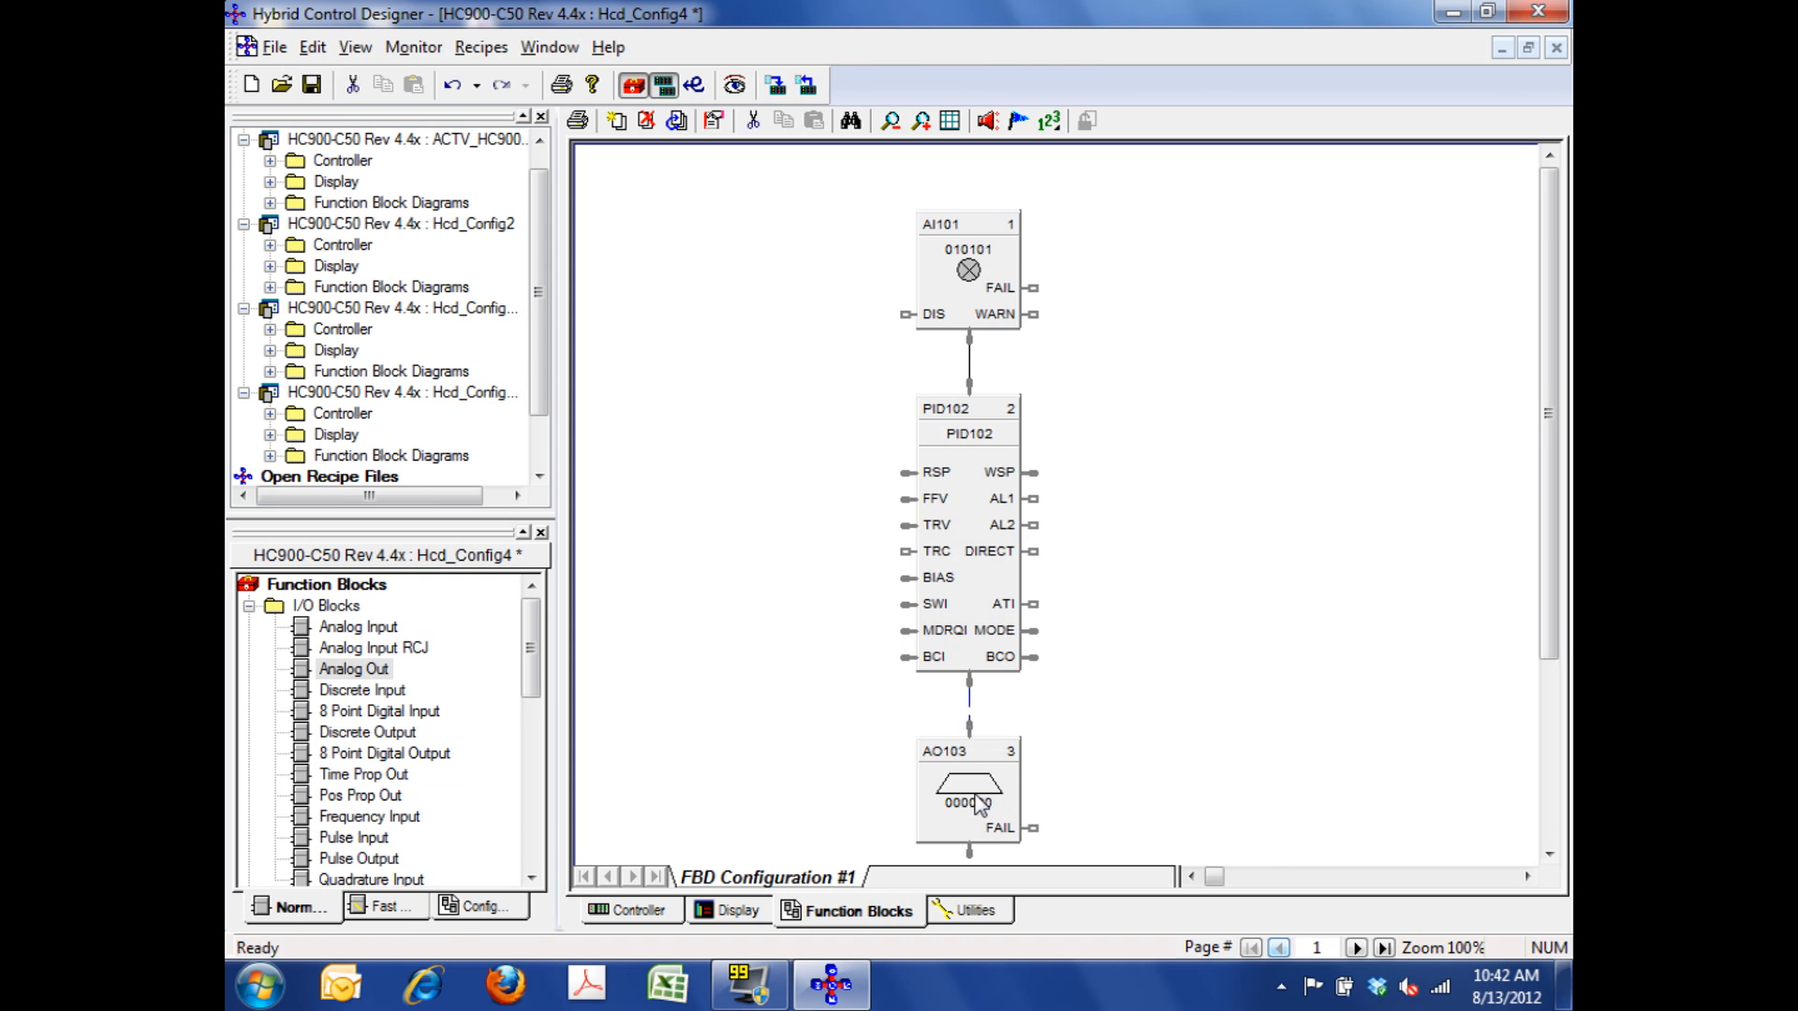
- Address AO103 to rack 1, module 2, channel 1 so the block reads 010201
double_click(968, 802)
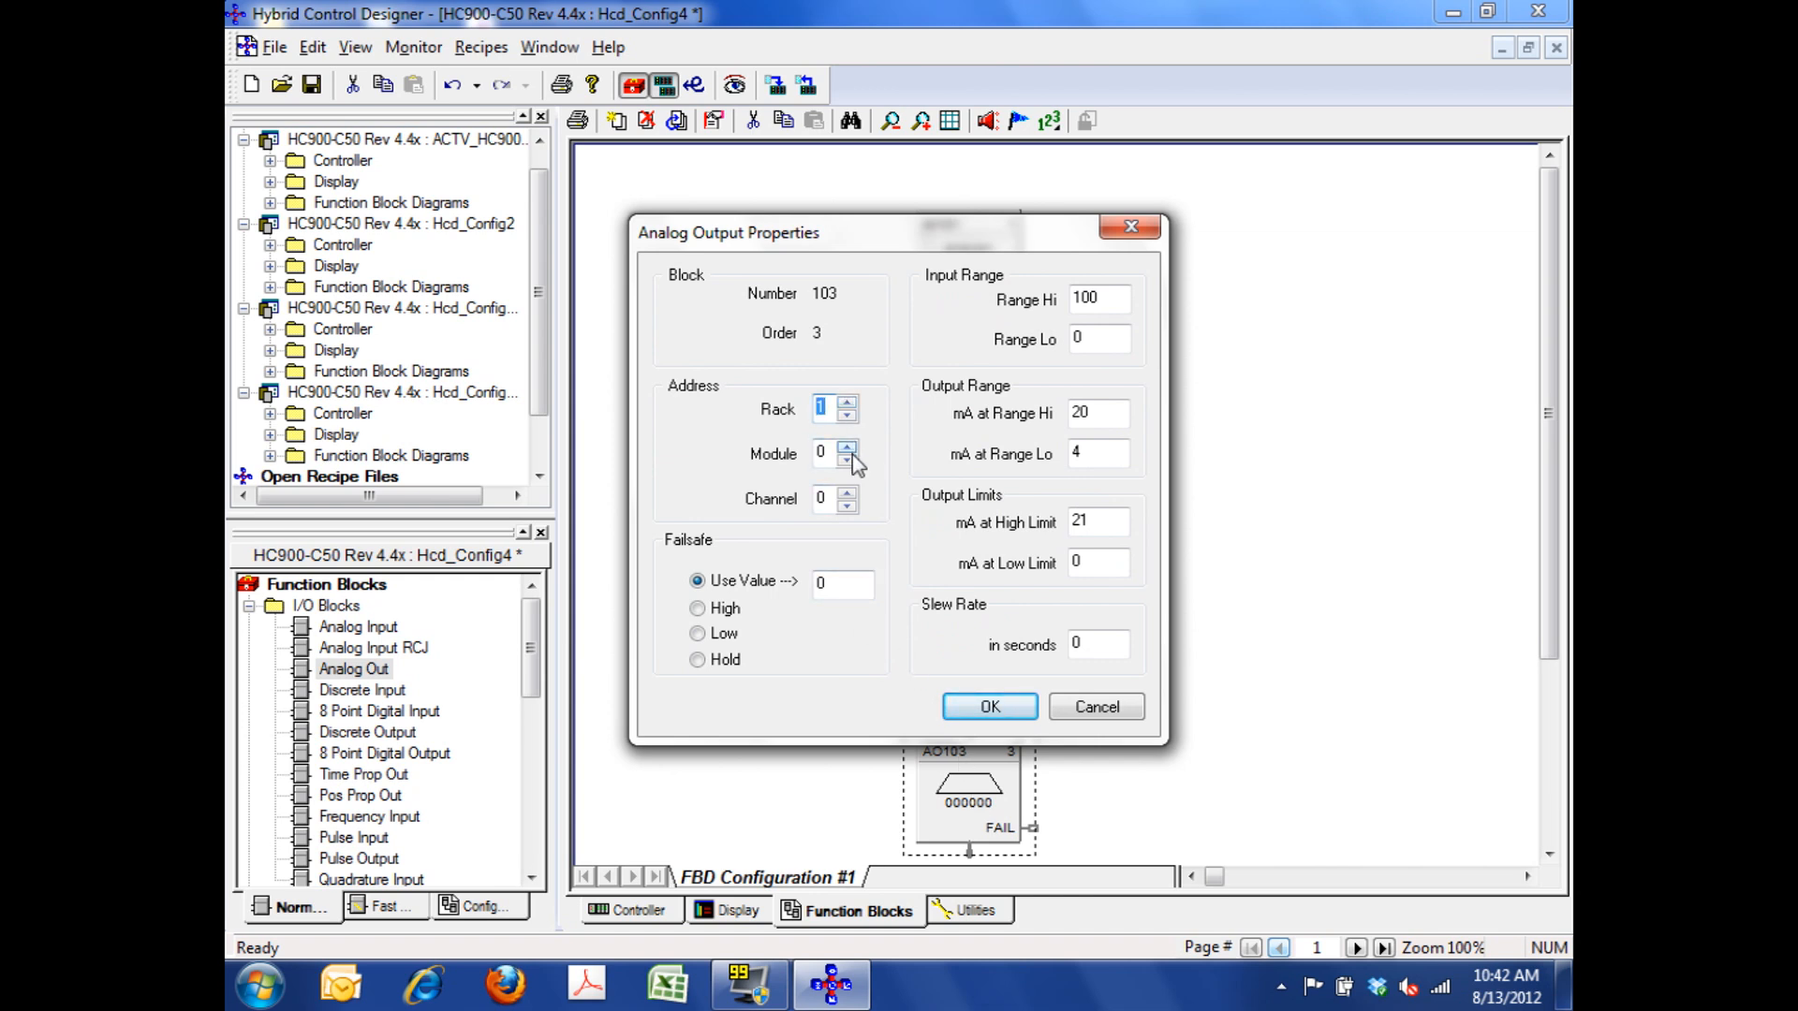
left_click(846, 446)
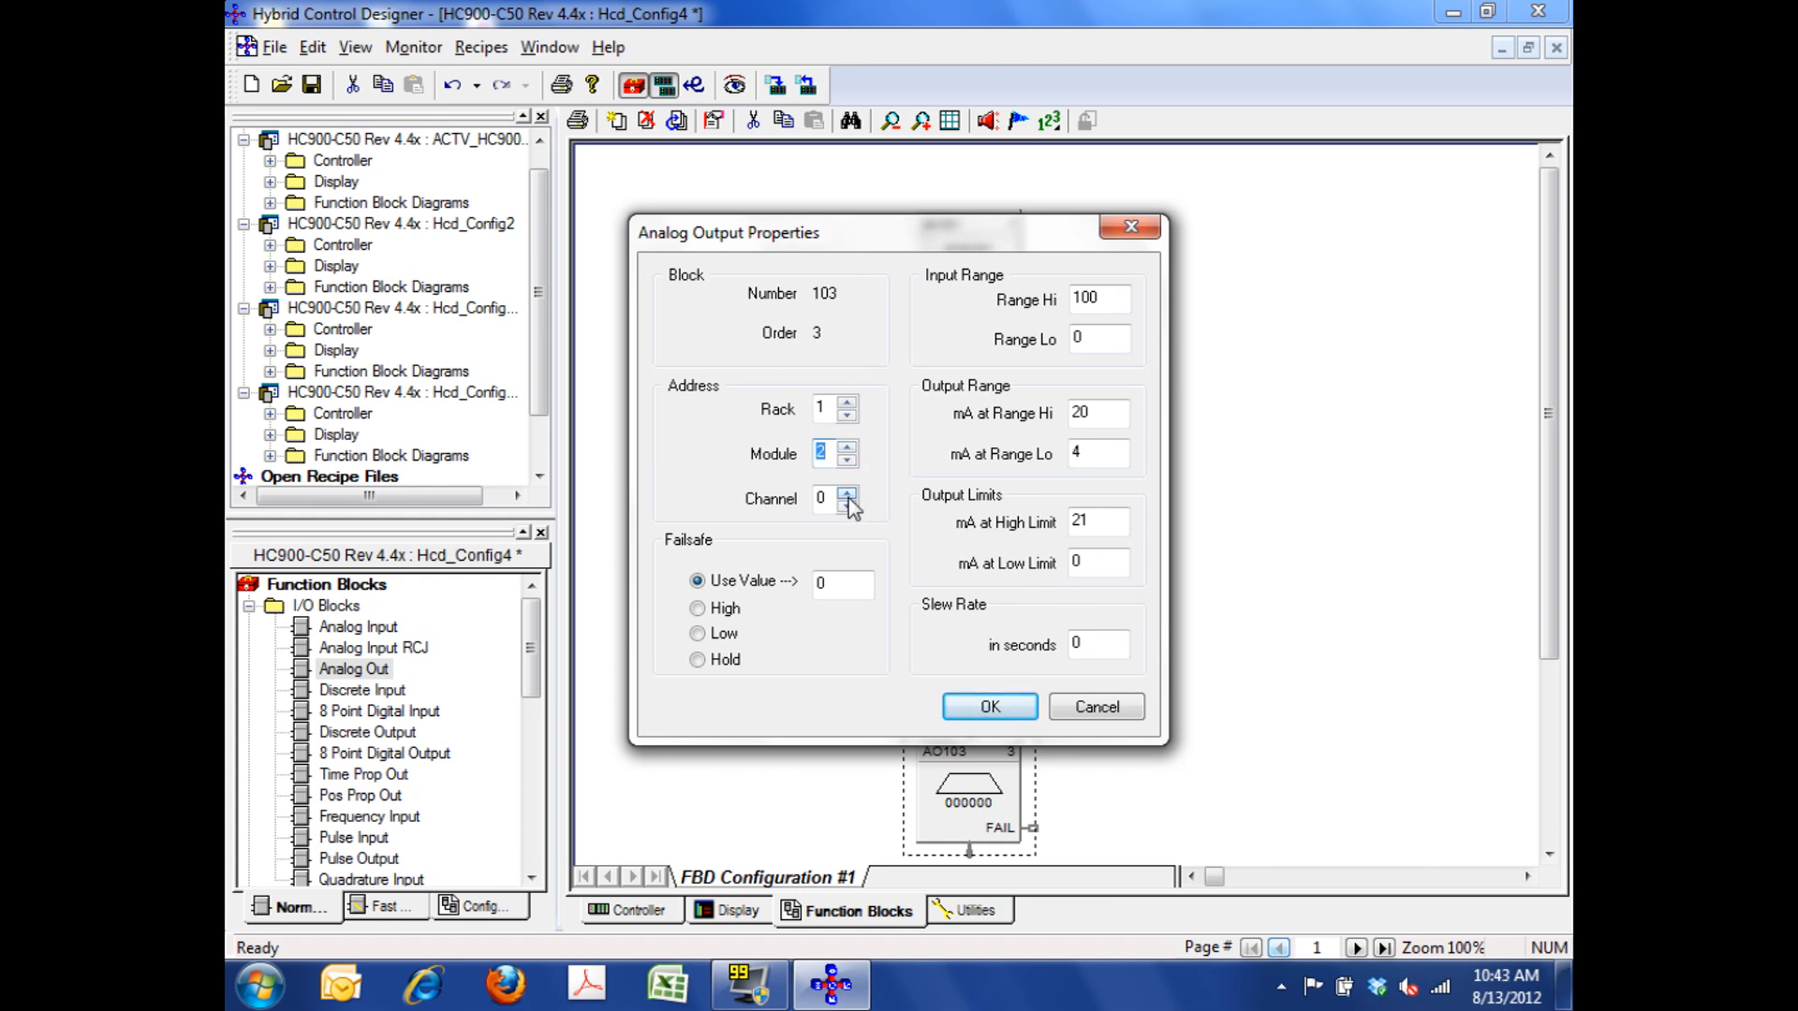
left_click(846, 492)
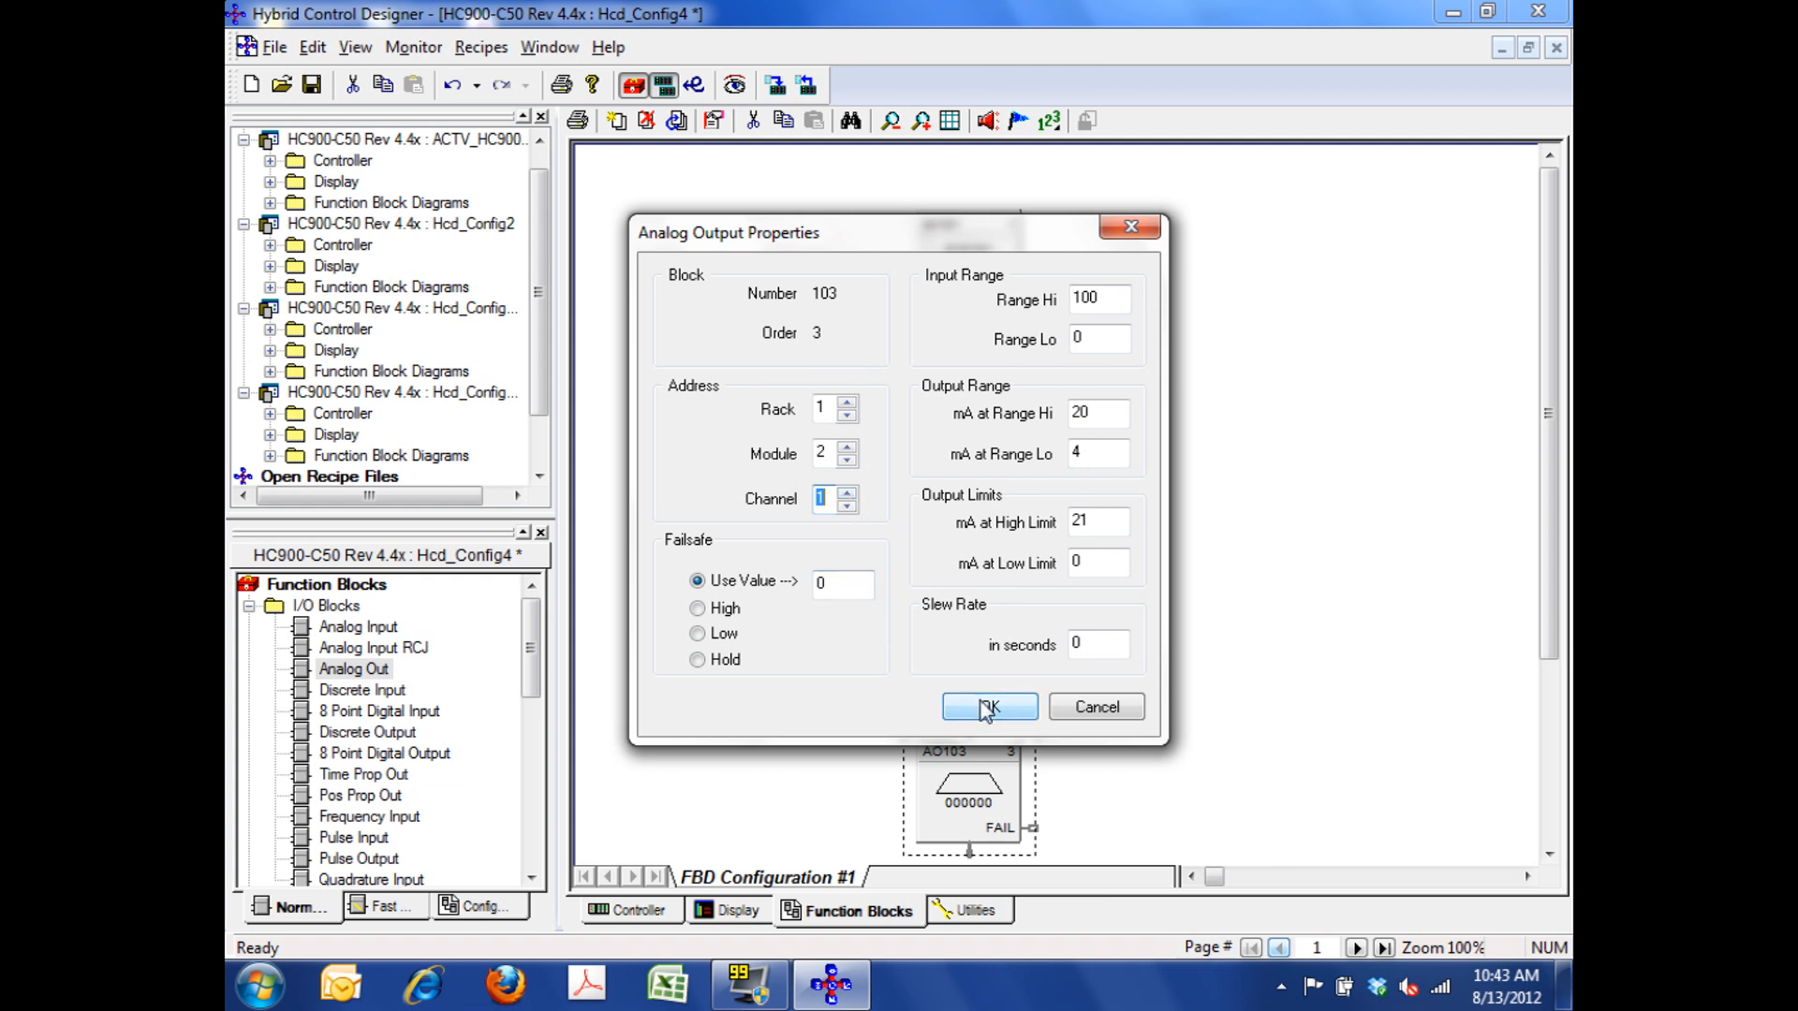
left_click(989, 706)
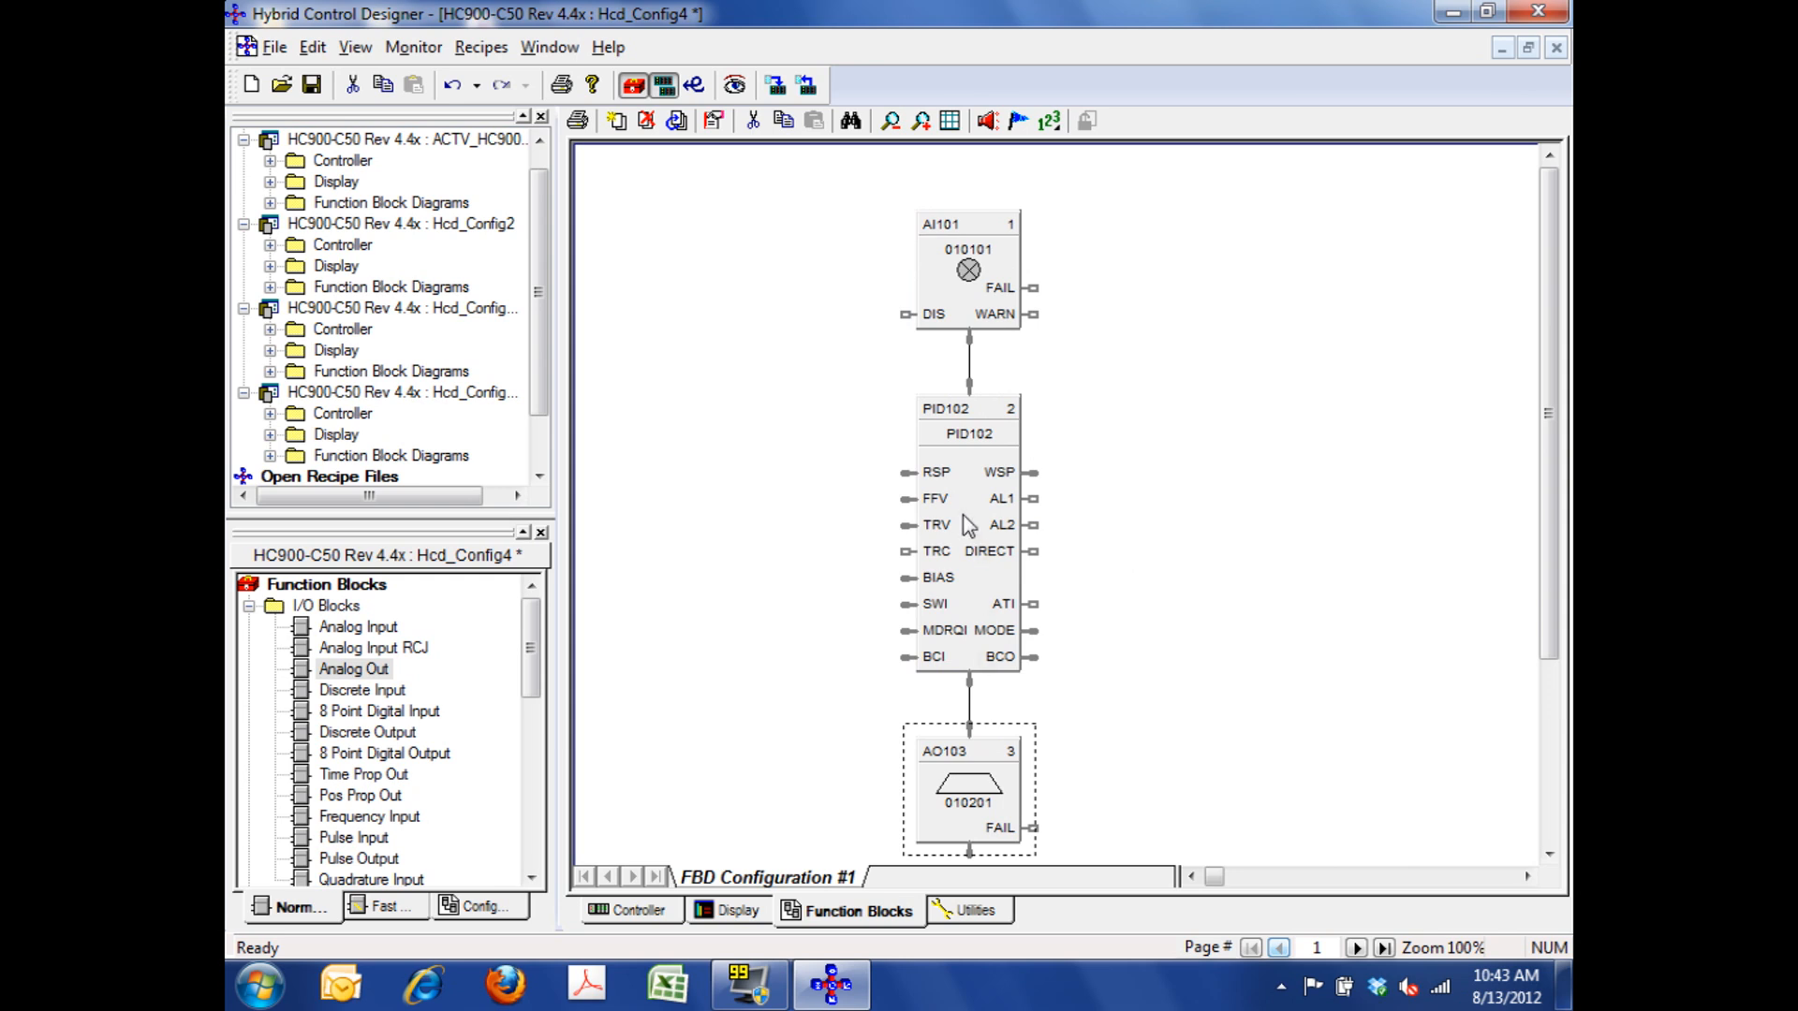
- Enter TANK PRESSURE as the PID block's tag name on the General tab
double_click(966, 433)
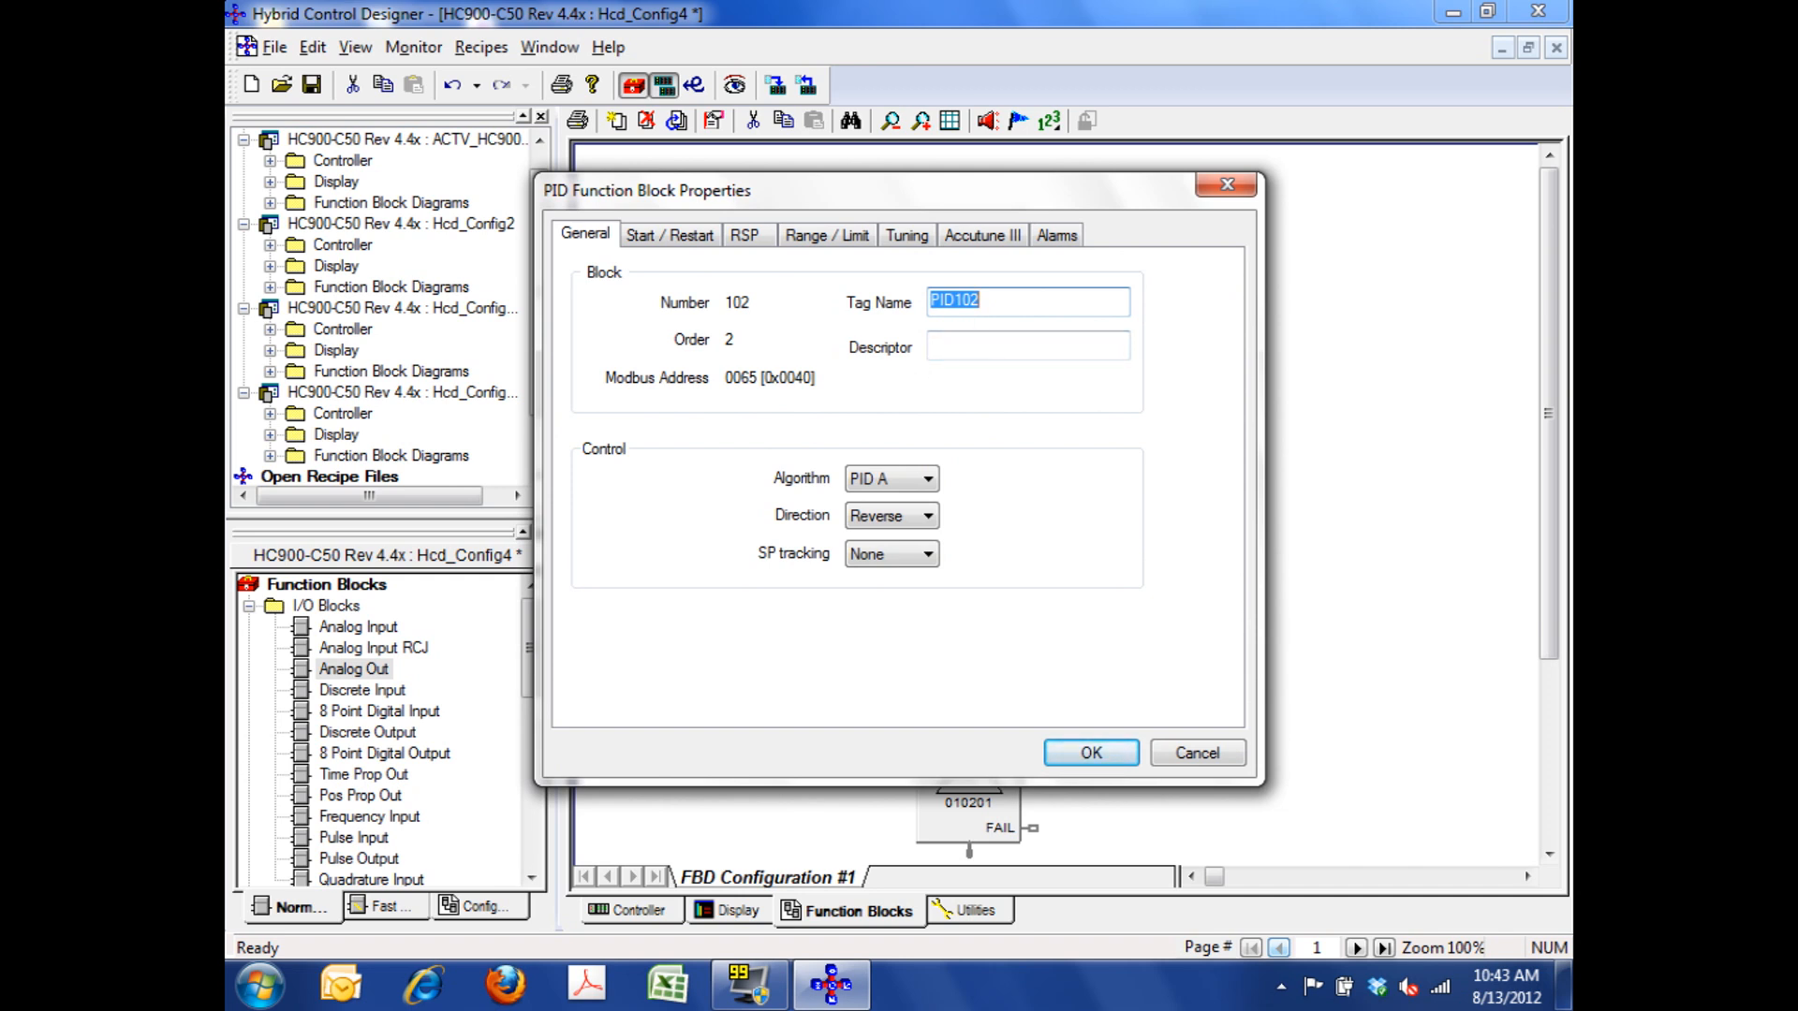
type("TANK PRESSURE")
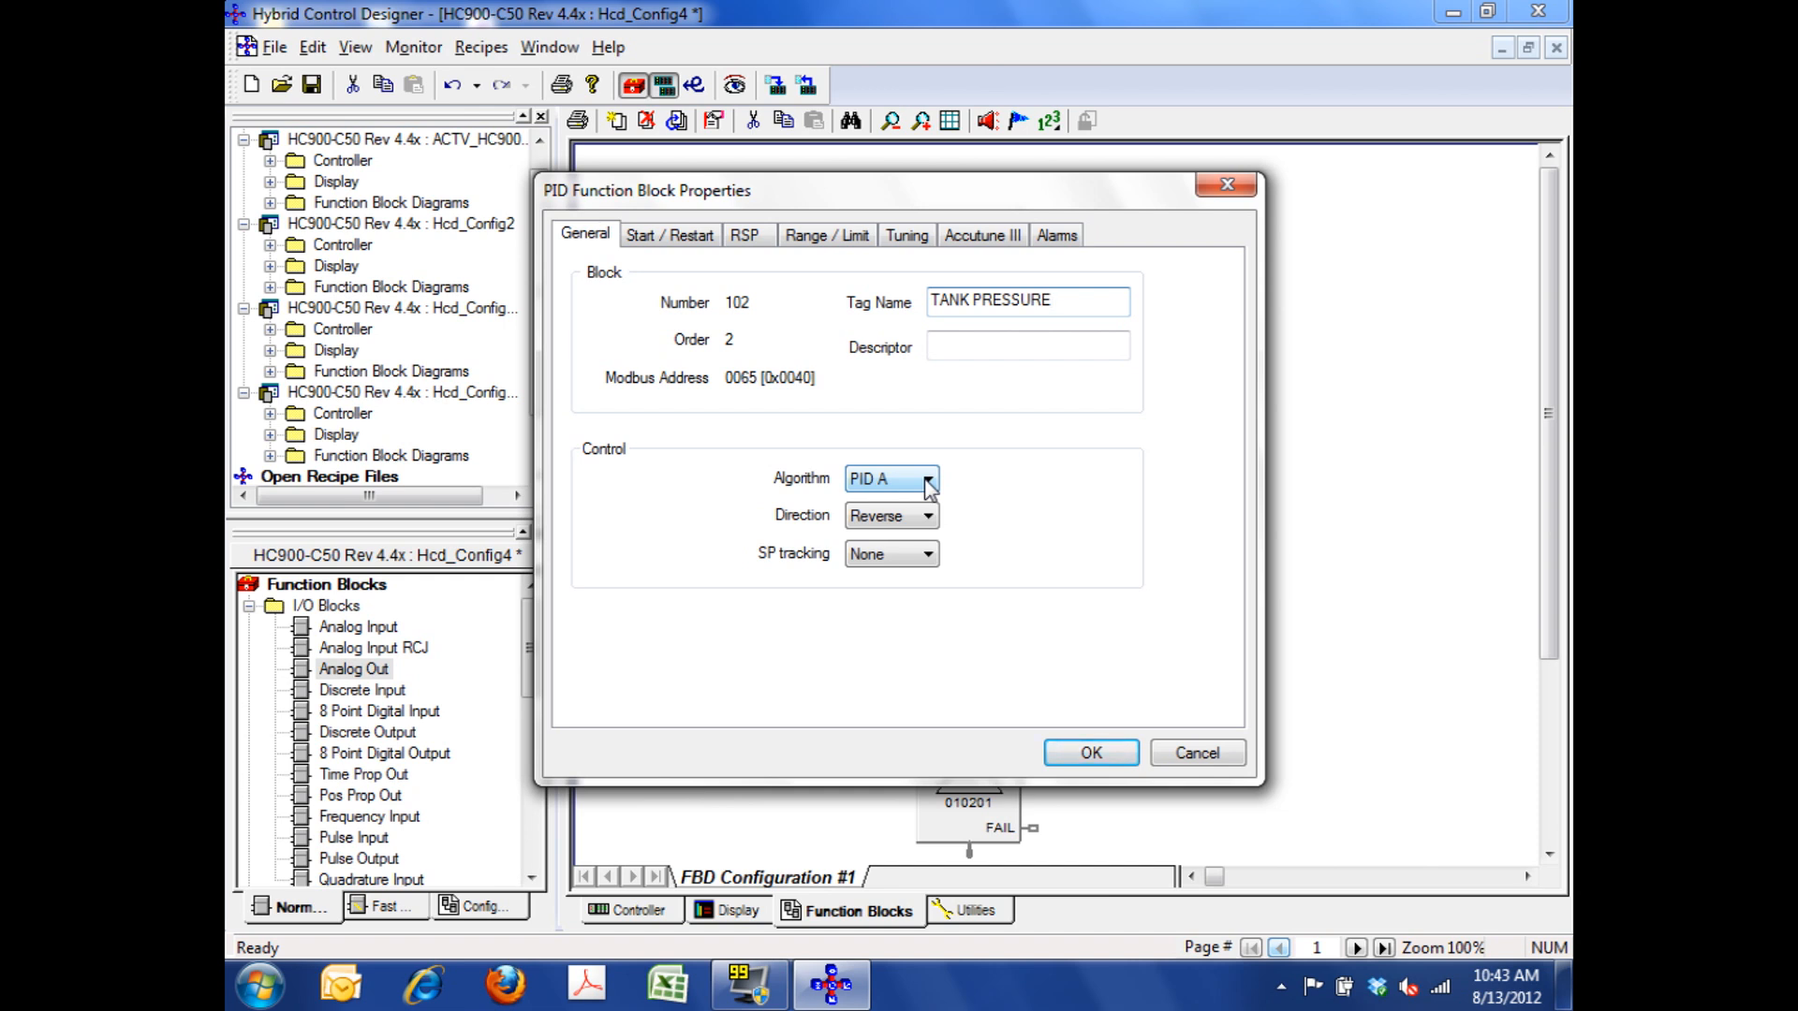
mouse_move(927, 515)
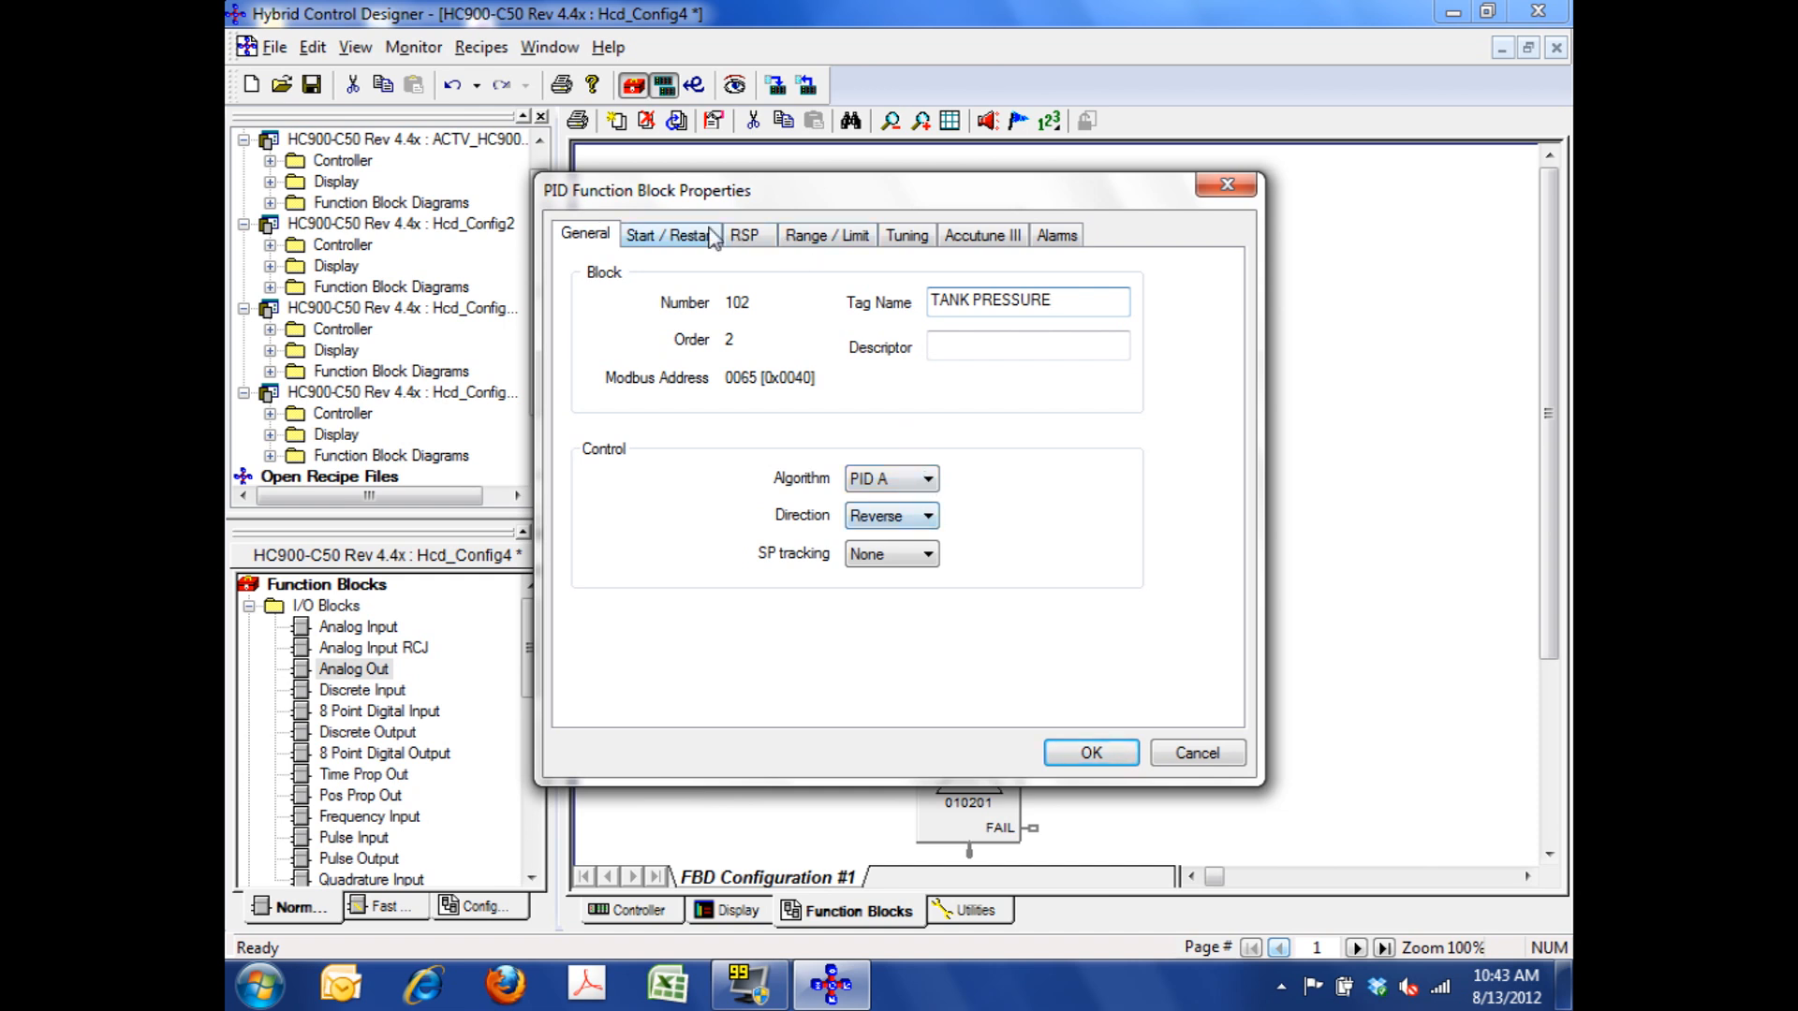
- Set the PID power-up mode to Retain Last Mode under Start / Restart
left_click(668, 236)
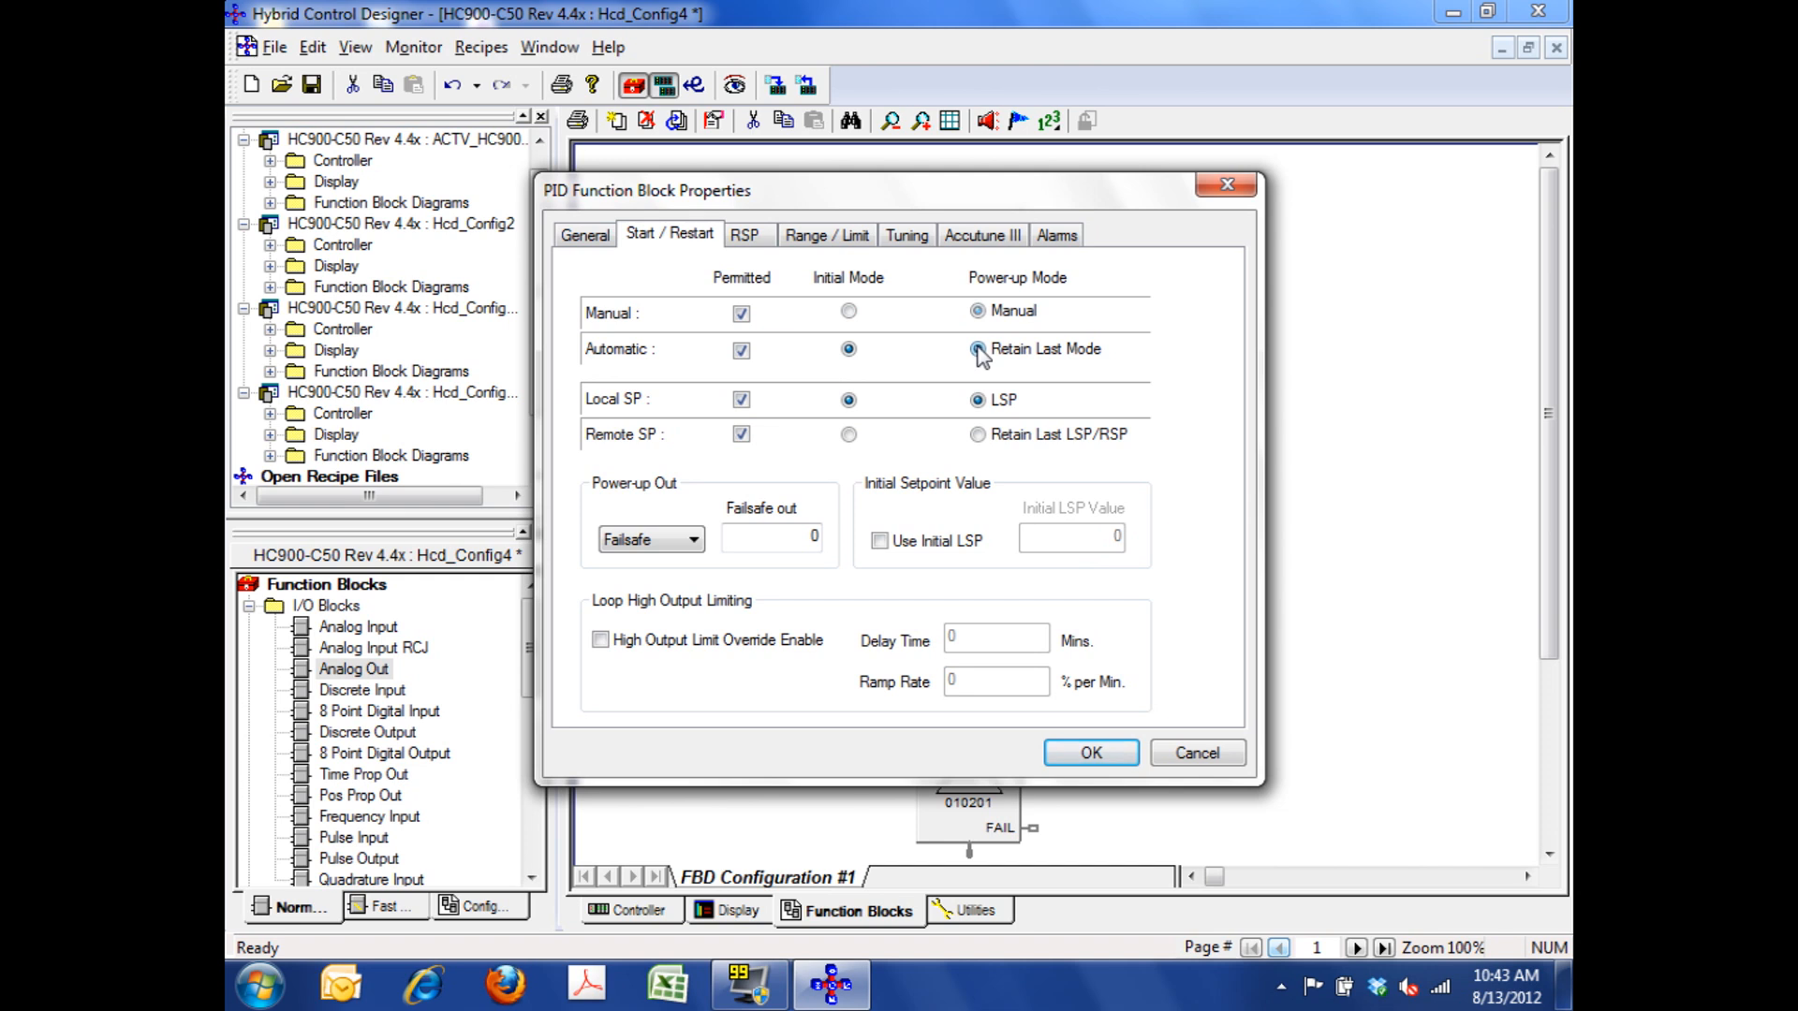
left_click(978, 349)
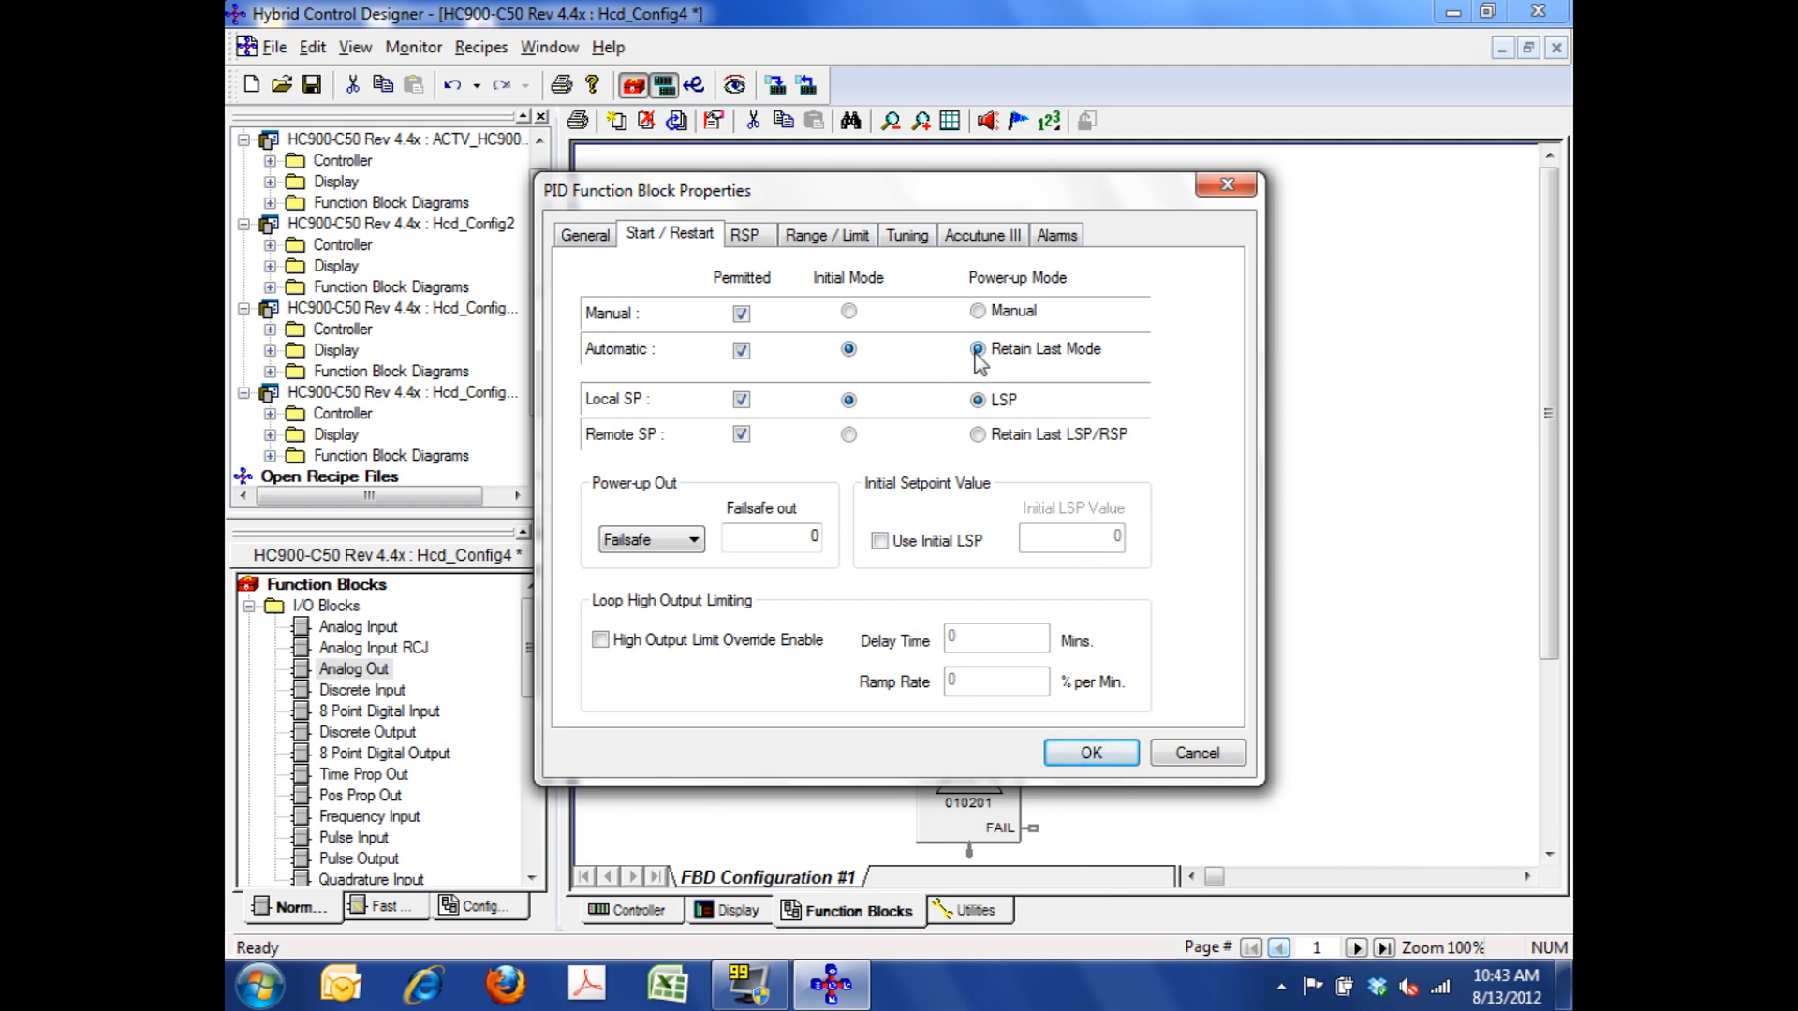
mouse_move(907, 682)
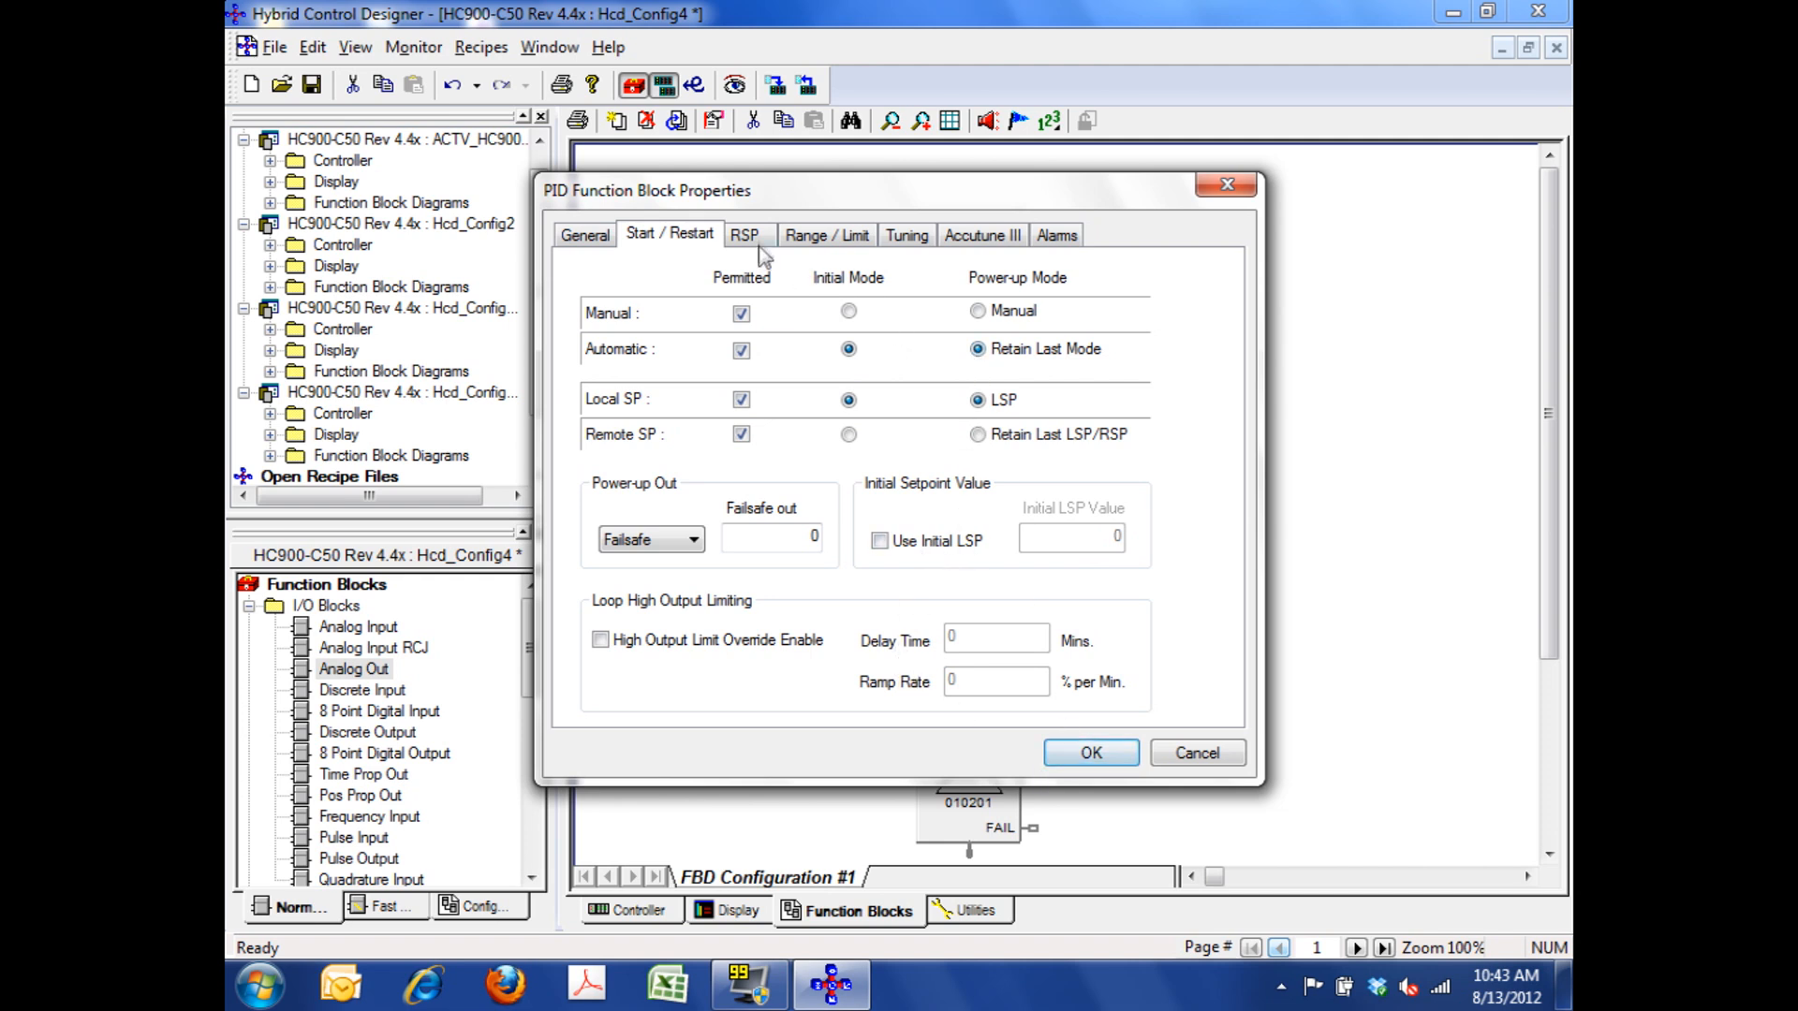
left_click(743, 236)
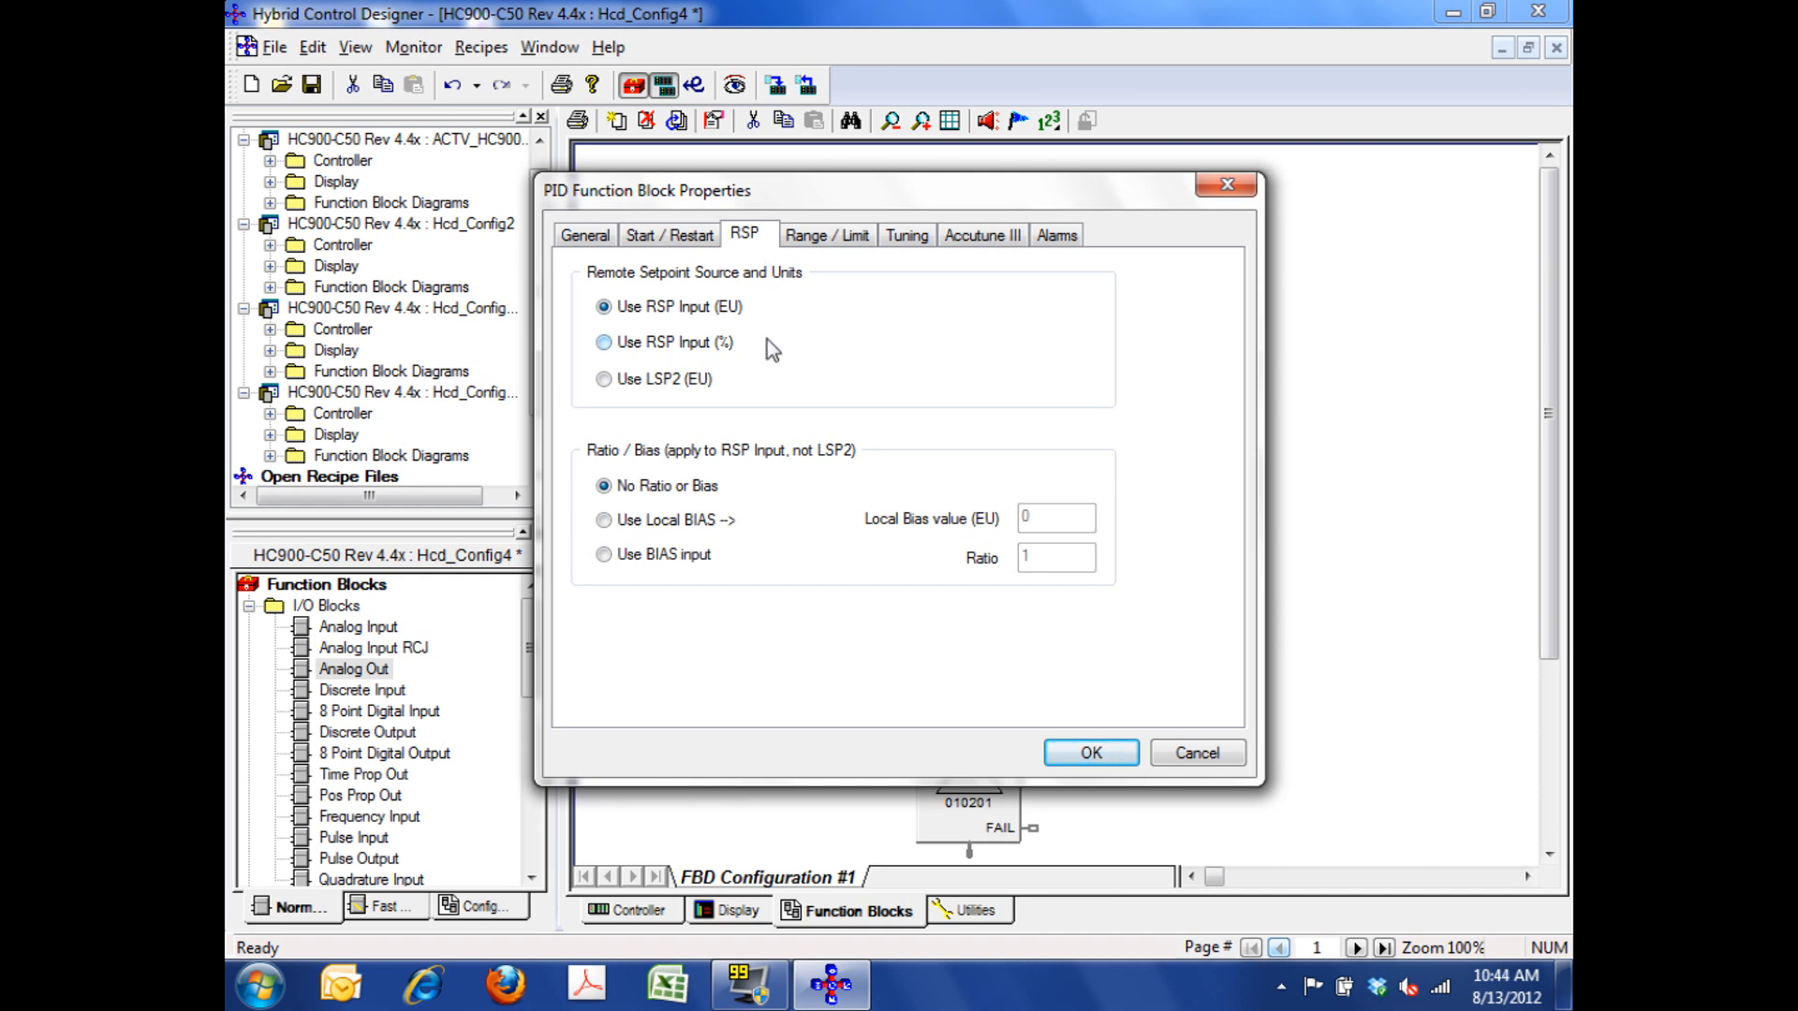
mouse_move(670, 407)
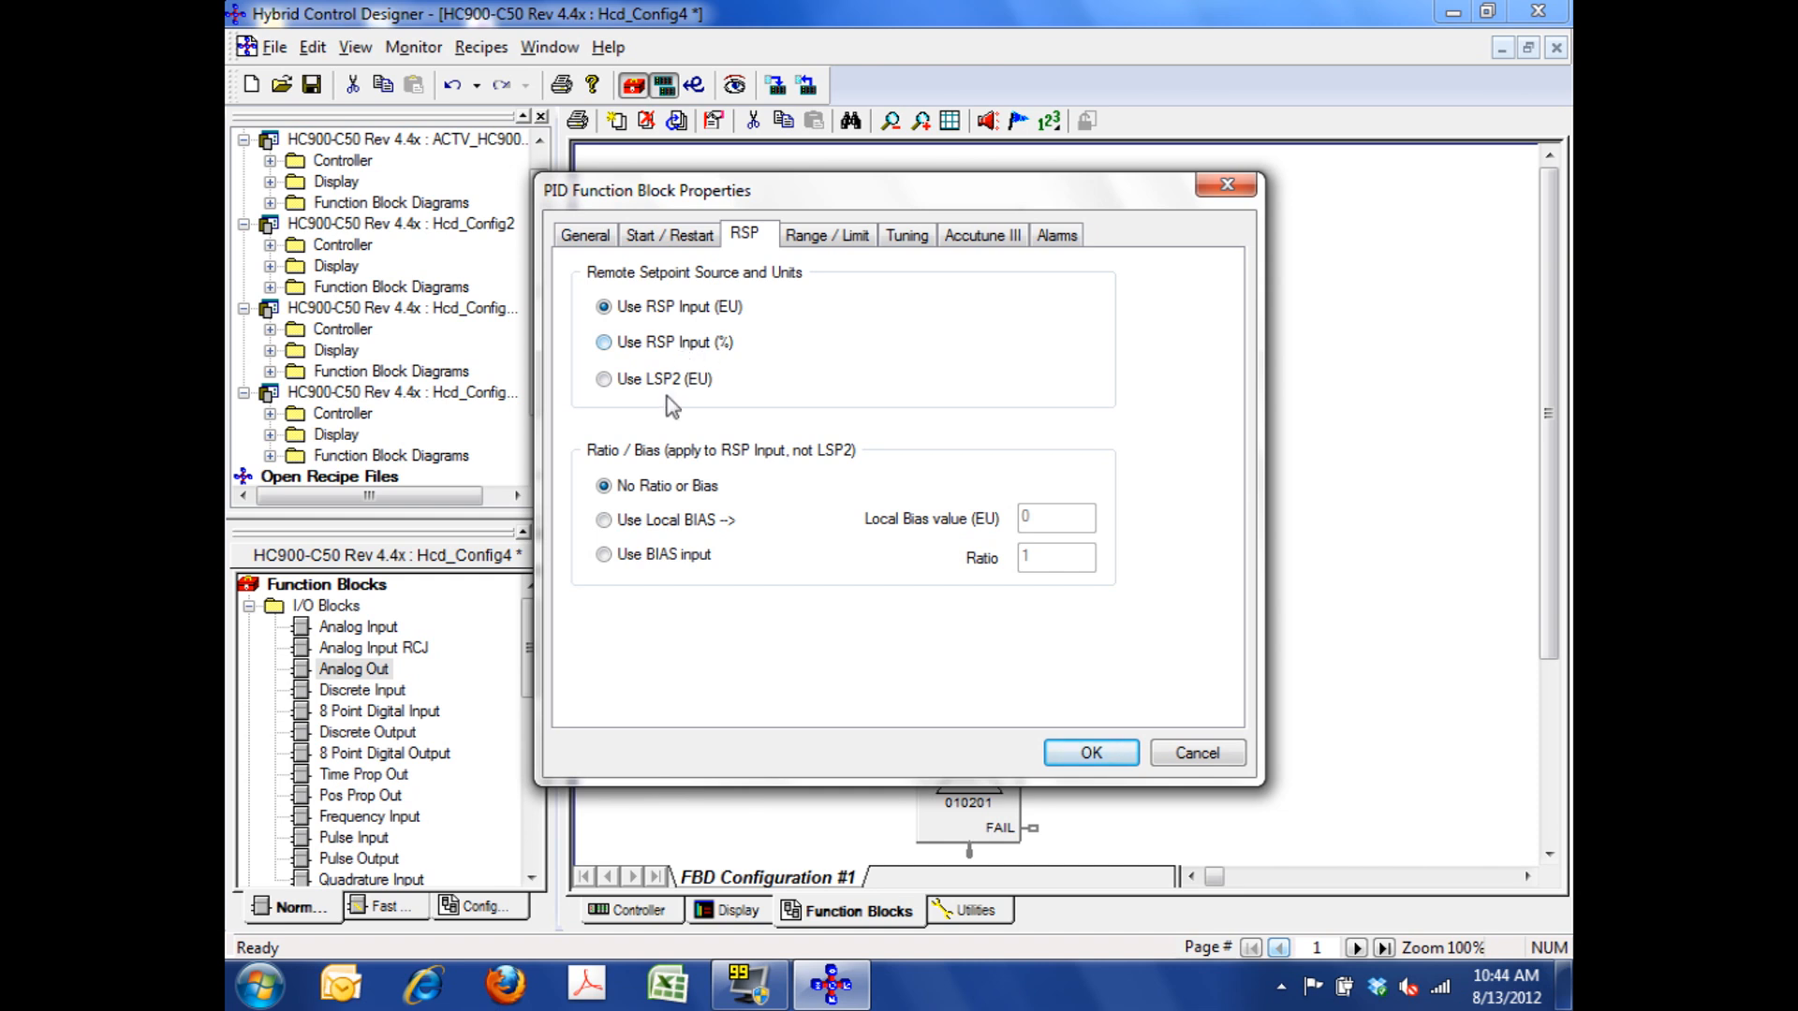
mouse_move(826, 236)
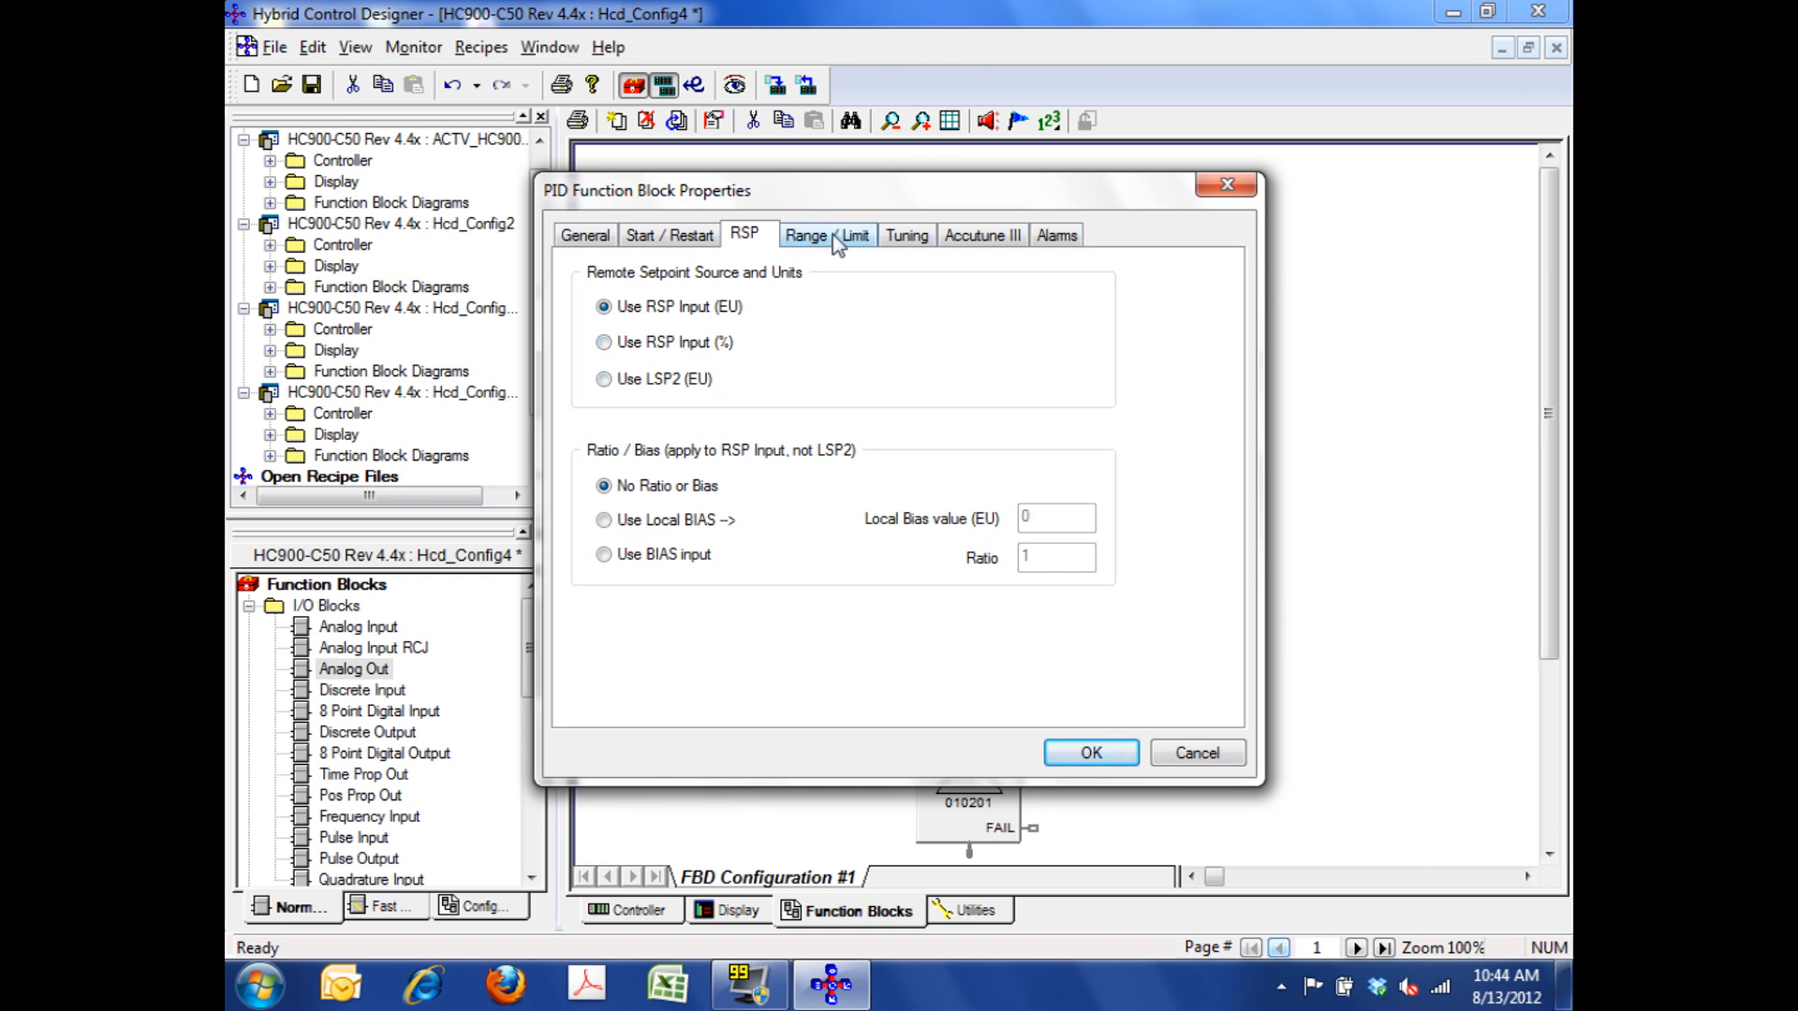
- Set the PID Range / Limit display to 1 decimal place with units PCT
left_click(825, 236)
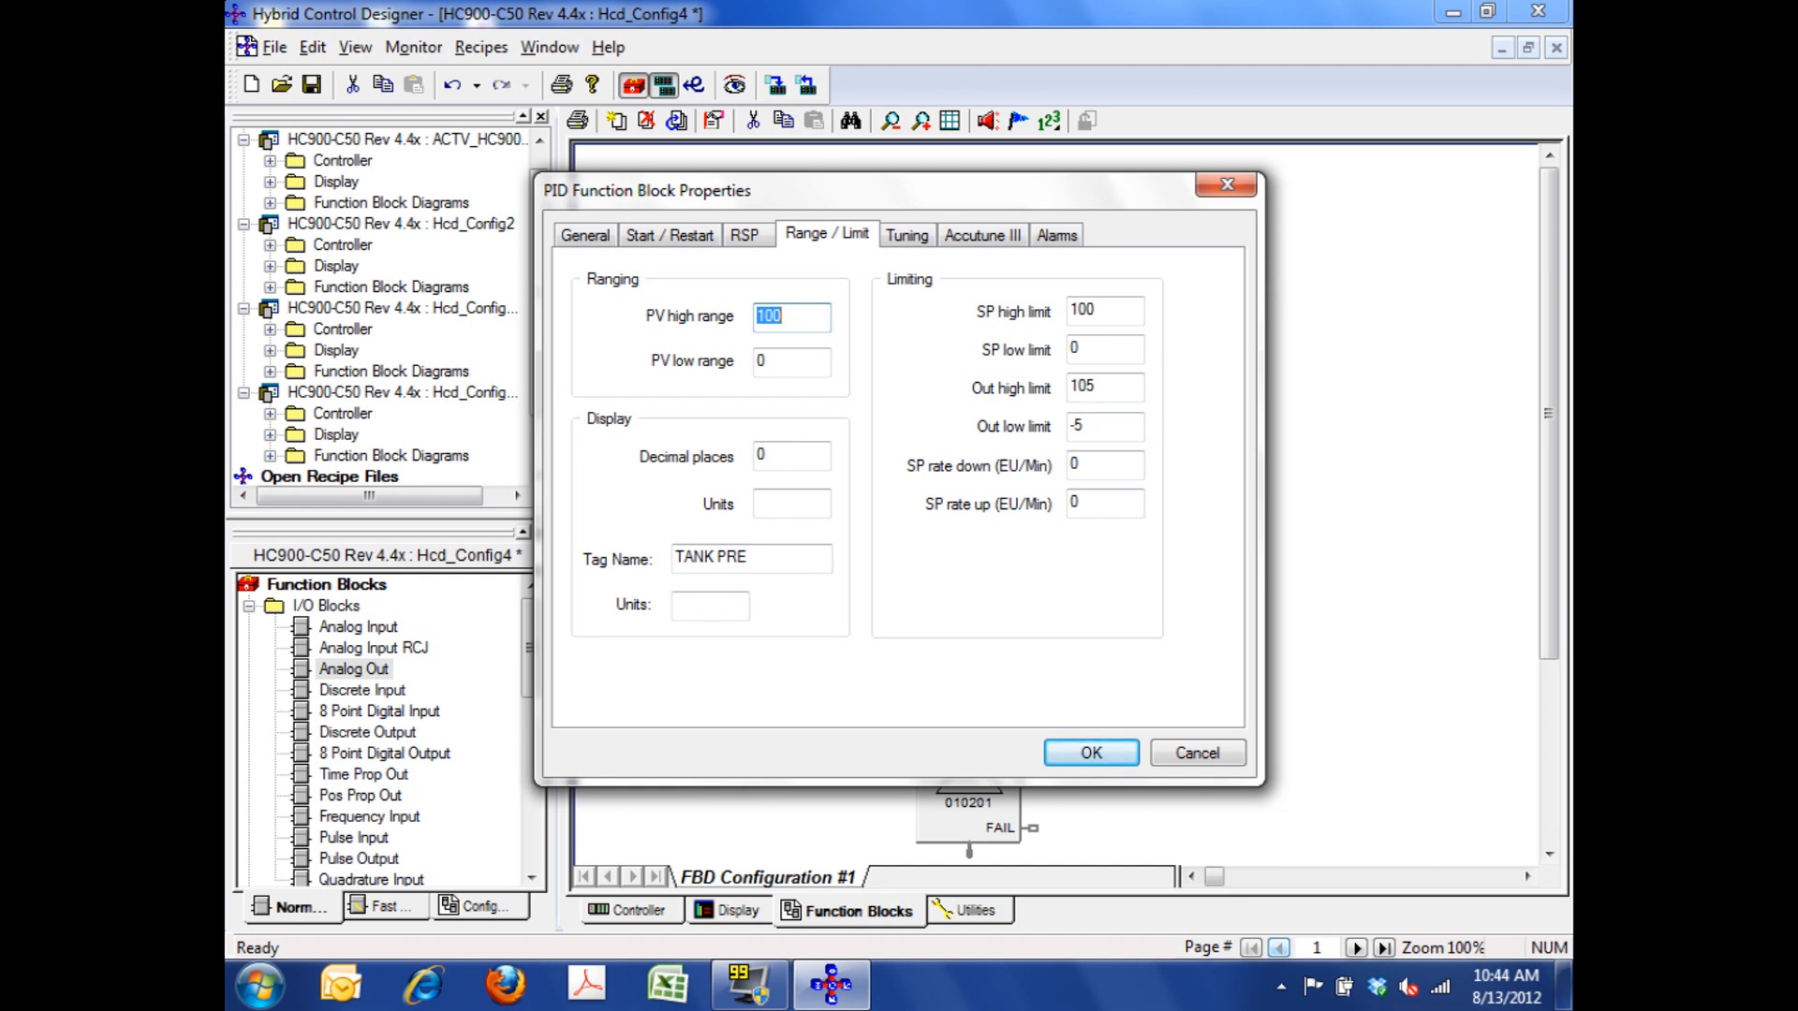
left_click(790, 455)
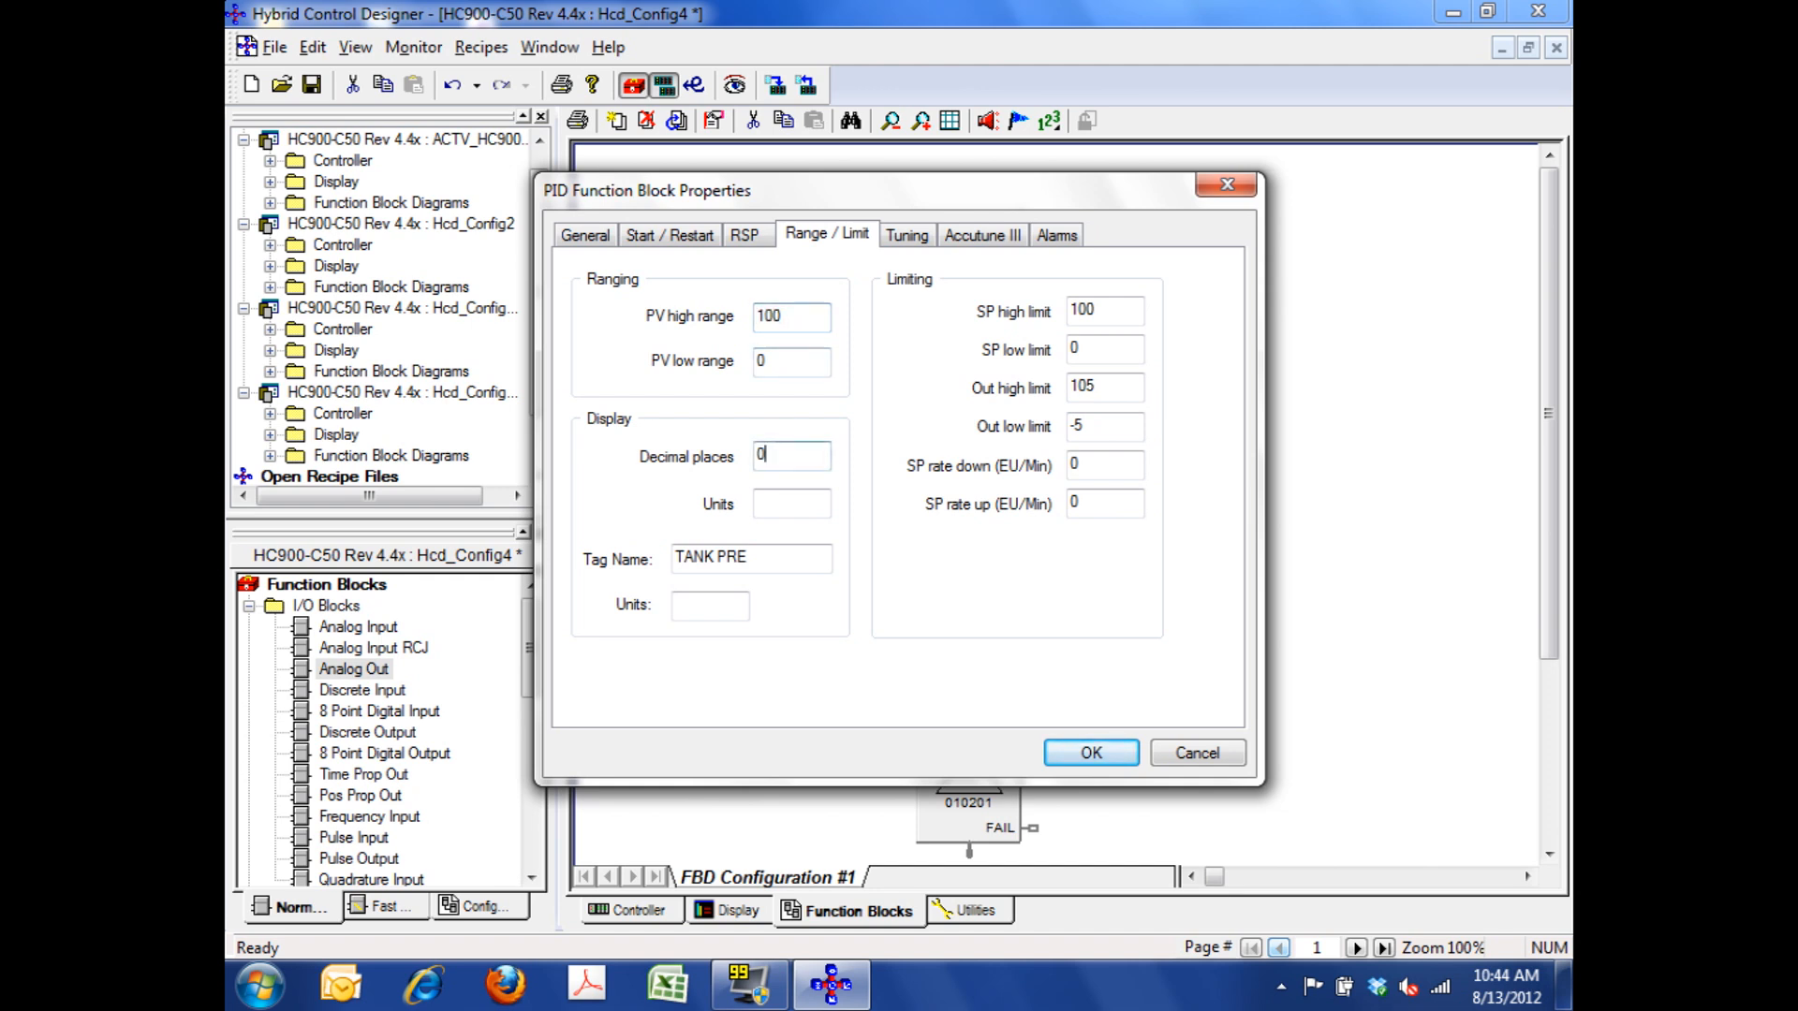
type("1")
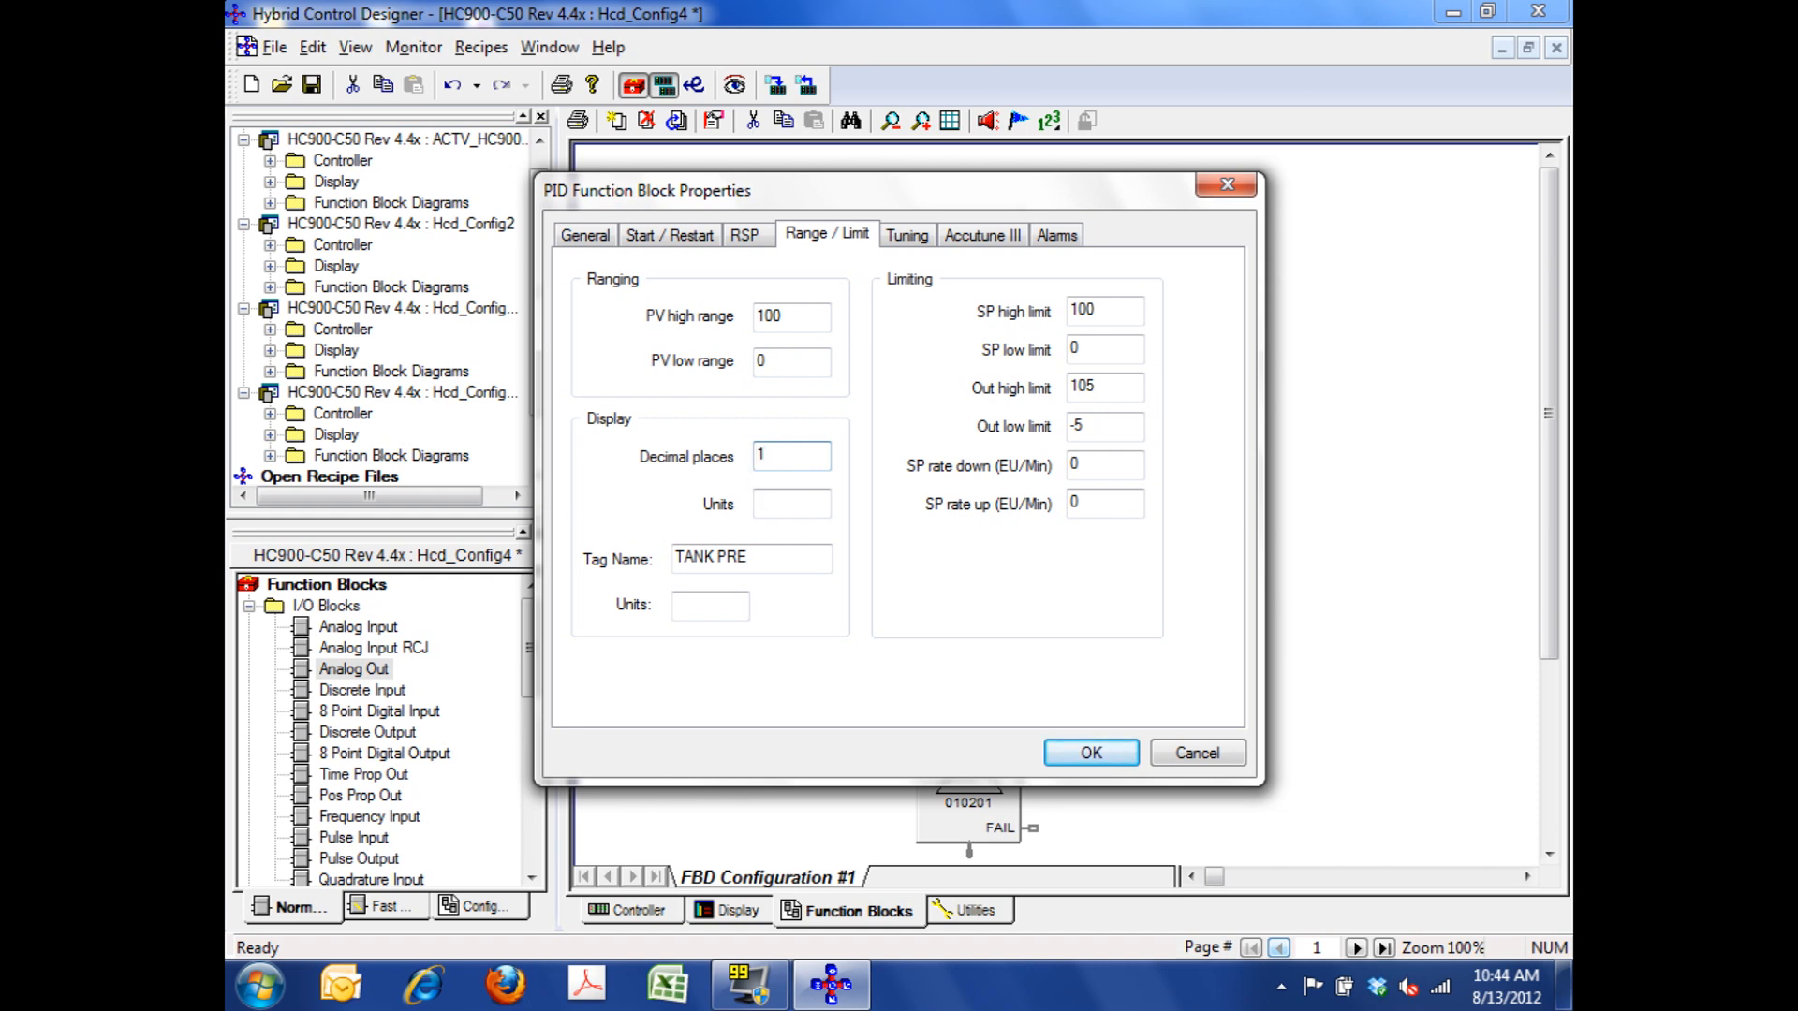
type("P")
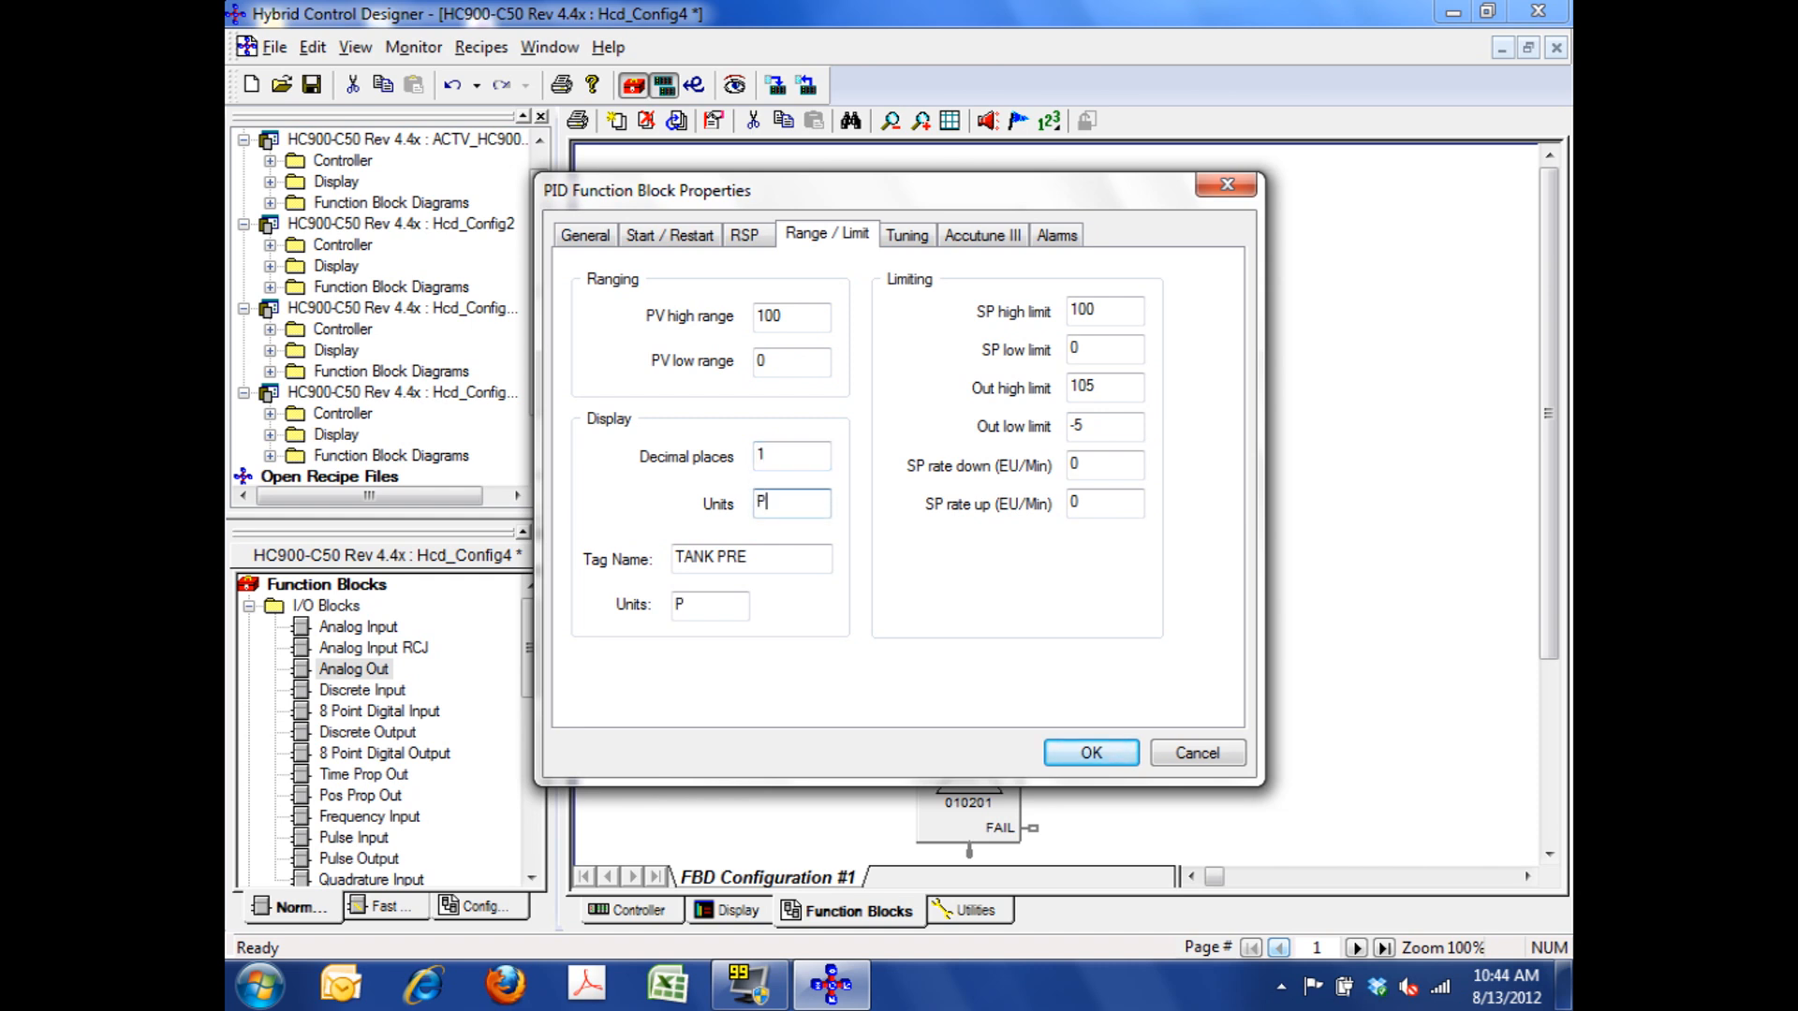
type("CT")
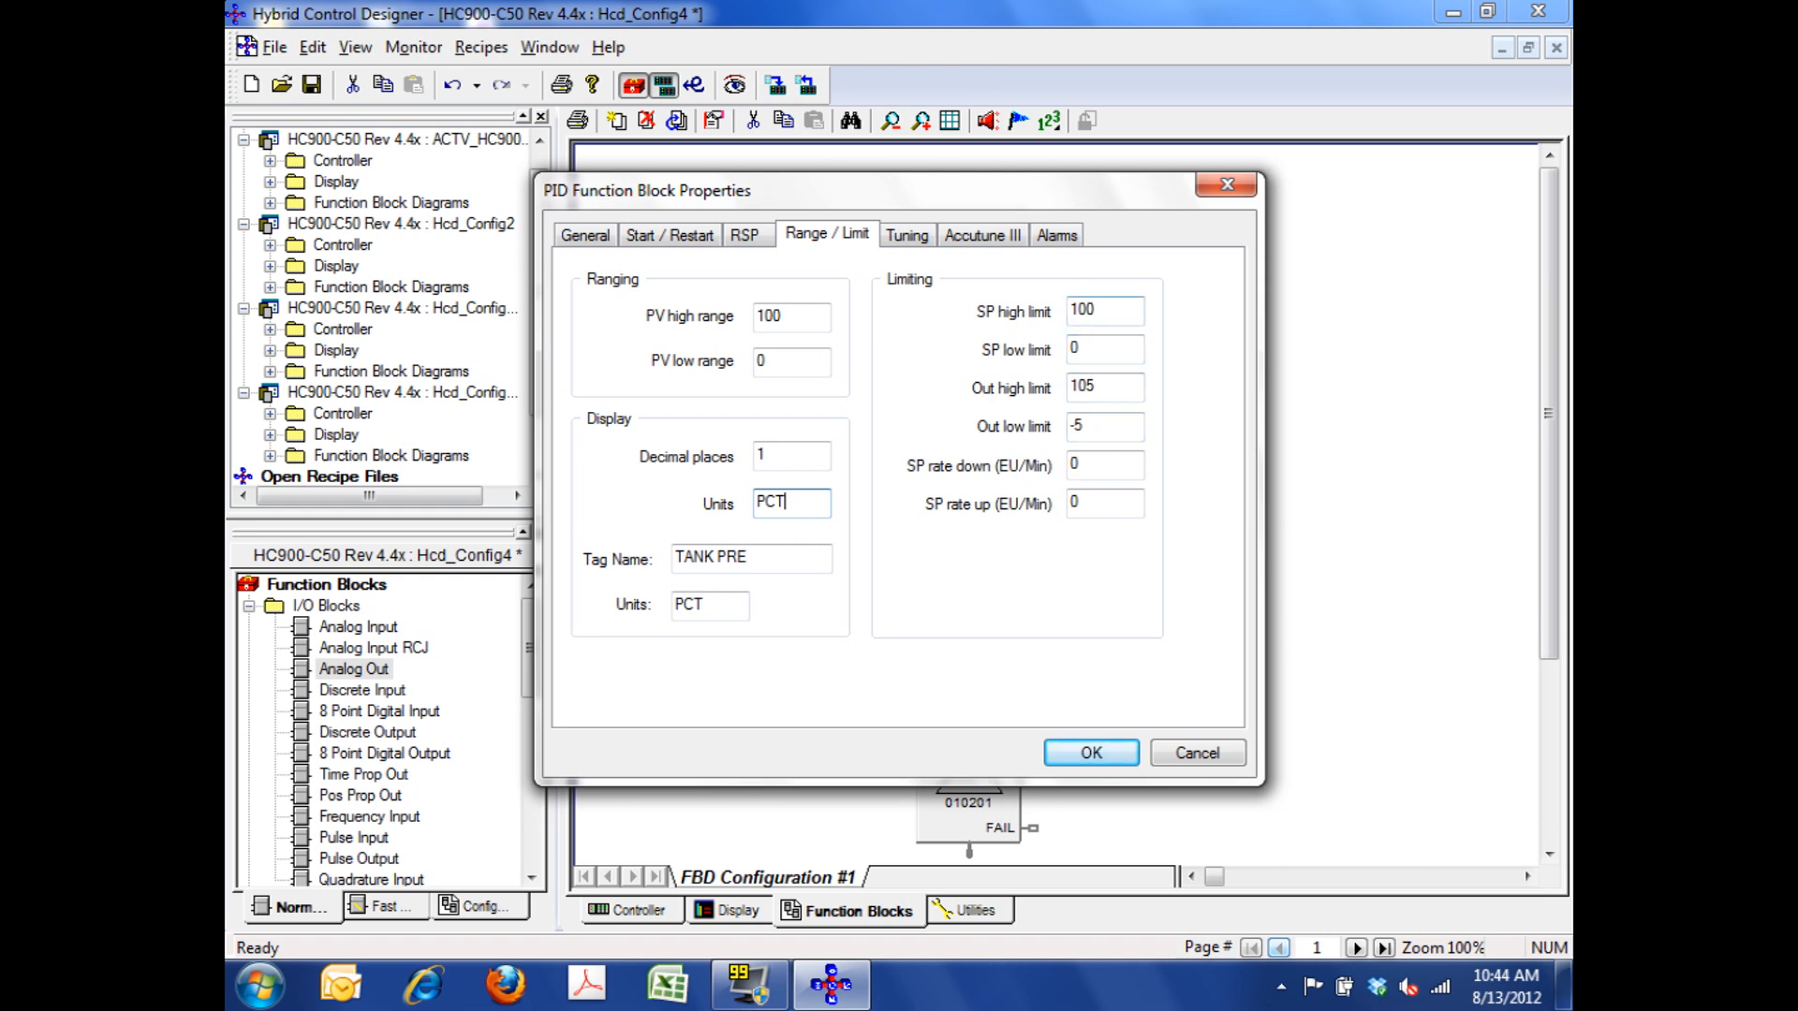
mouse_move(1110, 351)
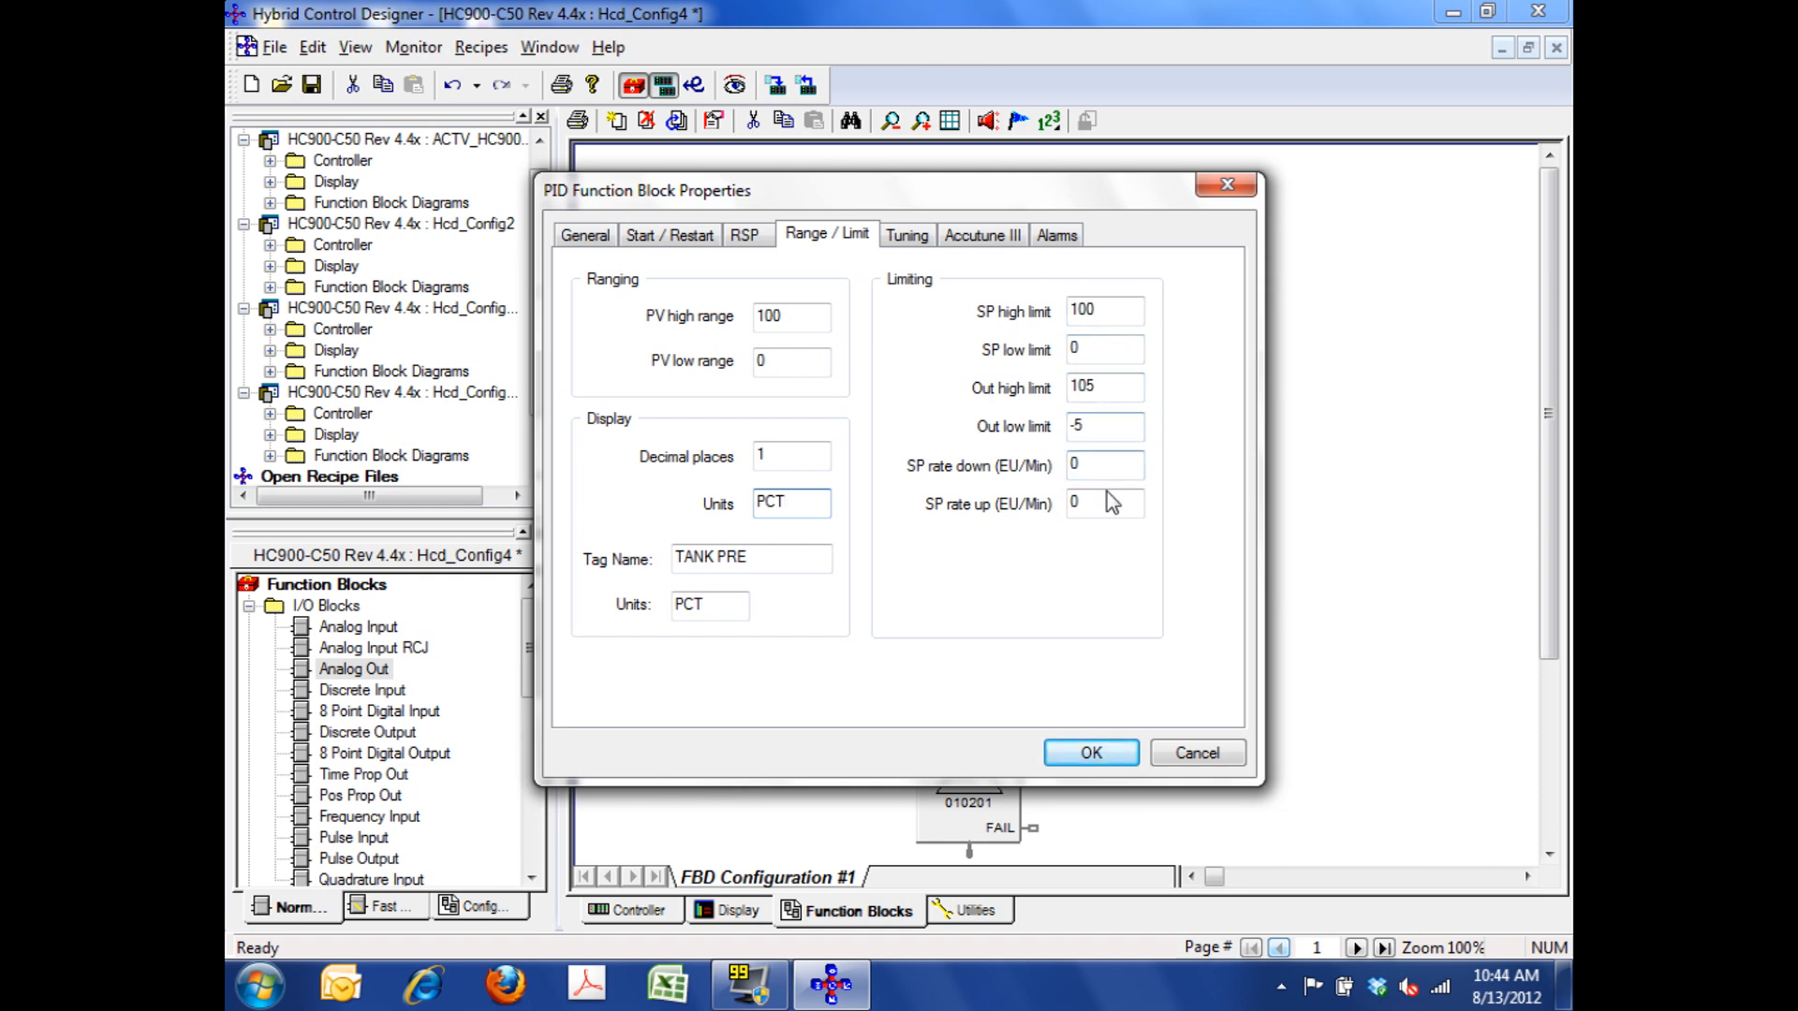
mouse_move(1107, 496)
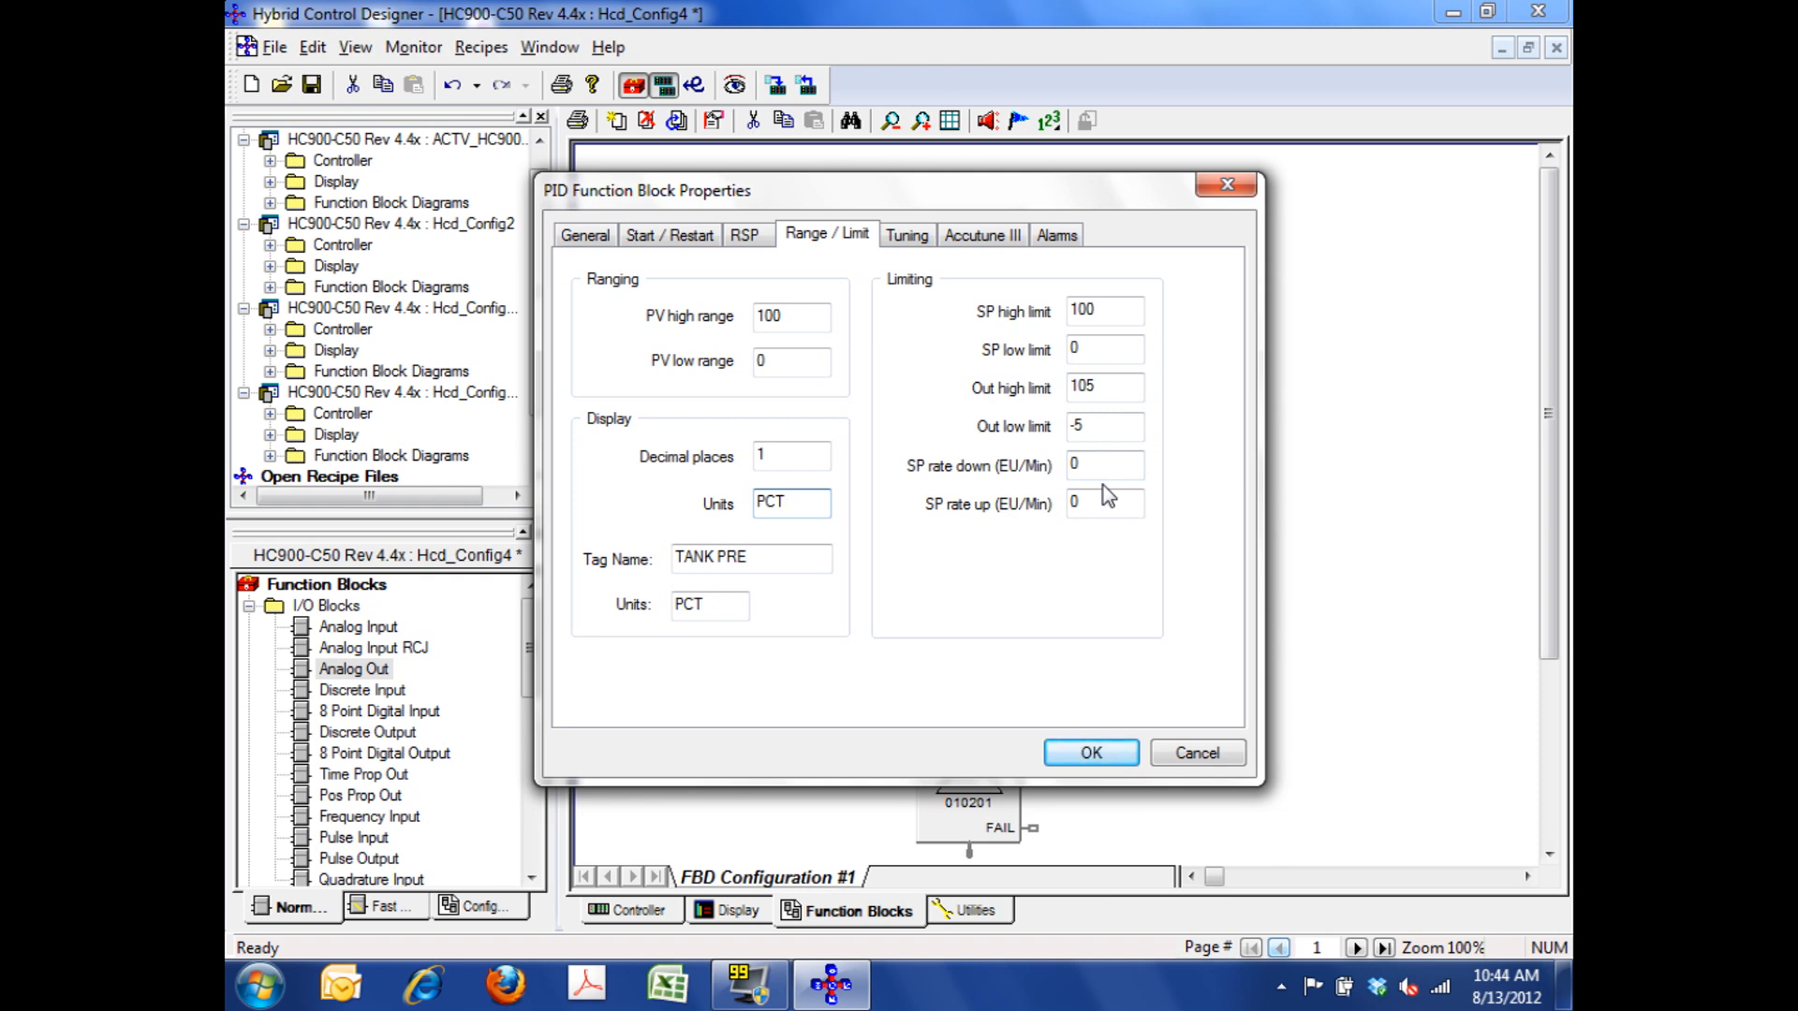
left_click(907, 236)
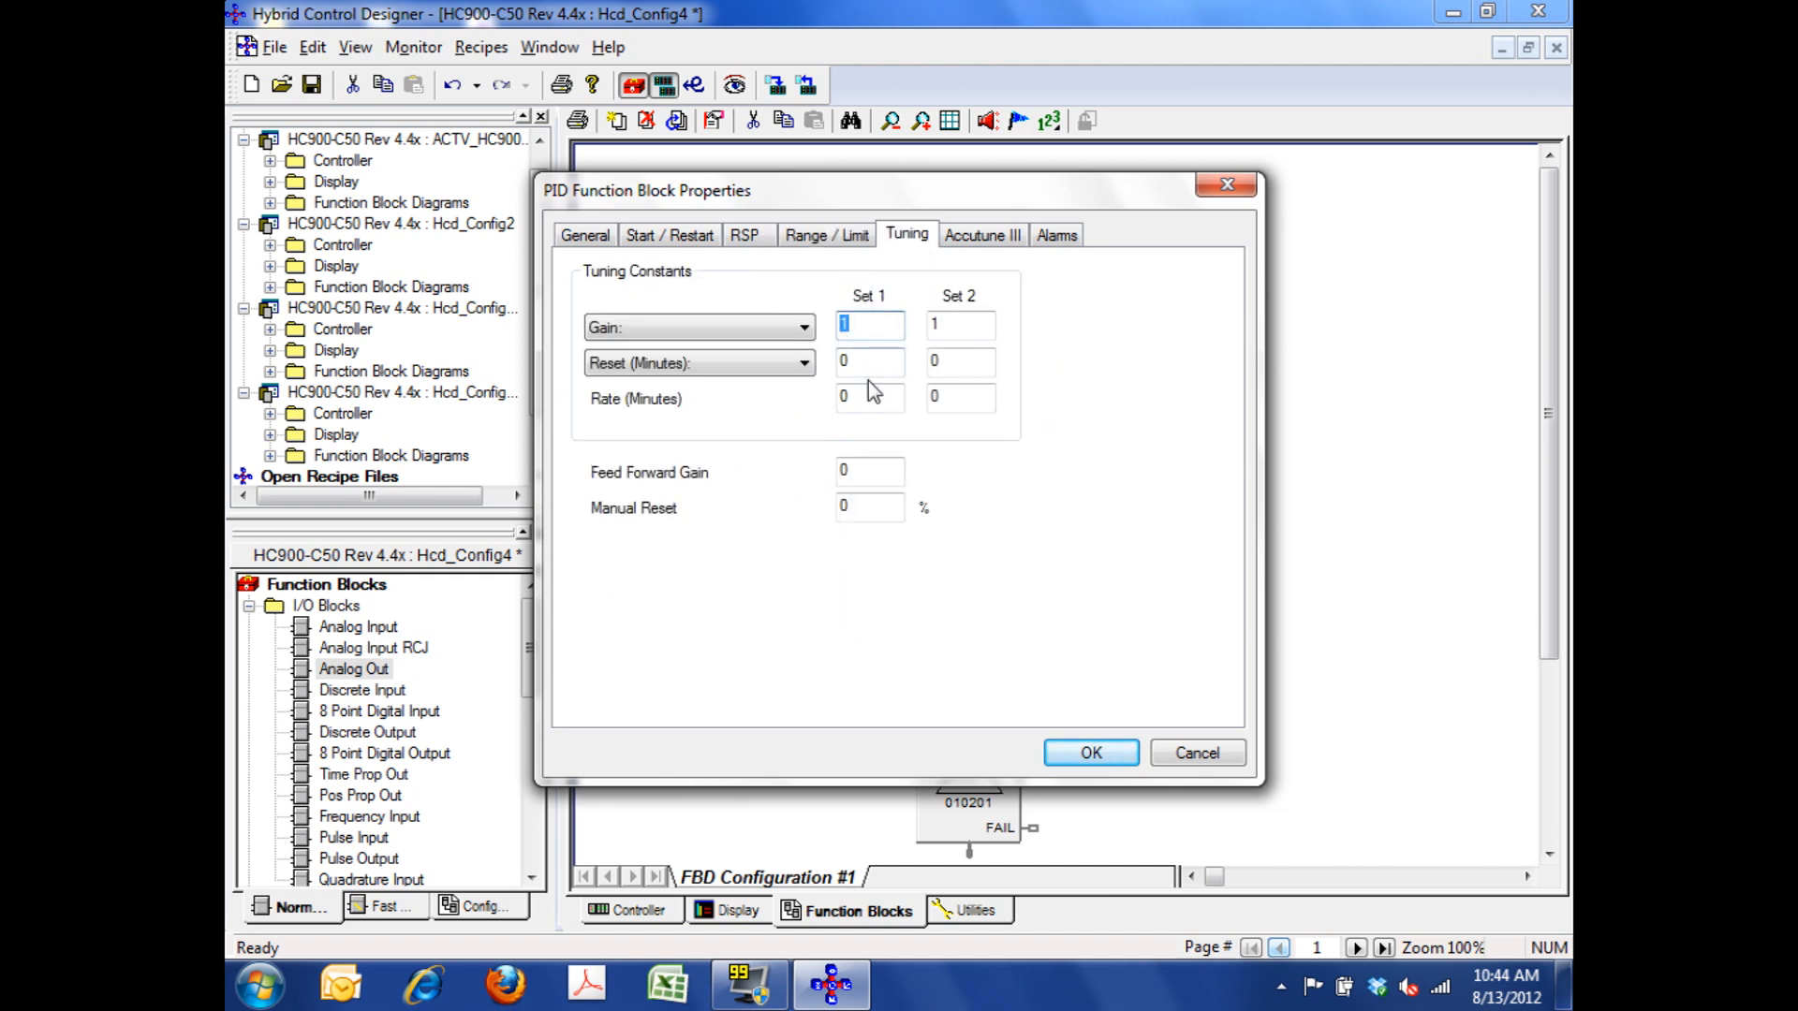
- Enter Set 1 gain 2 and reset .5 minutes on the Tuning tab
type("2")
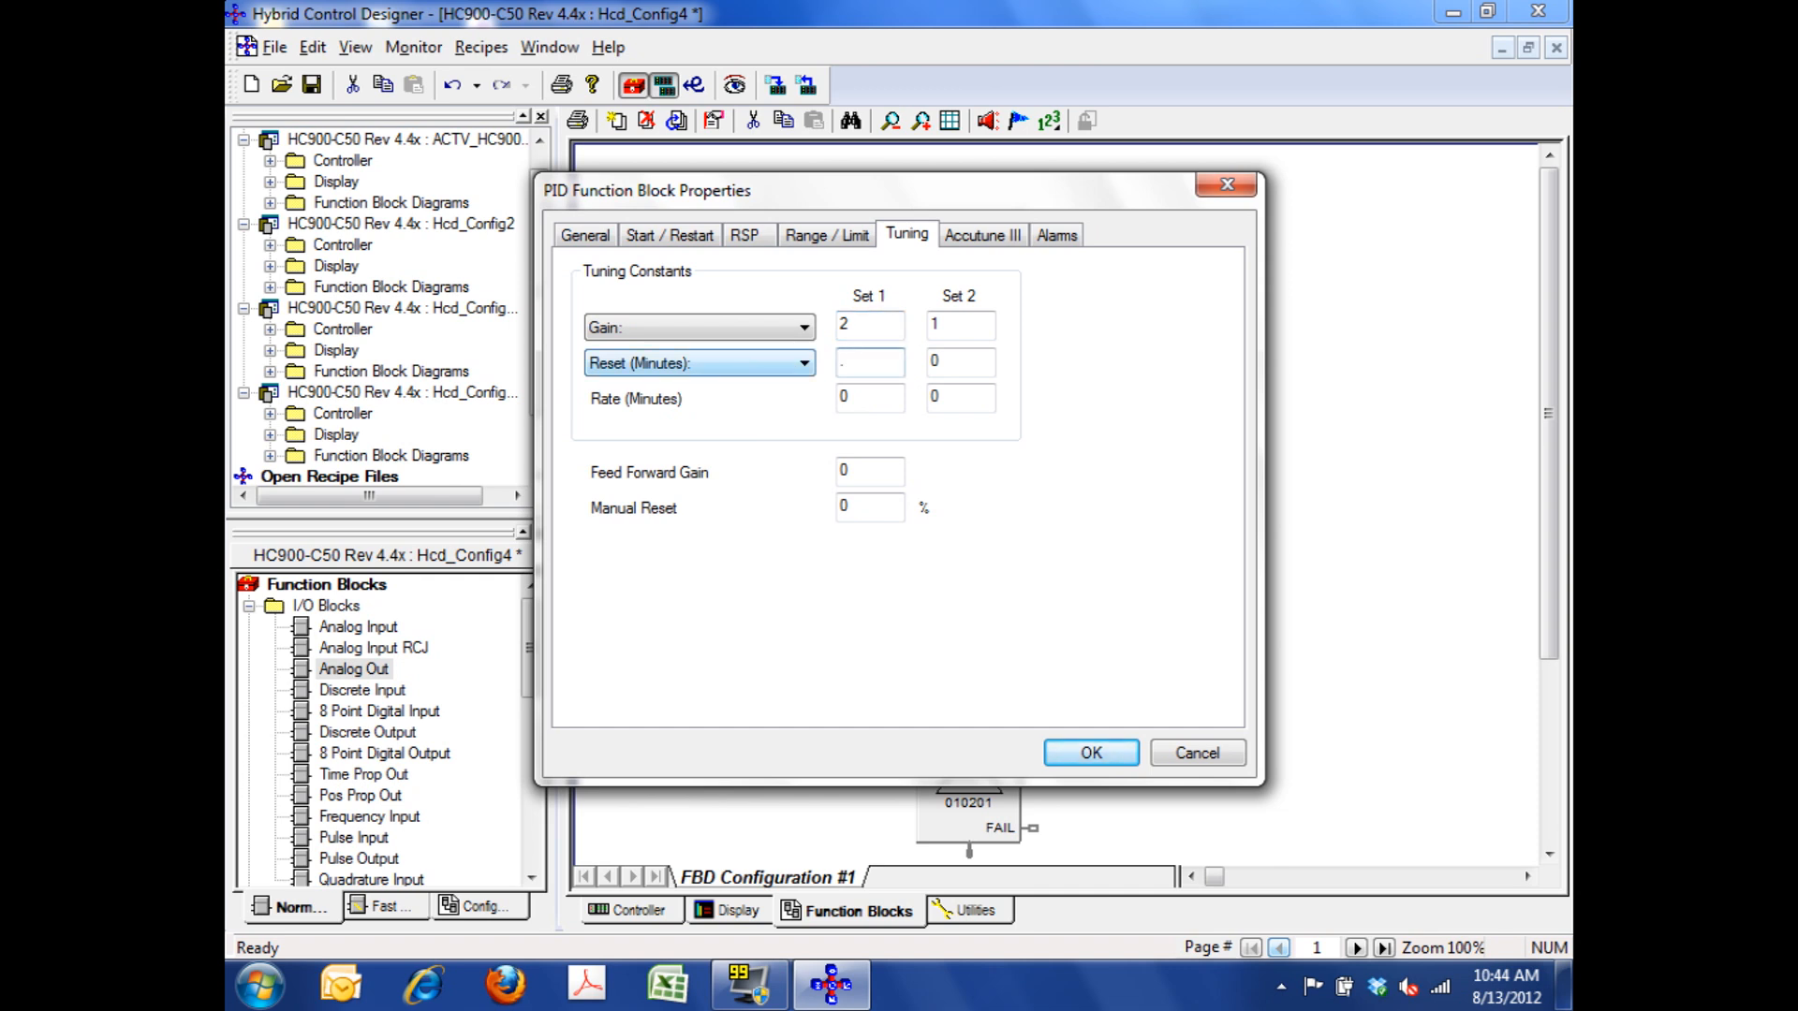
type(".5")
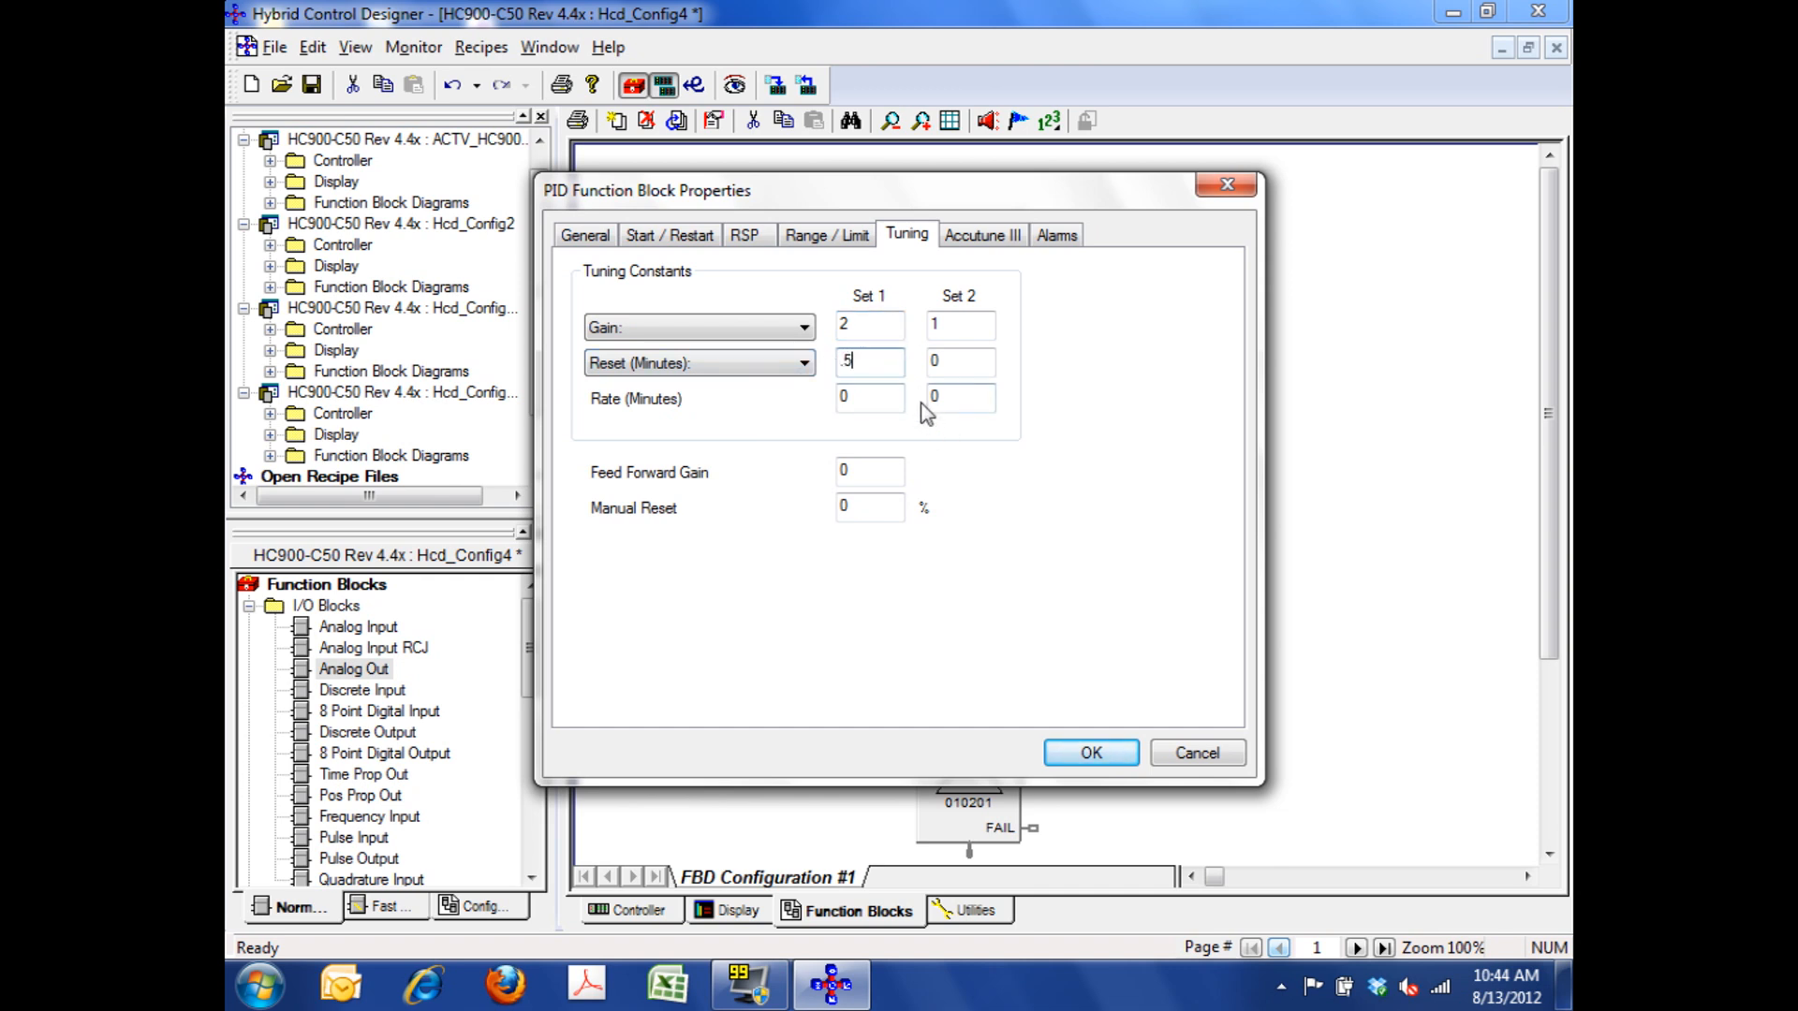
mouse_move(906, 446)
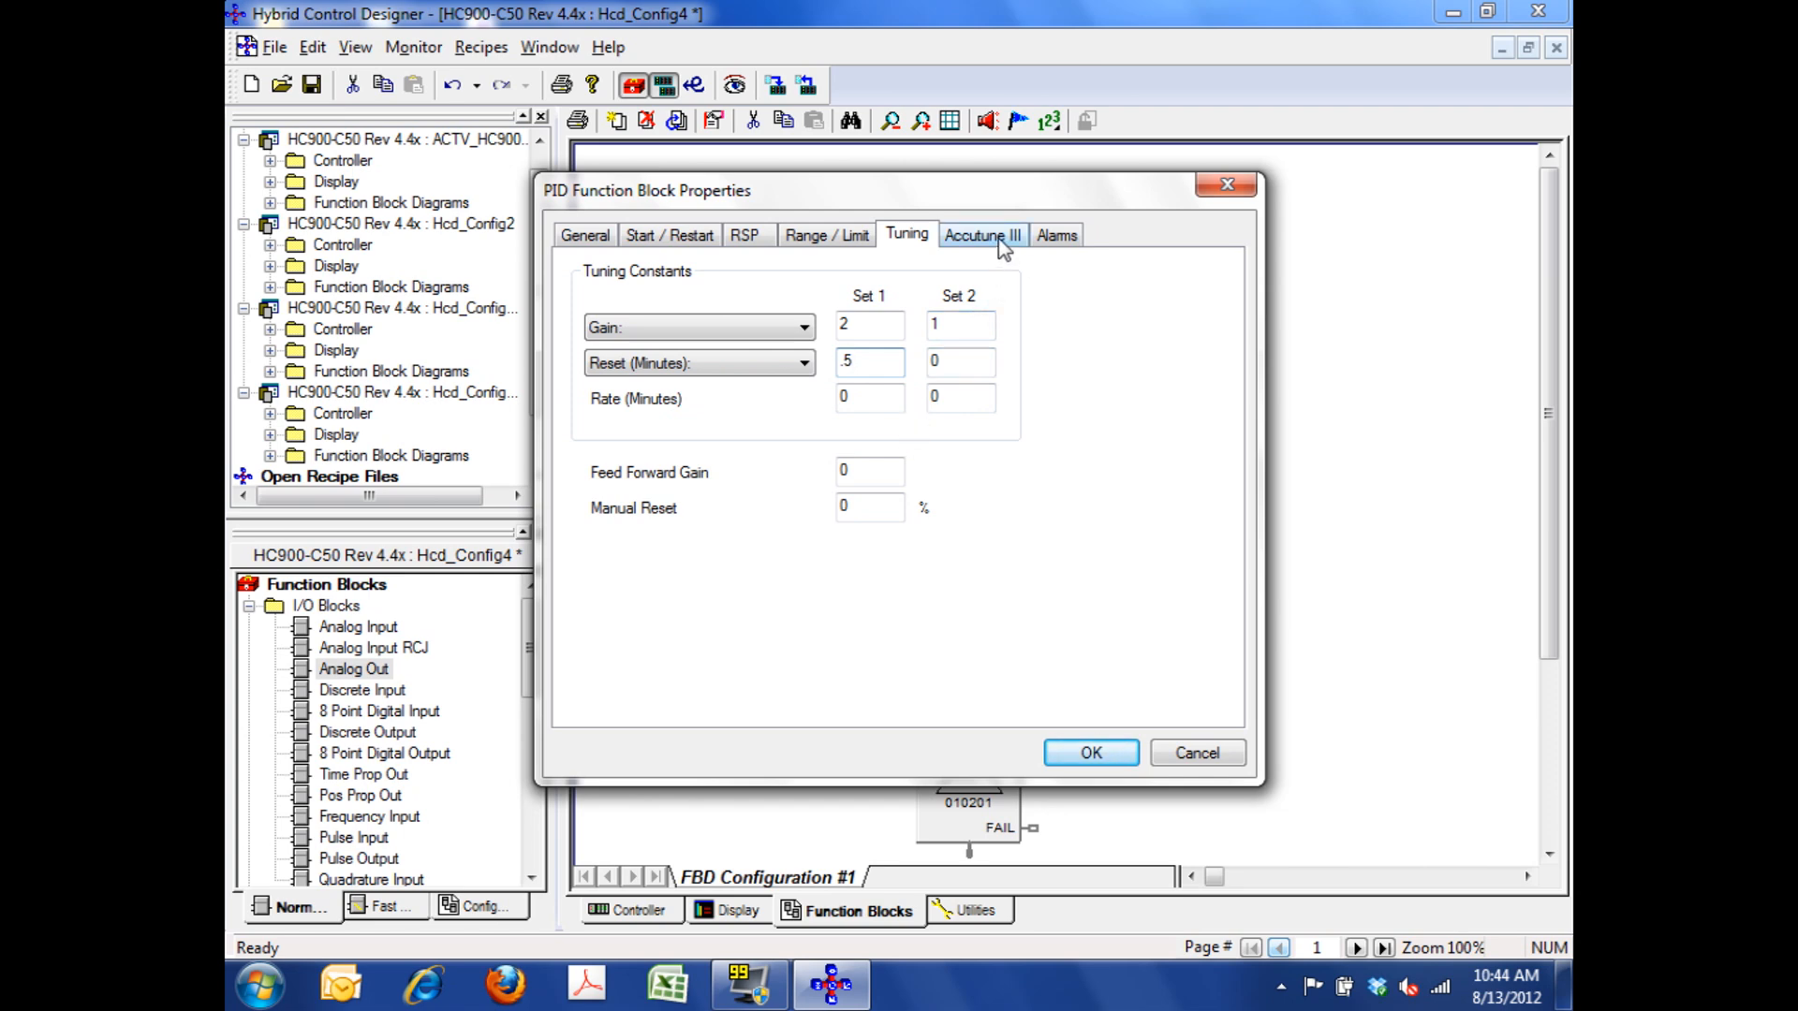
left_click(979, 236)
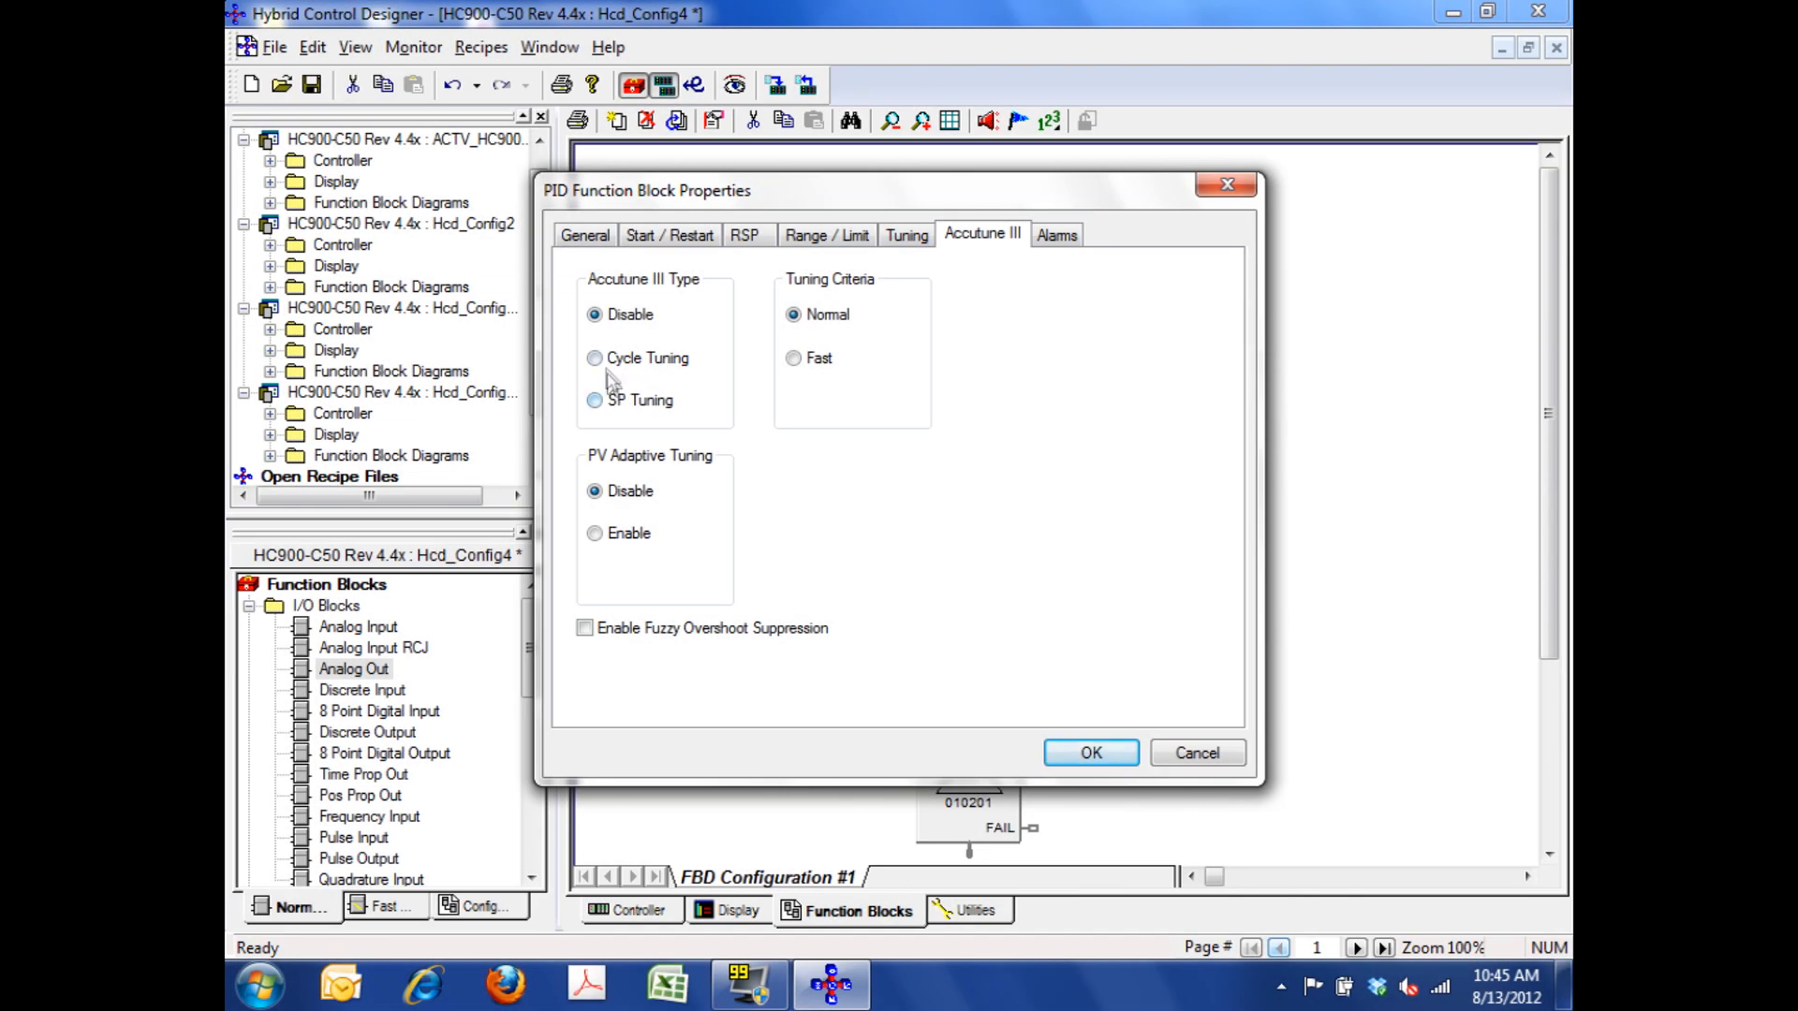
- Set TANK PRESSURE's Accutune III to cycle tuning with fast criteria, confirm, and reopen PID102's properties
left_click(593, 358)
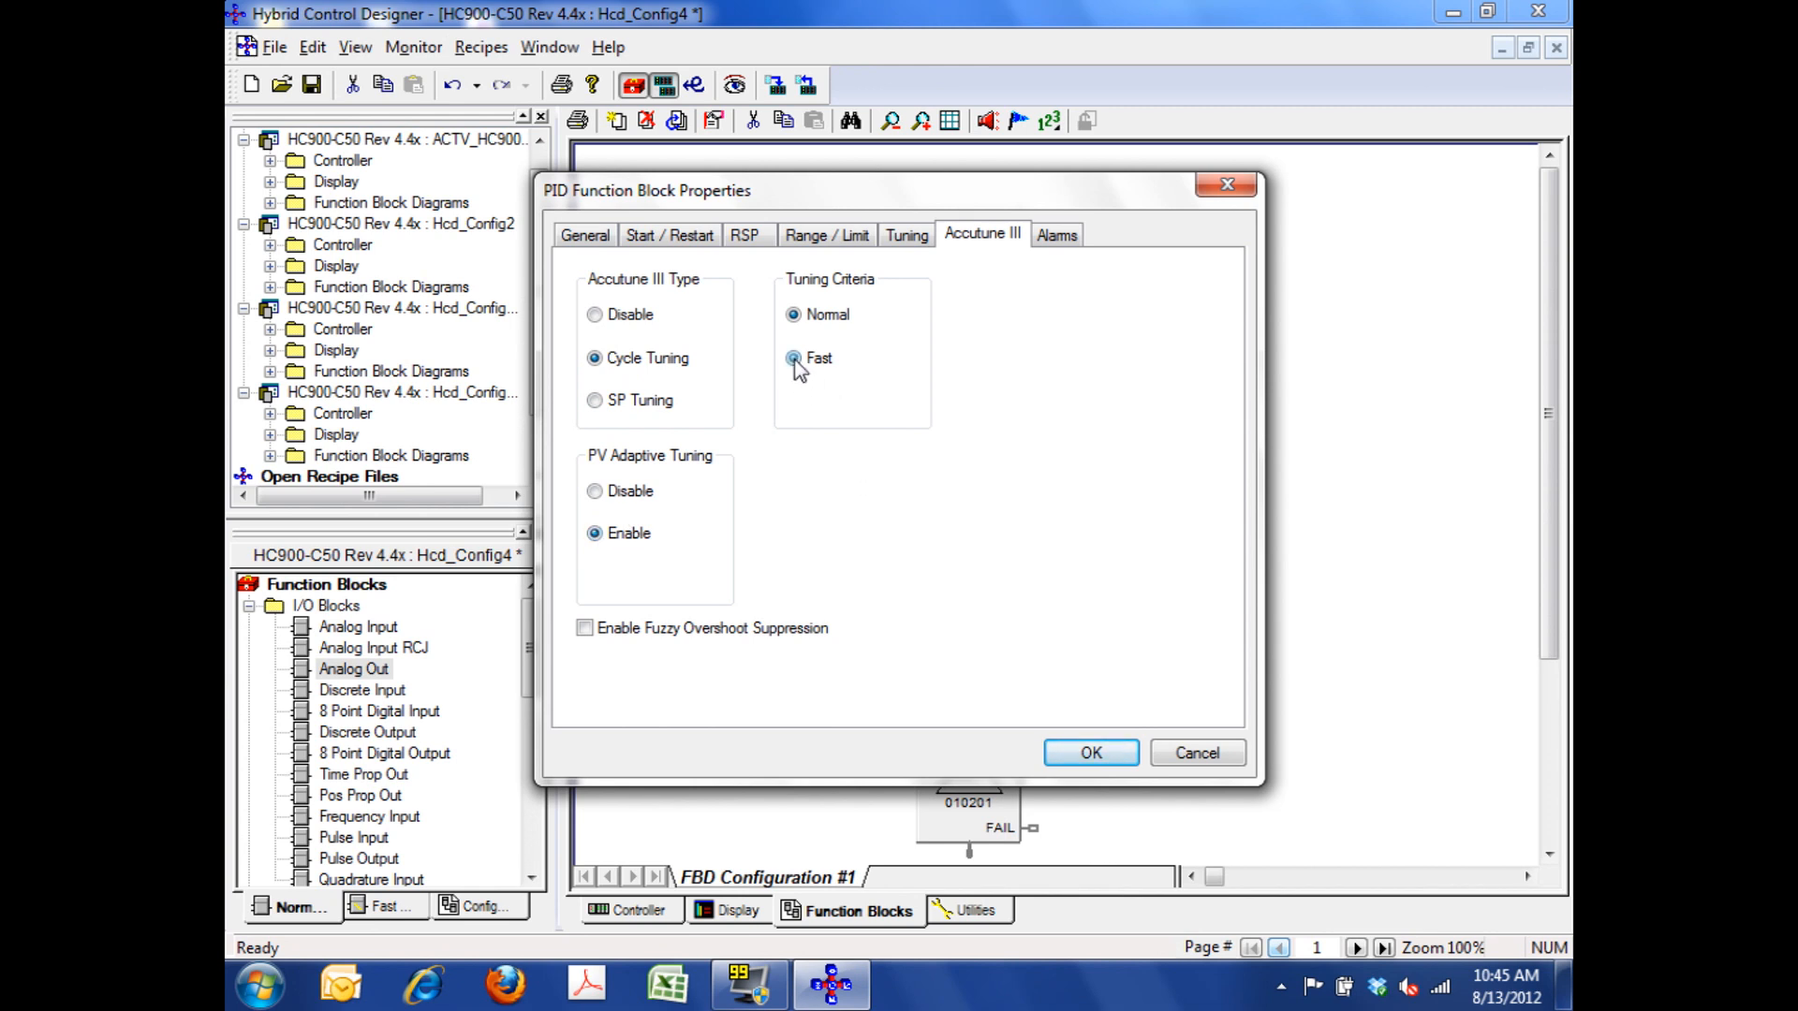
left_click(790, 358)
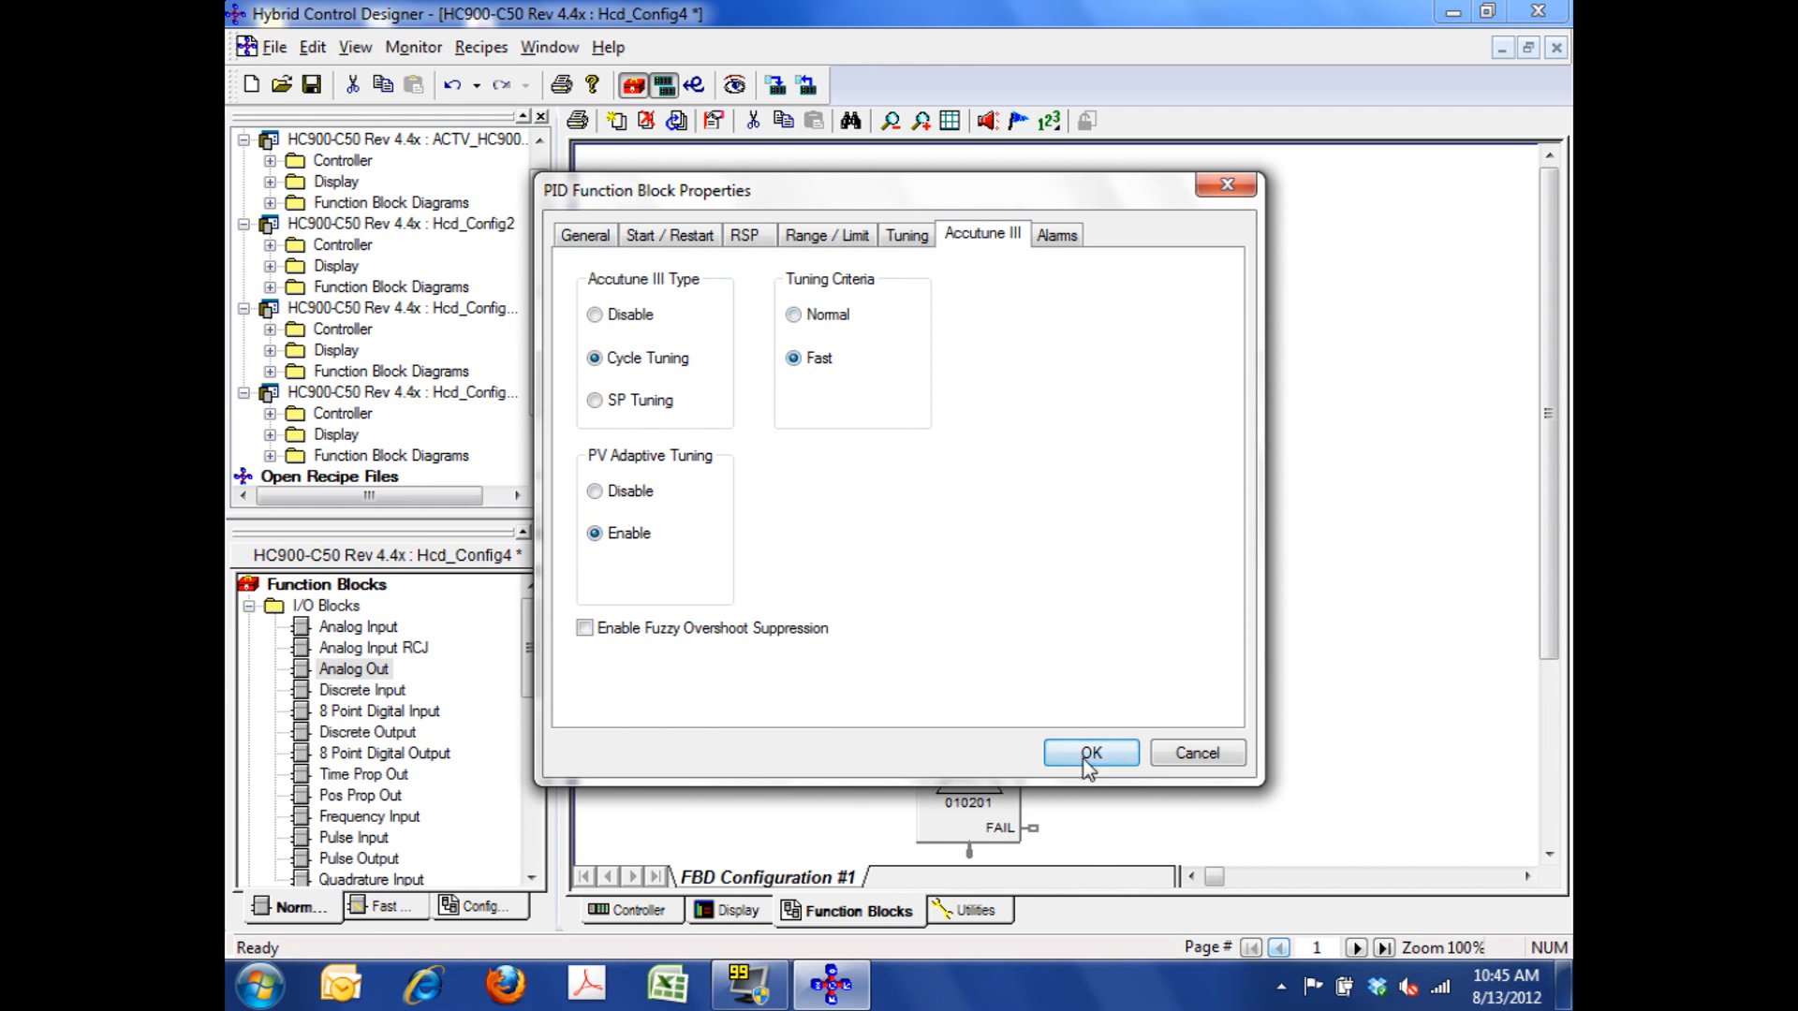
left_click(1088, 753)
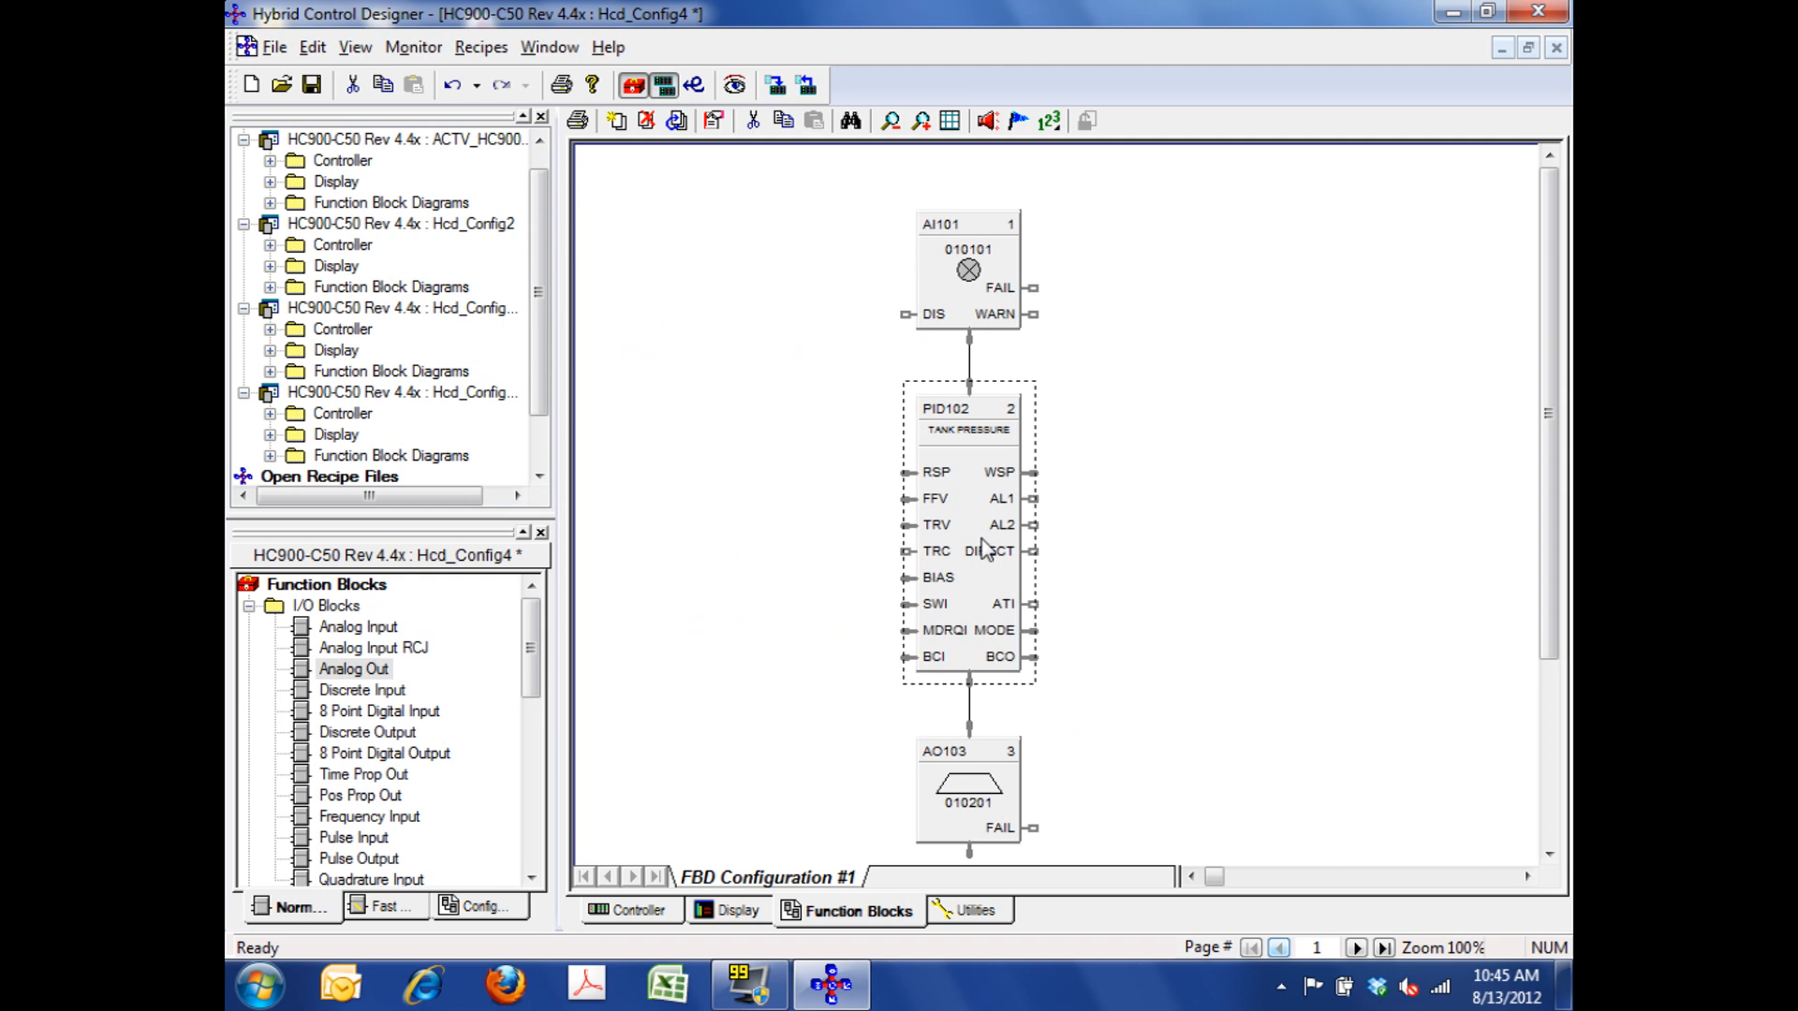
double_click(966, 407)
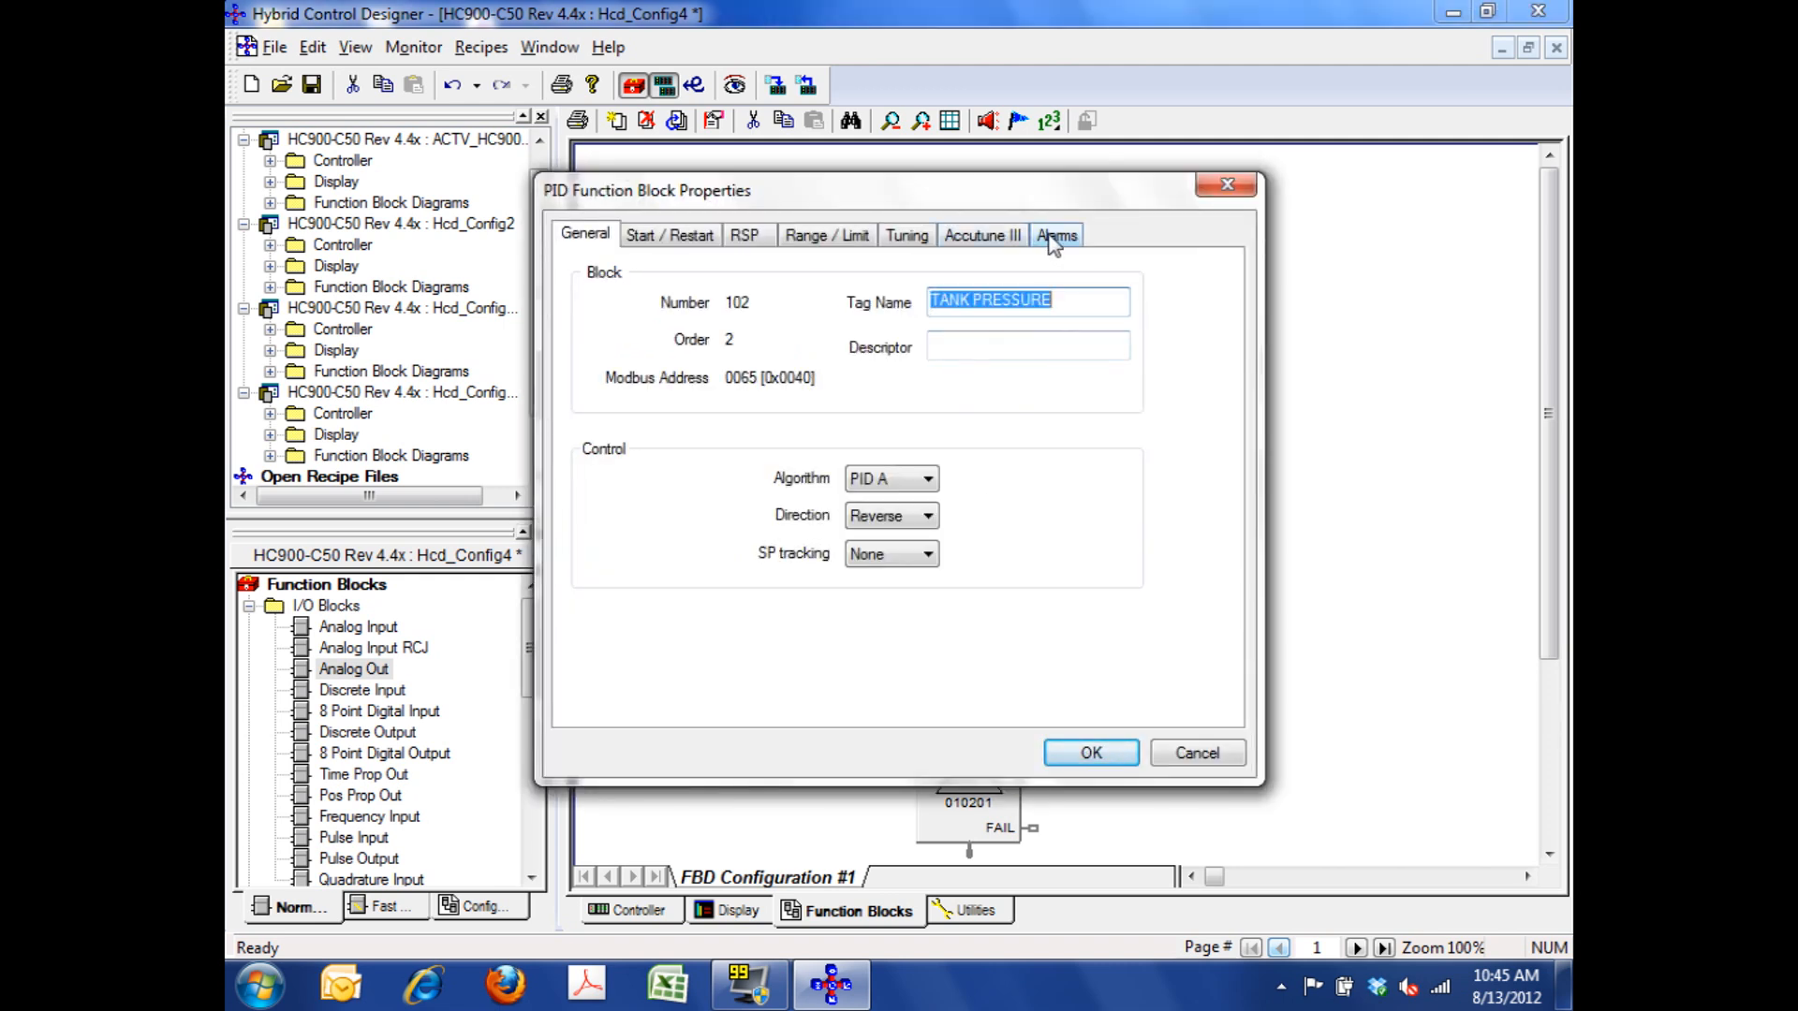
- Make Alarm 1 of TANK PRESSURE a PV High alarm at setpoint 80 and confirm
left_click(1054, 236)
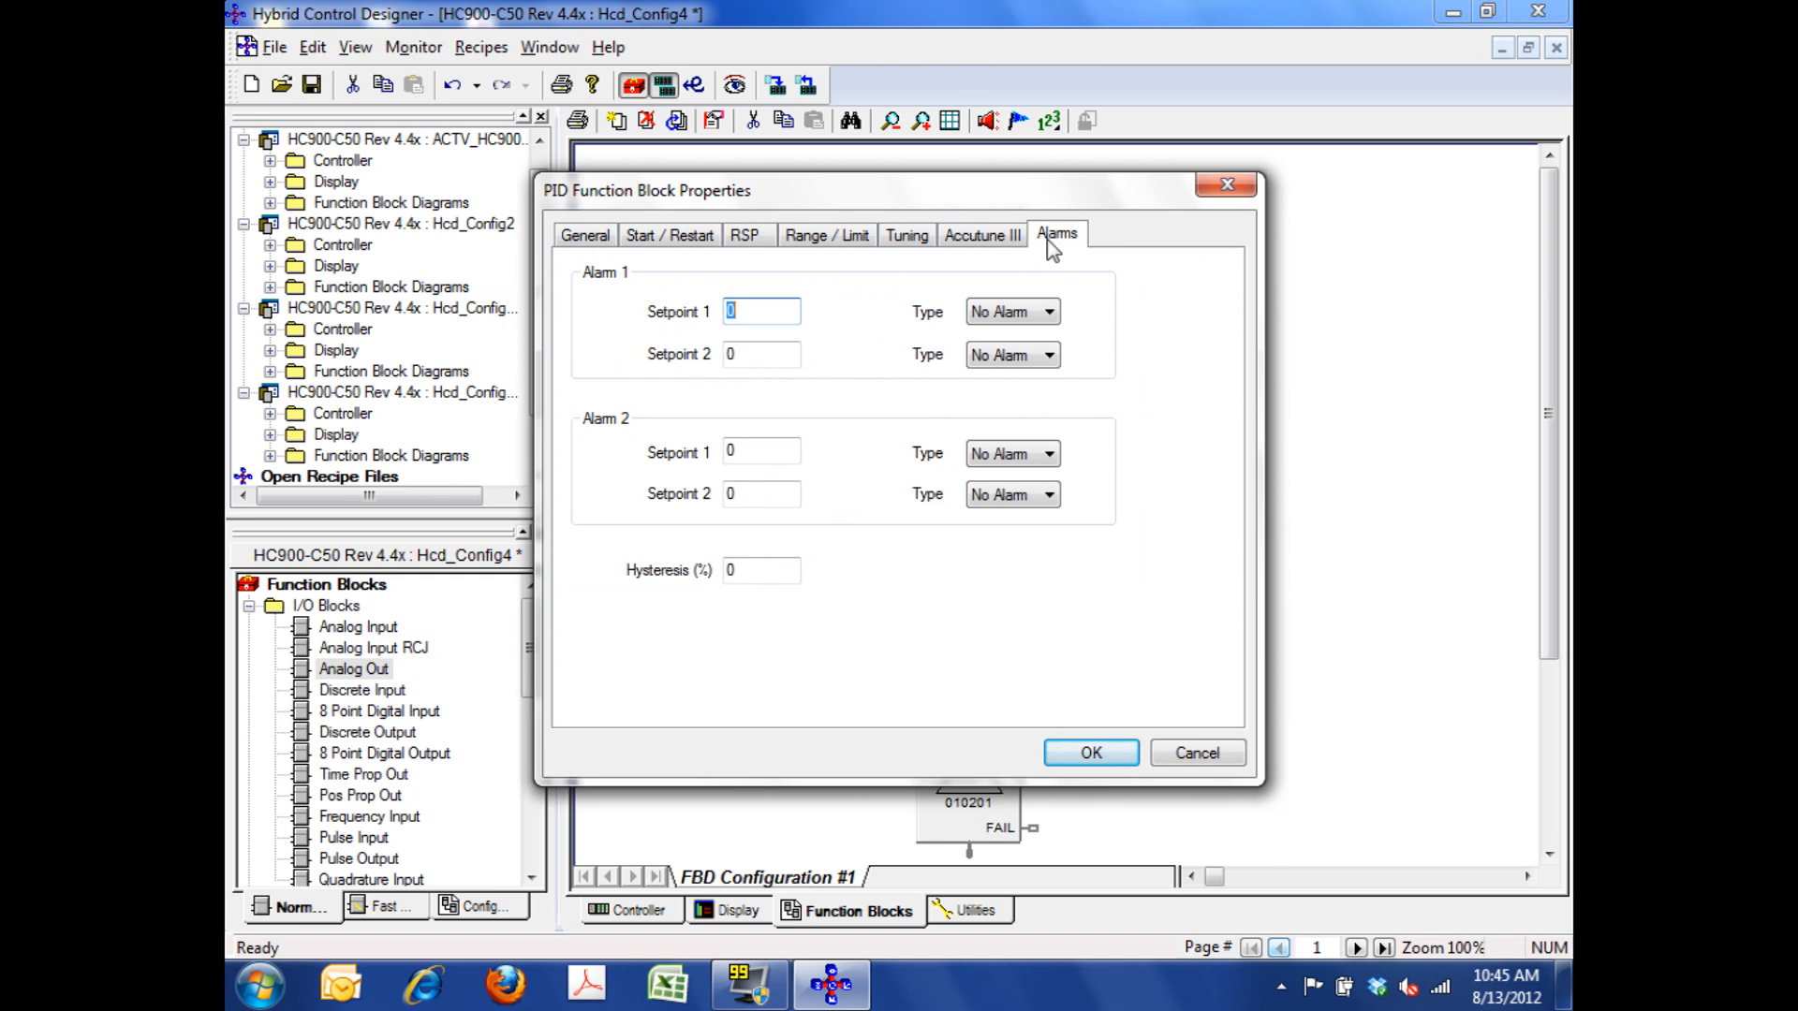
mouse_move(989, 338)
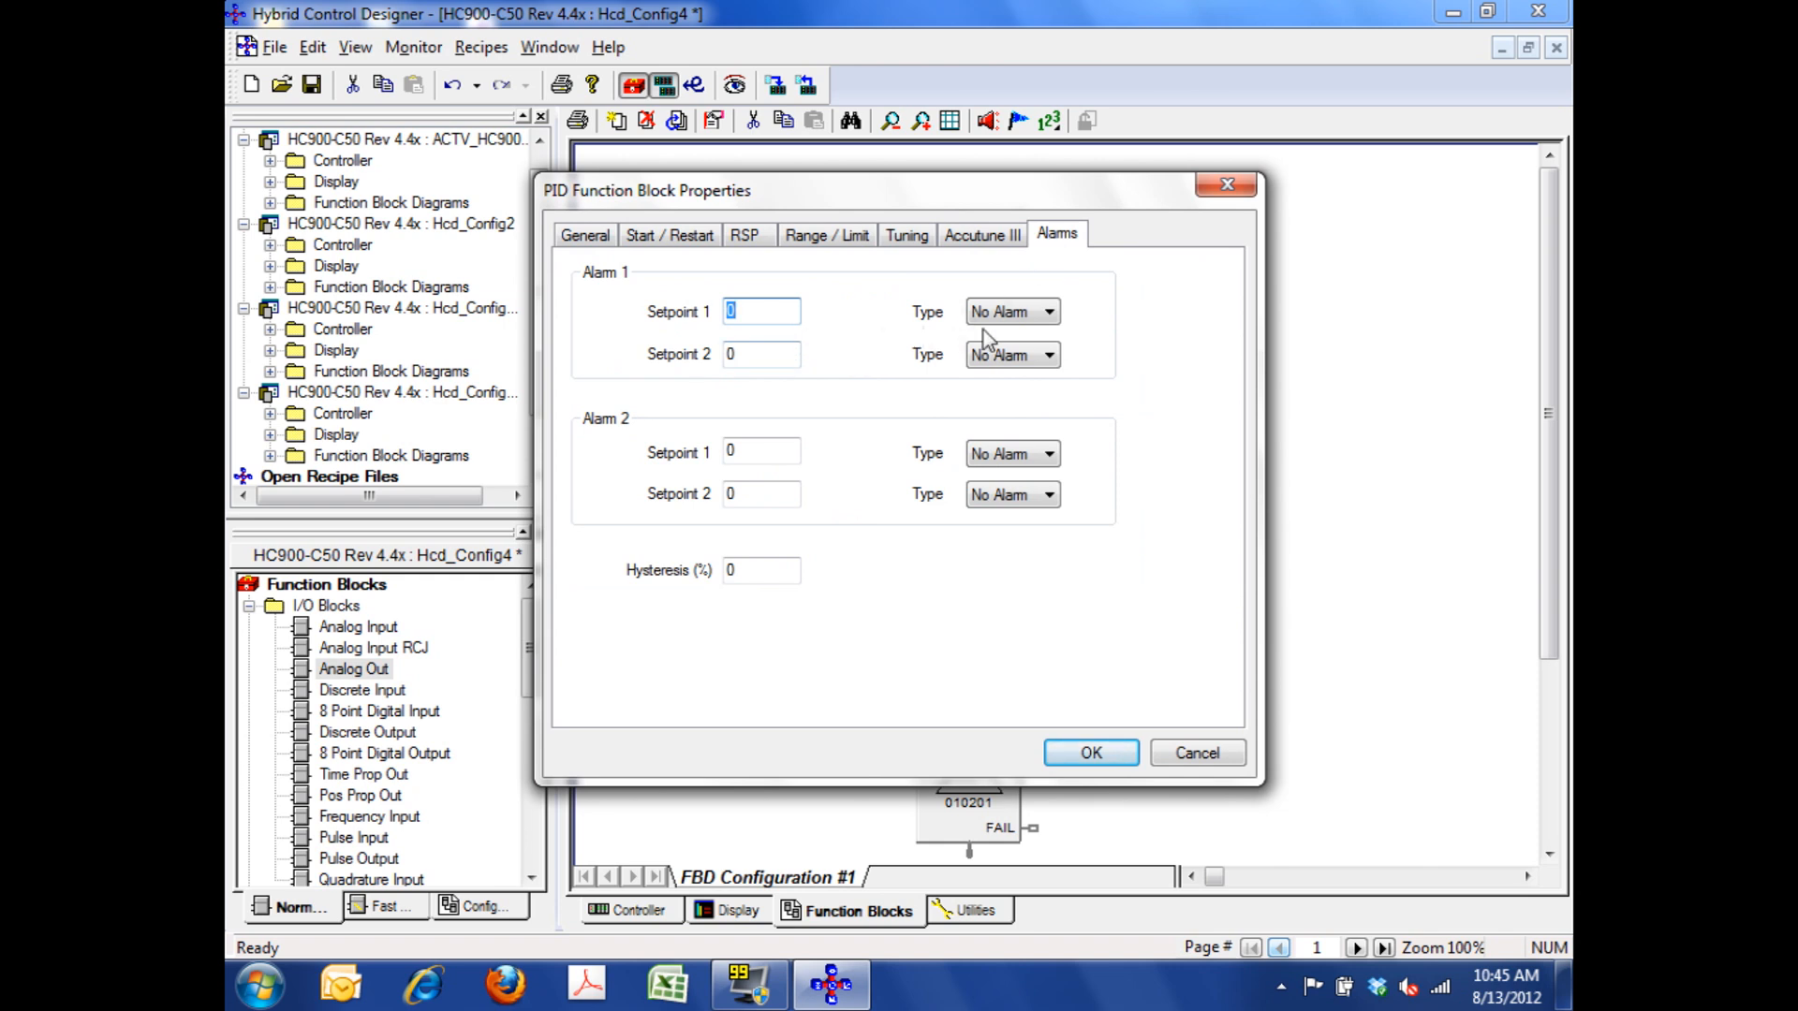
left_click(1043, 311)
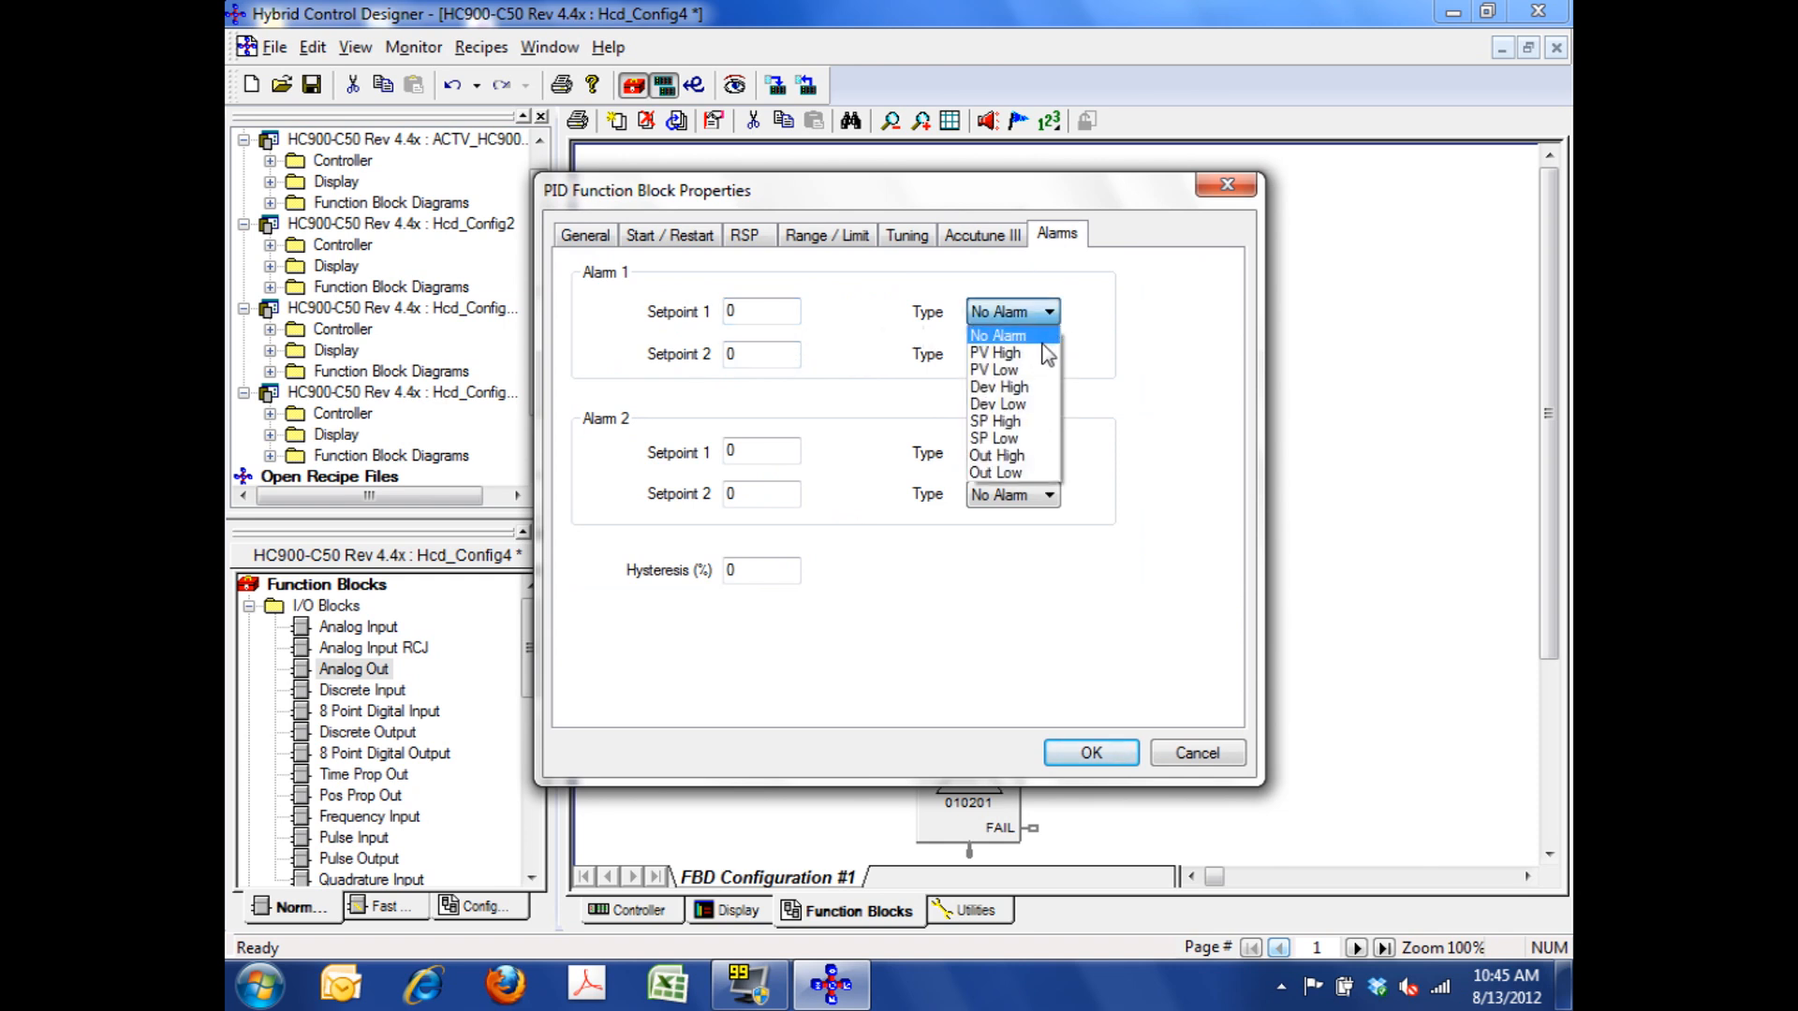
left_click(995, 352)
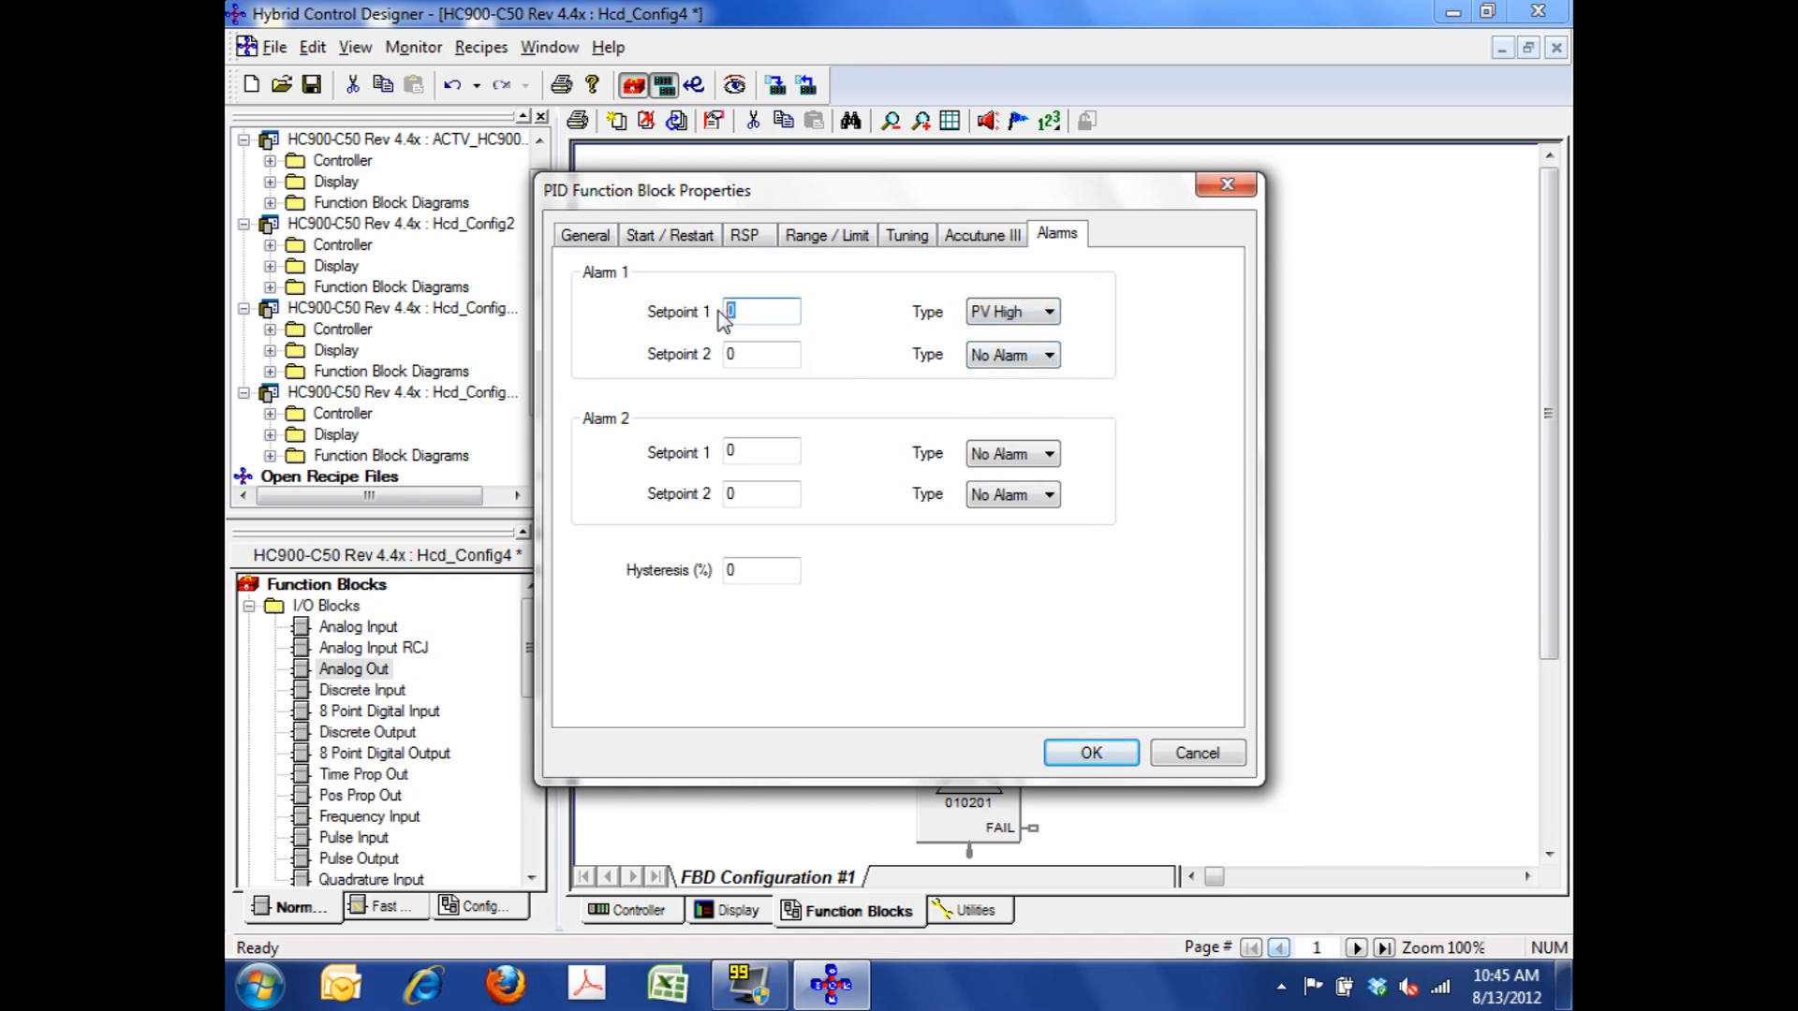
type("80")
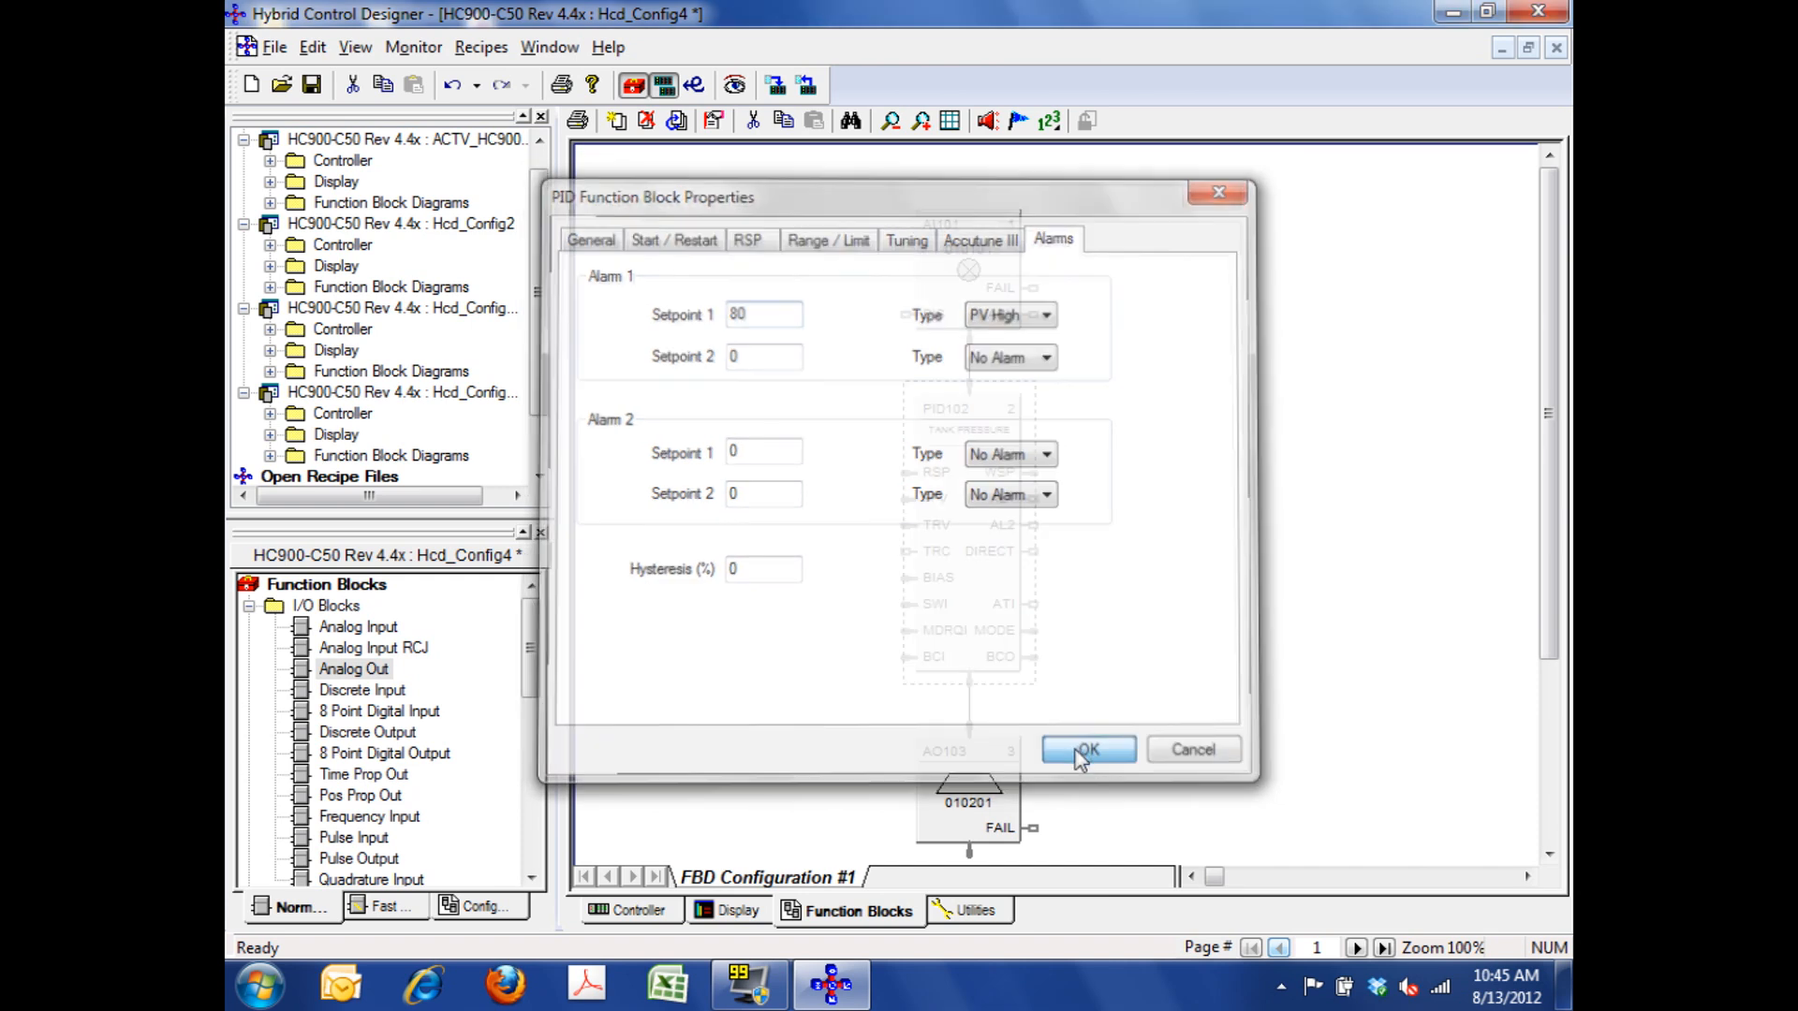
left_click(1086, 749)
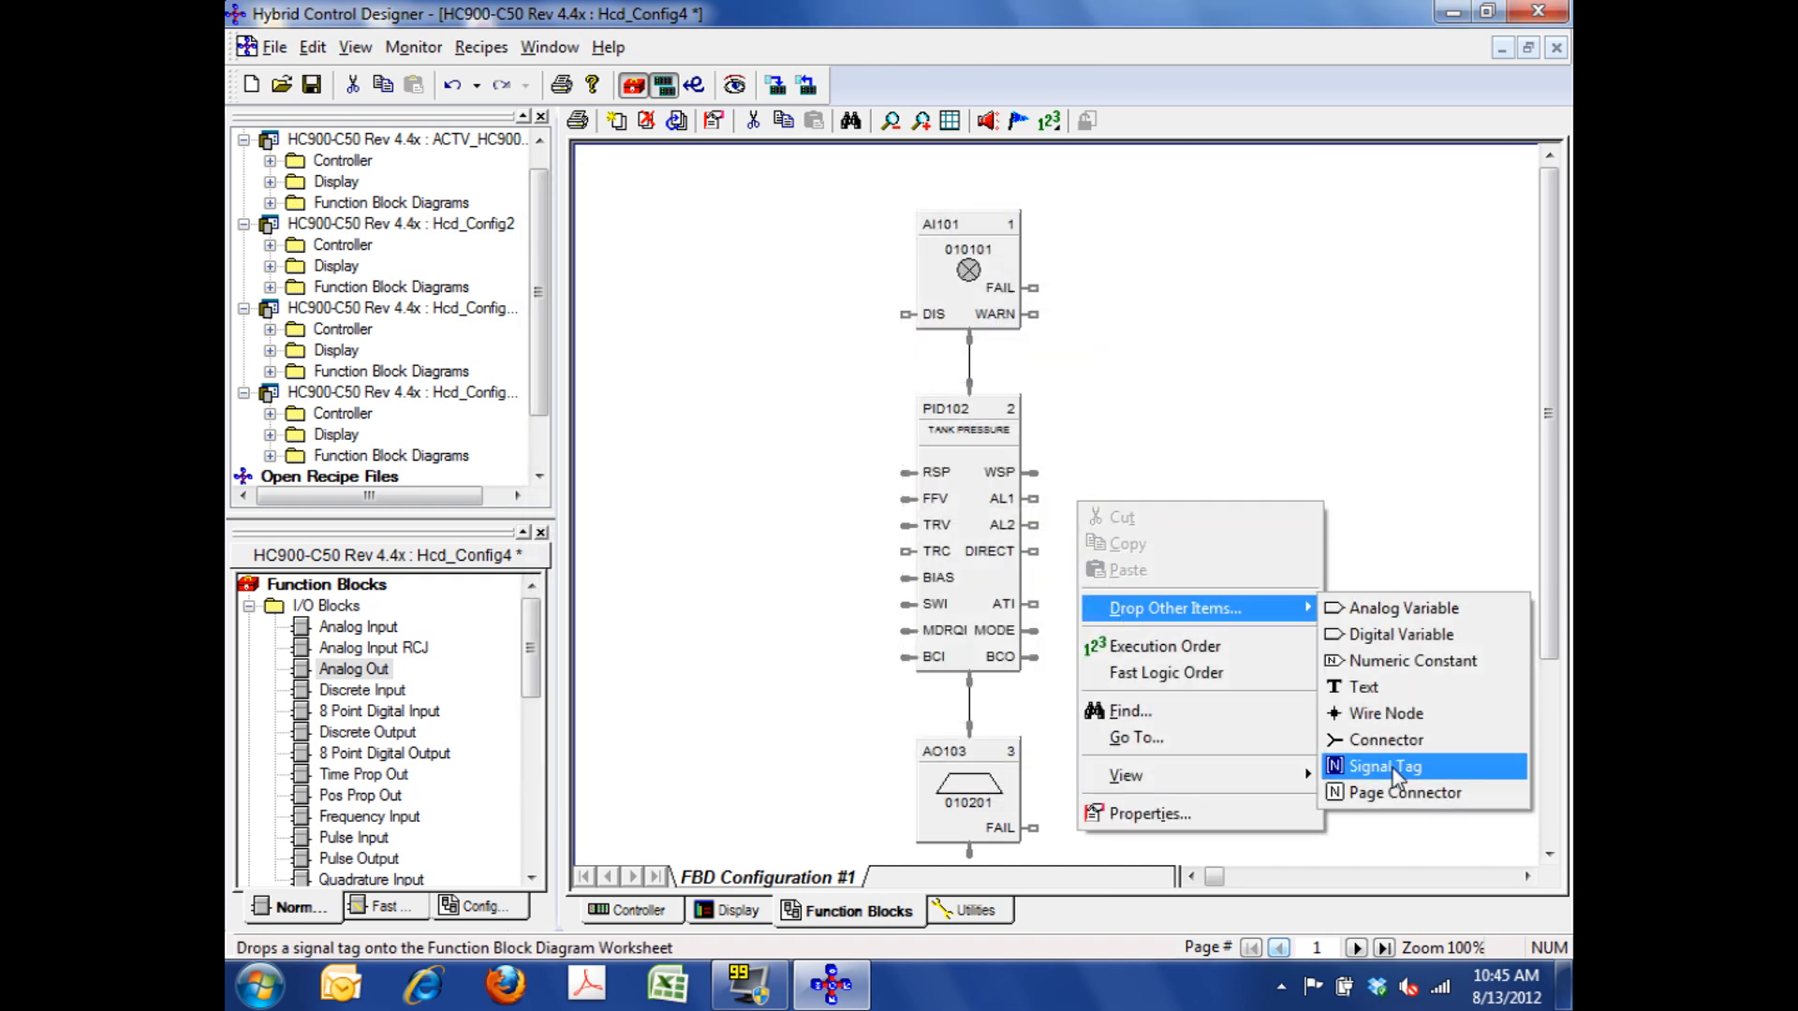
- Place a signal tag on PID102's AL1 output and name it TANK_AL1
left_click(1384, 766)
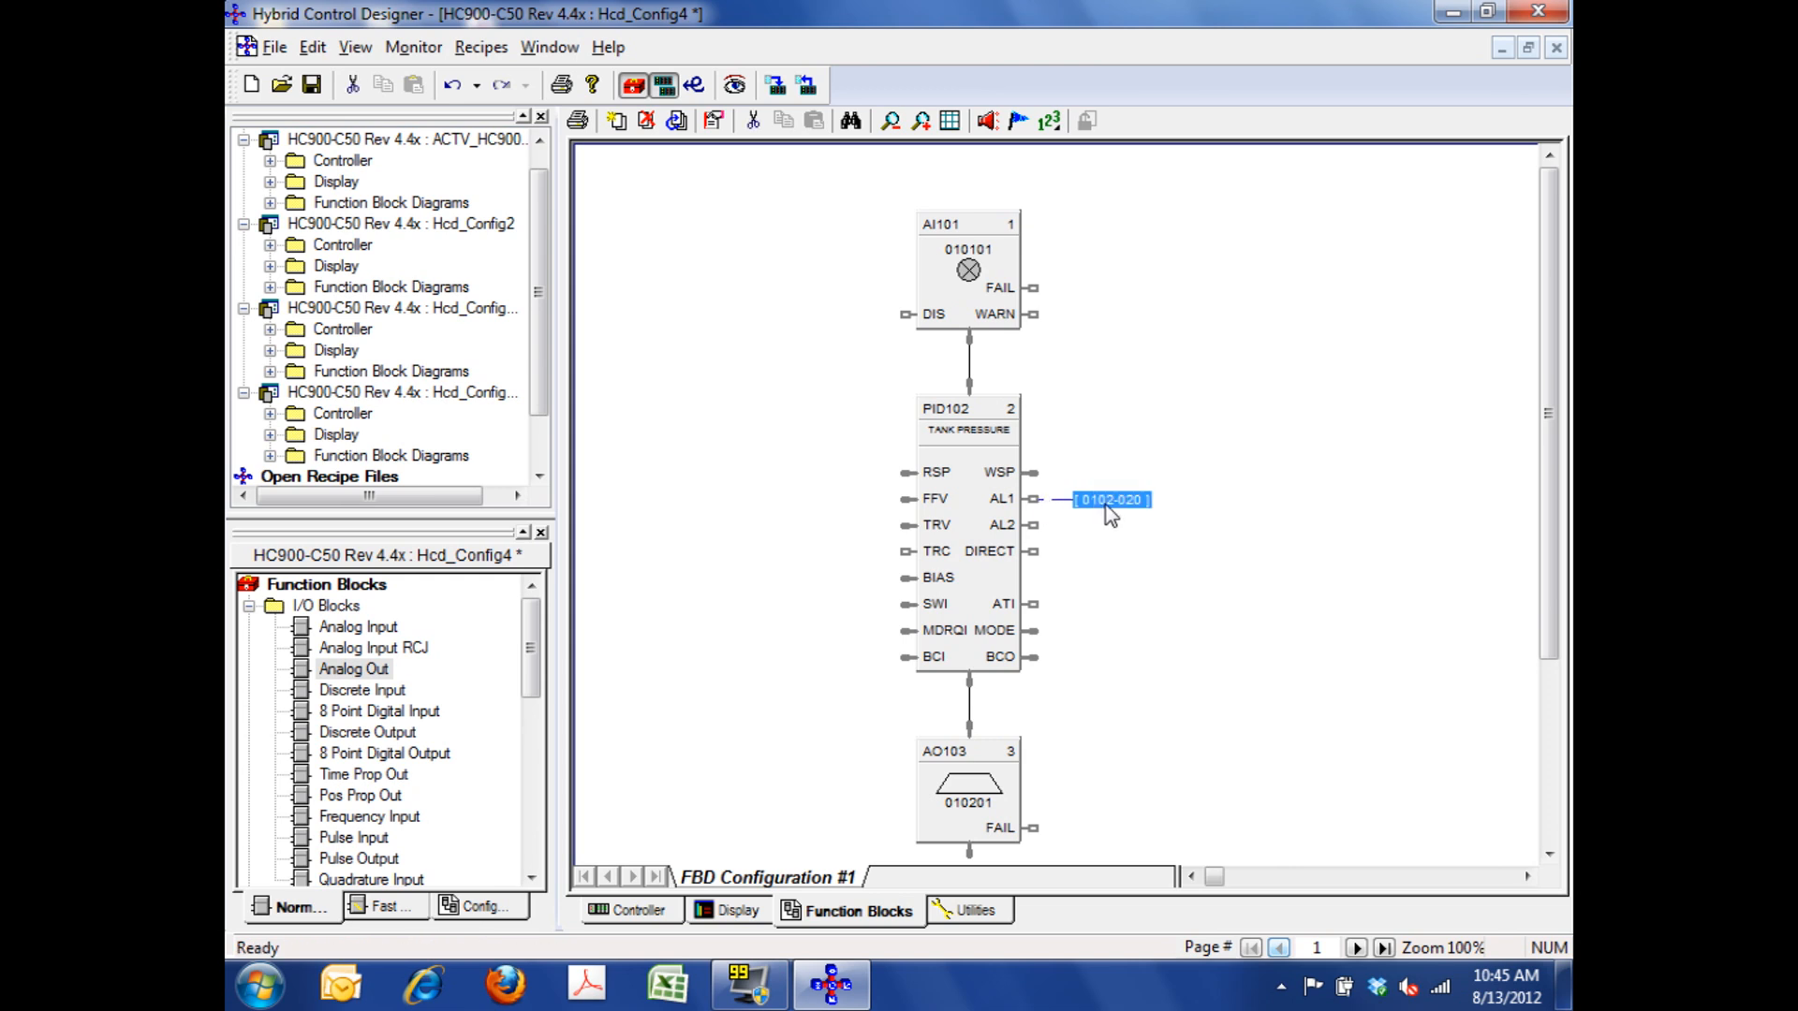
double_click(1106, 498)
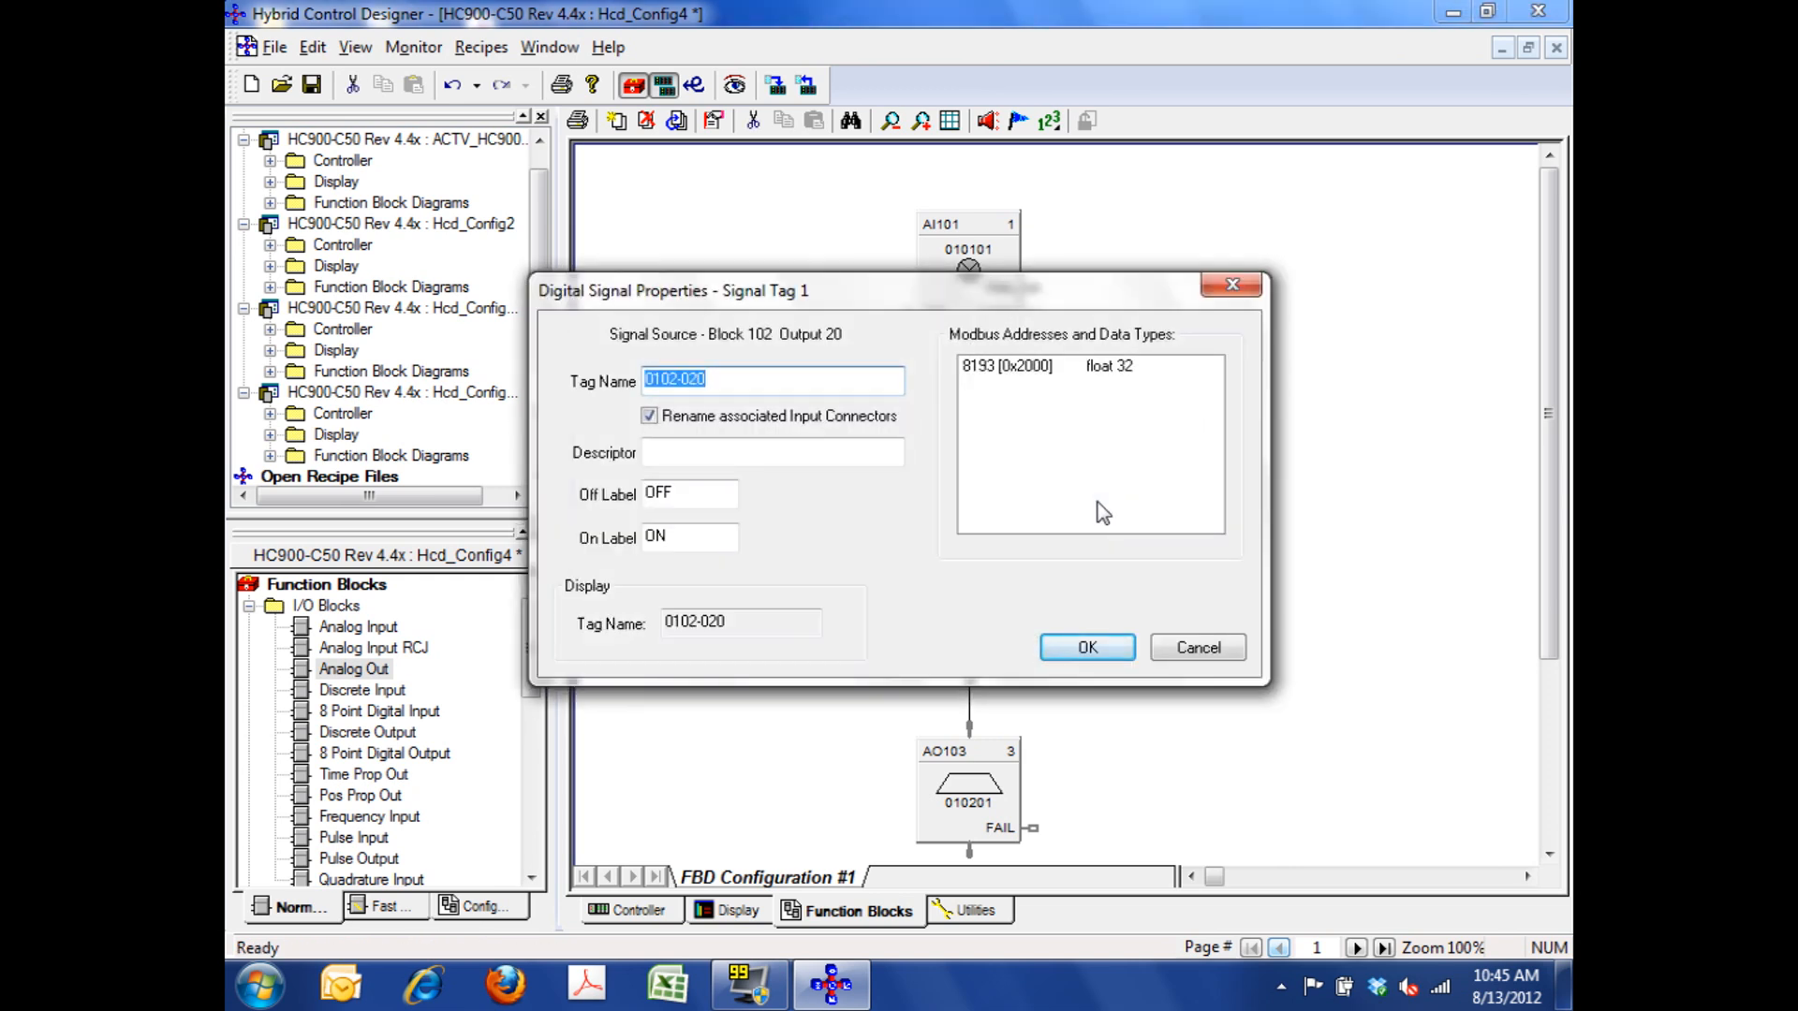
type("TANK_")
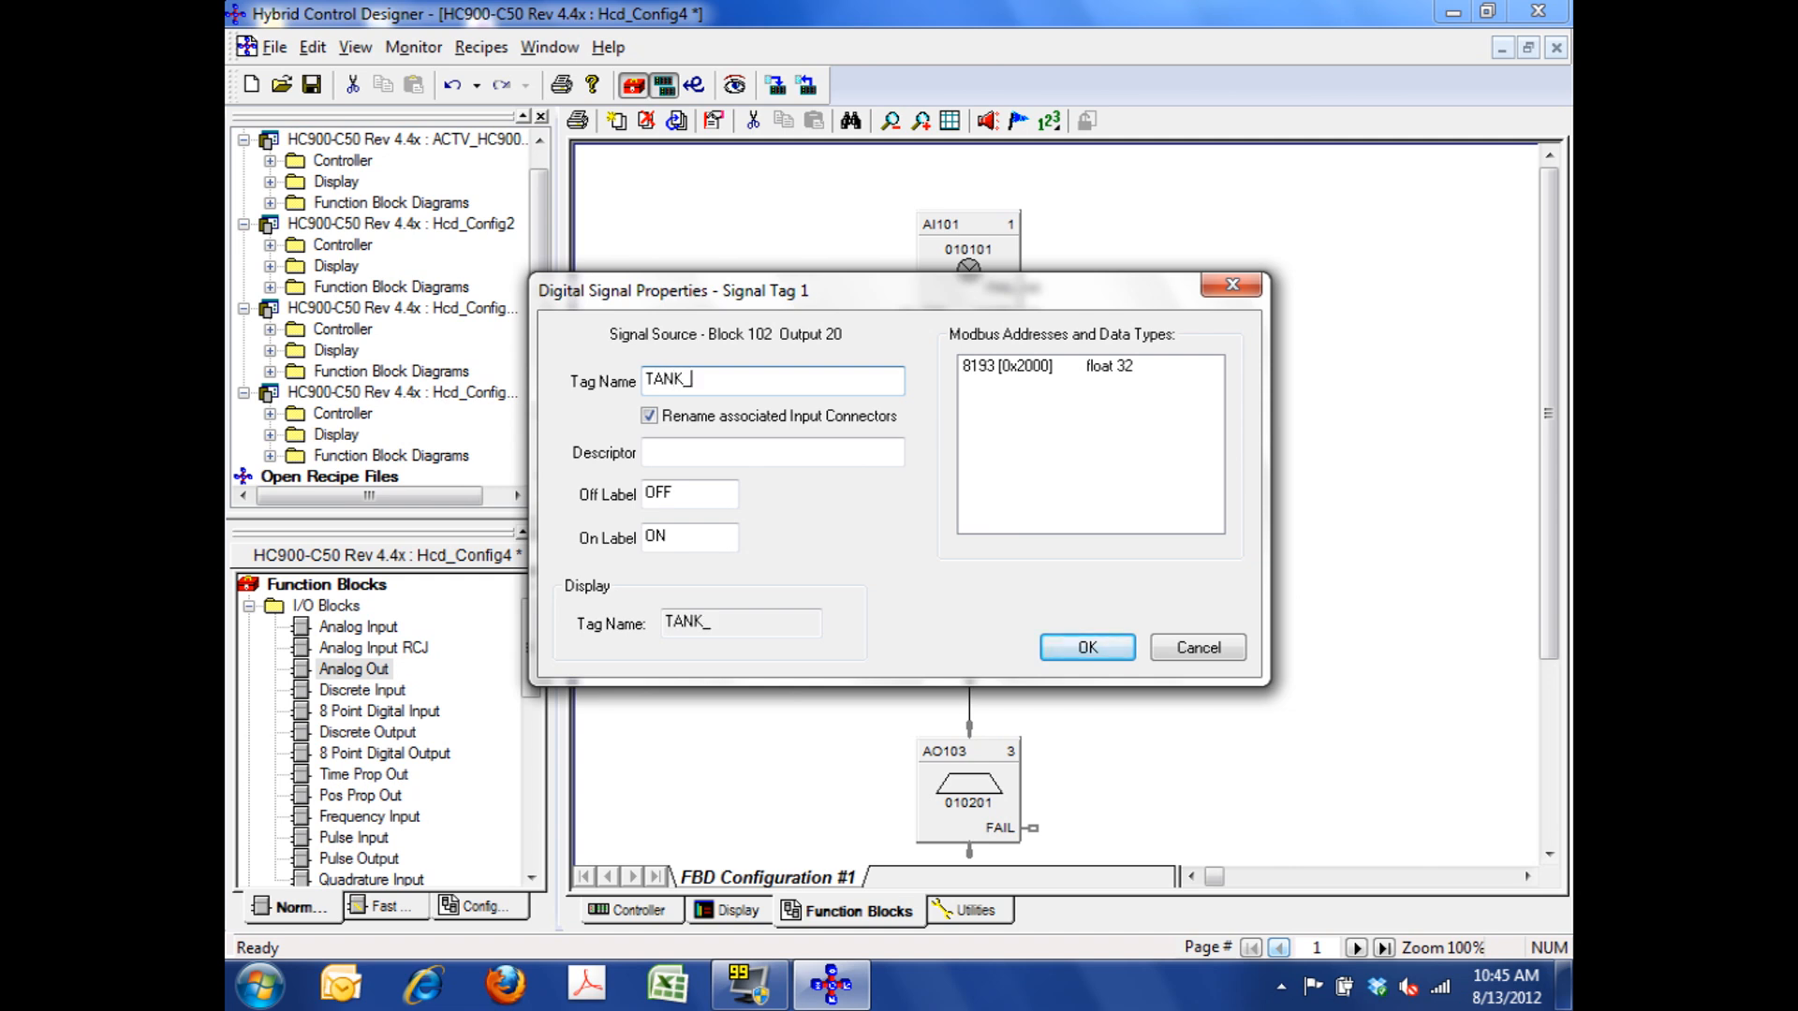
type("AL")
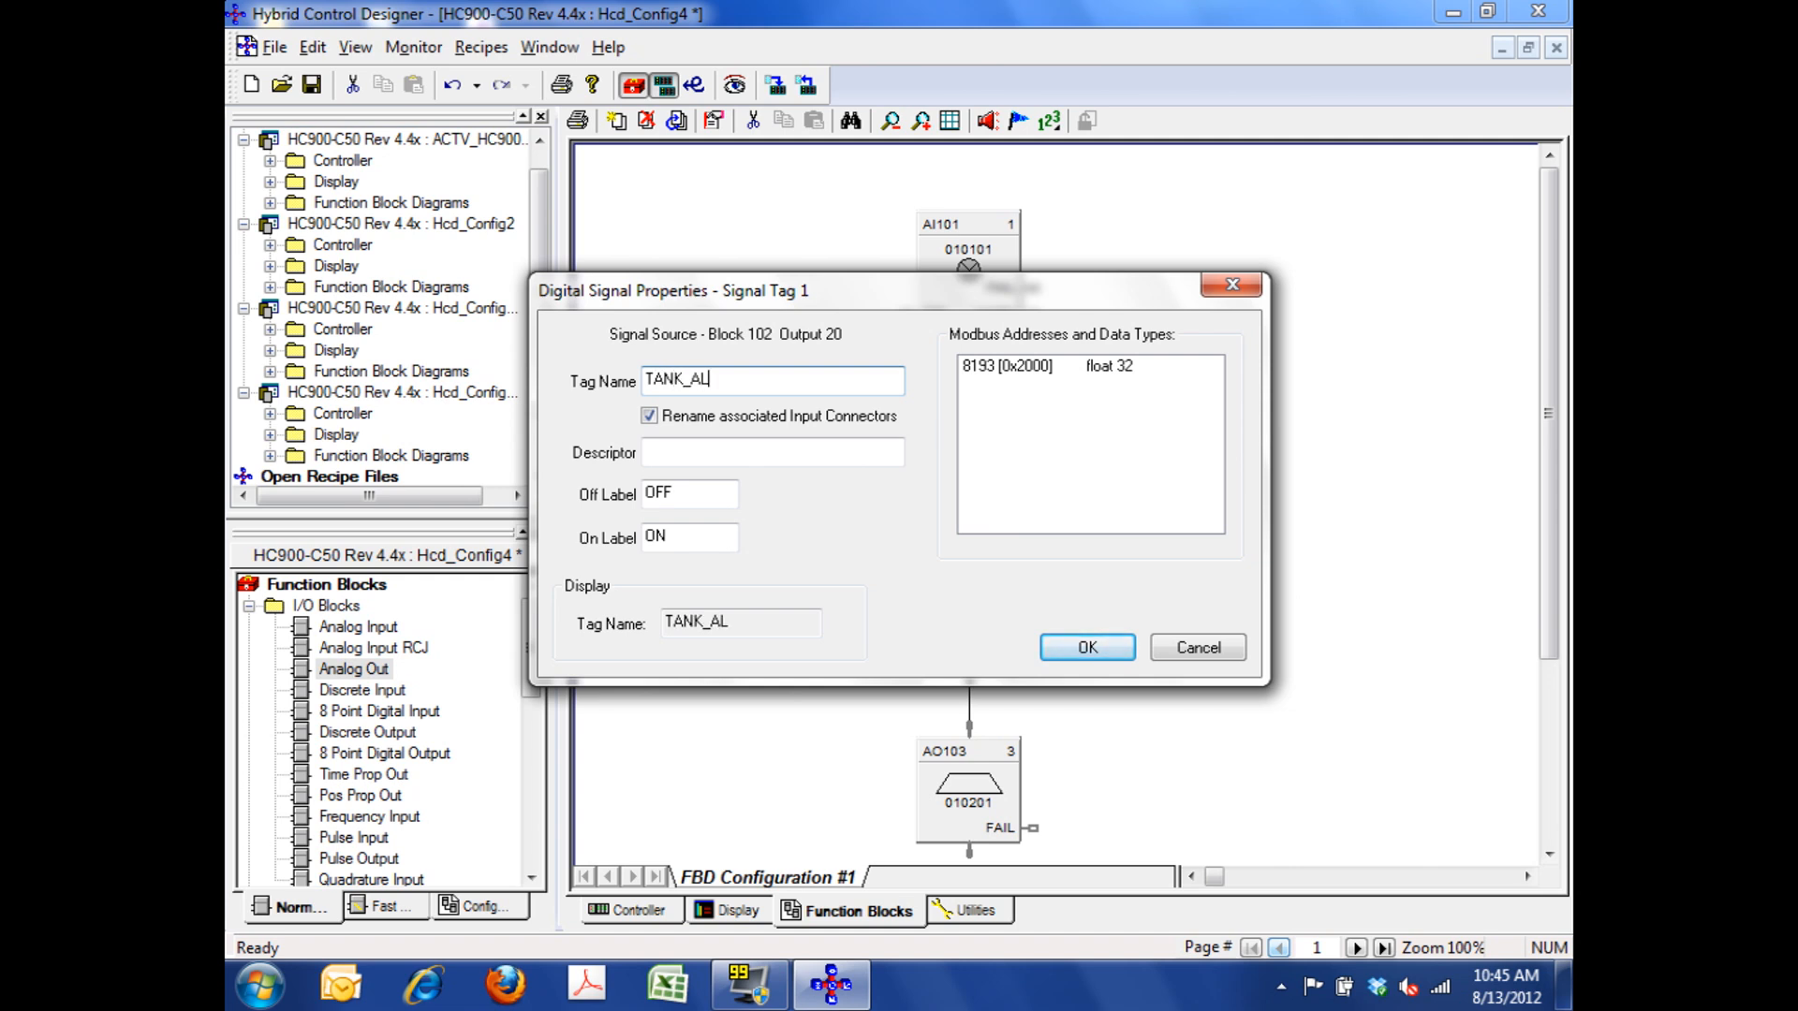
type("1")
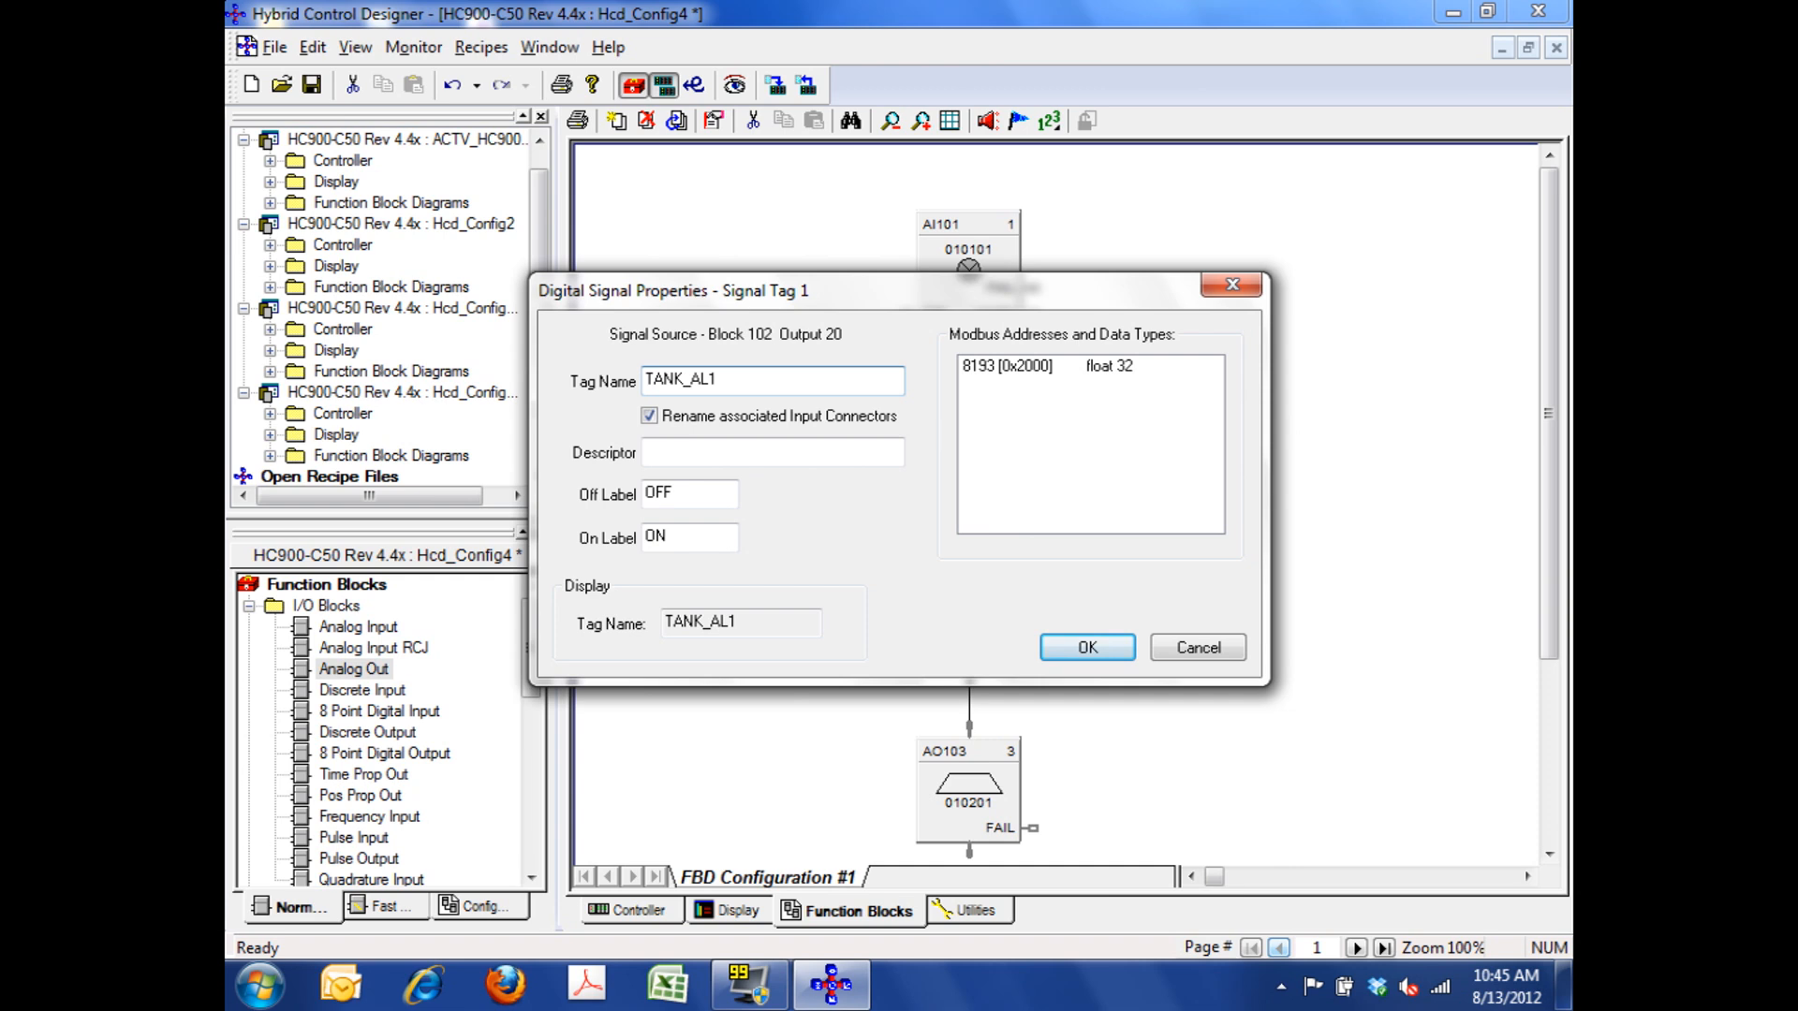
left_click(1084, 646)
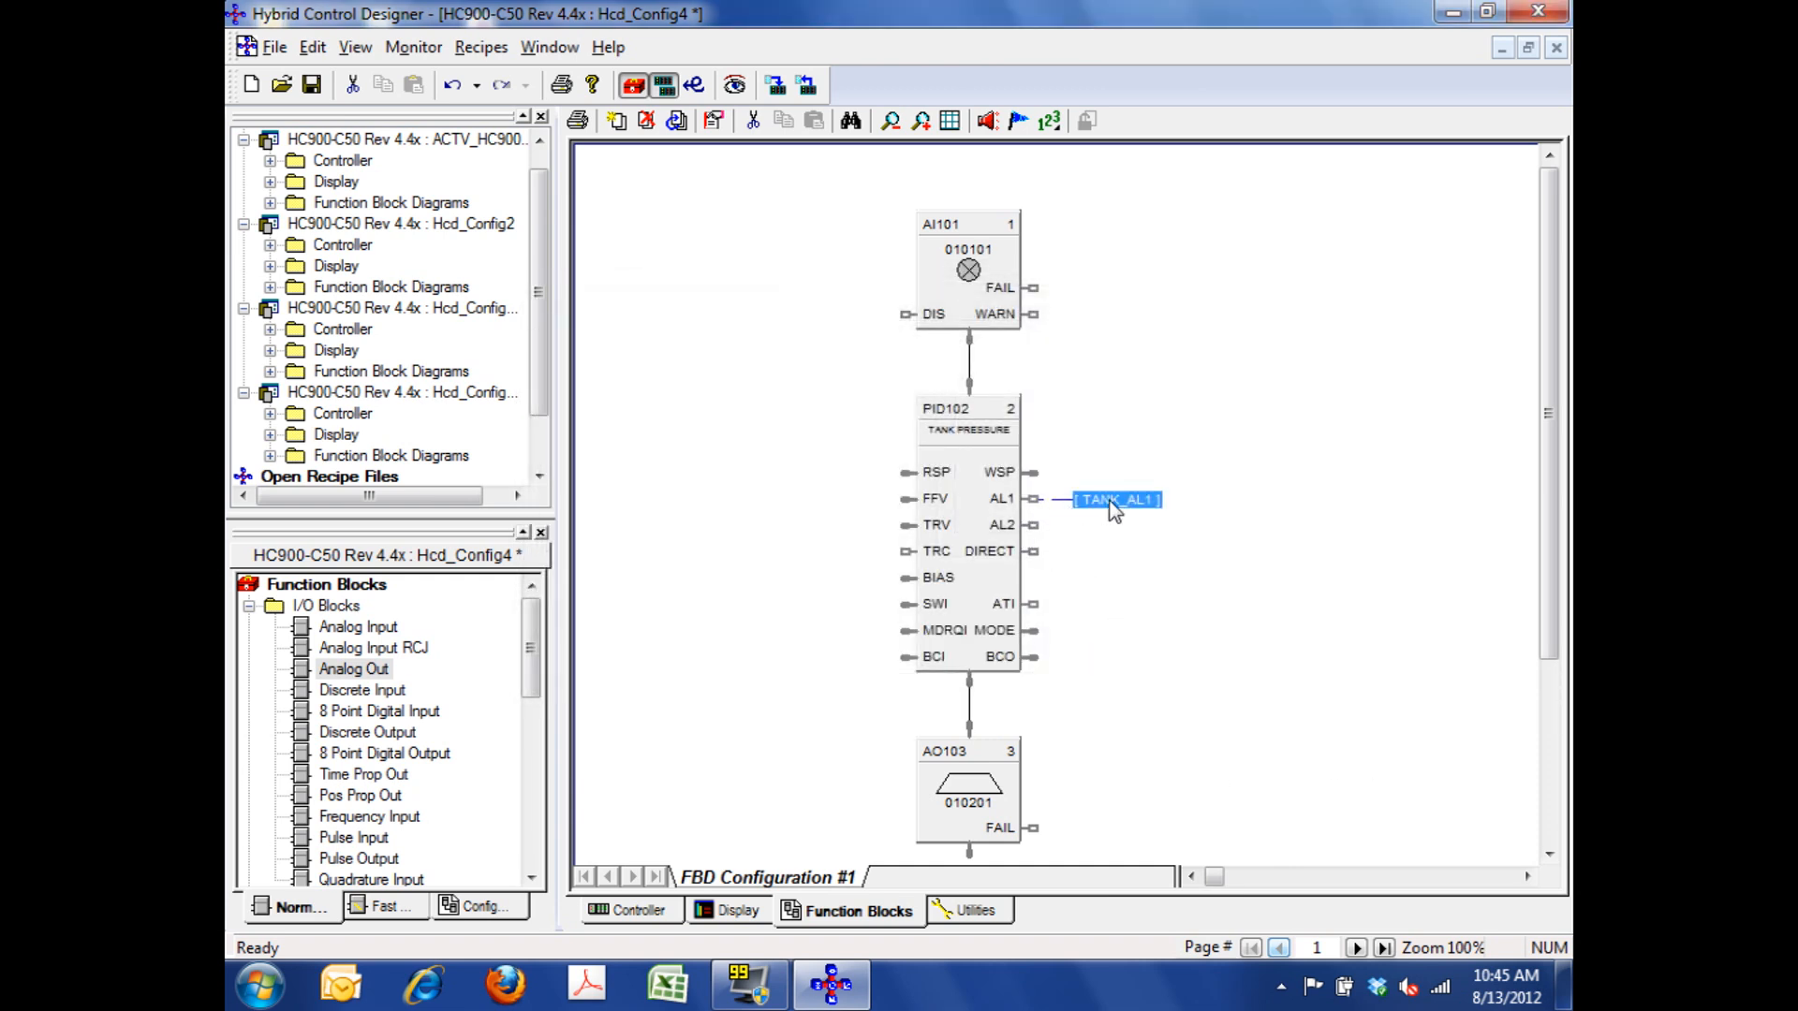
mouse_move(1126, 515)
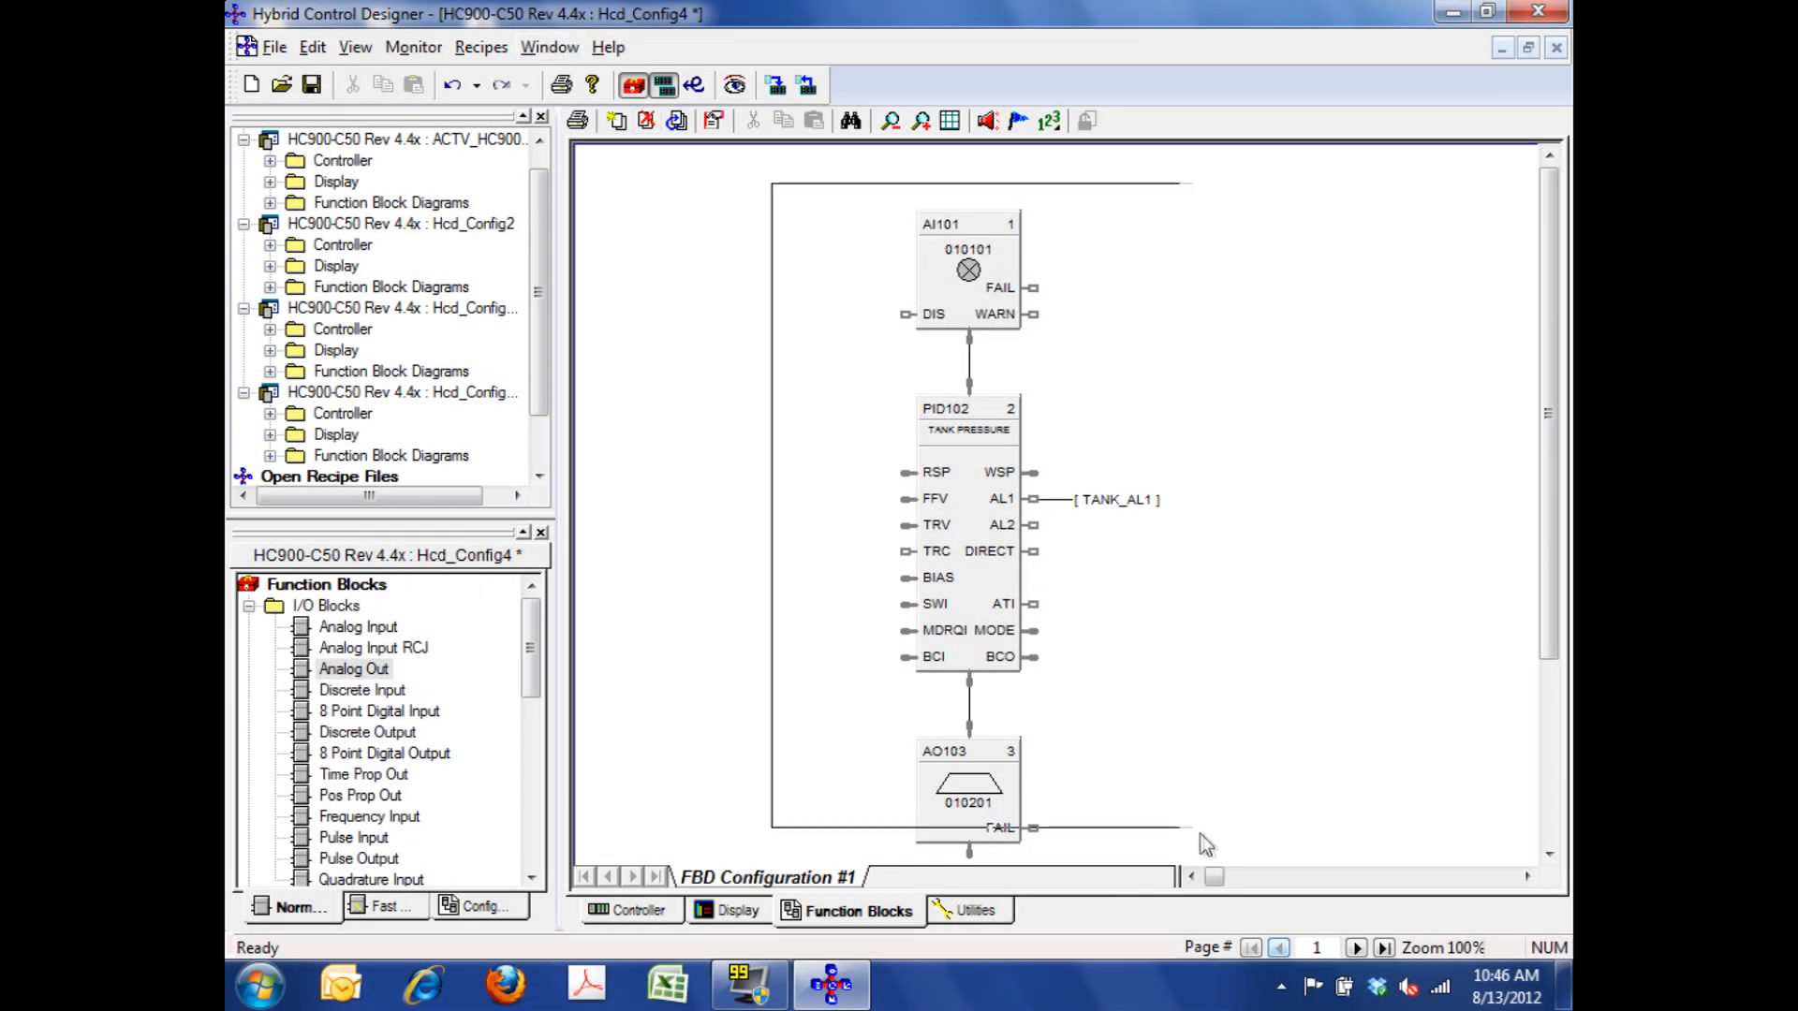
- Copy the AI–PID–AO loop blocks and paste a duplicate loop to the right
left_click(1118, 498)
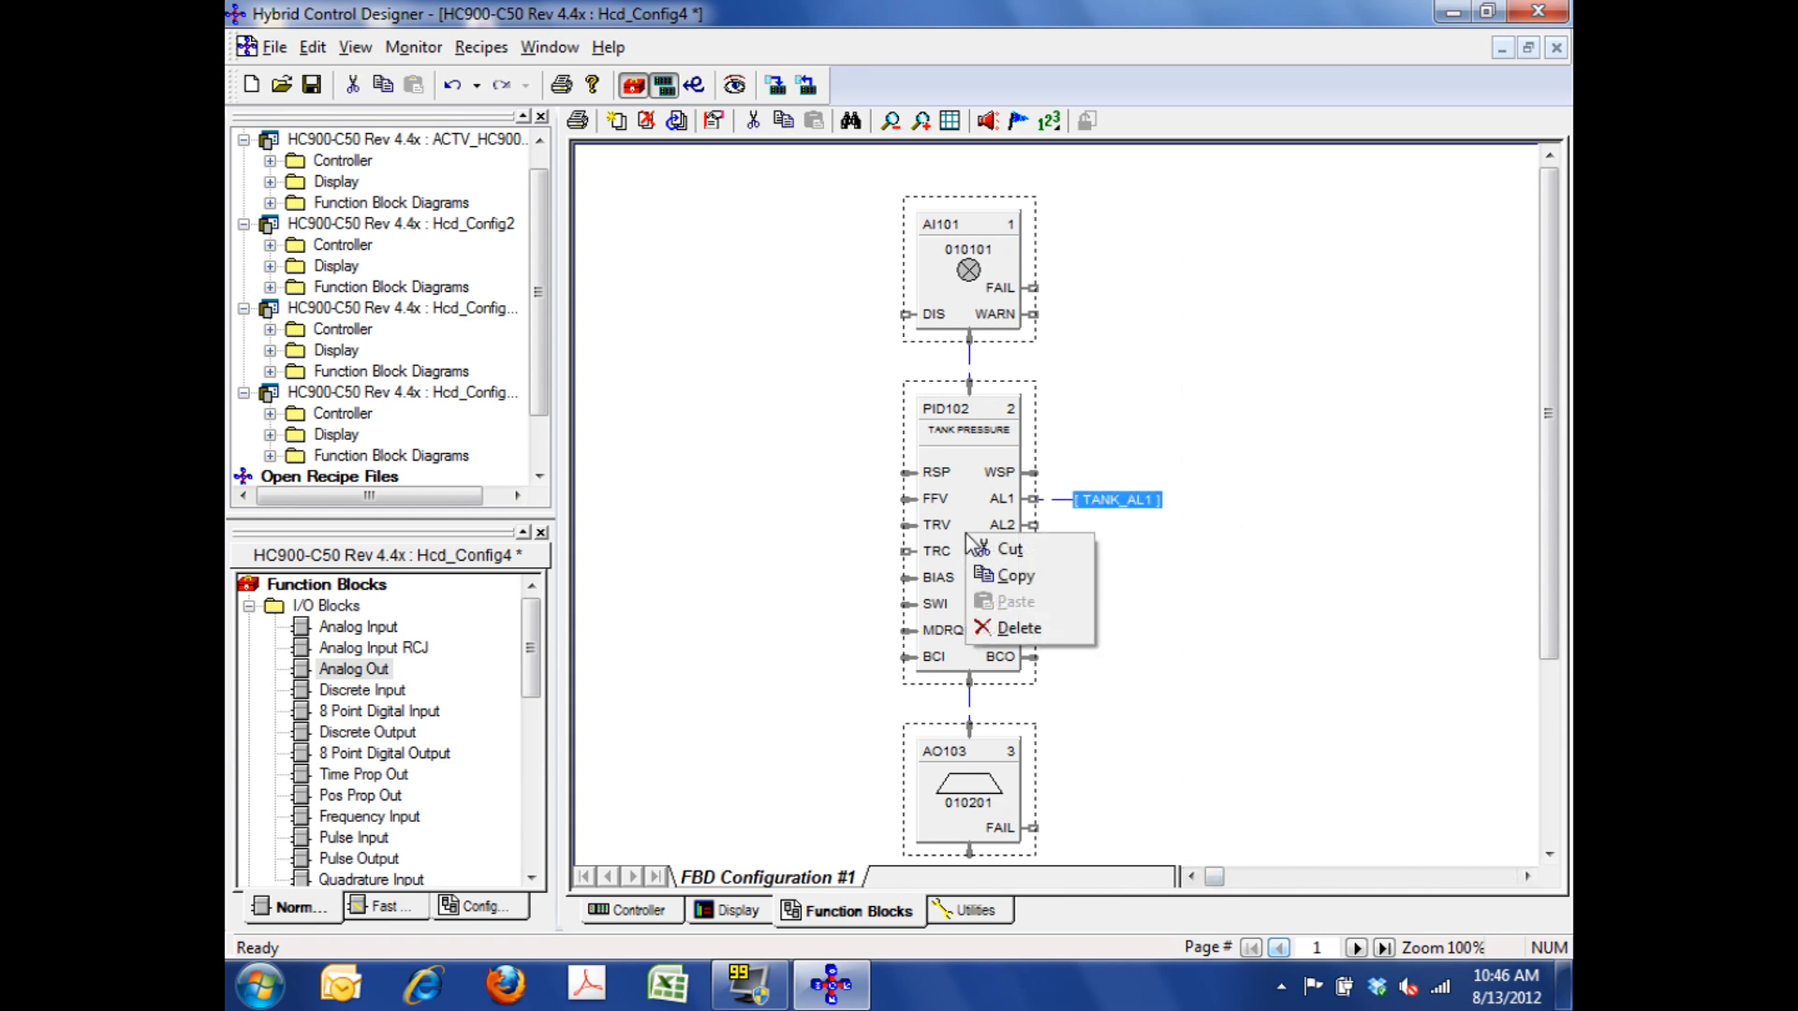
mouse_move(1013, 574)
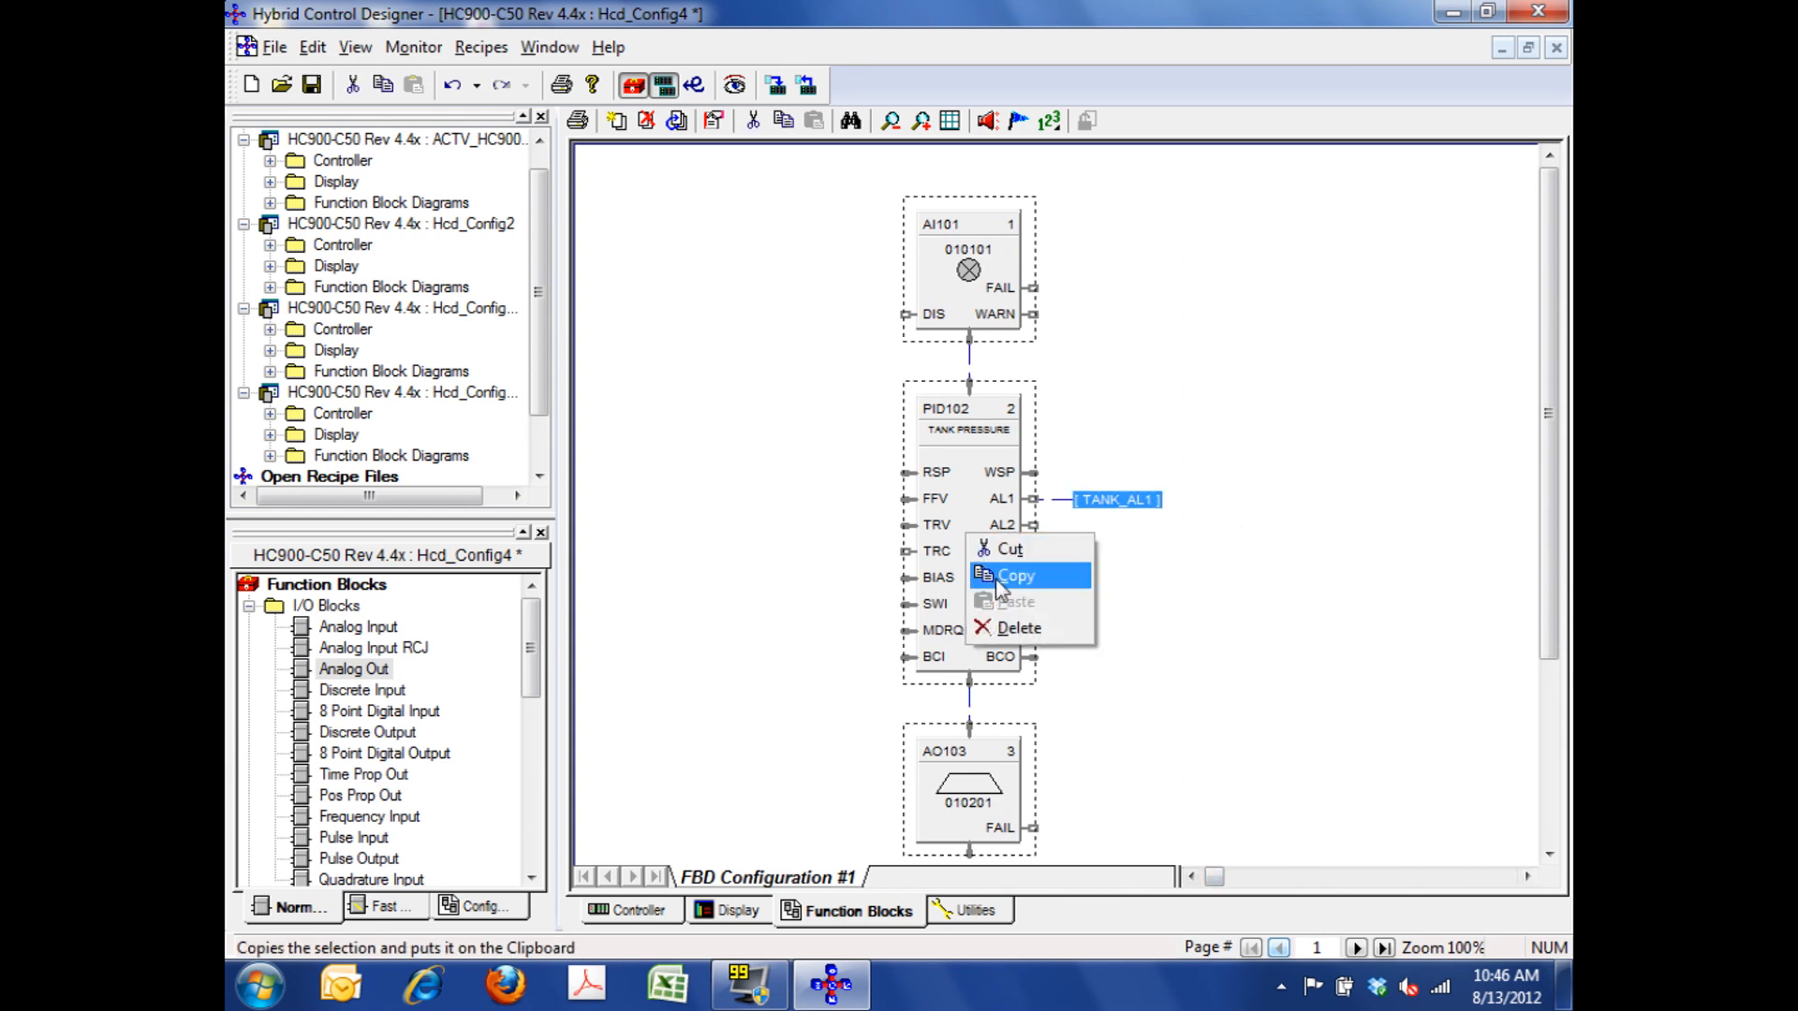
left_click(1013, 575)
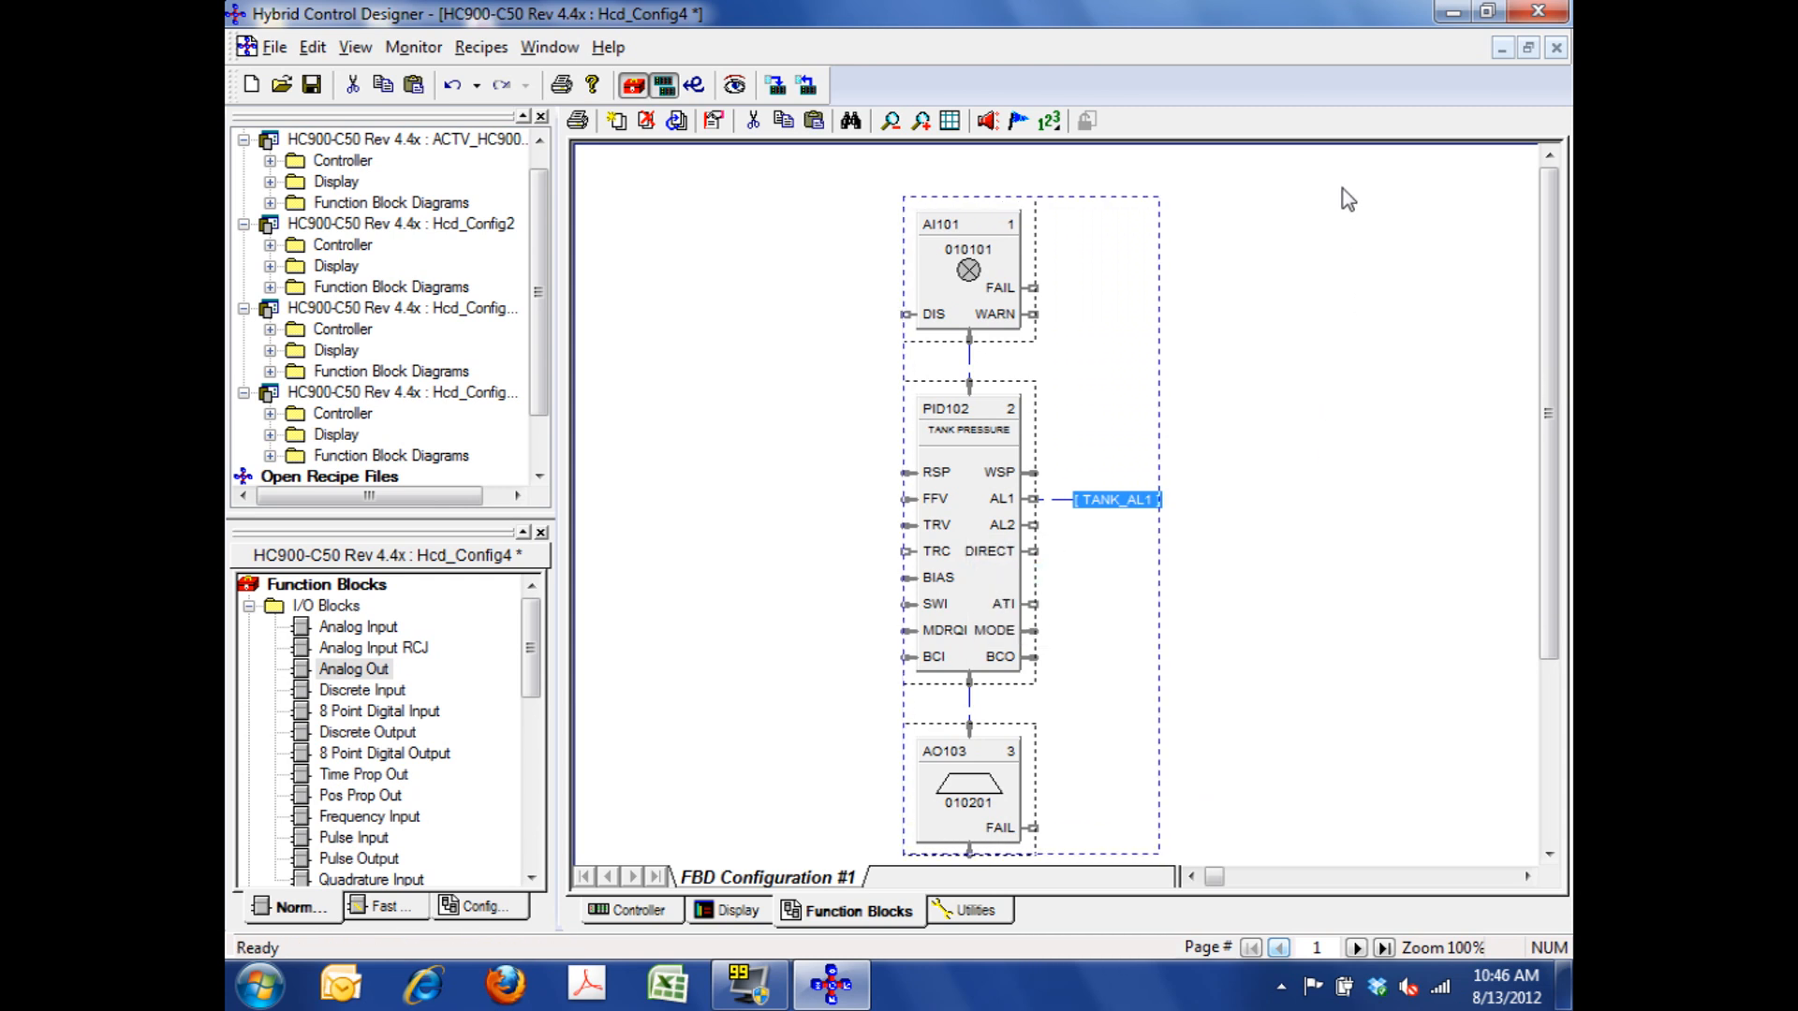
right_click(1347, 198)
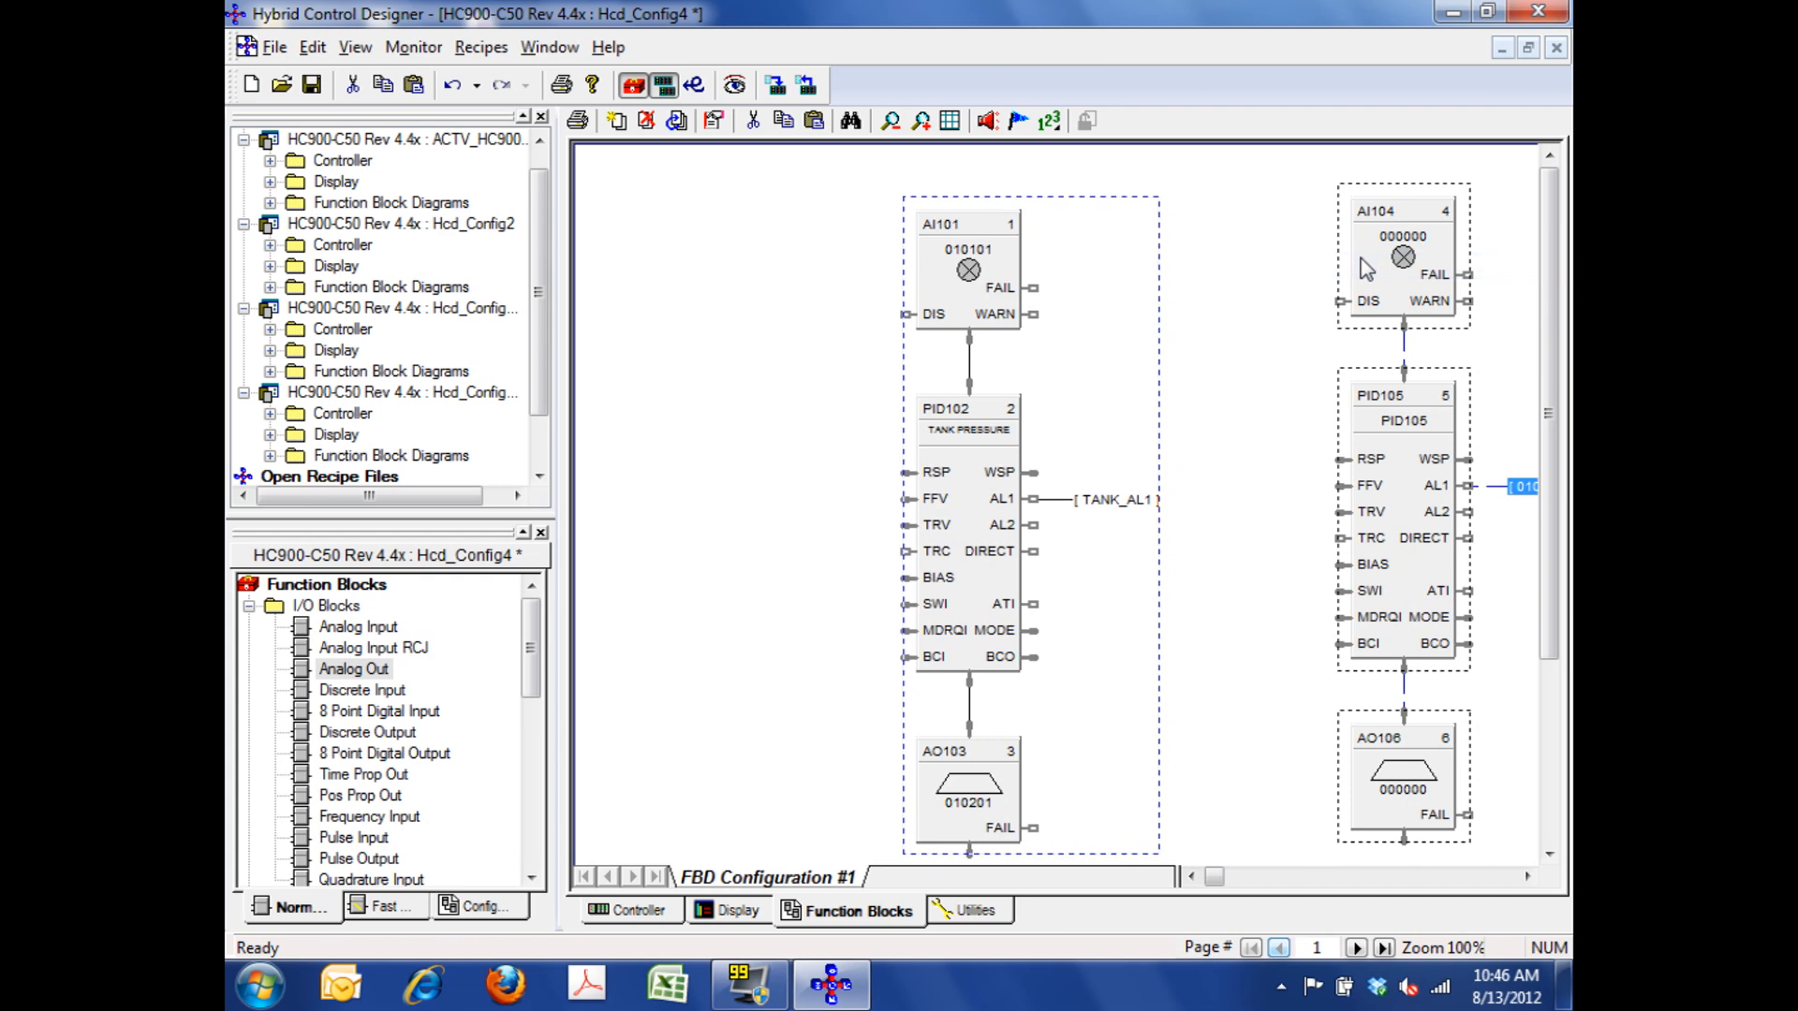
mouse_move(1417, 298)
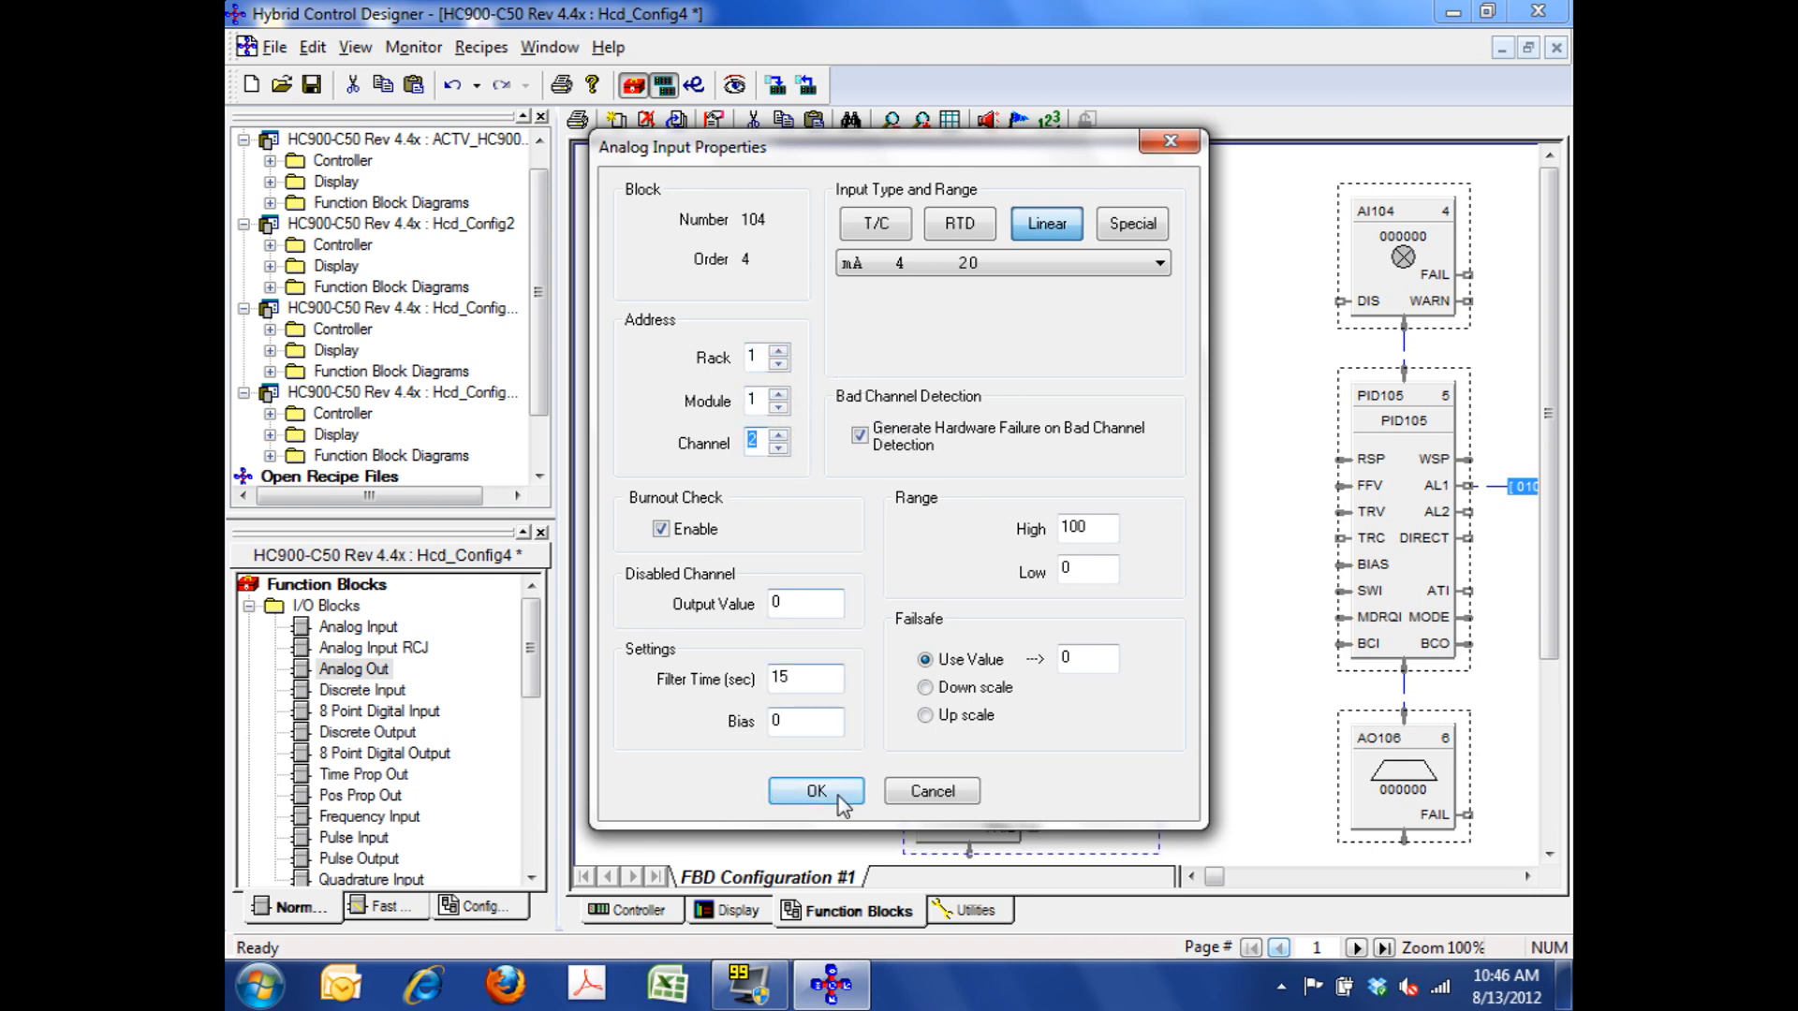
- Confirm AI104 on channel 2 and address AO106 to rack 1, module 2, channel 2
left_click(815, 790)
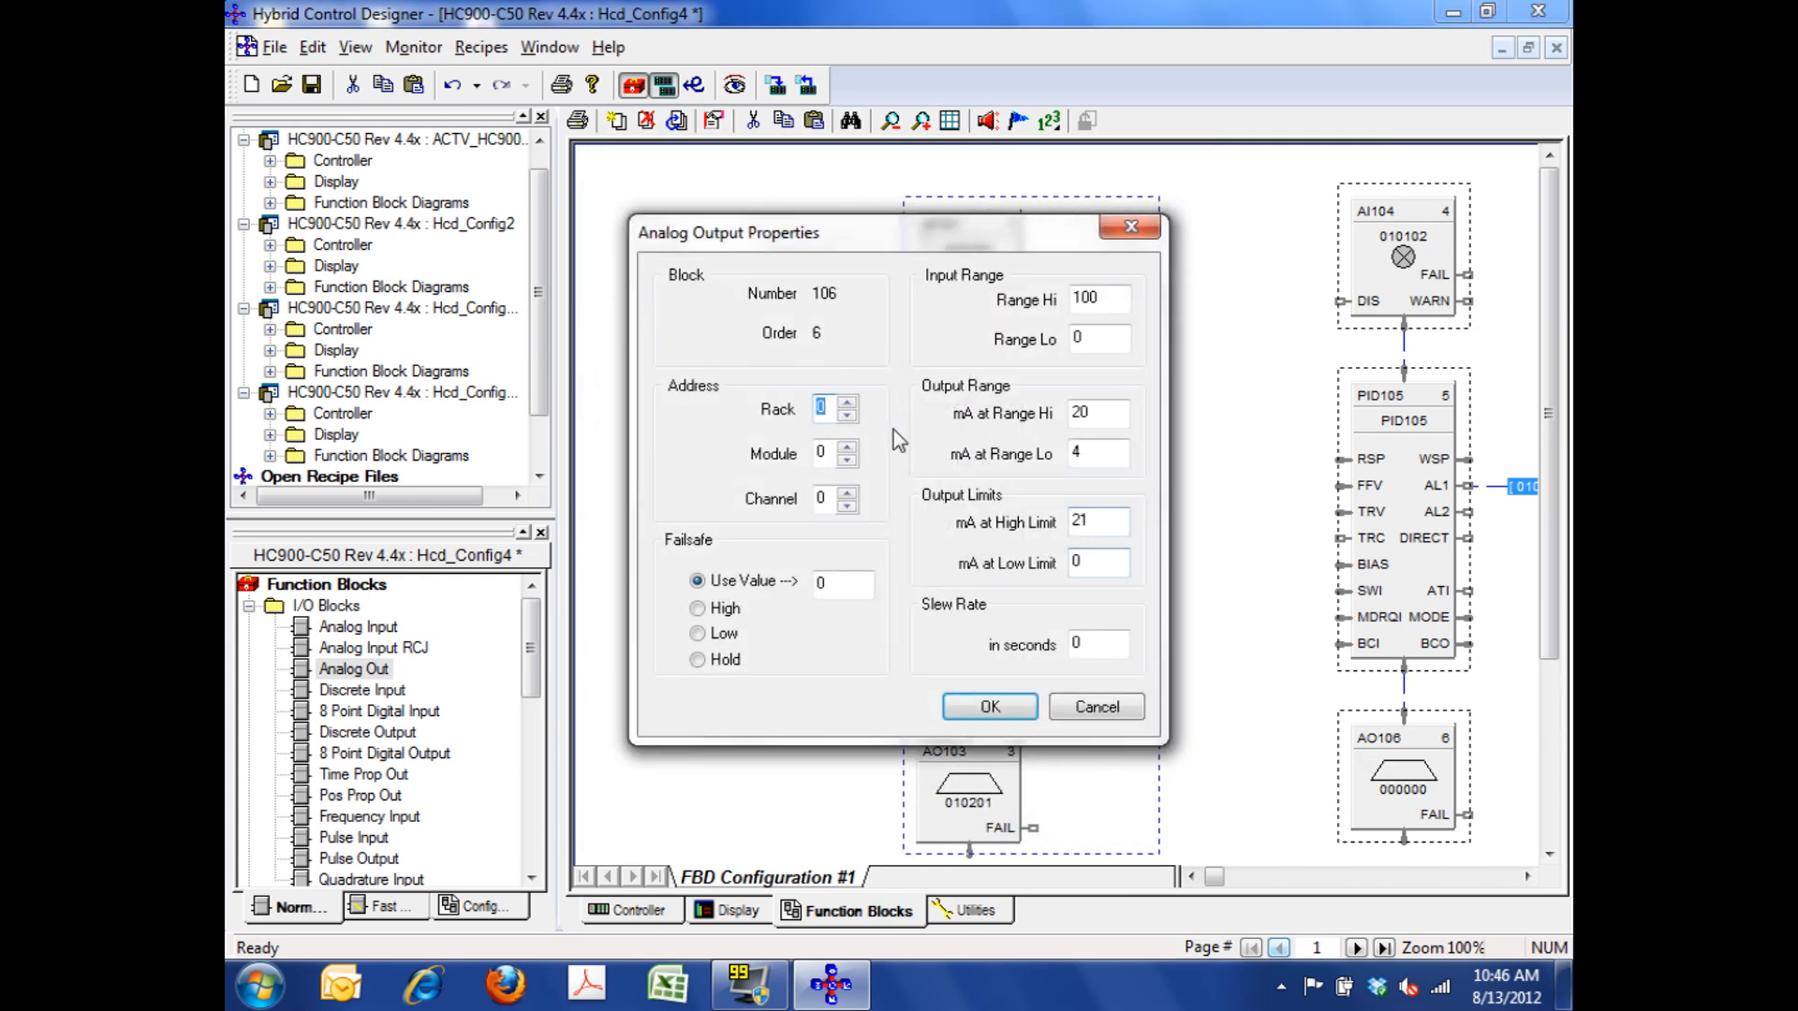
left_click(848, 401)
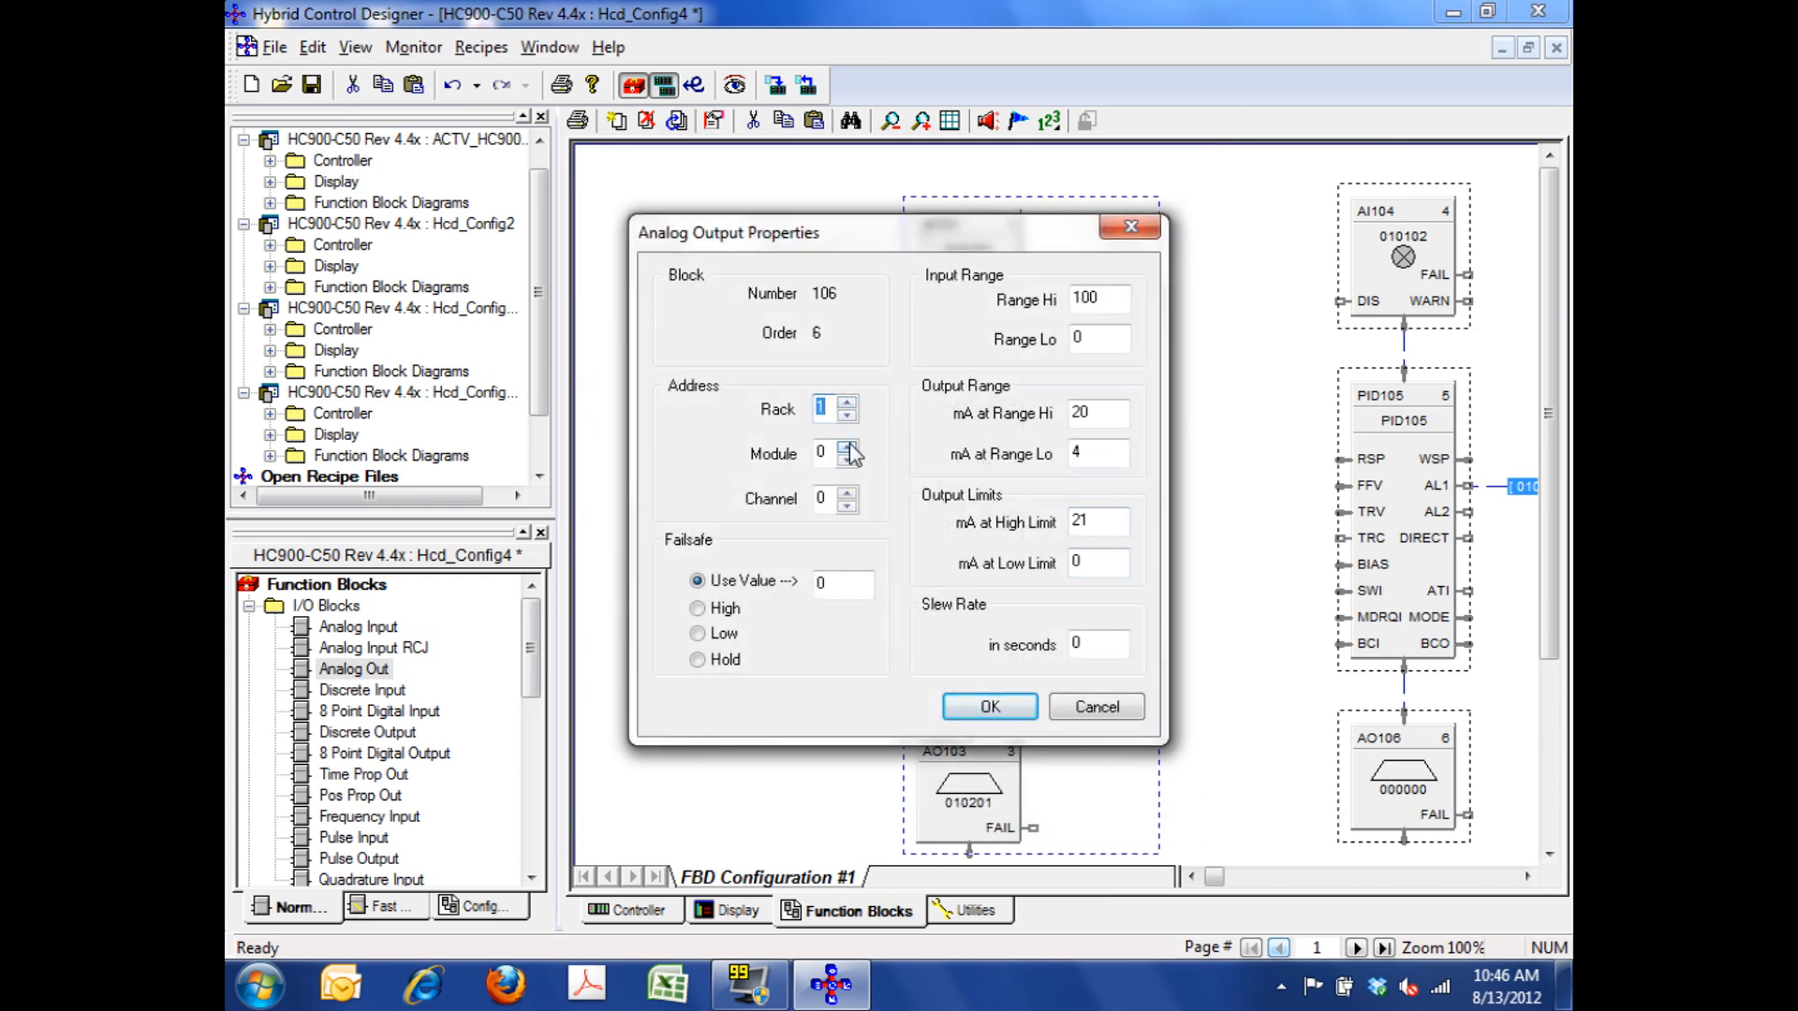
left_click(847, 445)
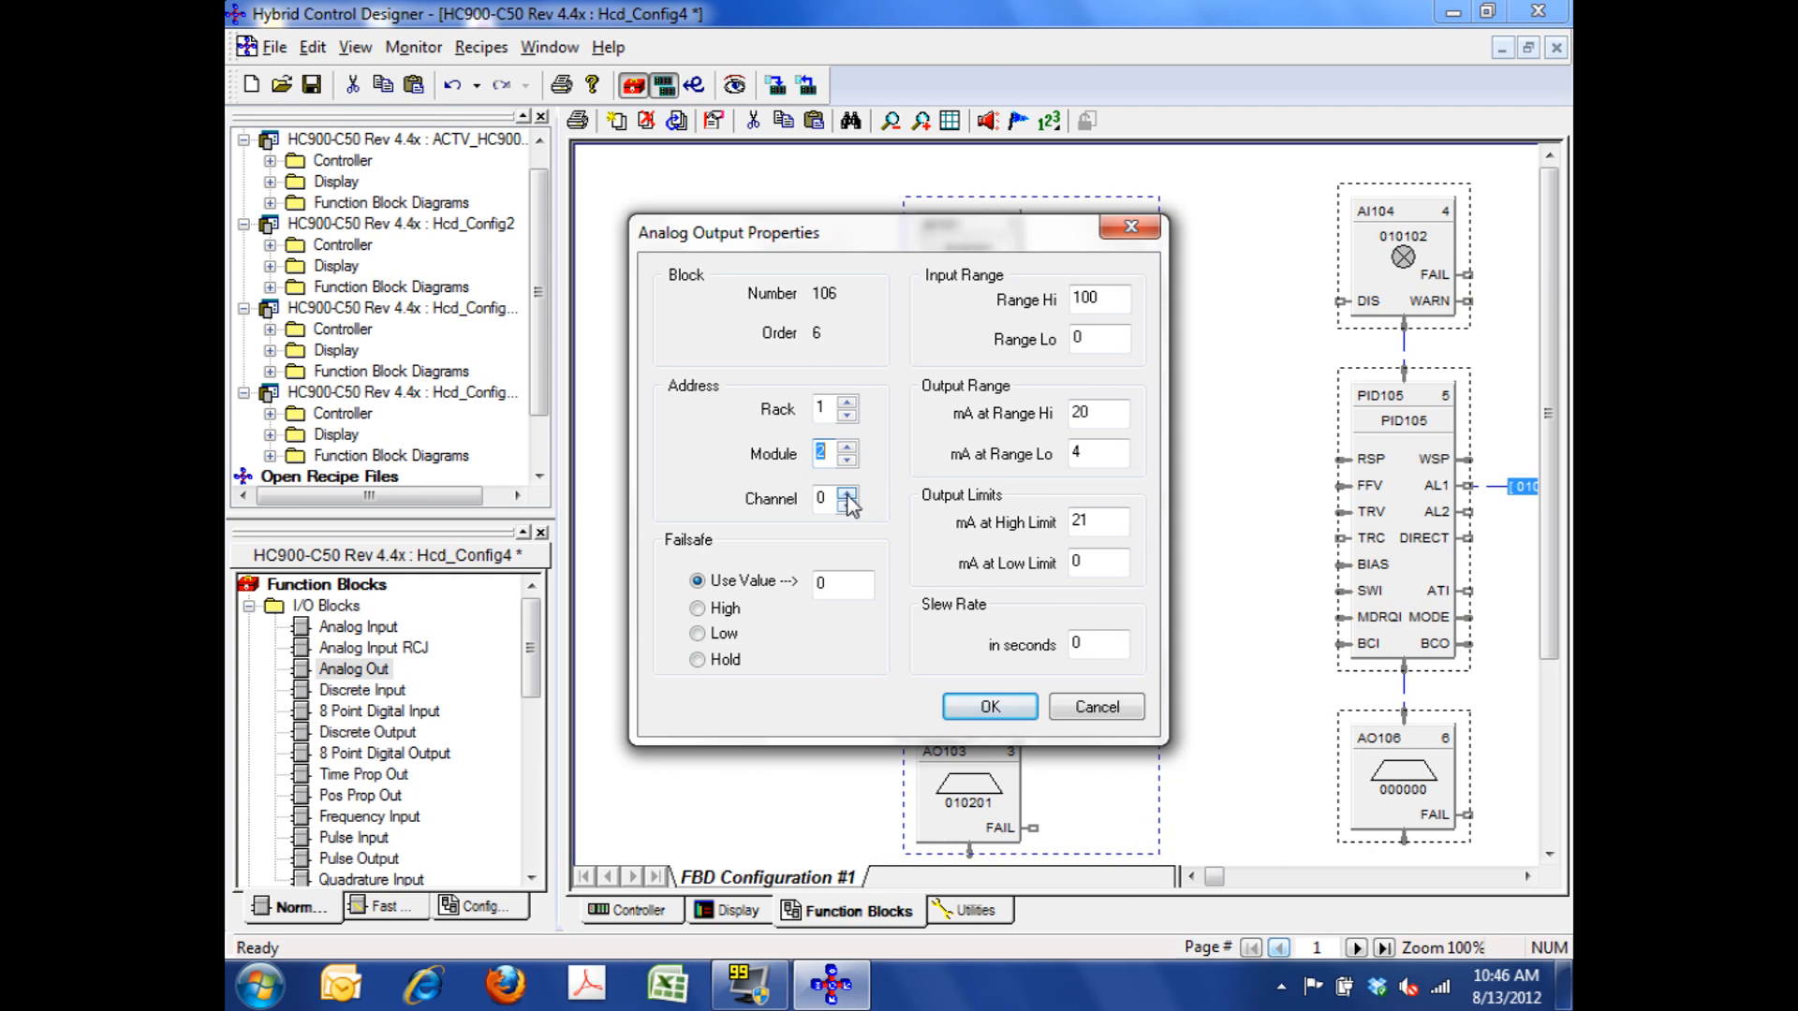
left_click(846, 491)
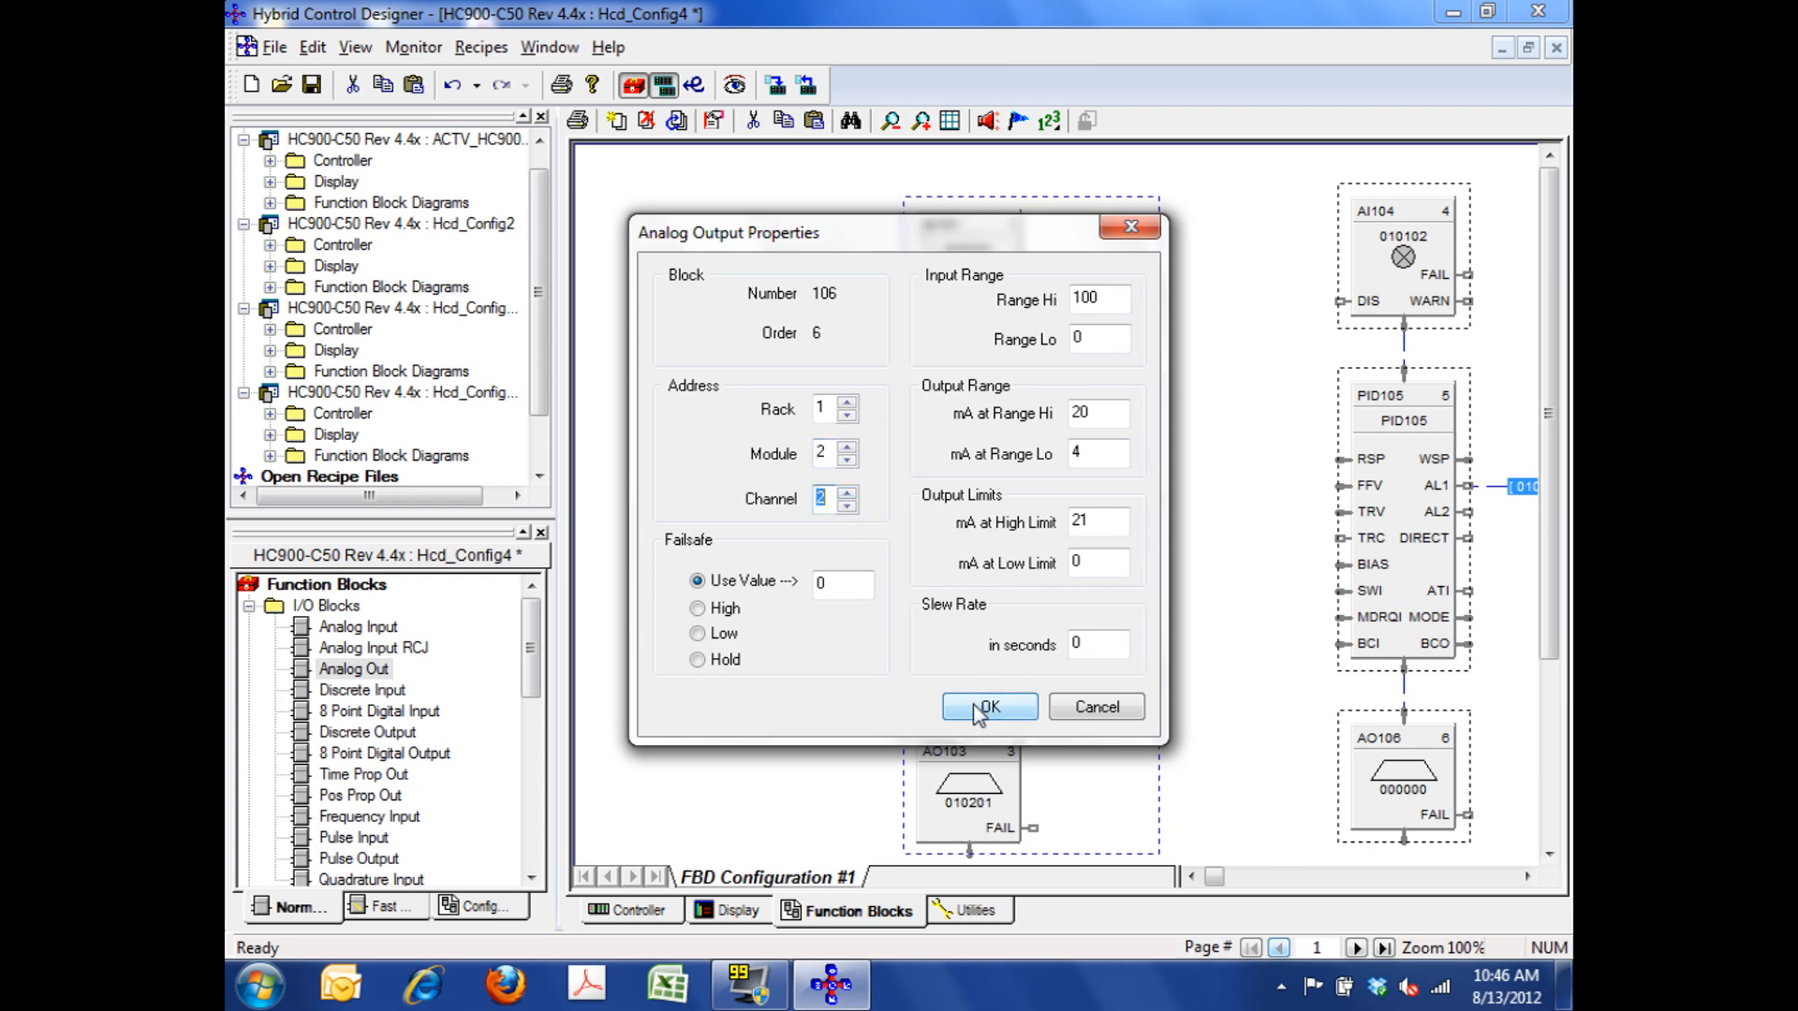
left_click(988, 705)
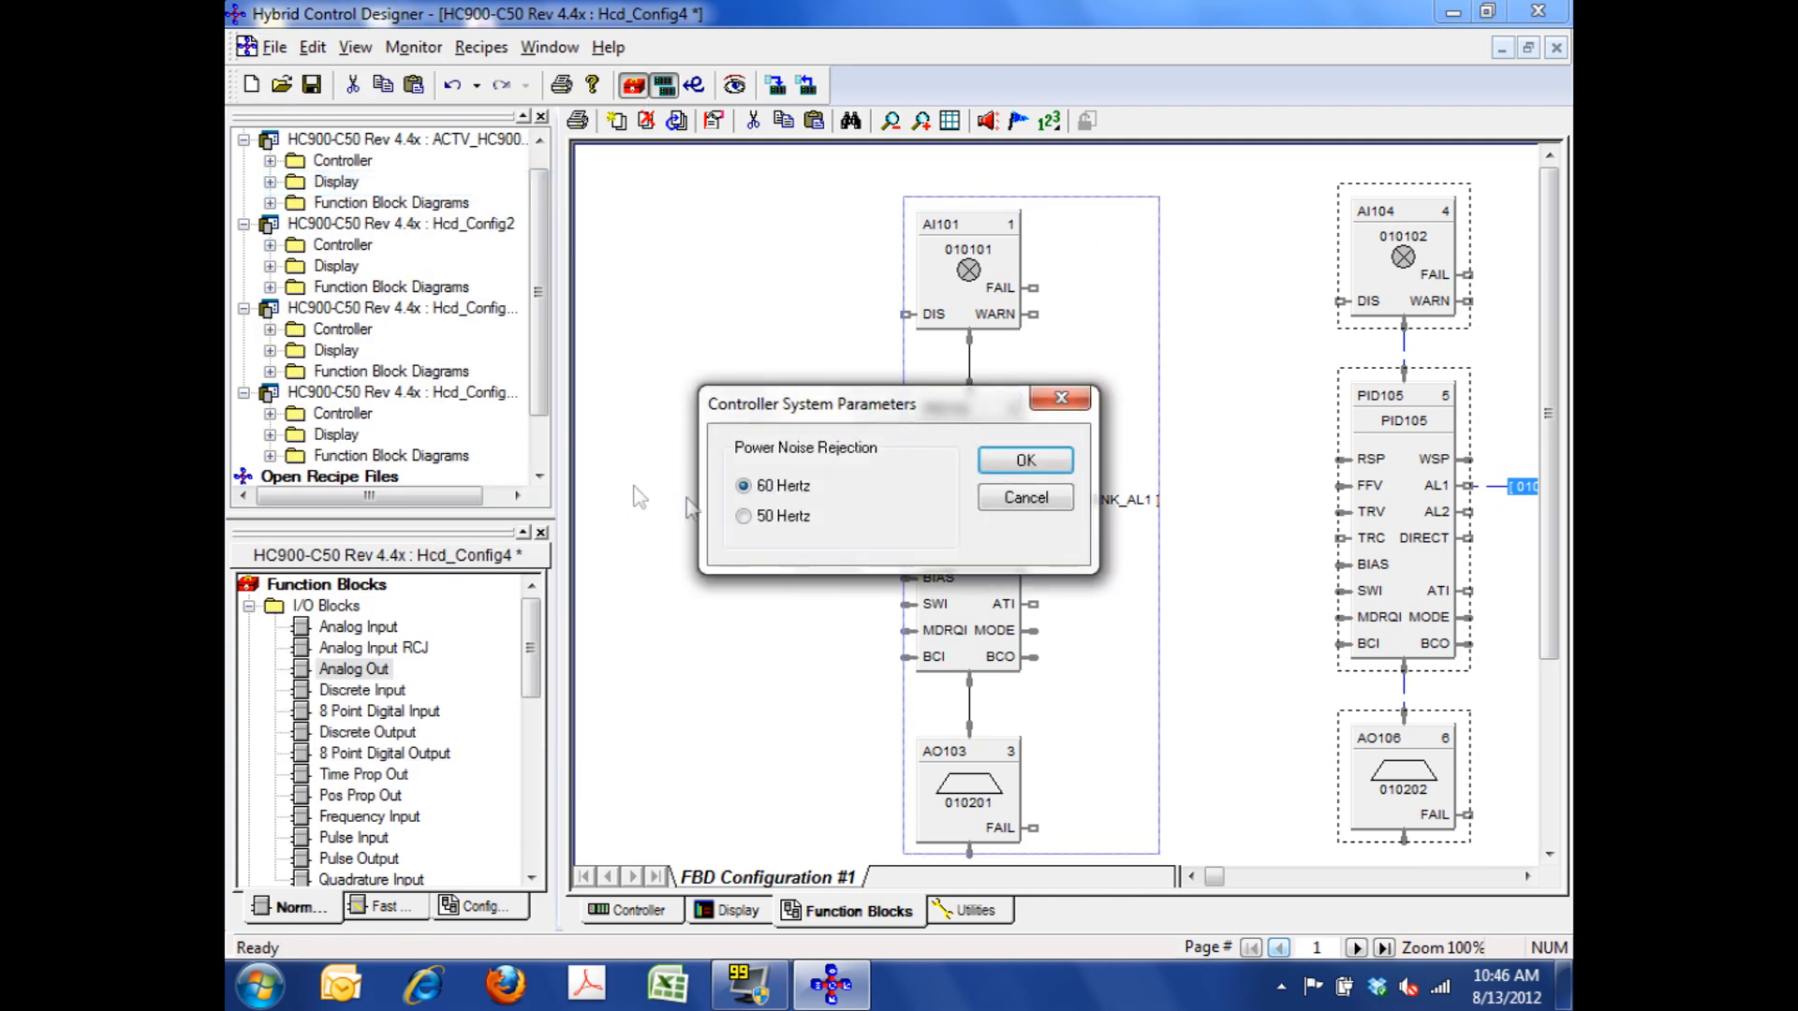
- Accept 60 Hz noise rejection and save over ACTV_HC900.cde, skipping the unconnected-inputs list
left_click(1025, 461)
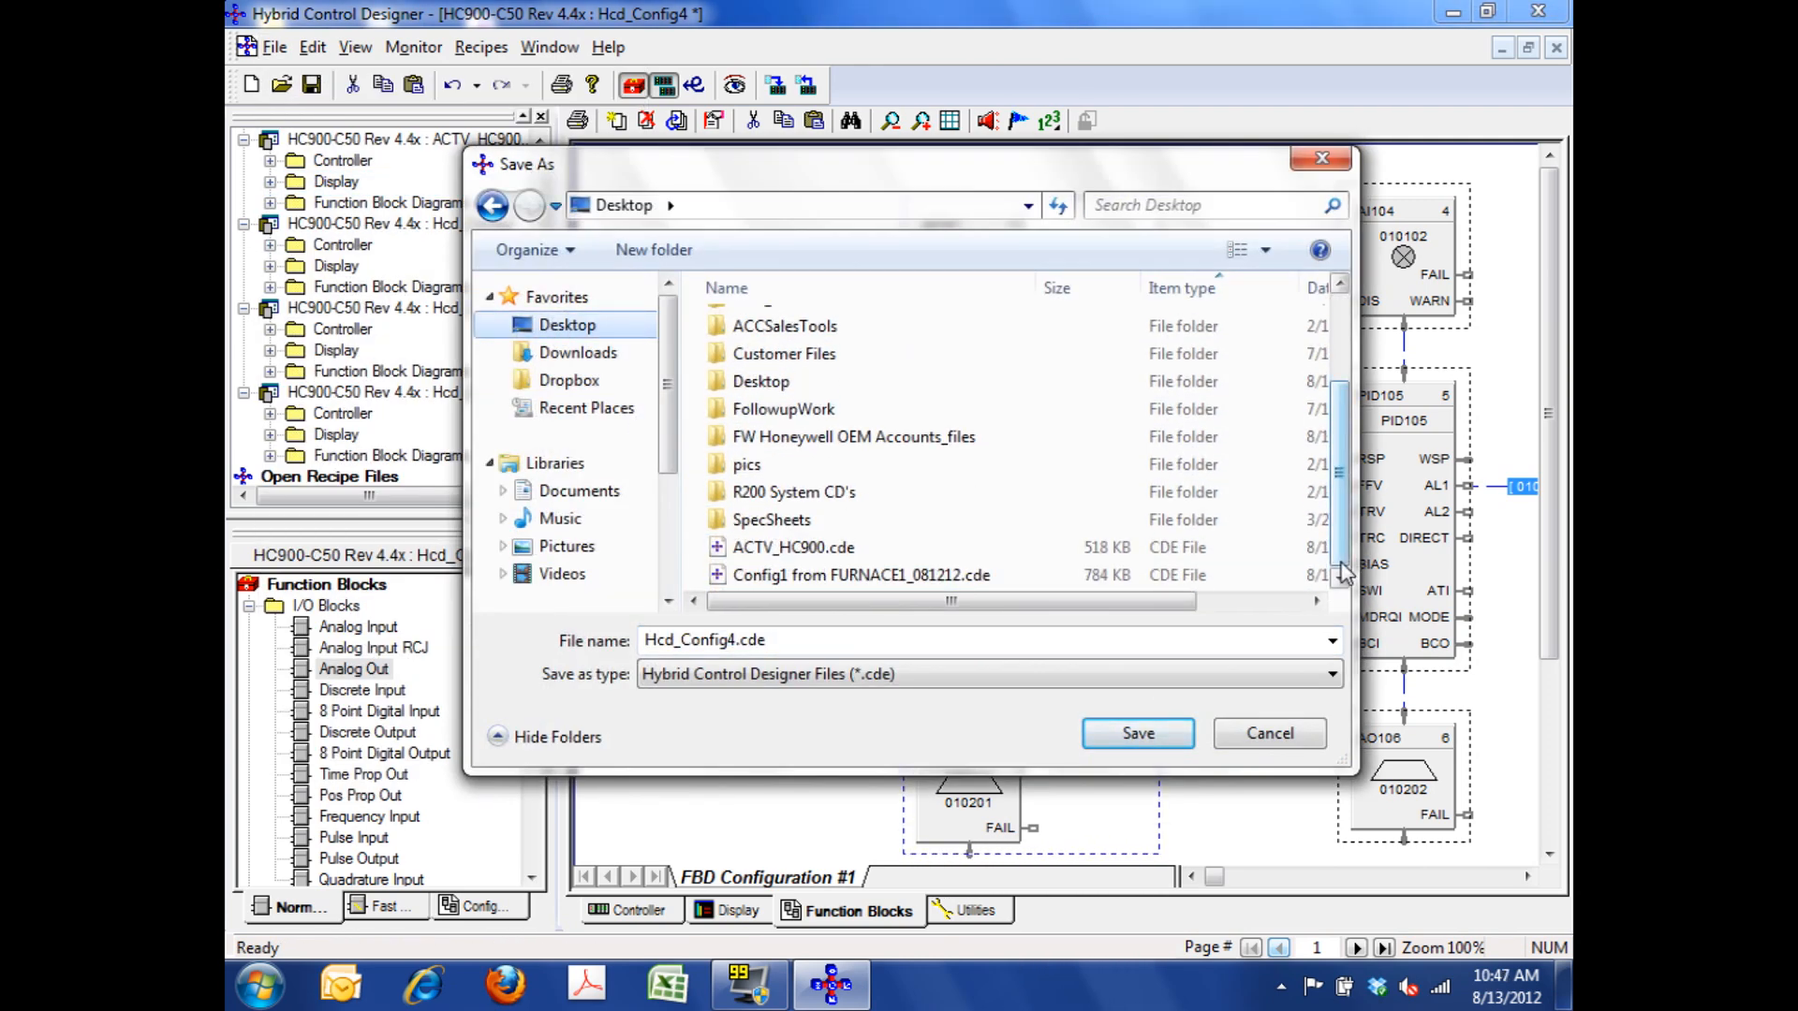
mouse_move(792, 547)
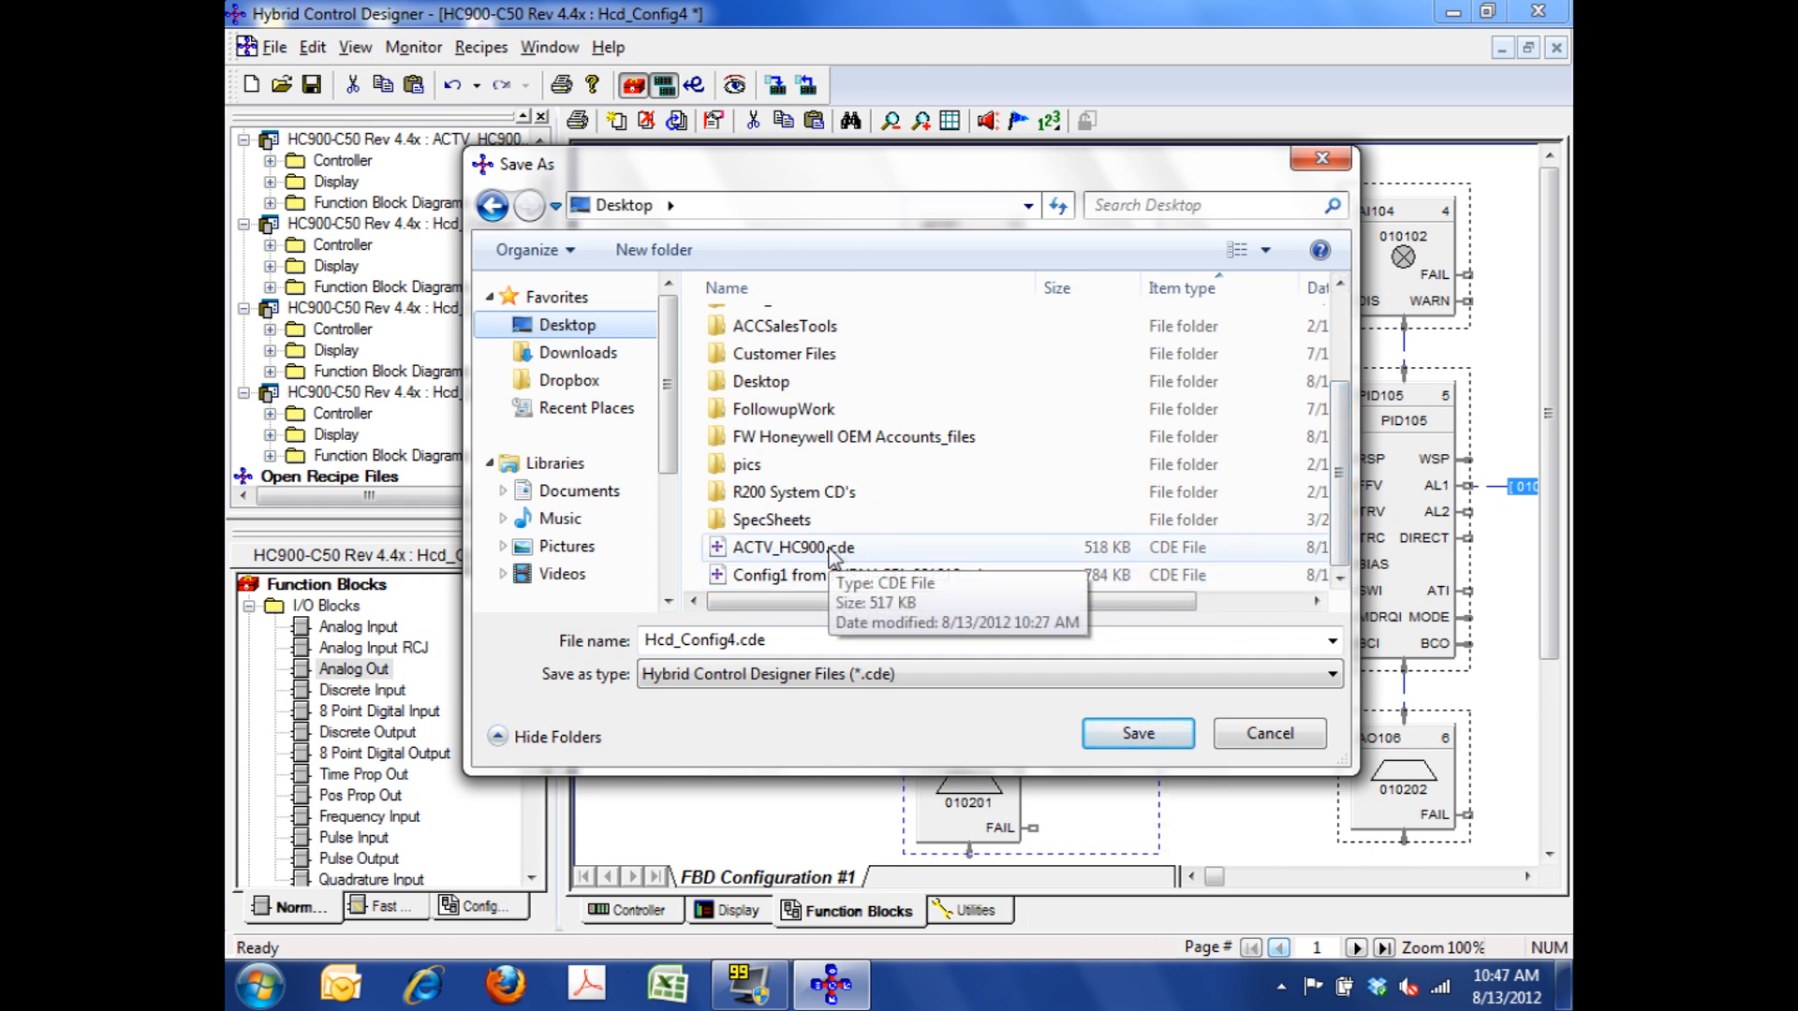
left_click(794, 547)
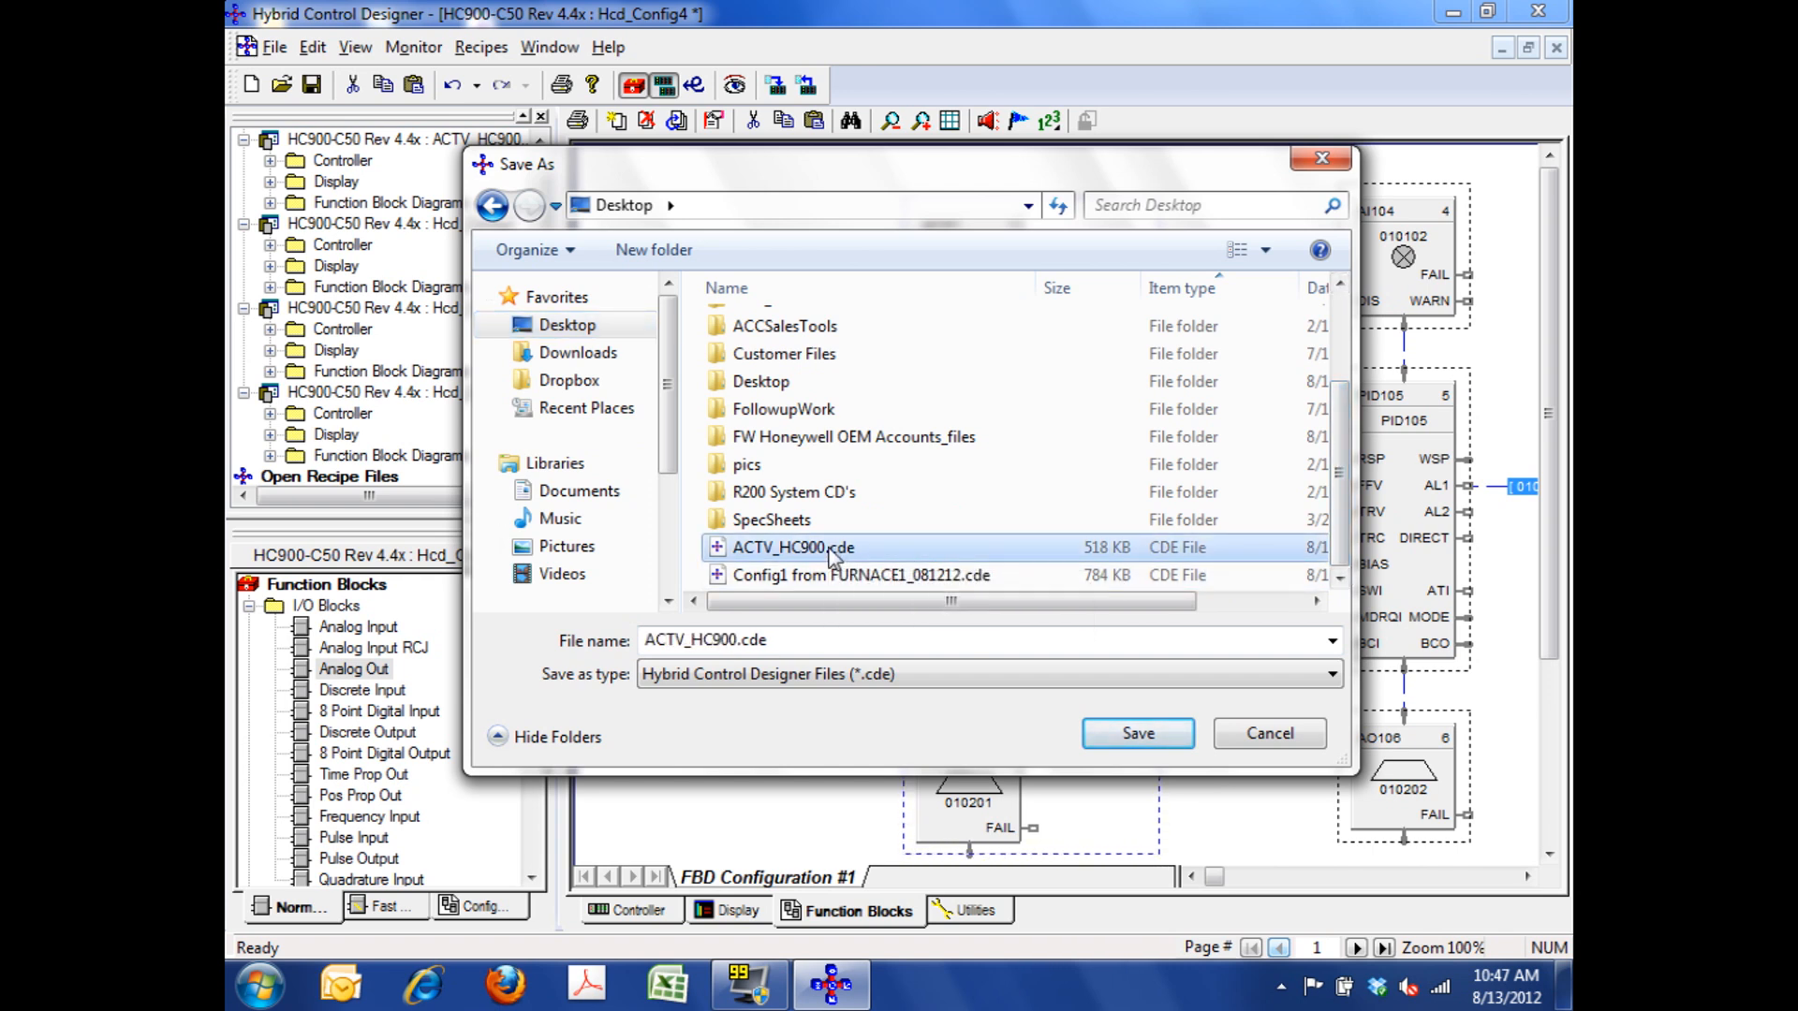
left_click(1135, 732)
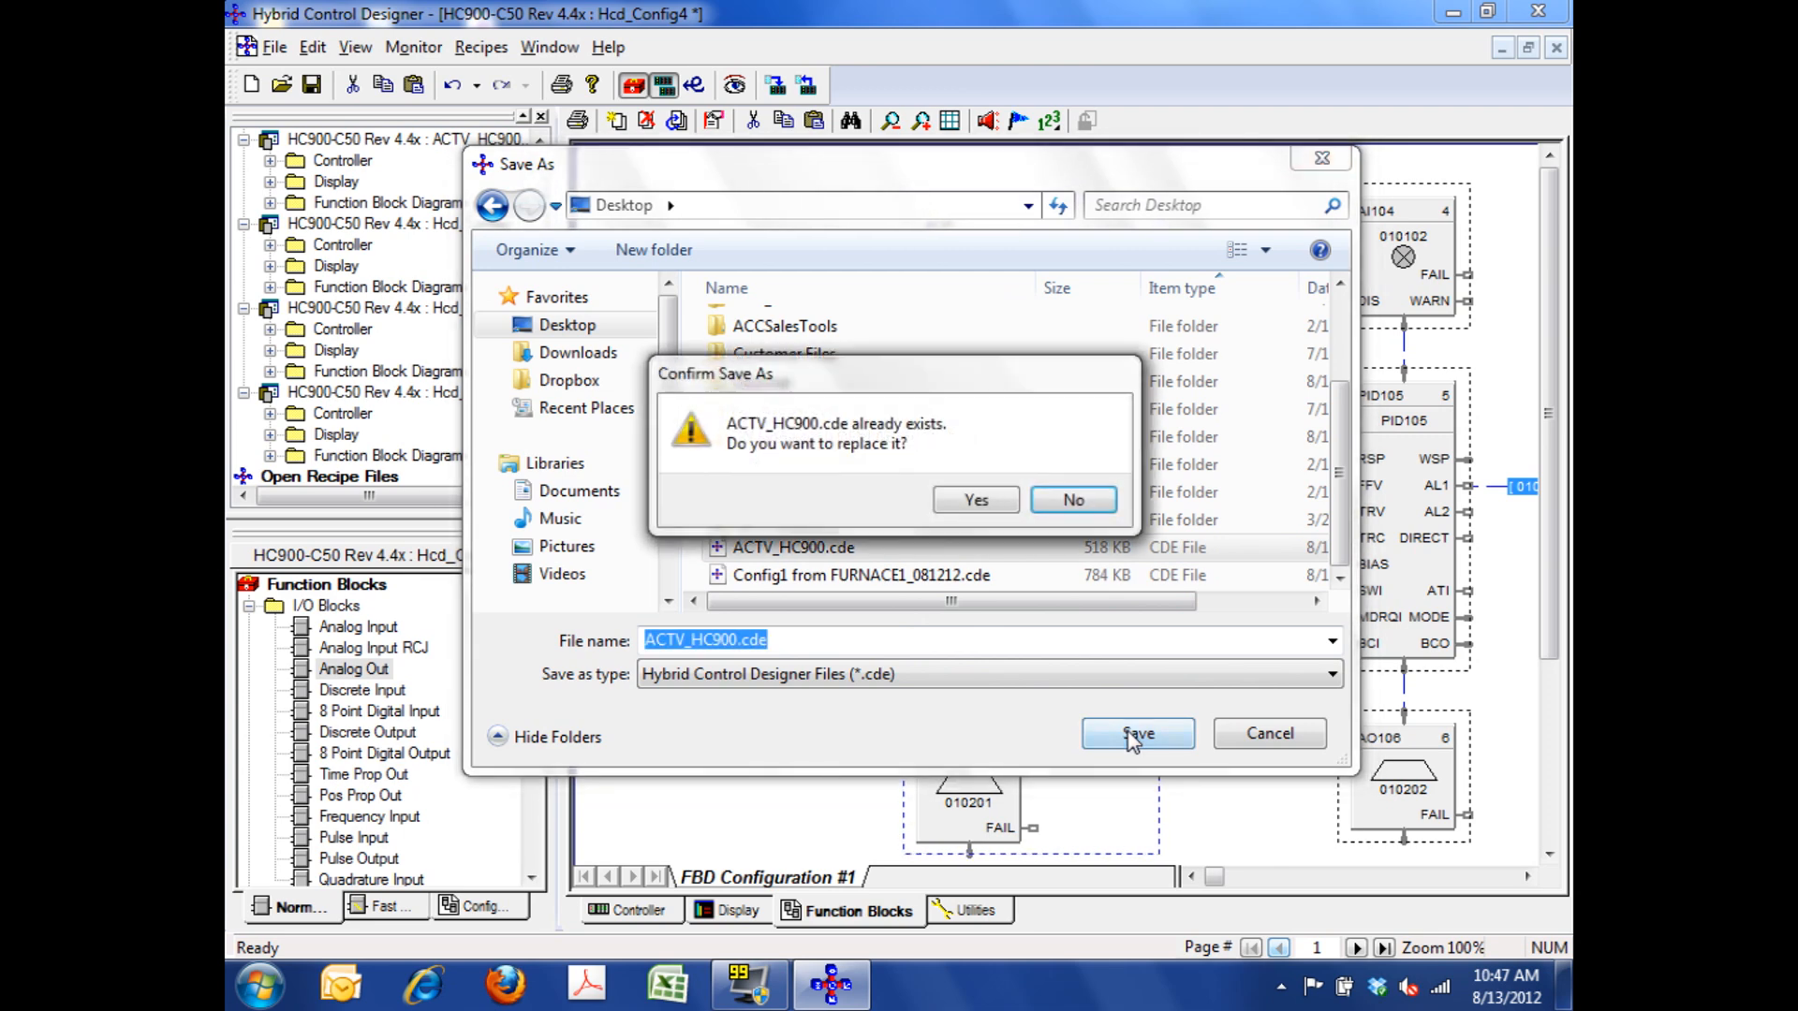
left_click(973, 500)
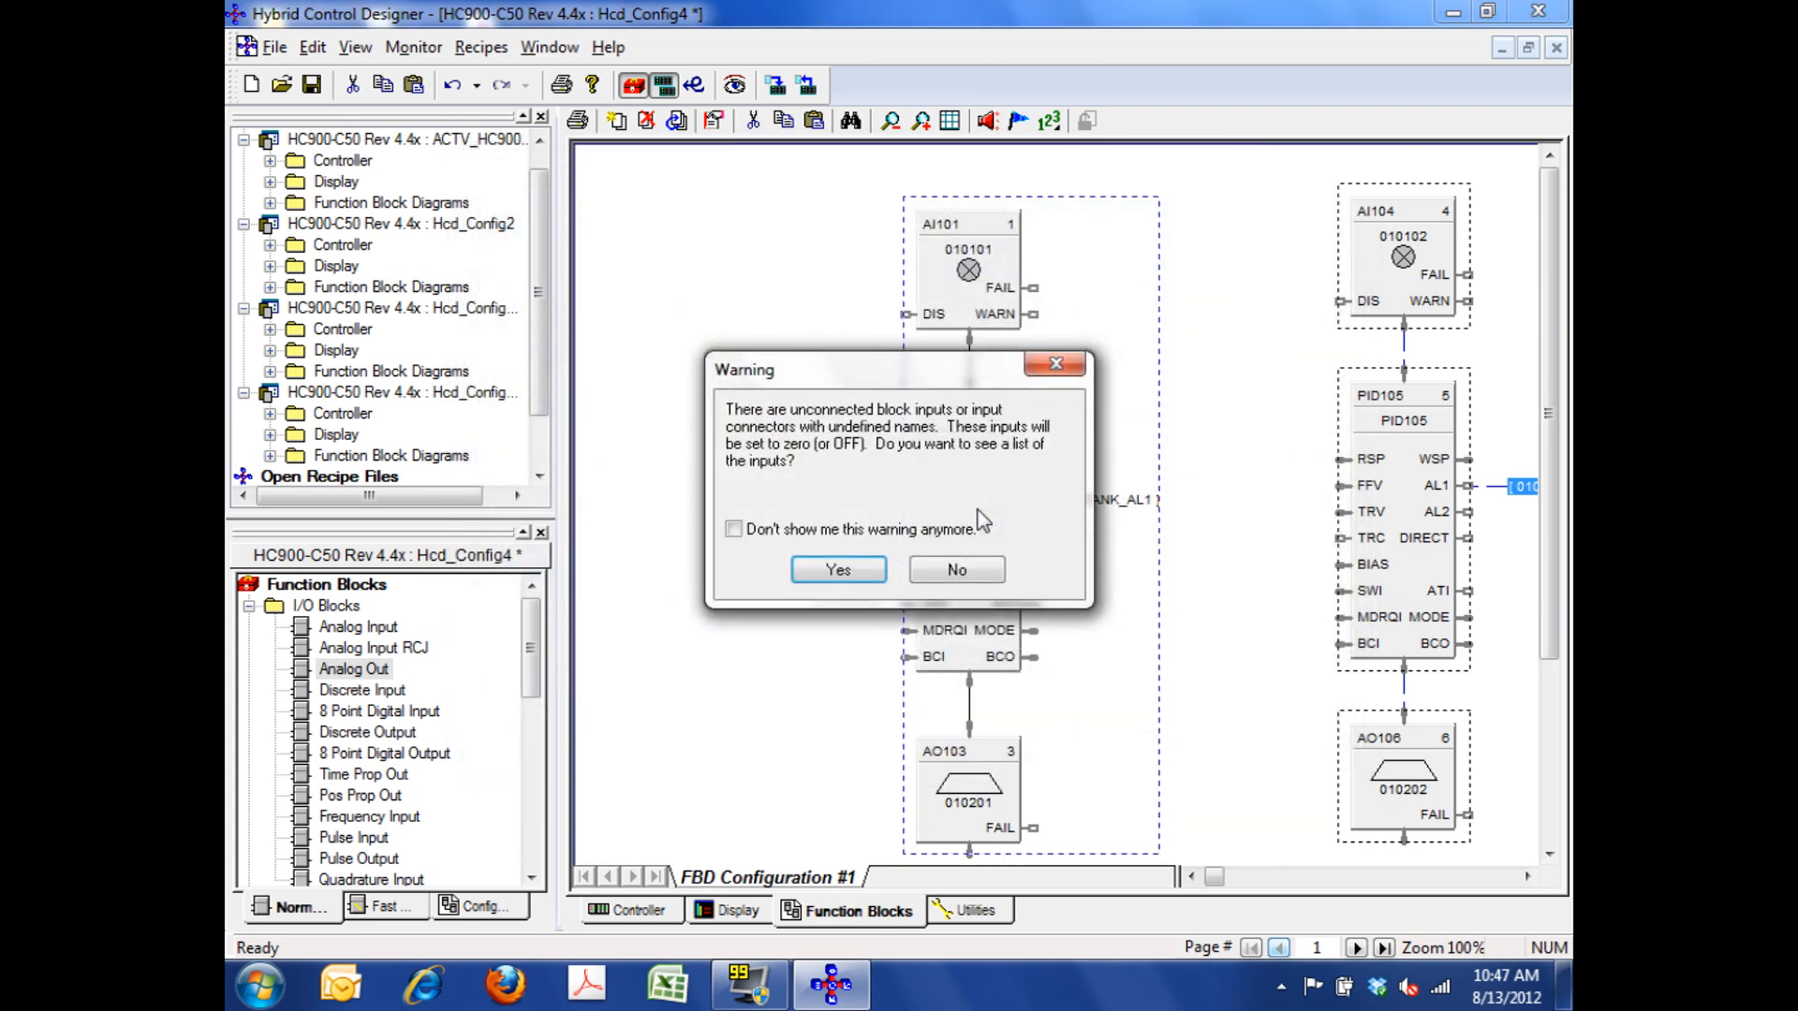
mouse_move(957, 570)
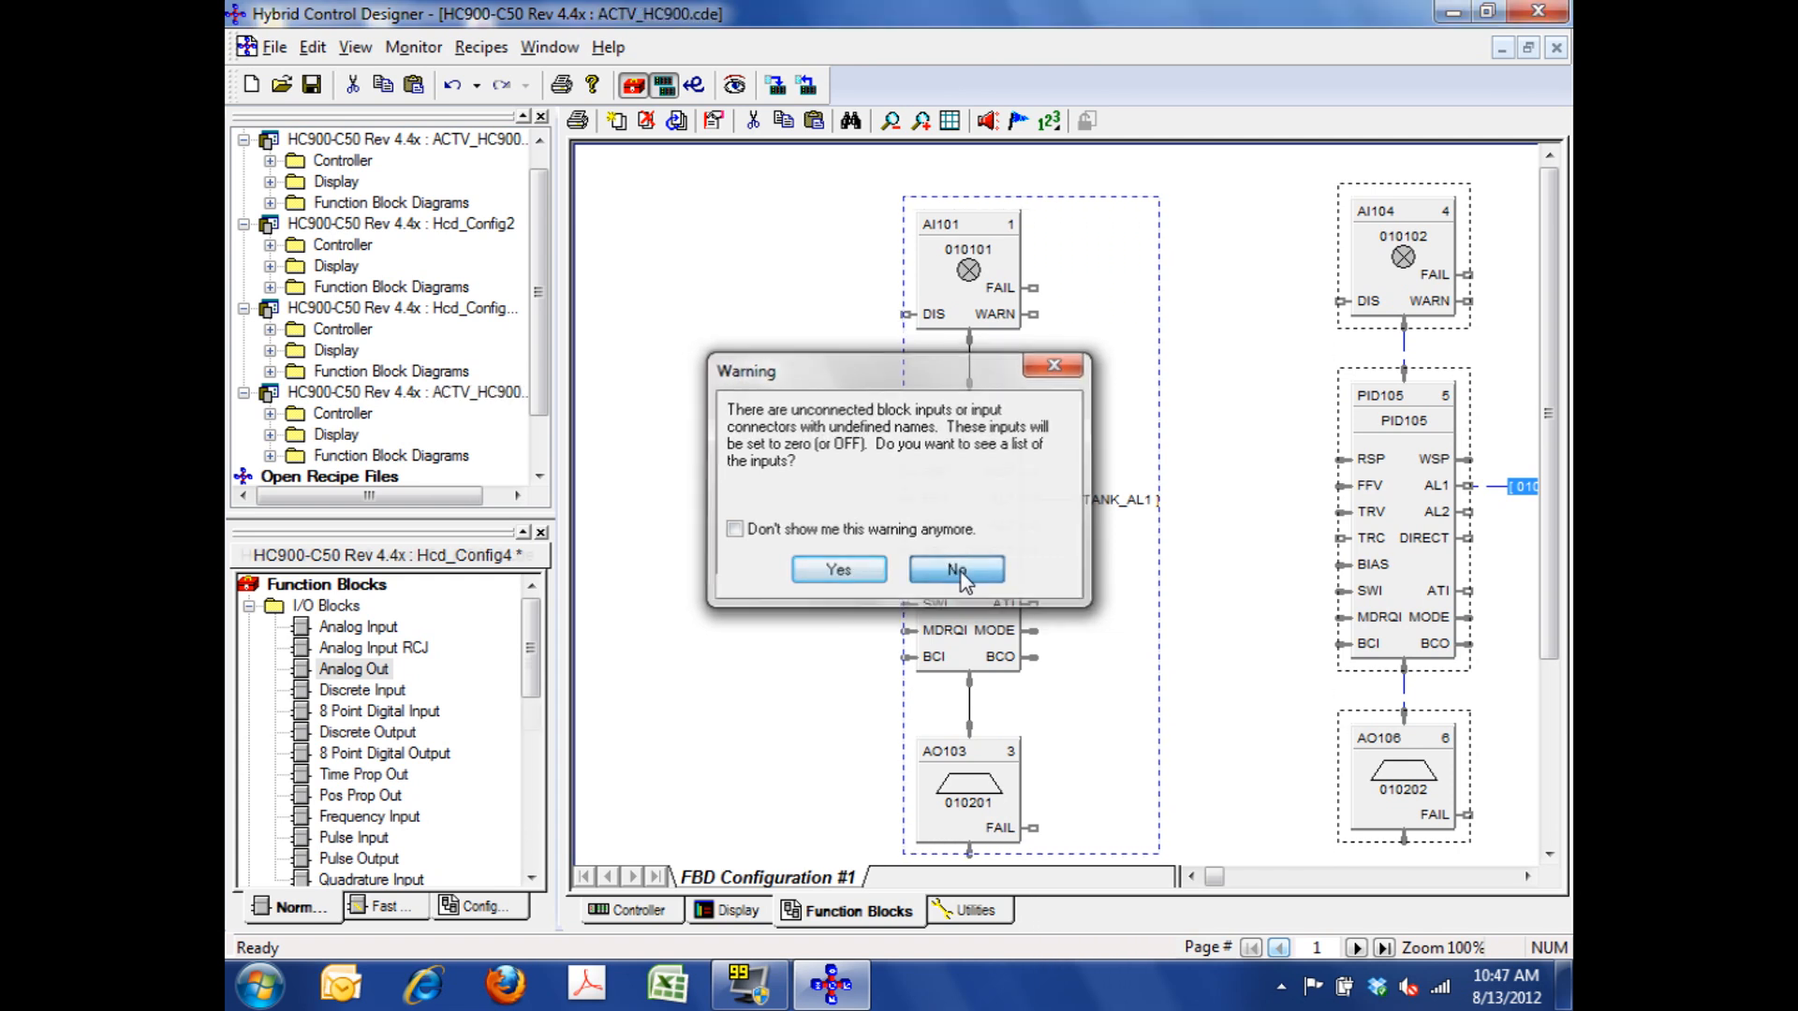
left_click(955, 569)
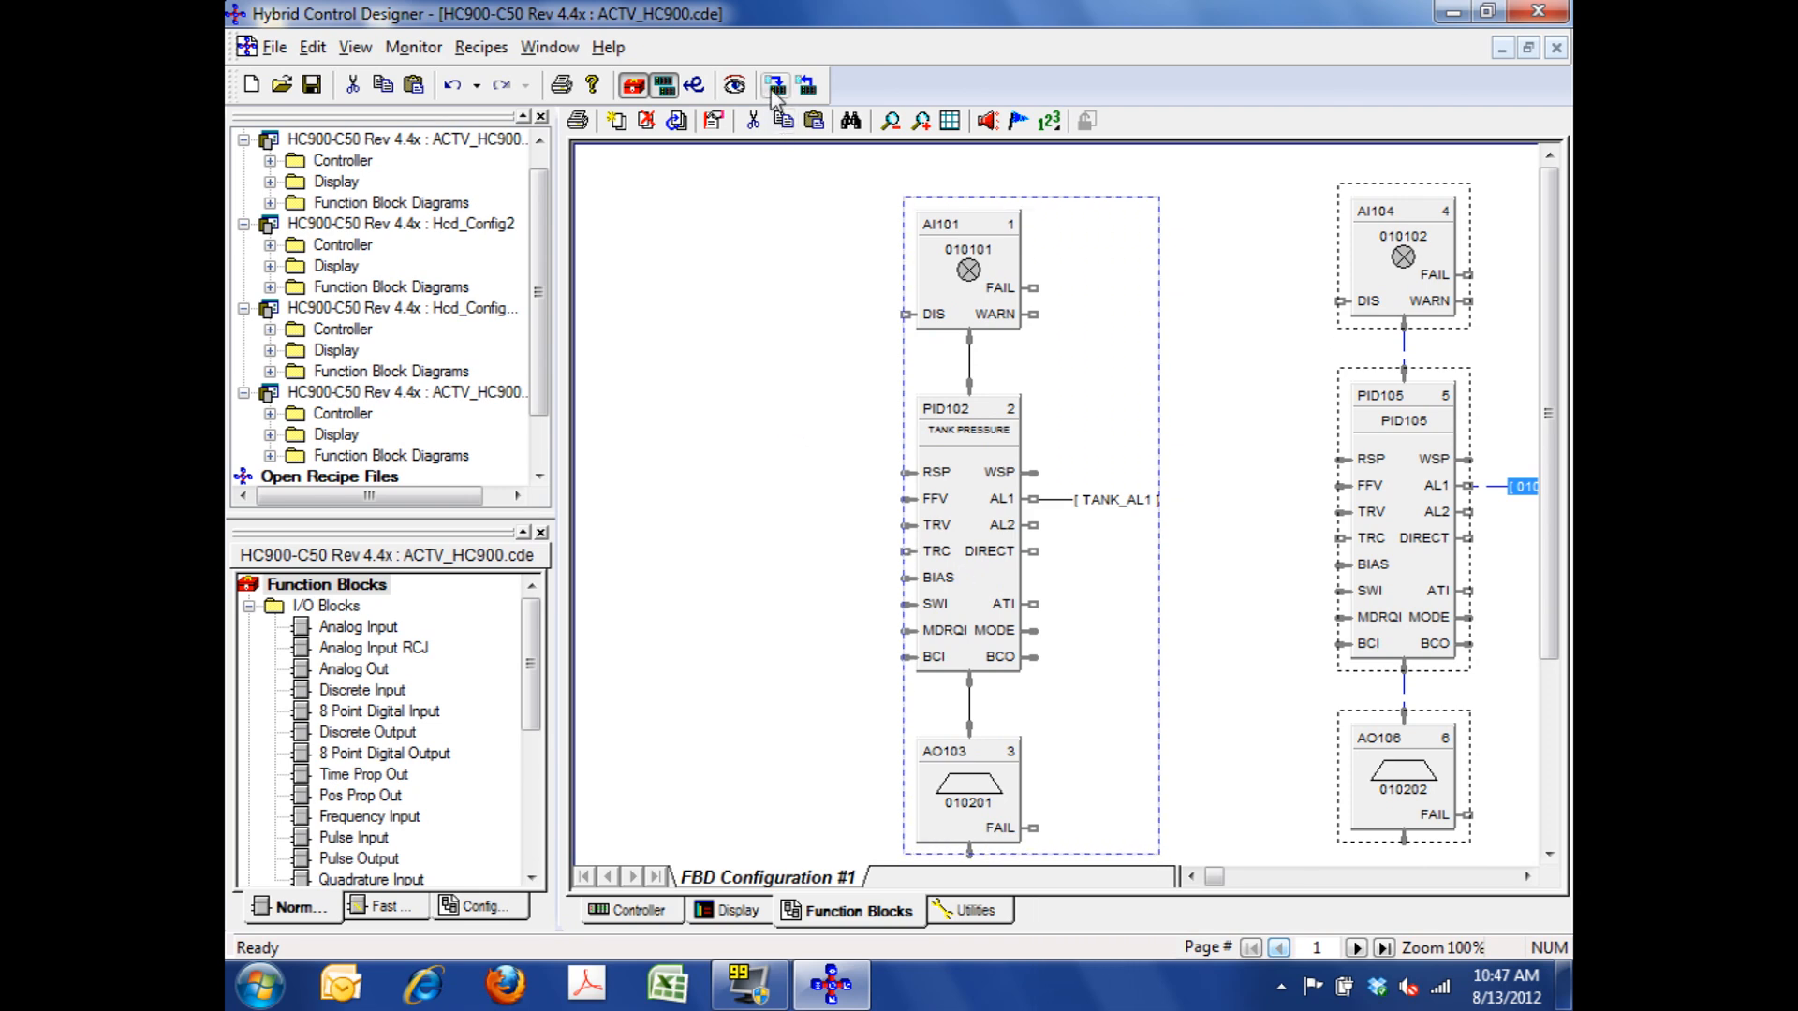
- Start downloading ACTV_HC900.cde to the HC900 controller at 192.168.1.254
left_click(805, 85)
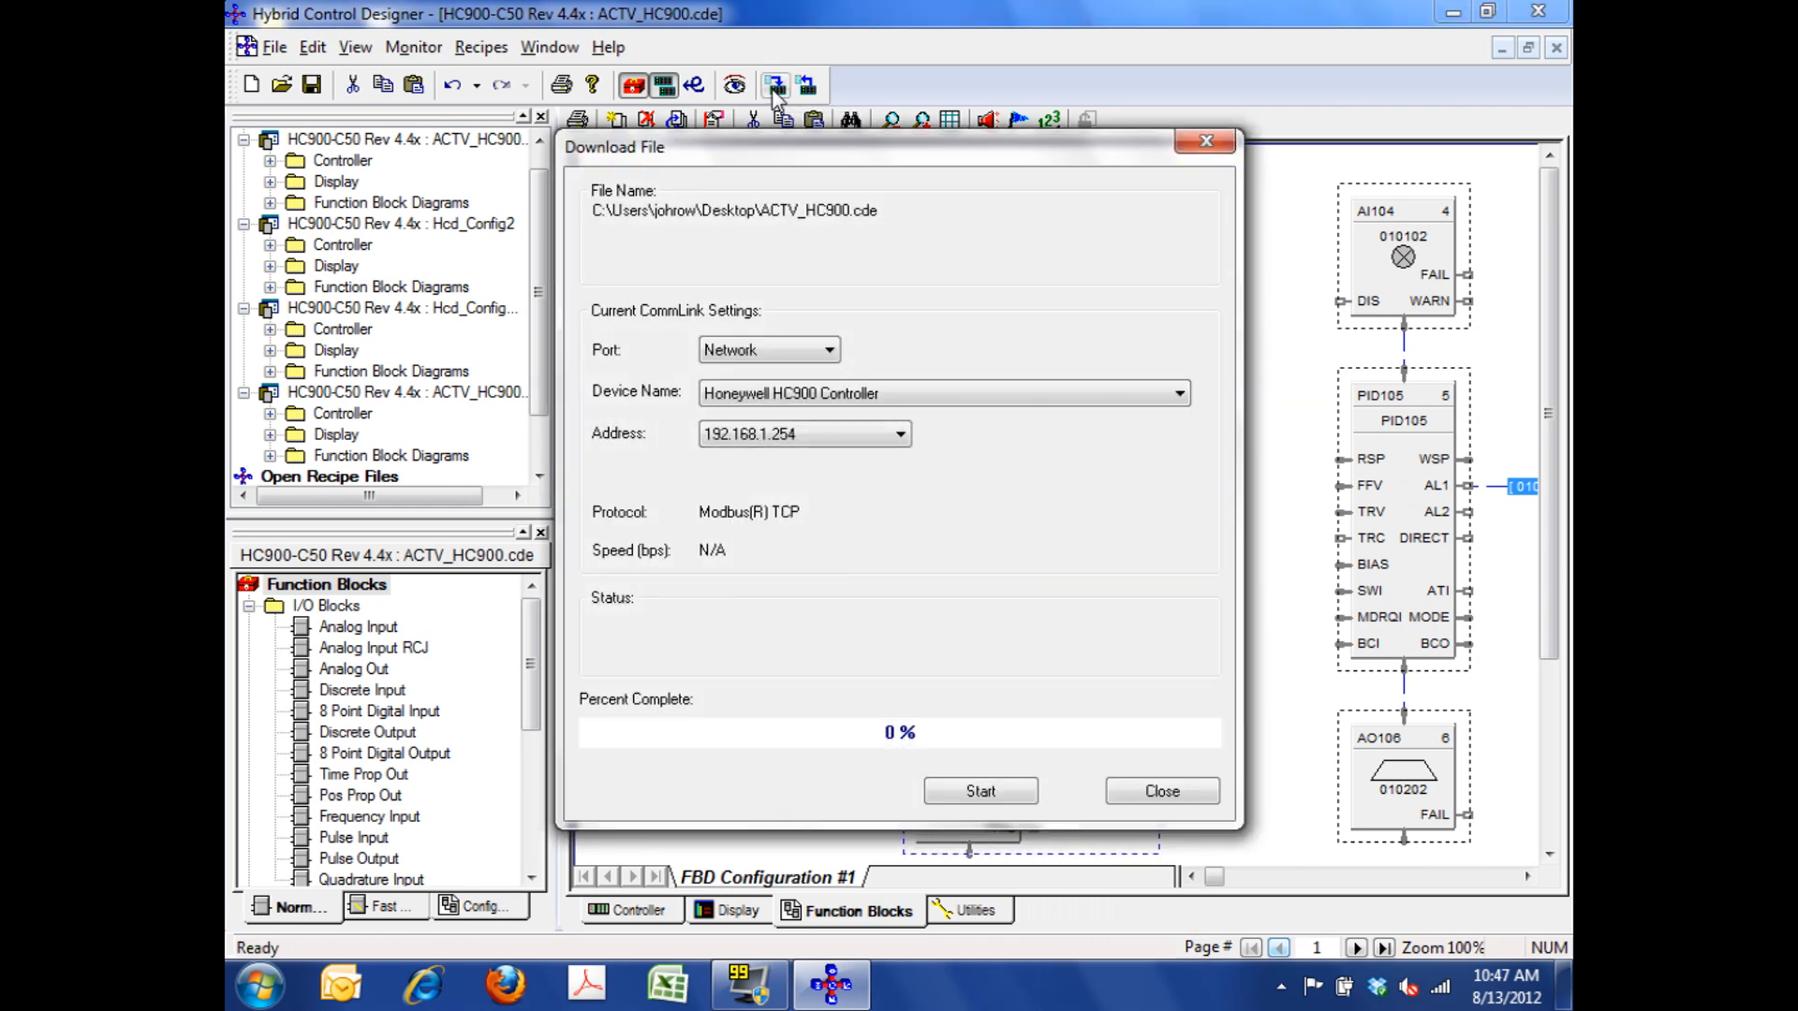
left_click(979, 790)
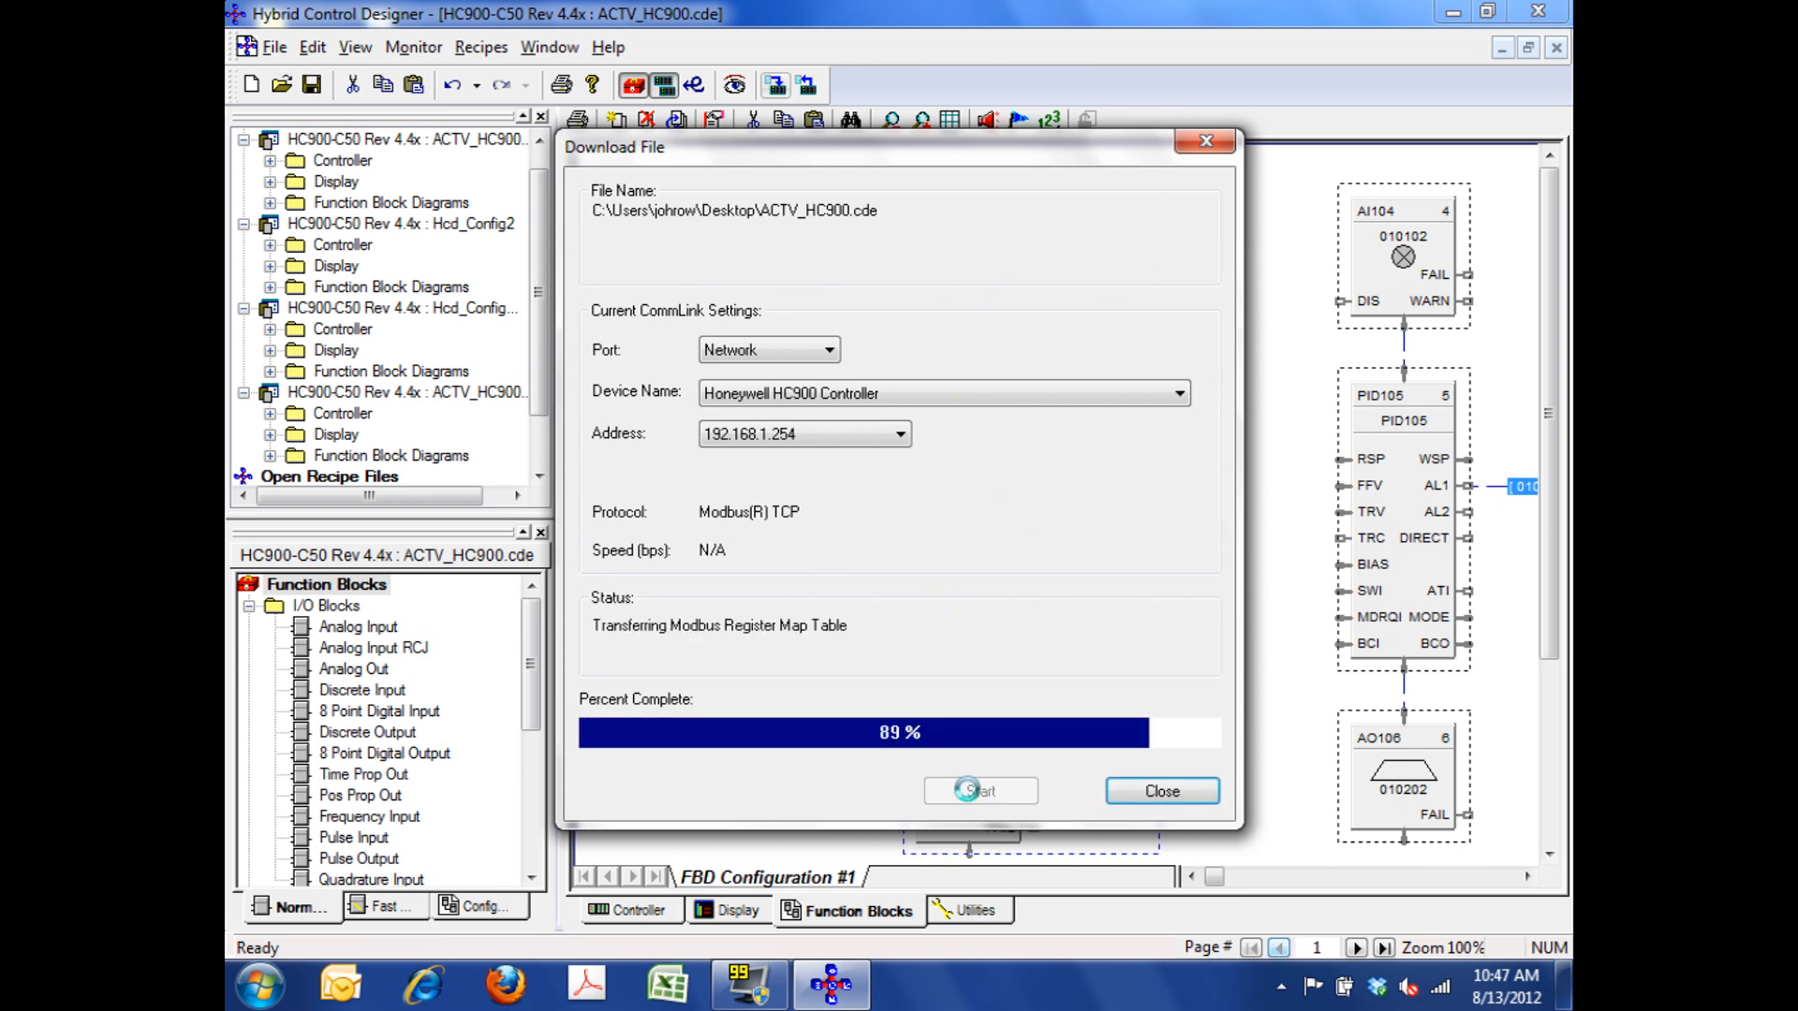
left_click(980, 790)
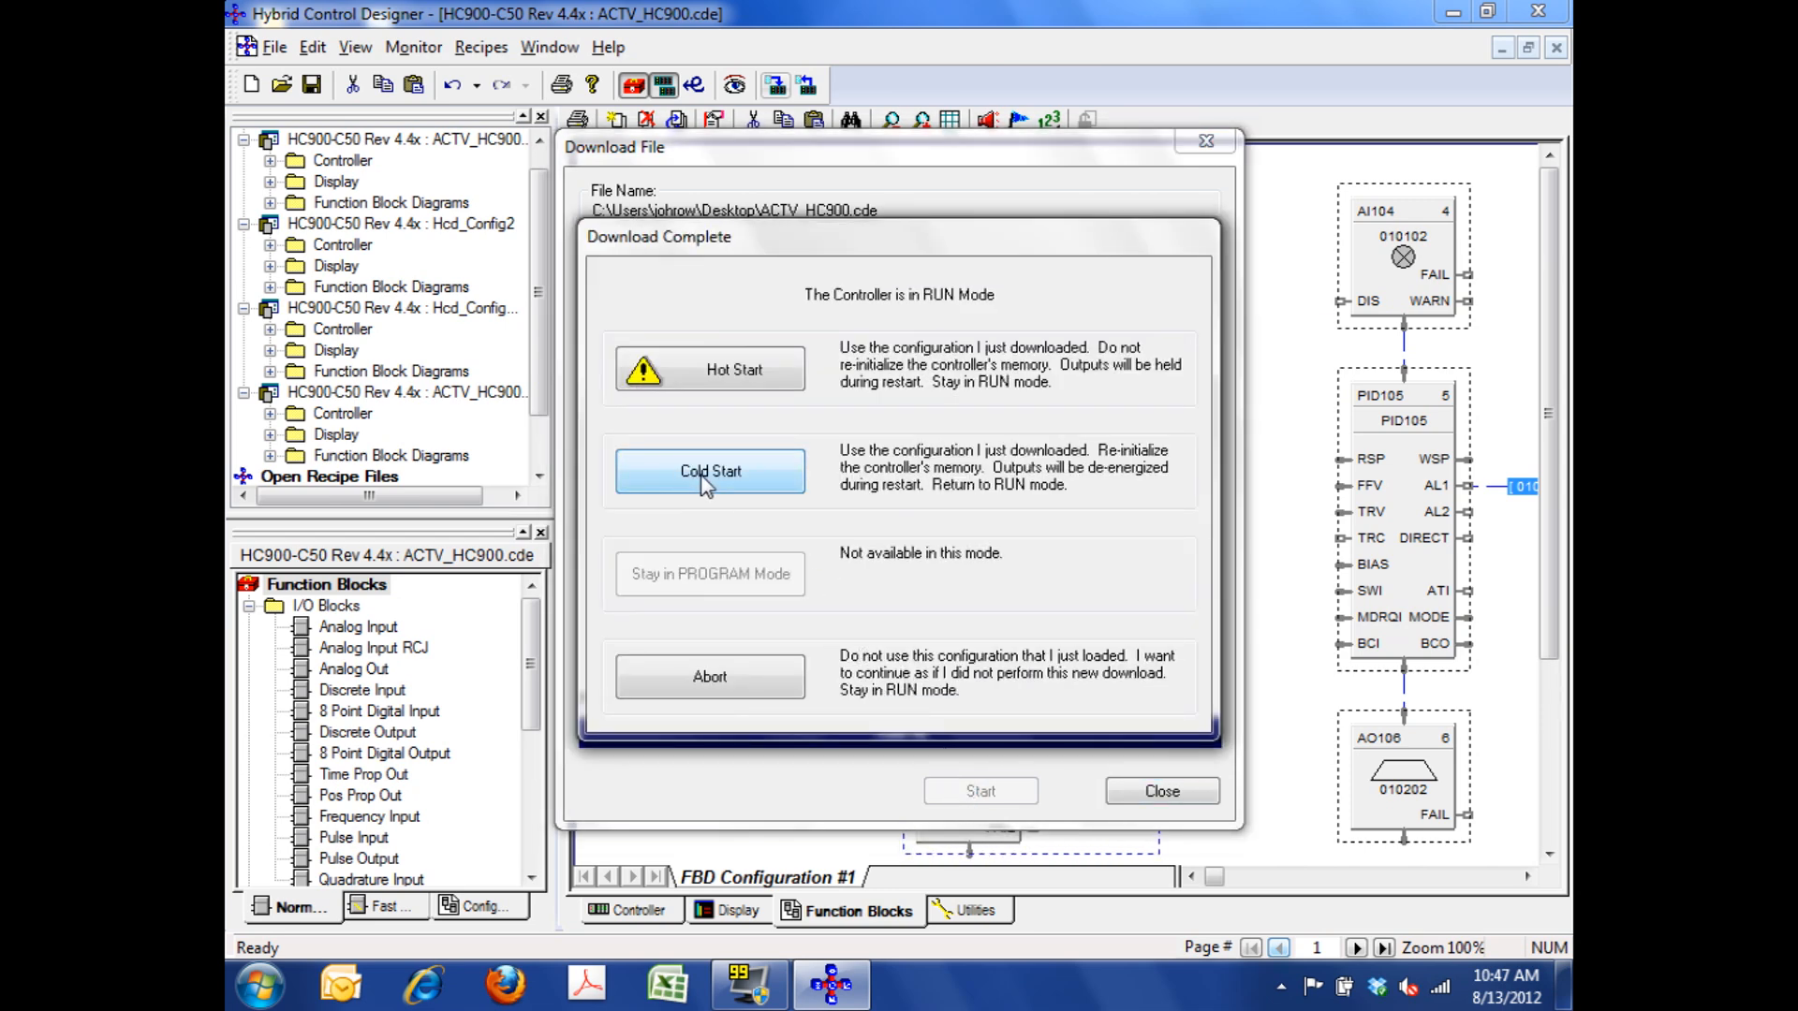
mouse_move(723, 395)
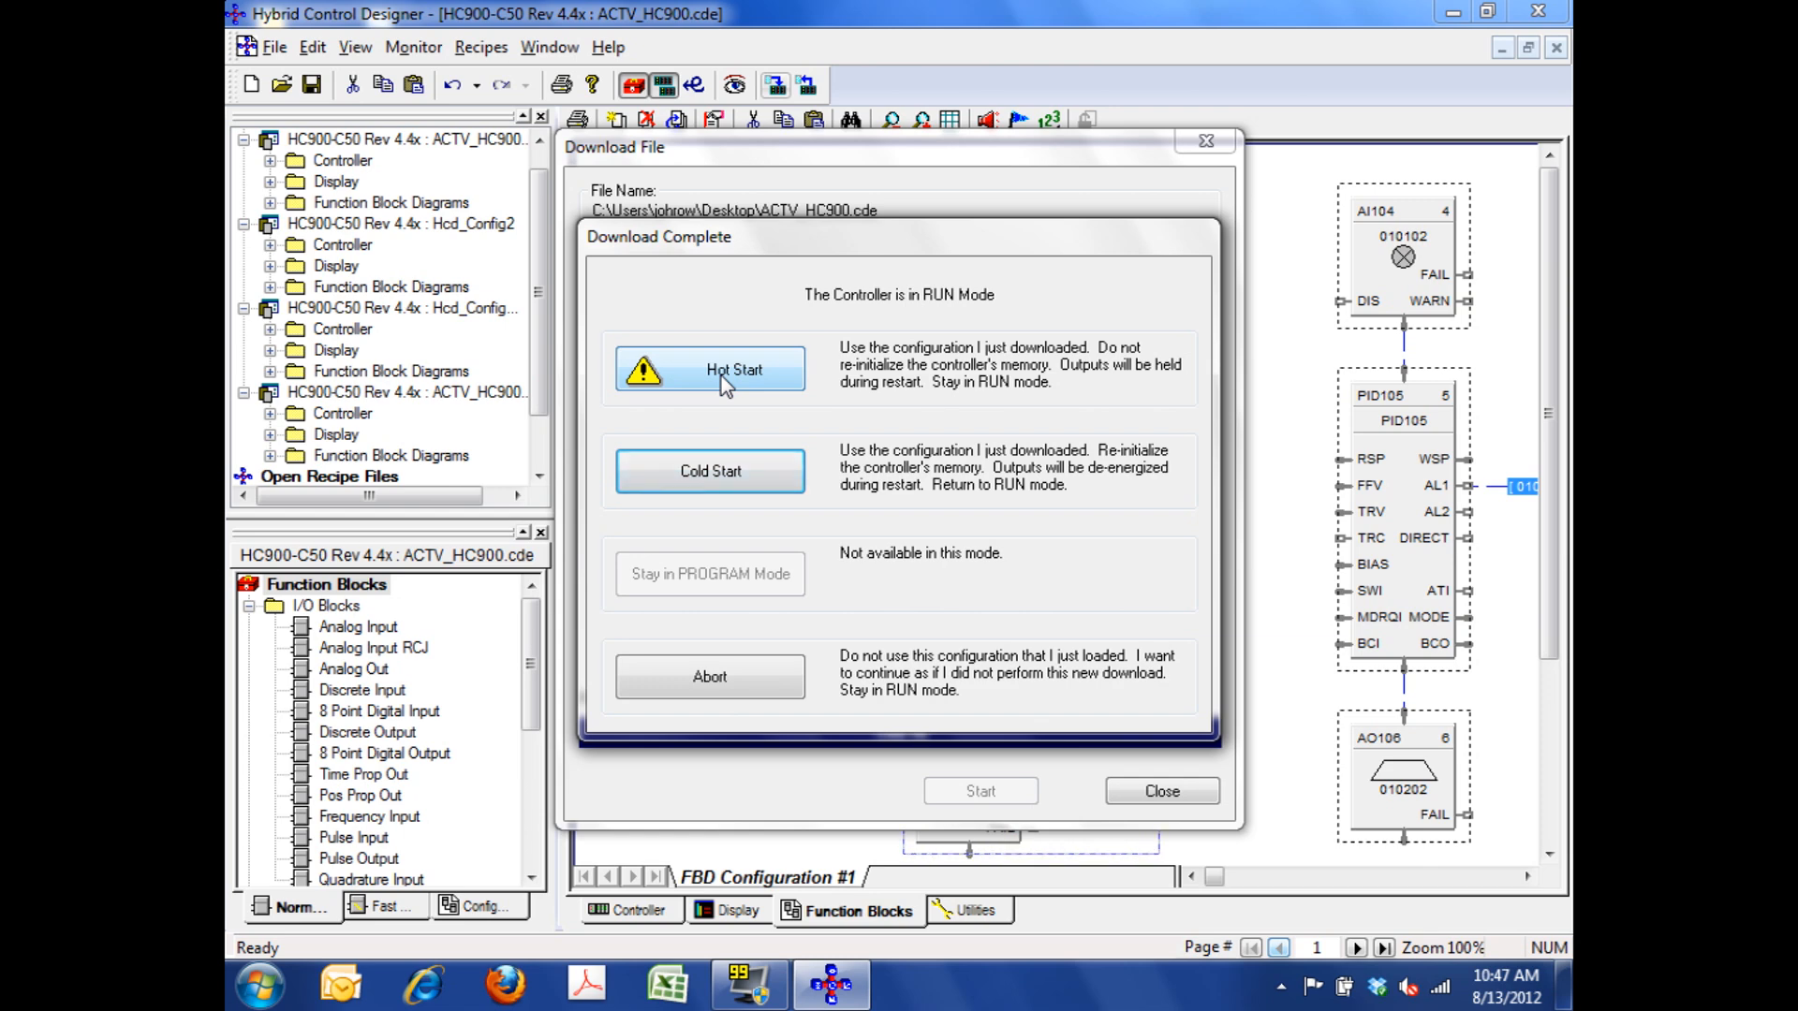
- Hot start the controller on the new configuration and close the finished download window
left_click(708, 369)
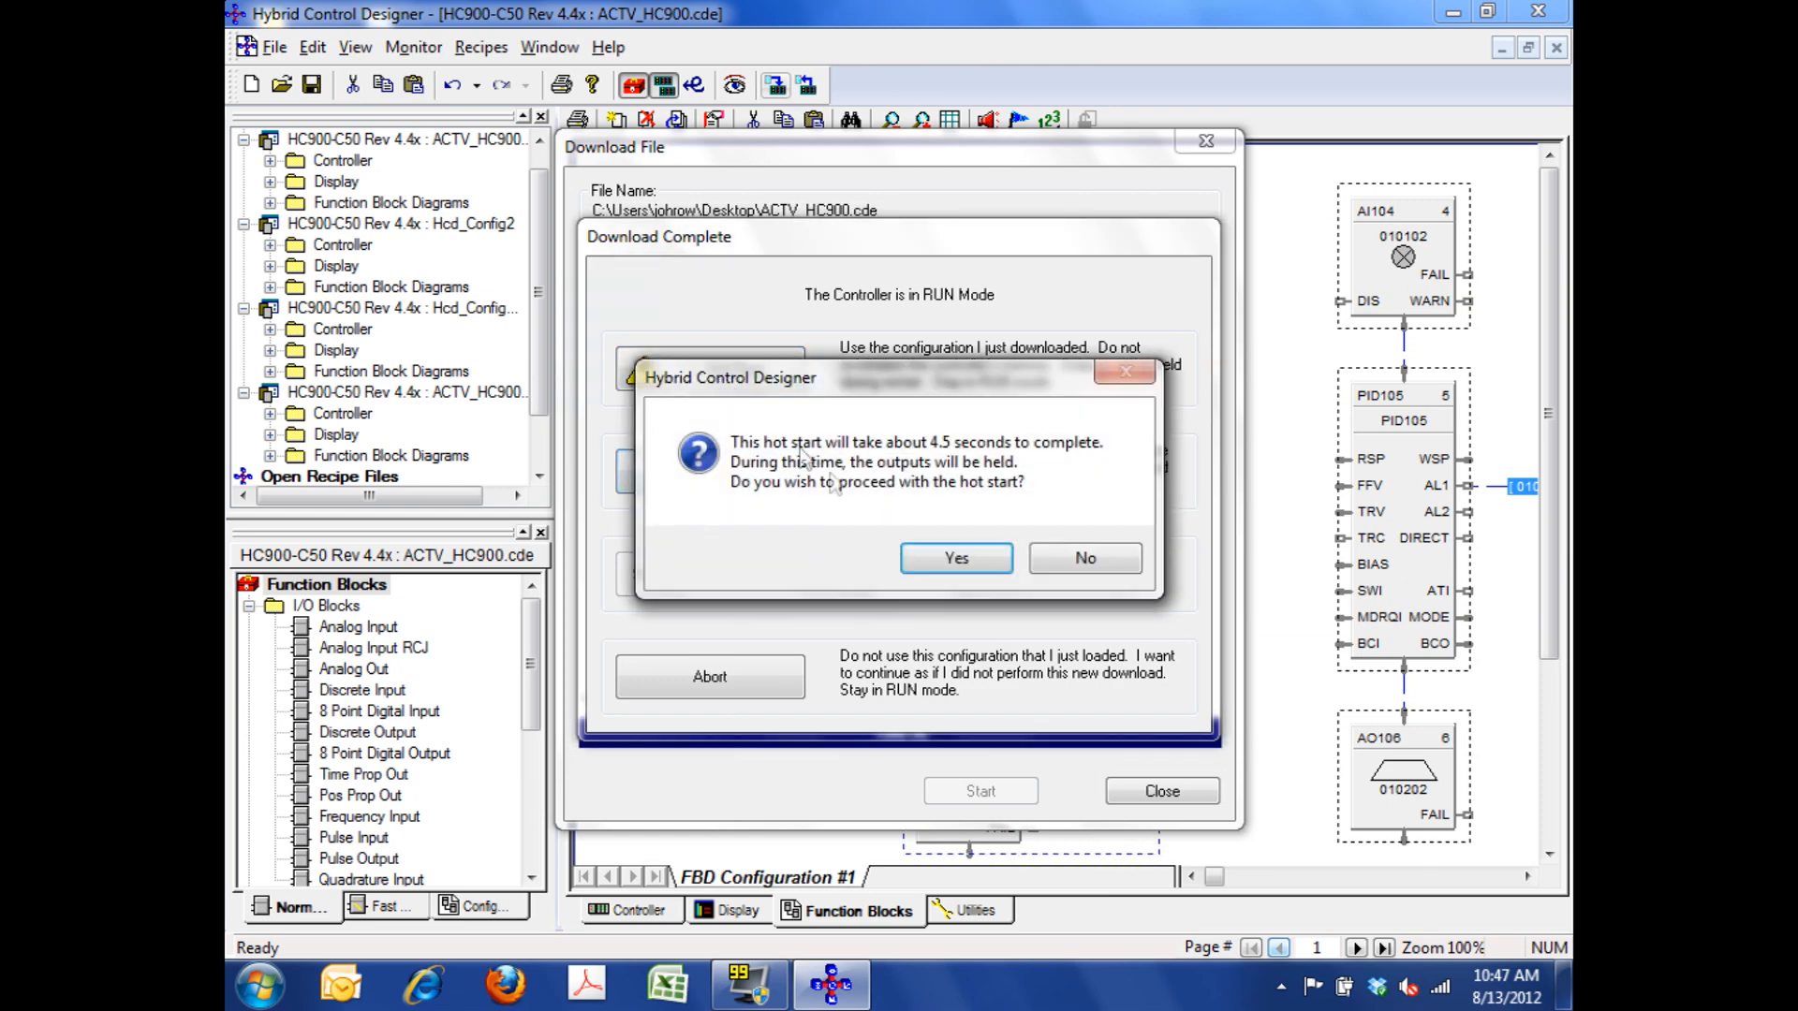
left_click(955, 558)
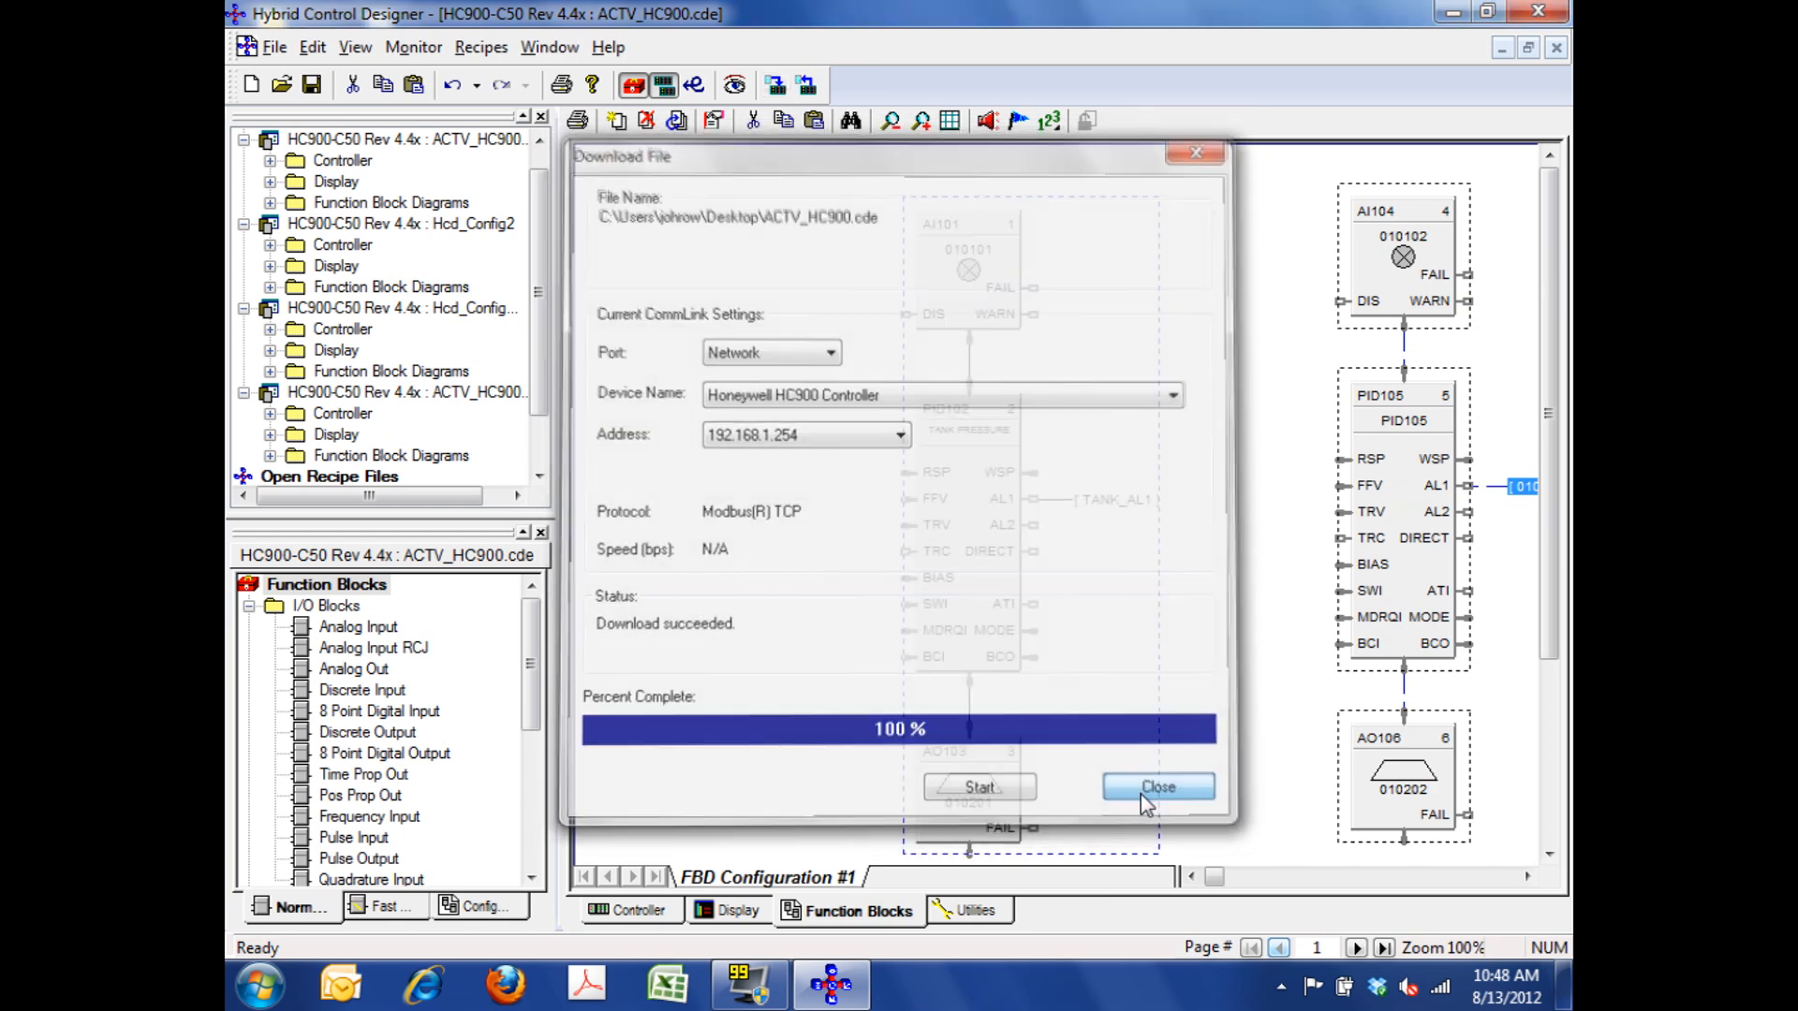
left_click(1157, 787)
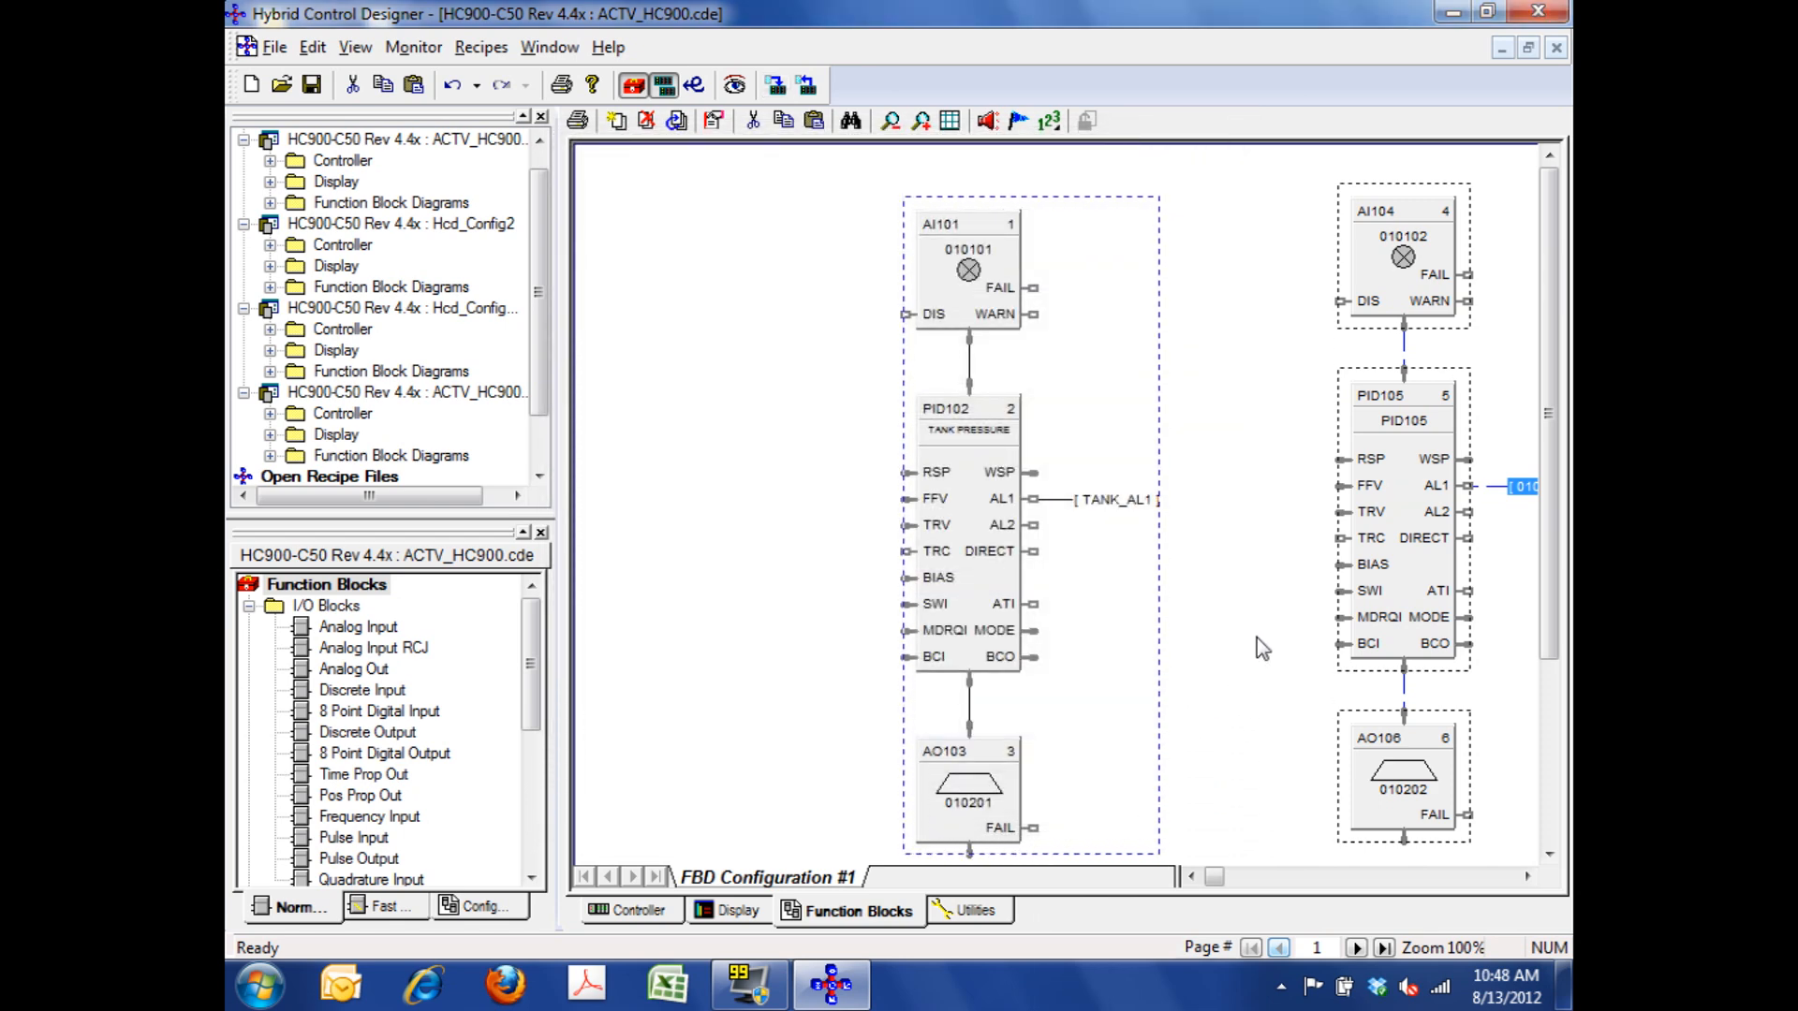
mouse_move(1238, 581)
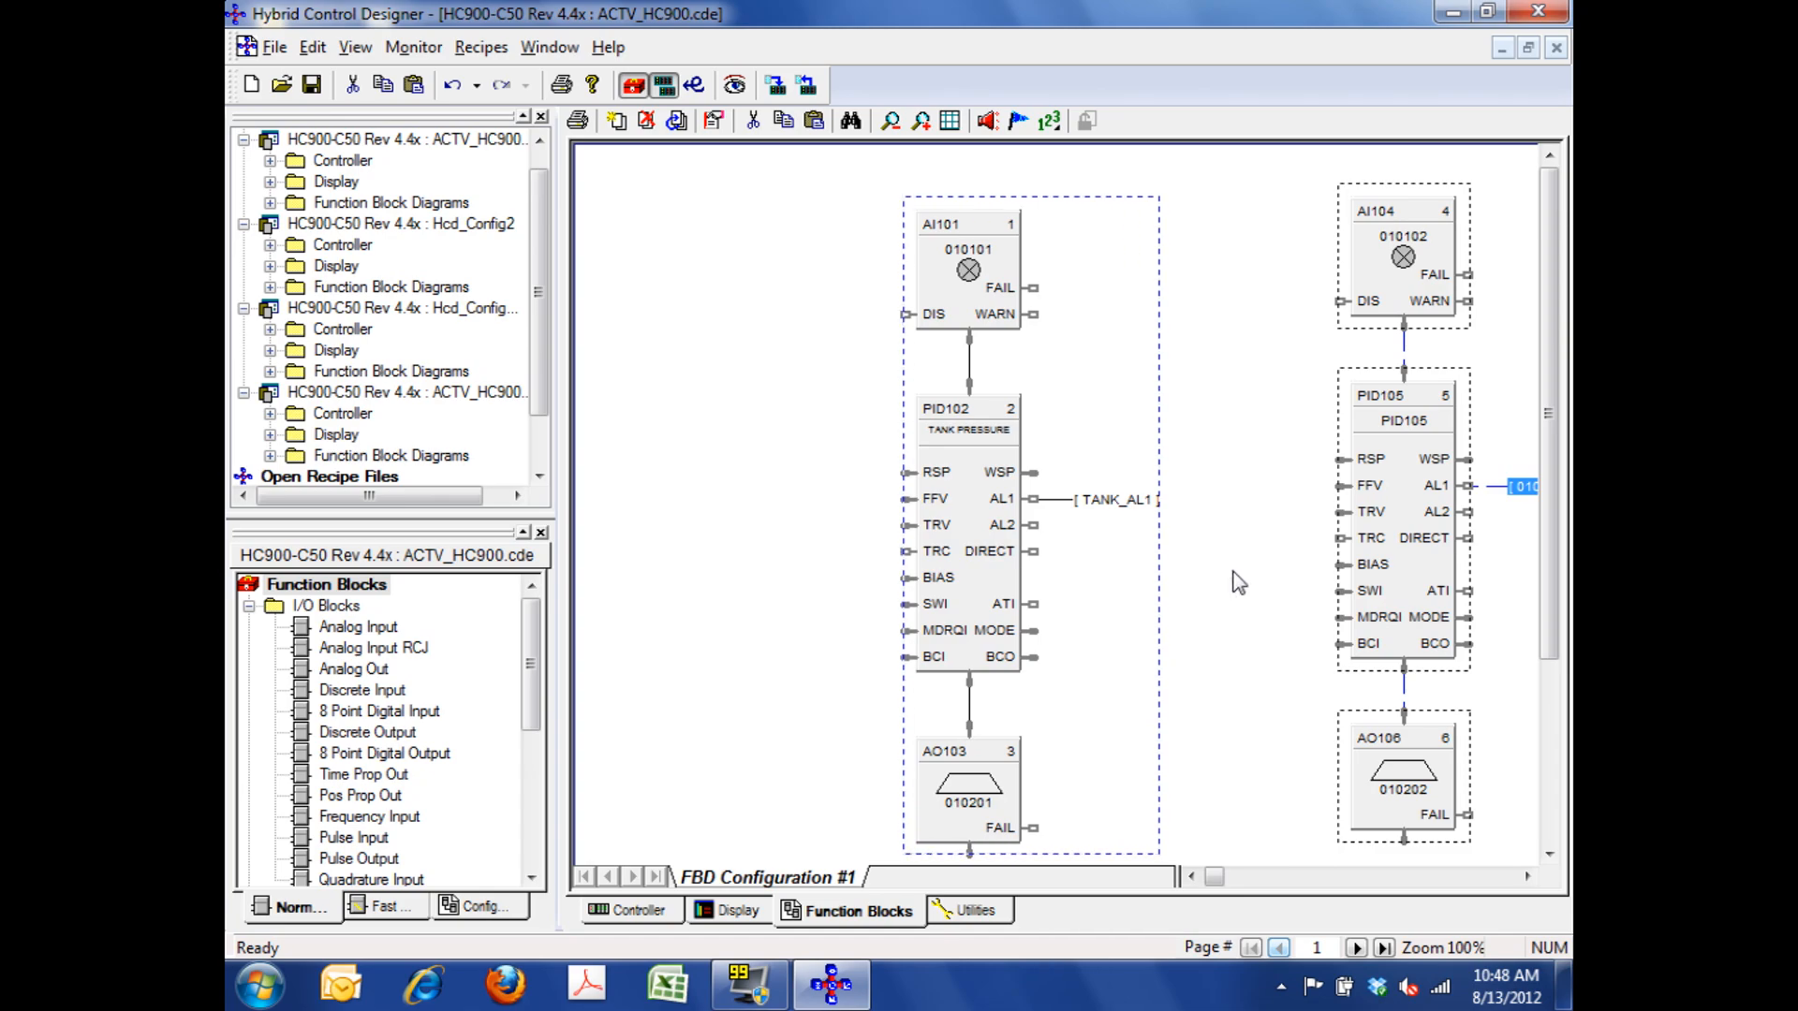